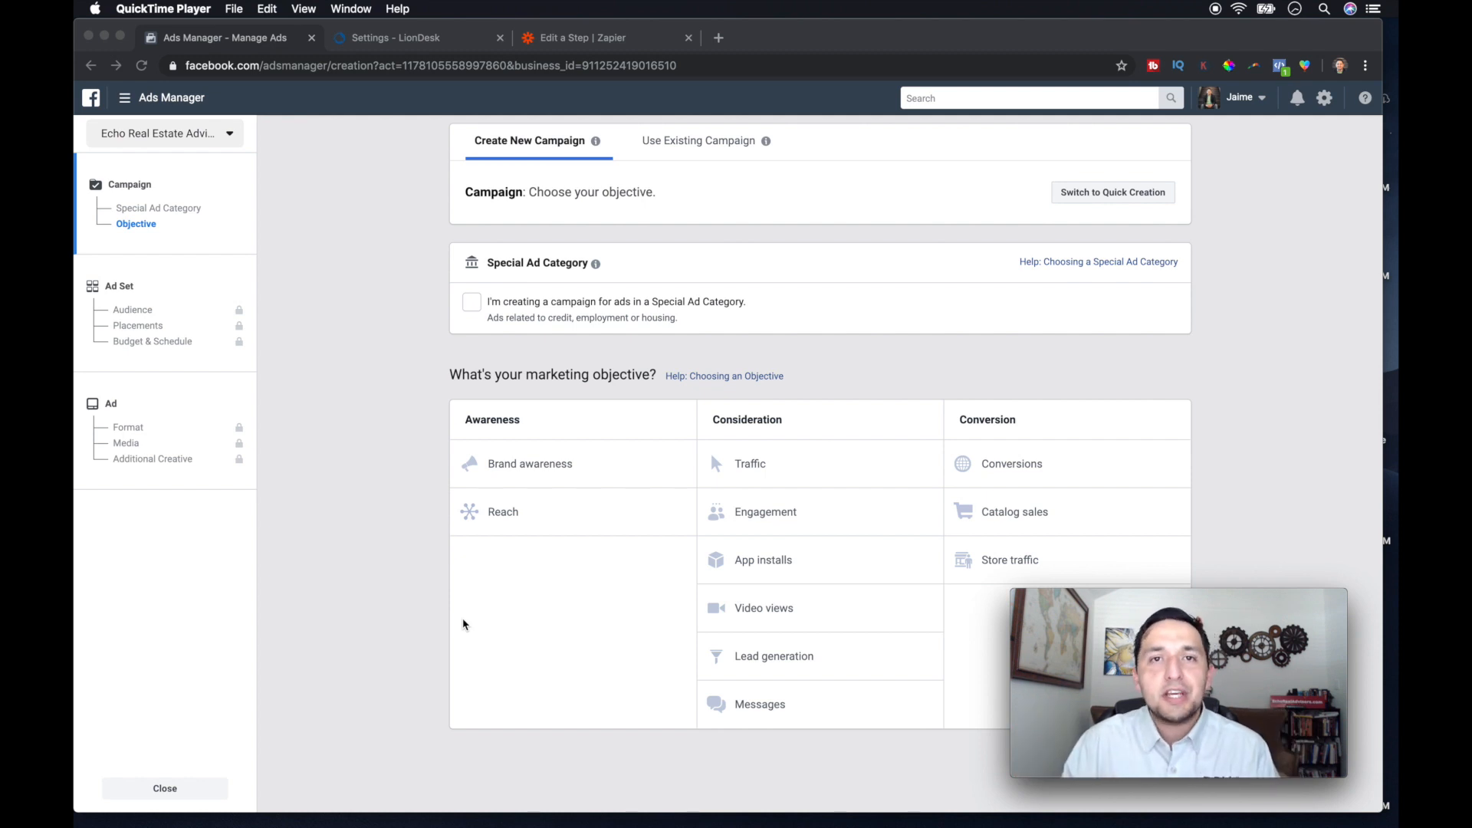
mouse_move(759, 660)
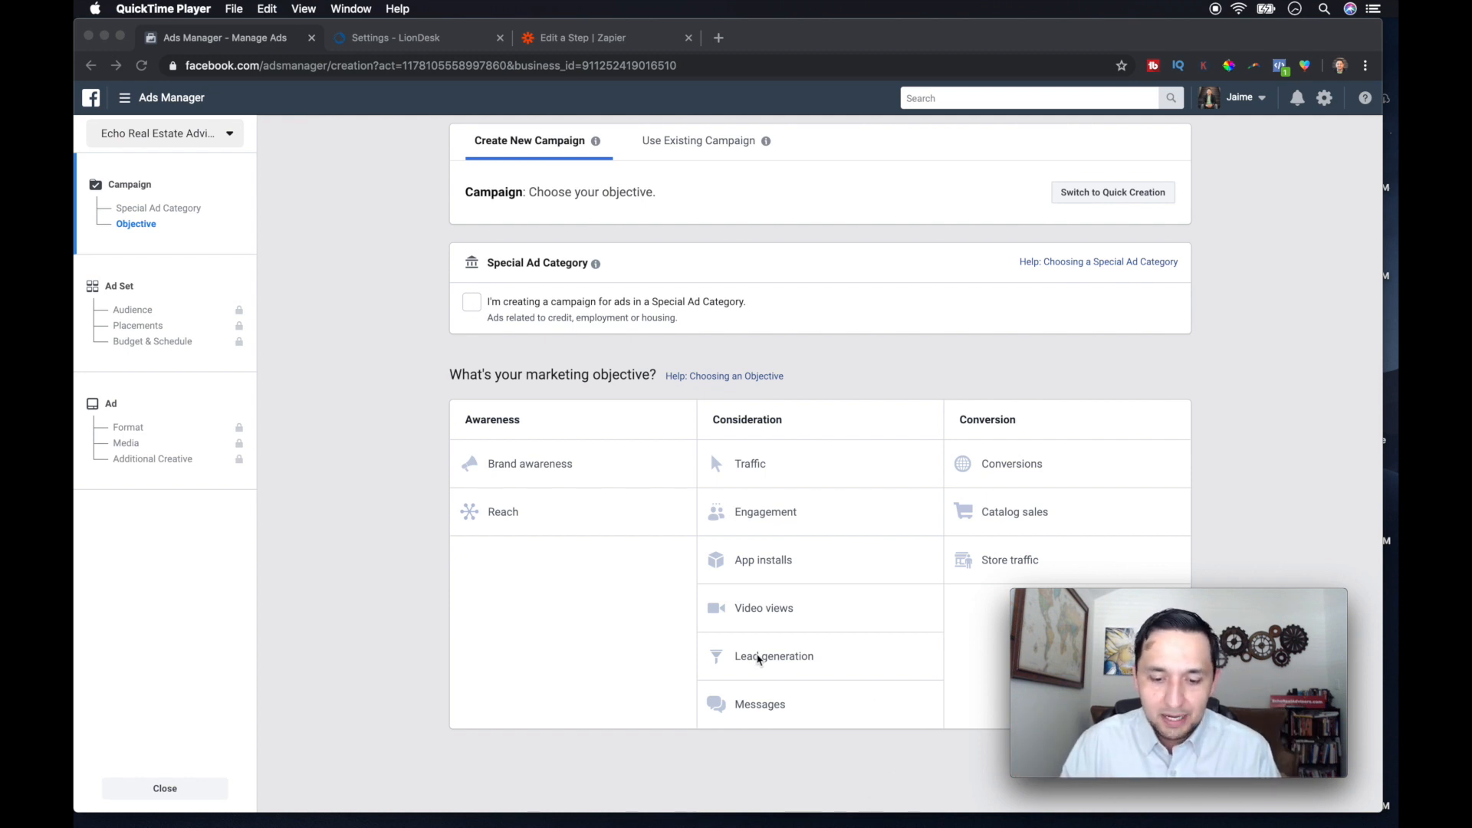
mouse_move(802, 677)
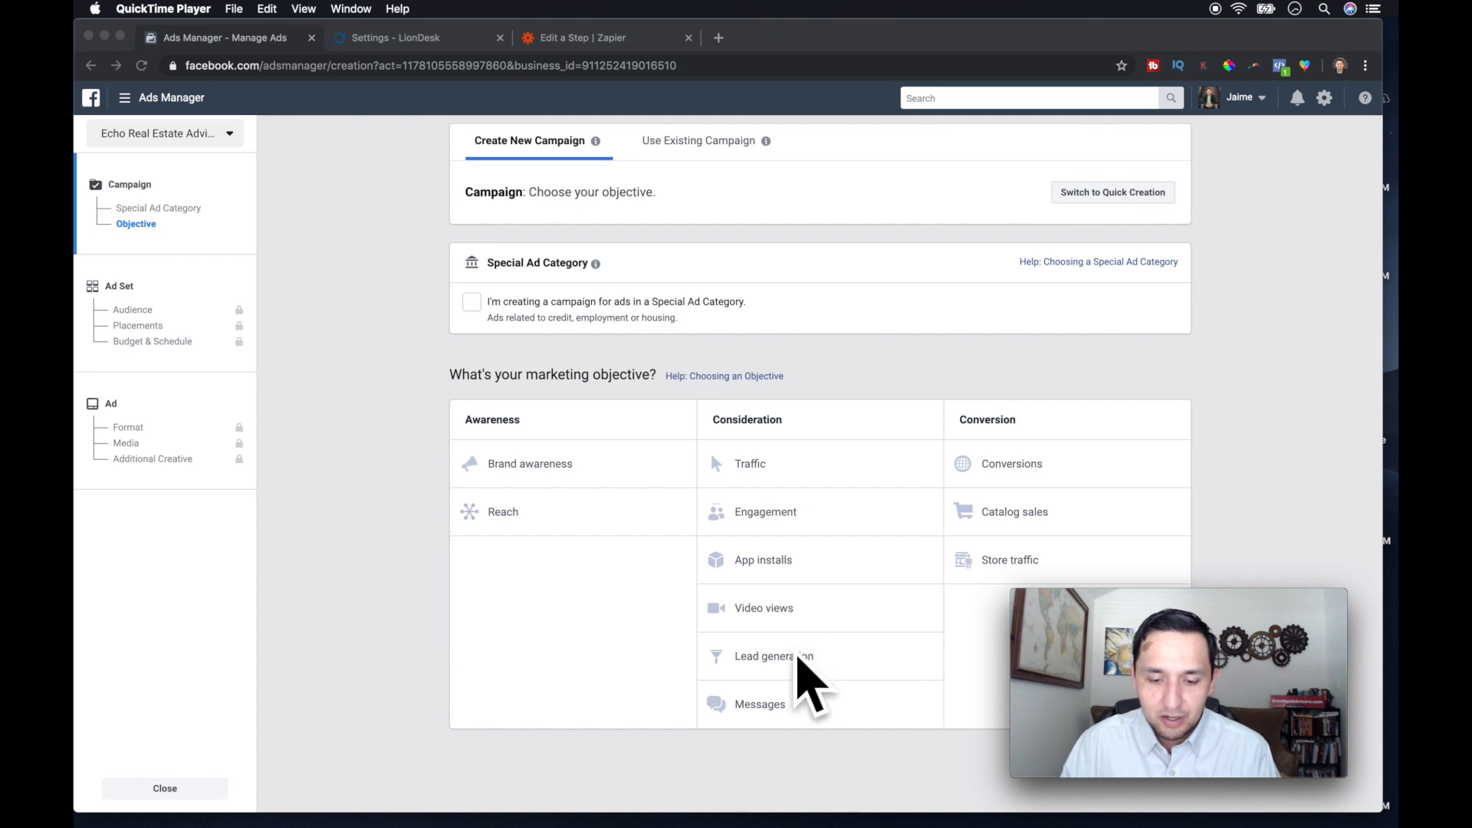
mouse_move(810, 676)
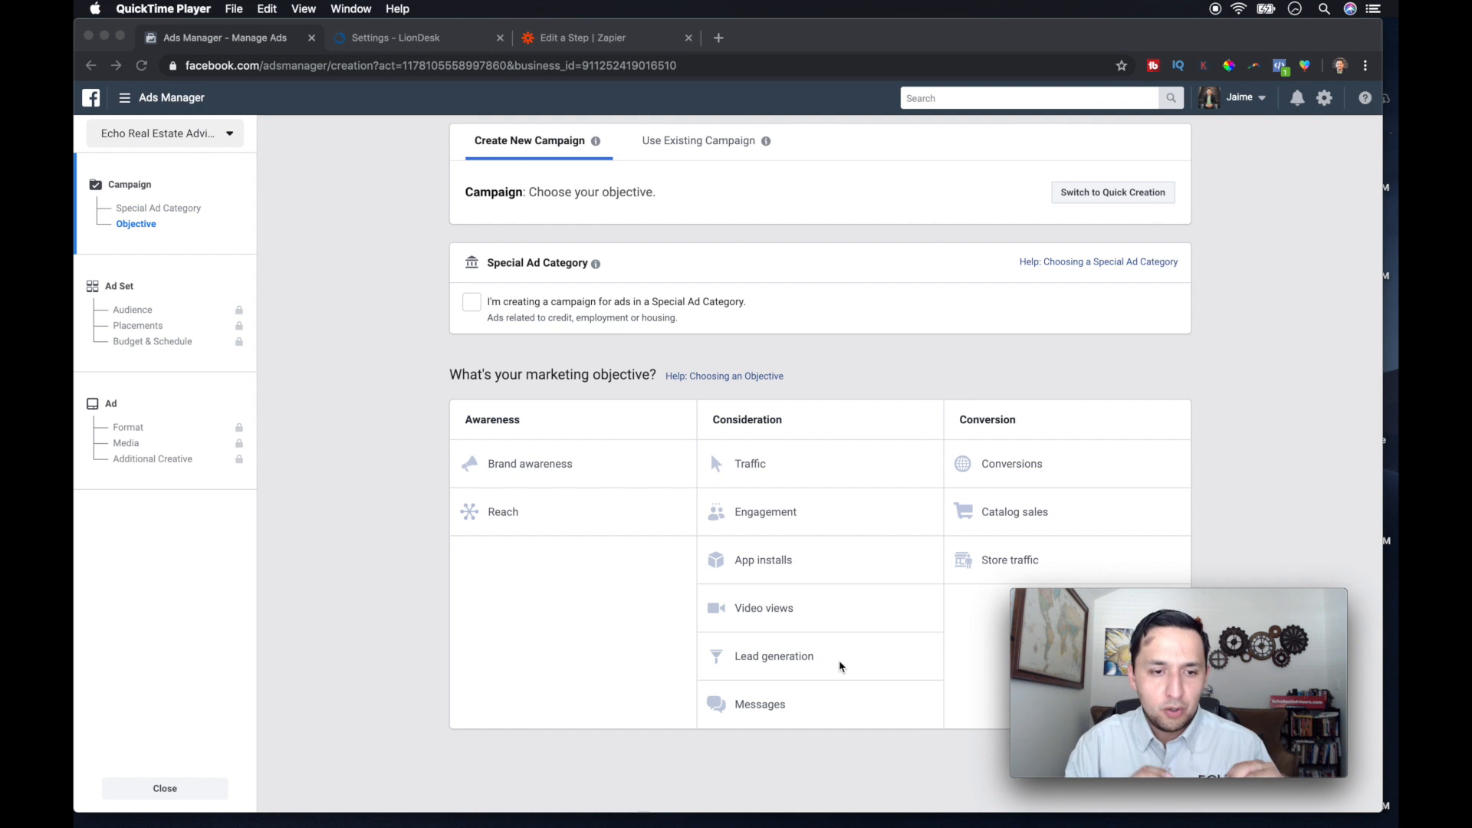
mouse_move(416, 49)
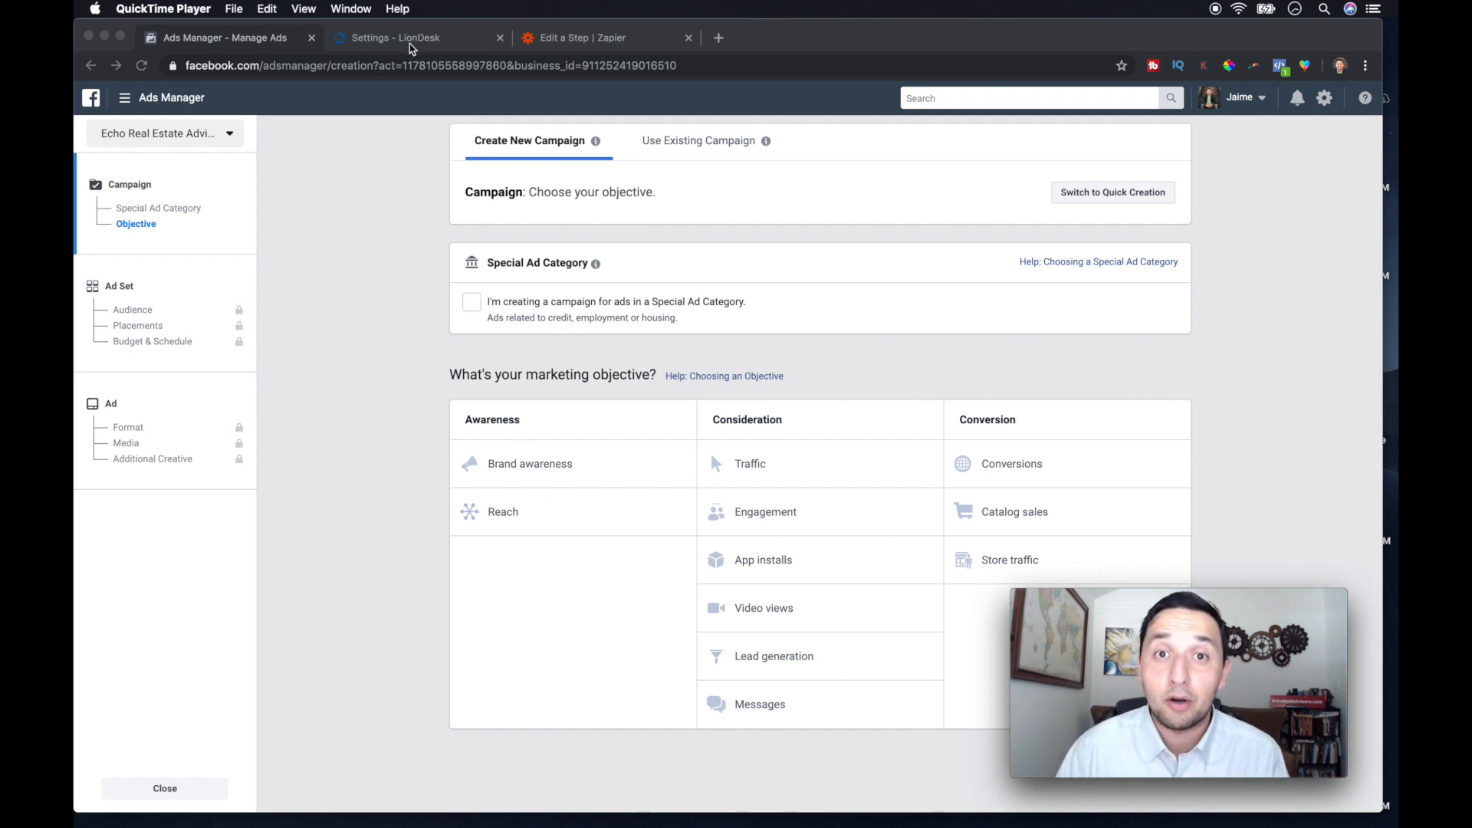
mouse_move(747, 683)
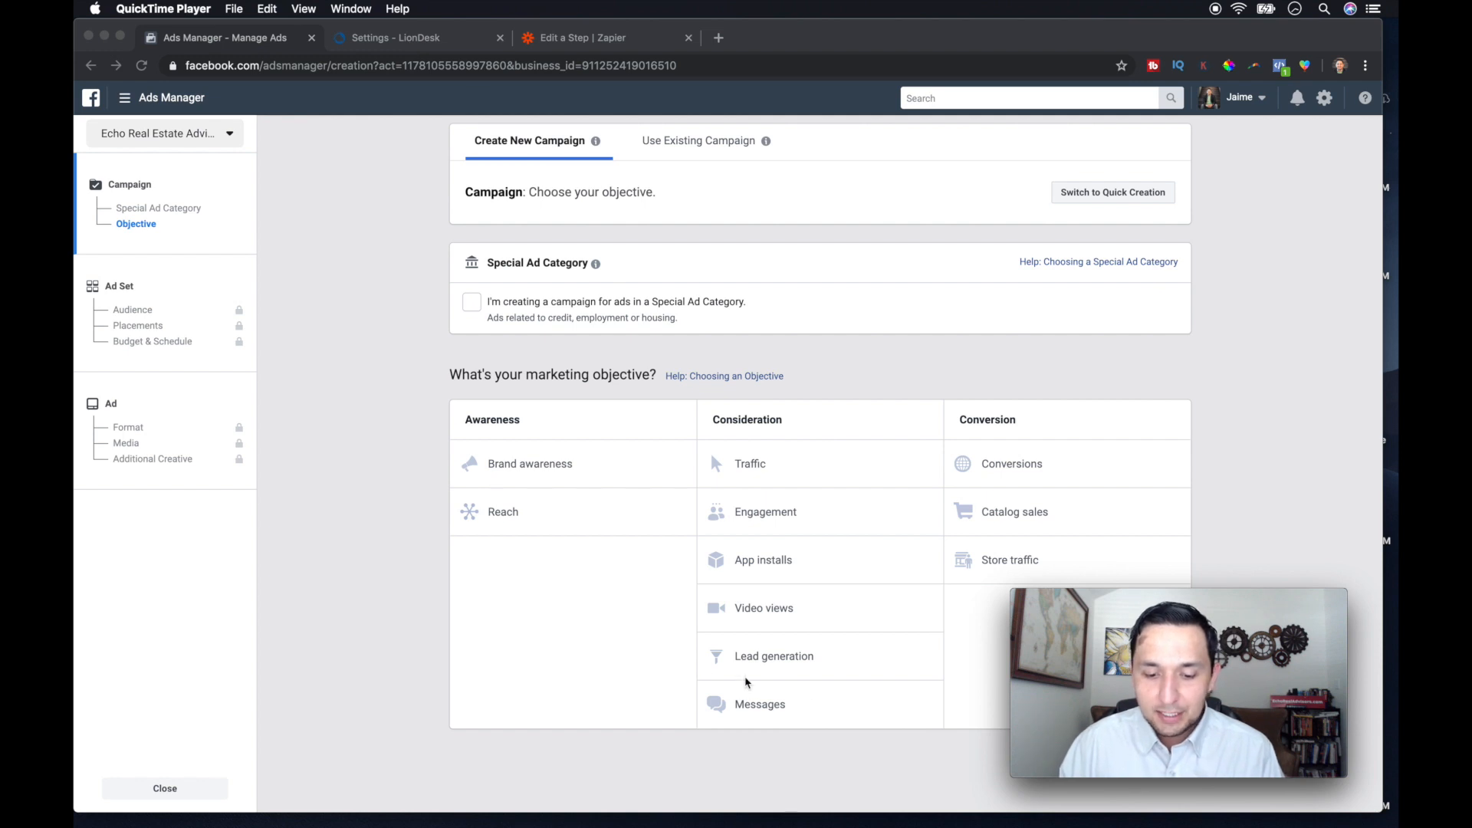
mouse_move(762, 659)
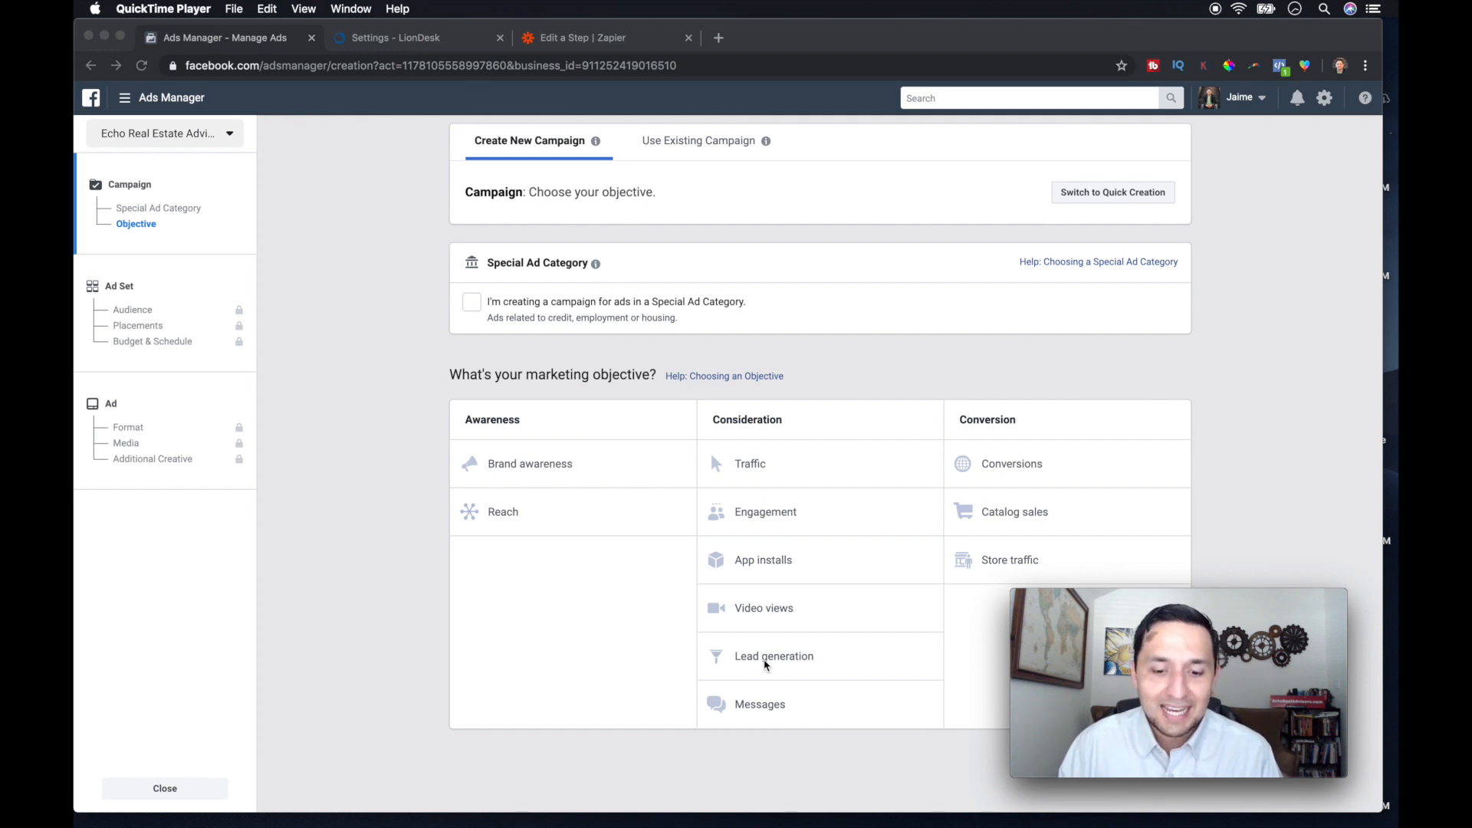
mouse_move(747, 716)
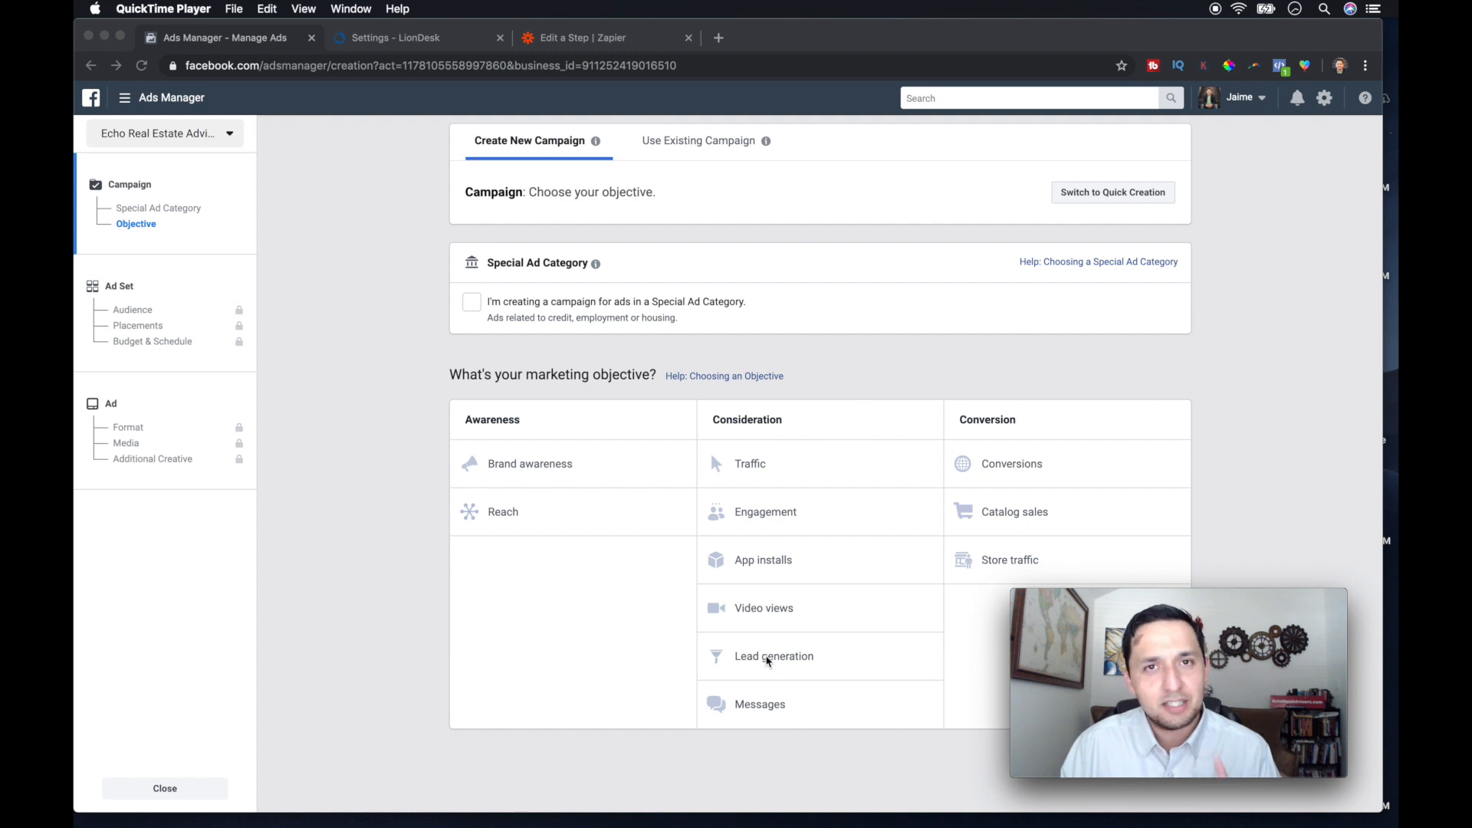
mouse_move(788, 428)
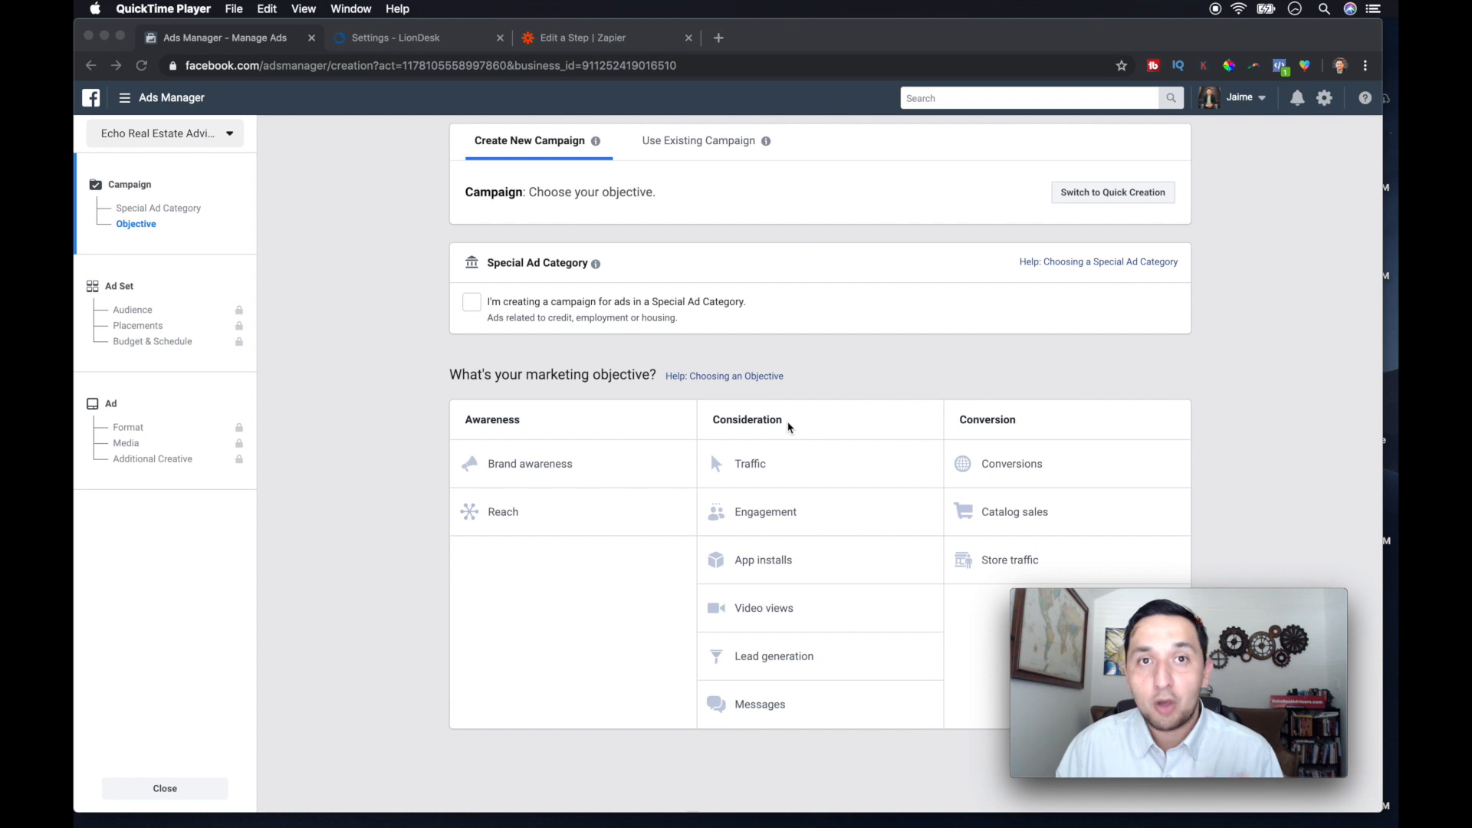
mouse_move(522, 454)
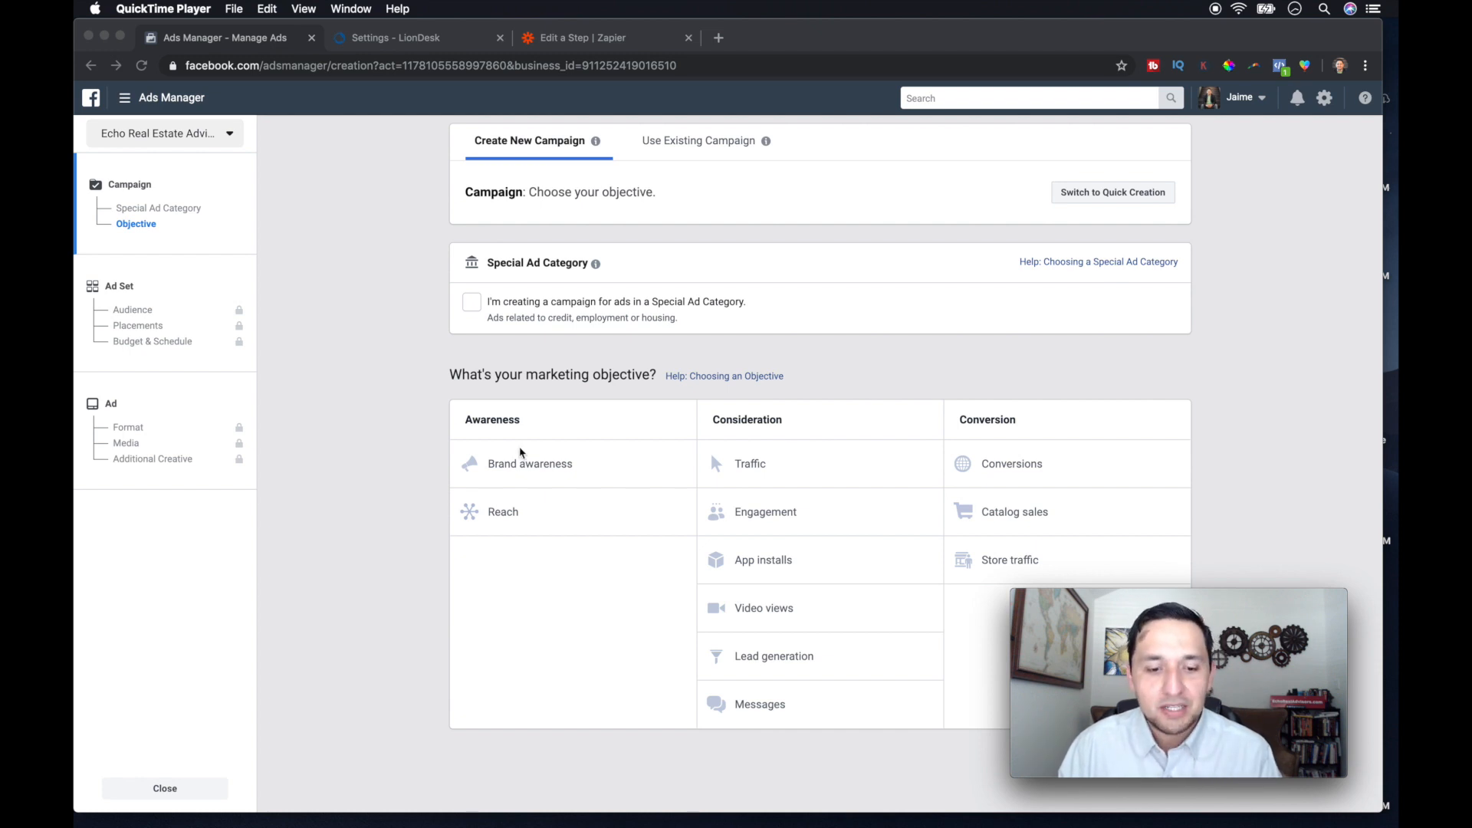
mouse_move(746, 466)
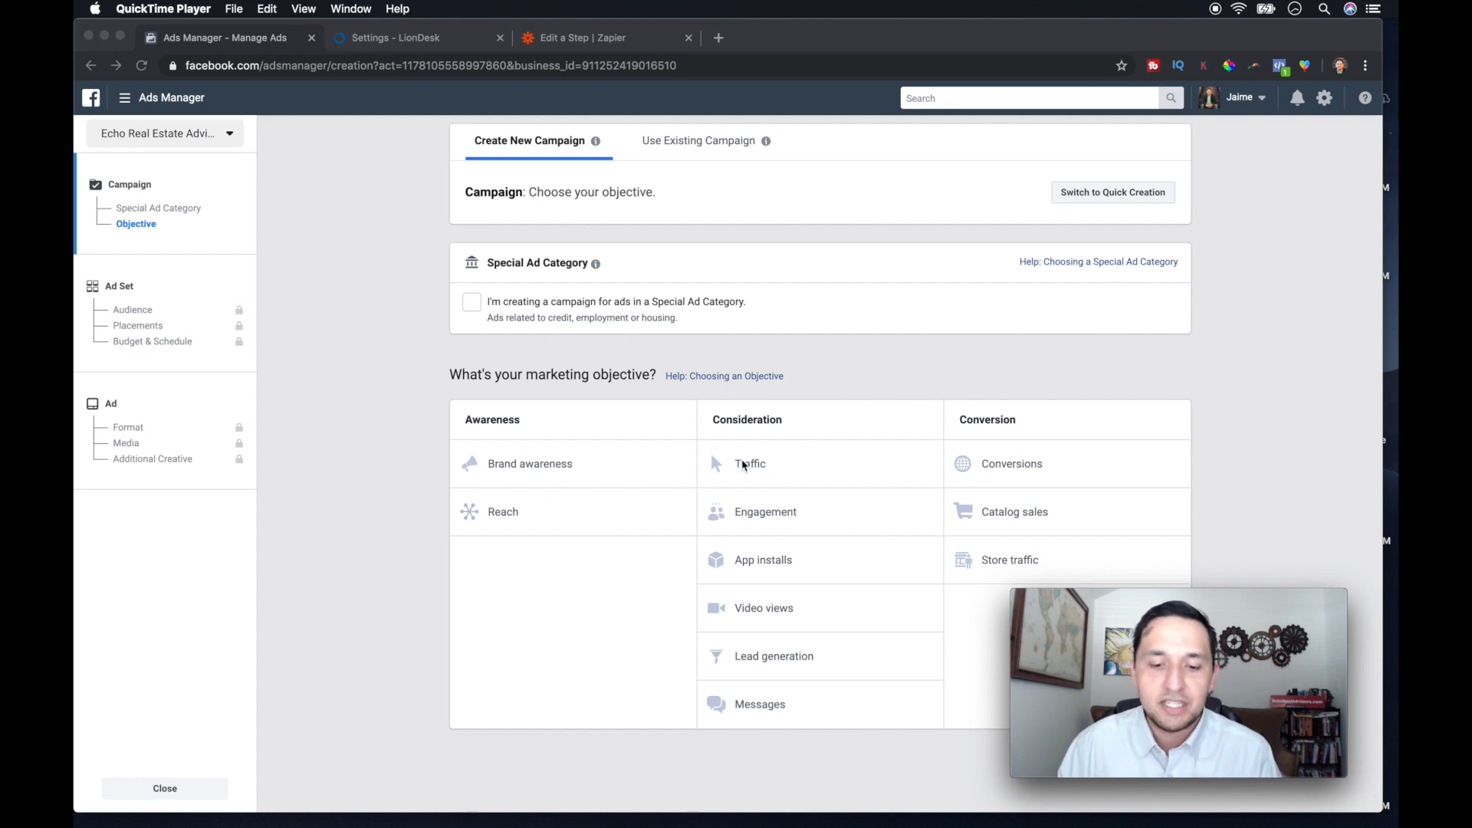
mouse_move(779, 550)
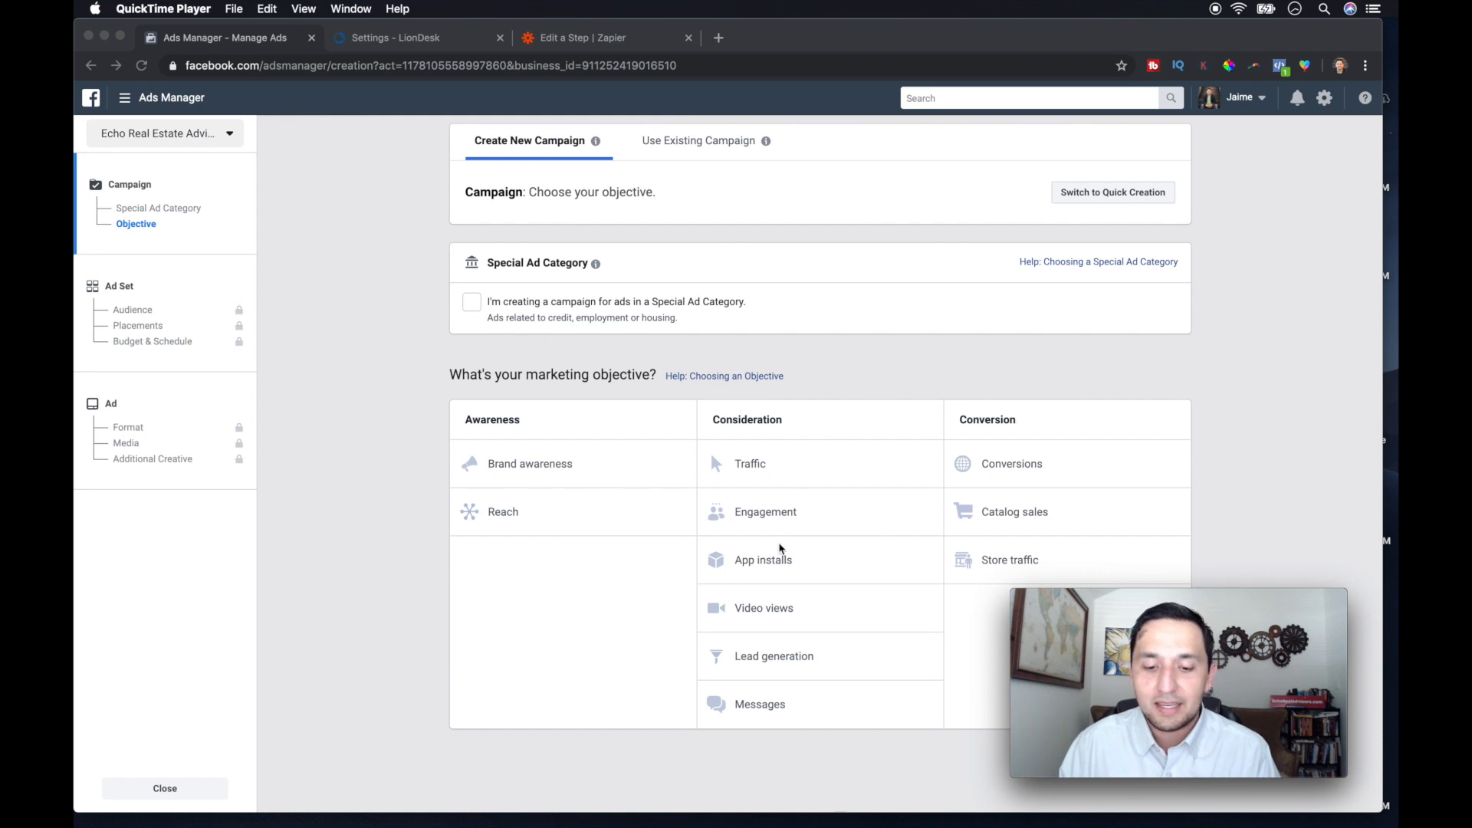
mouse_move(767, 517)
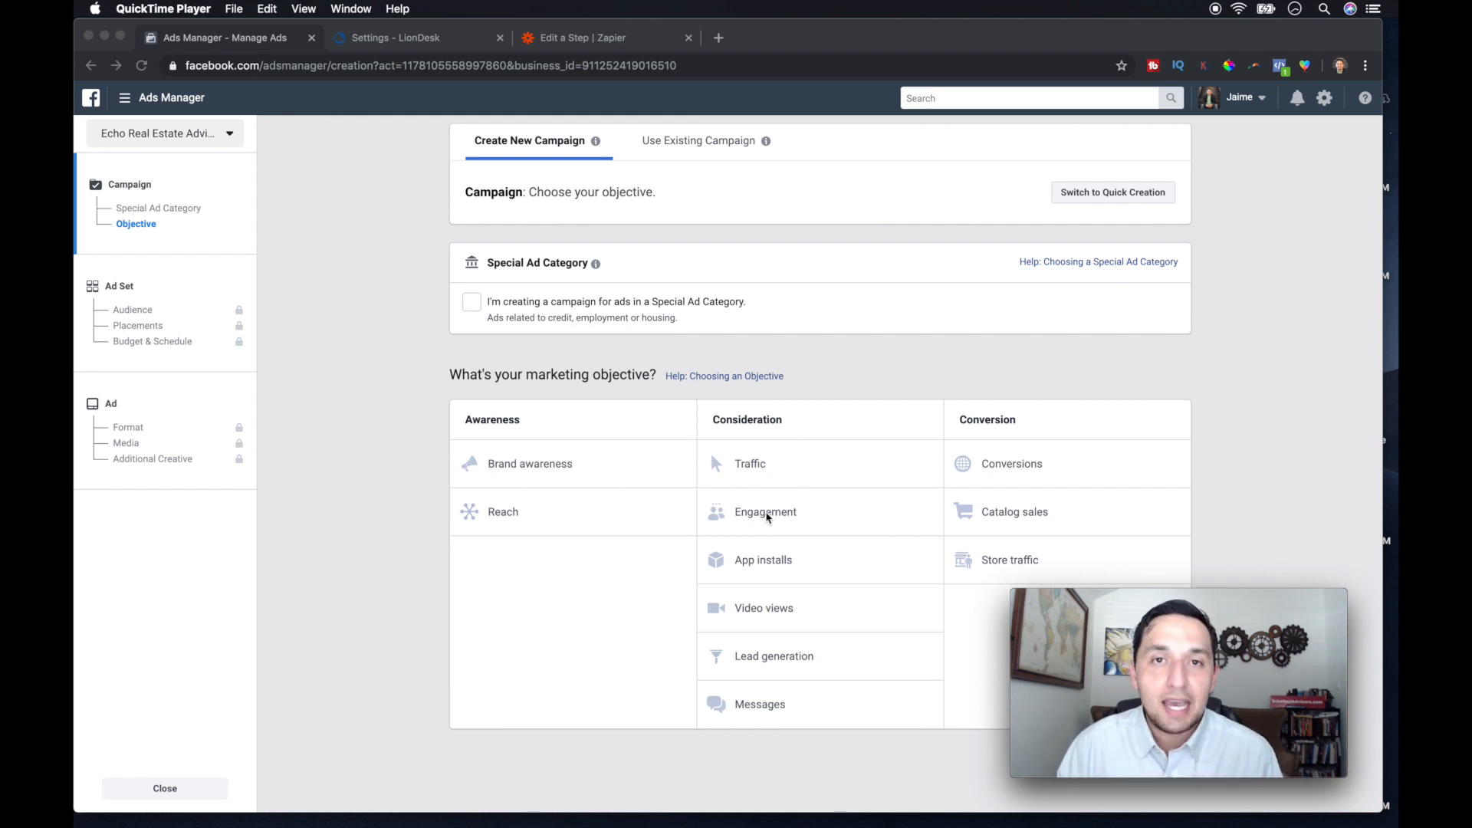
mouse_move(625, 395)
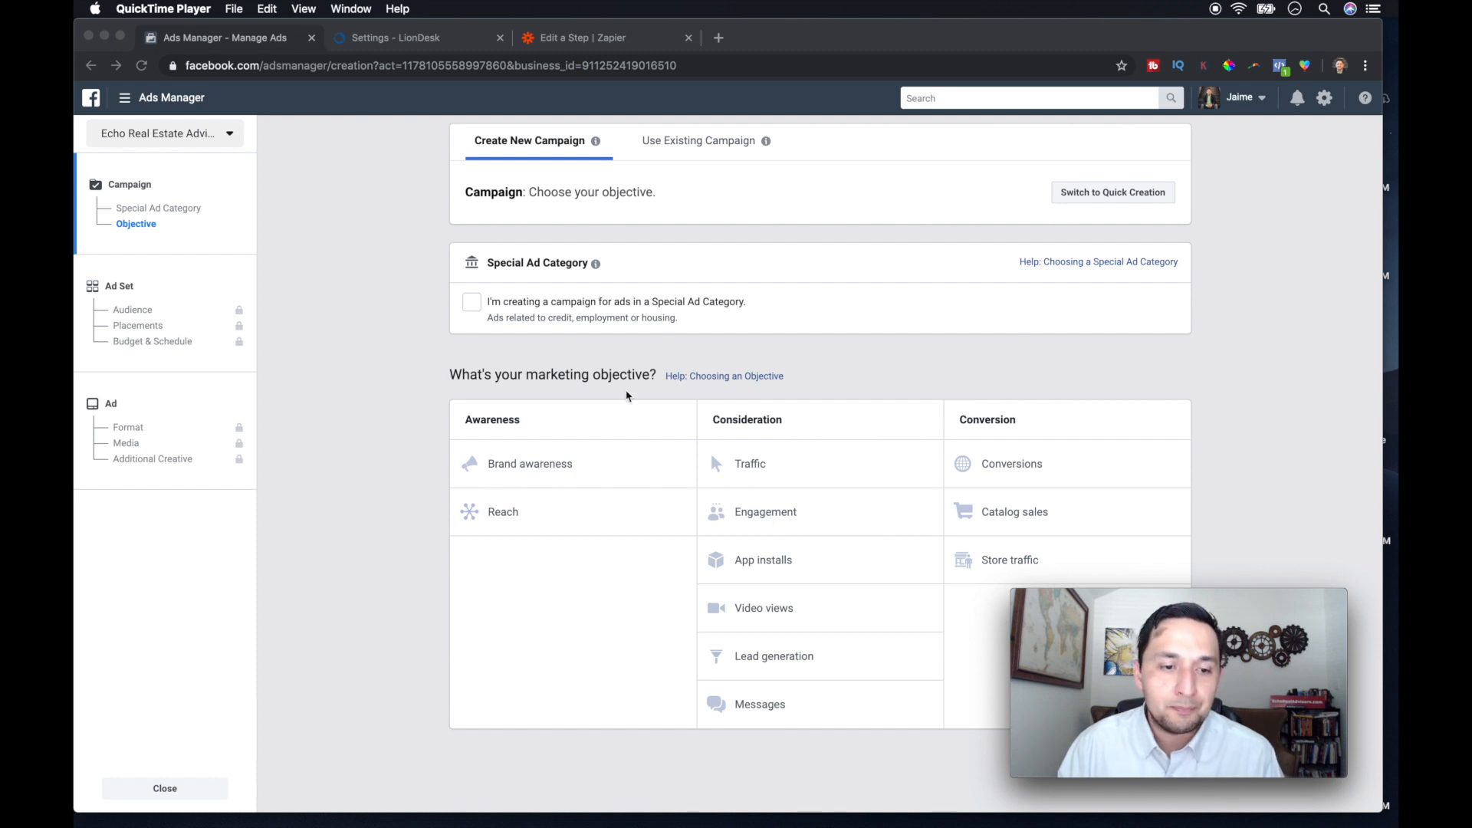
mouse_move(761, 208)
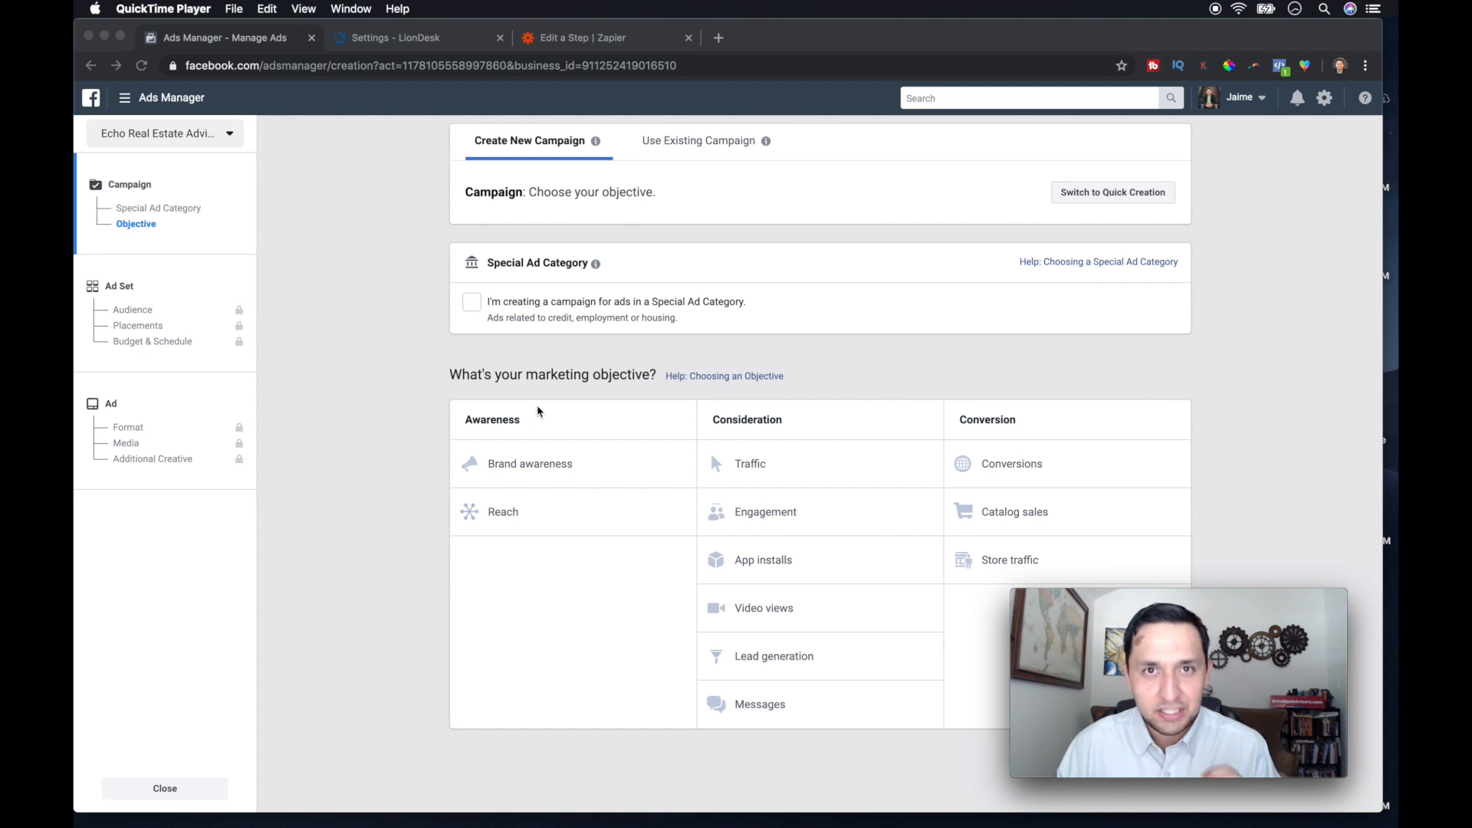
mouse_move(408, 187)
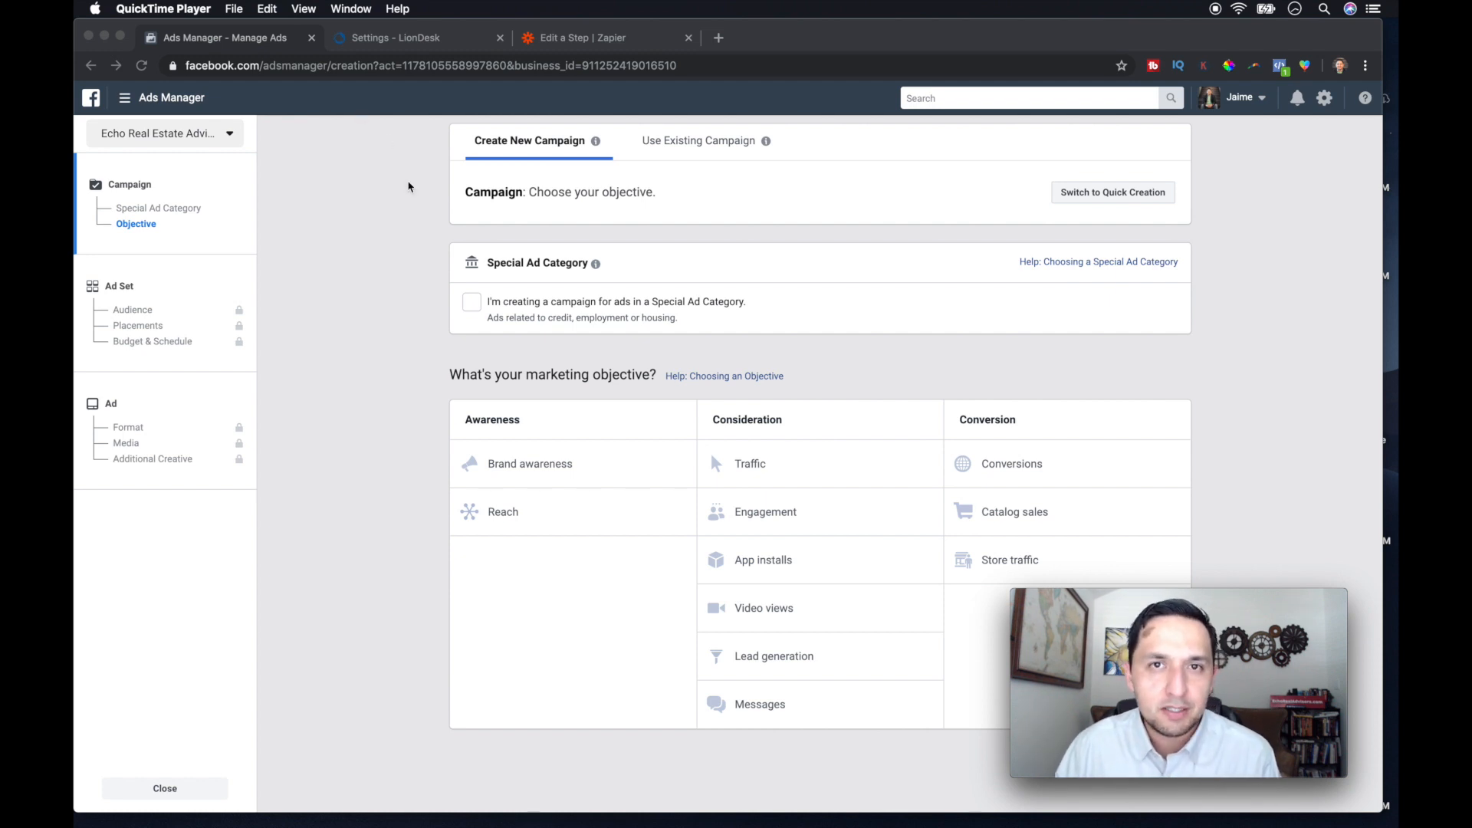
Step: Review LionDesk lead sources and lead routing settings, then view the Facebook lead ad page subscriptions
left_click(395, 37)
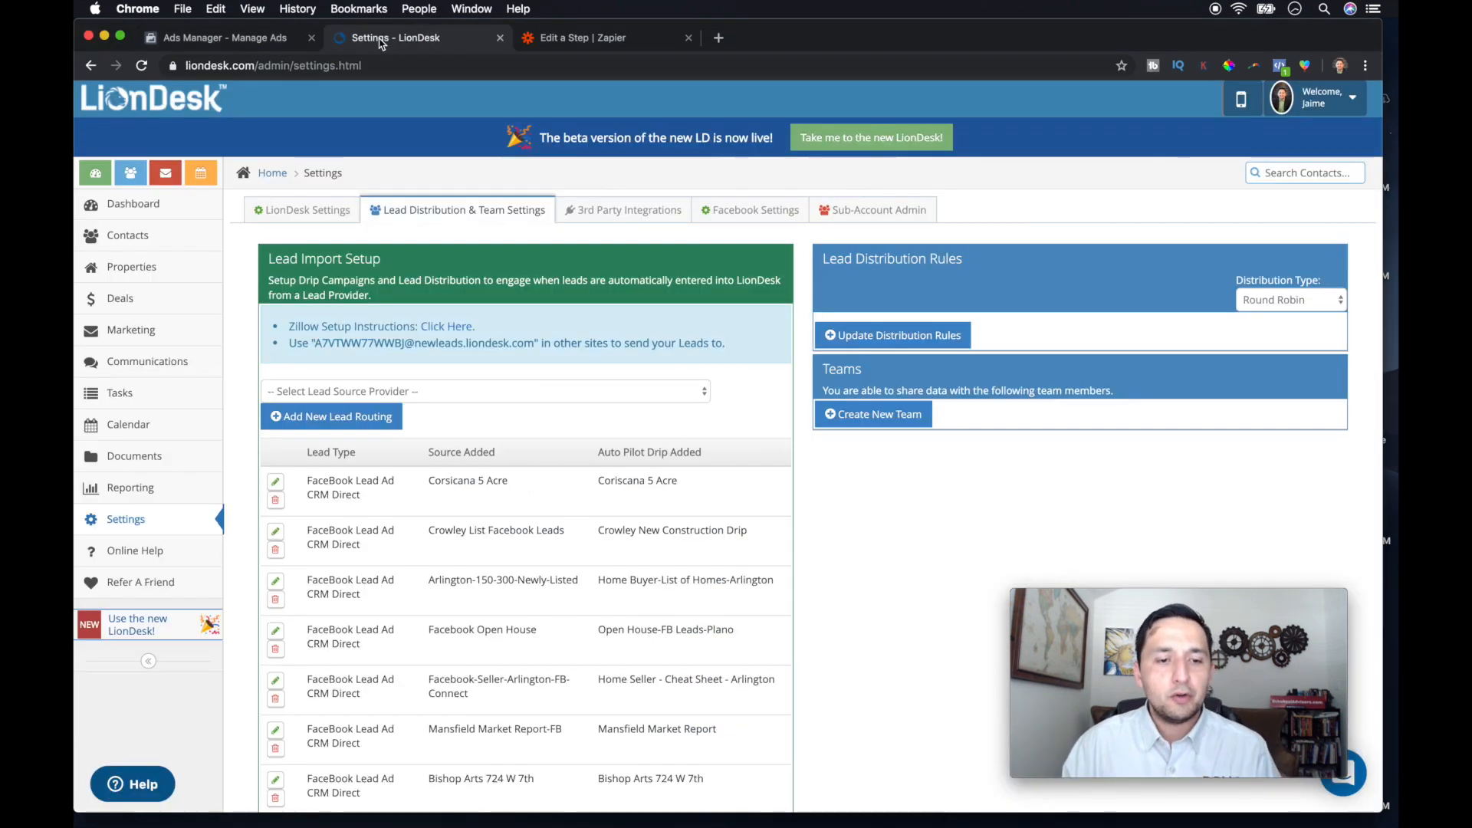
mouse_move(394, 37)
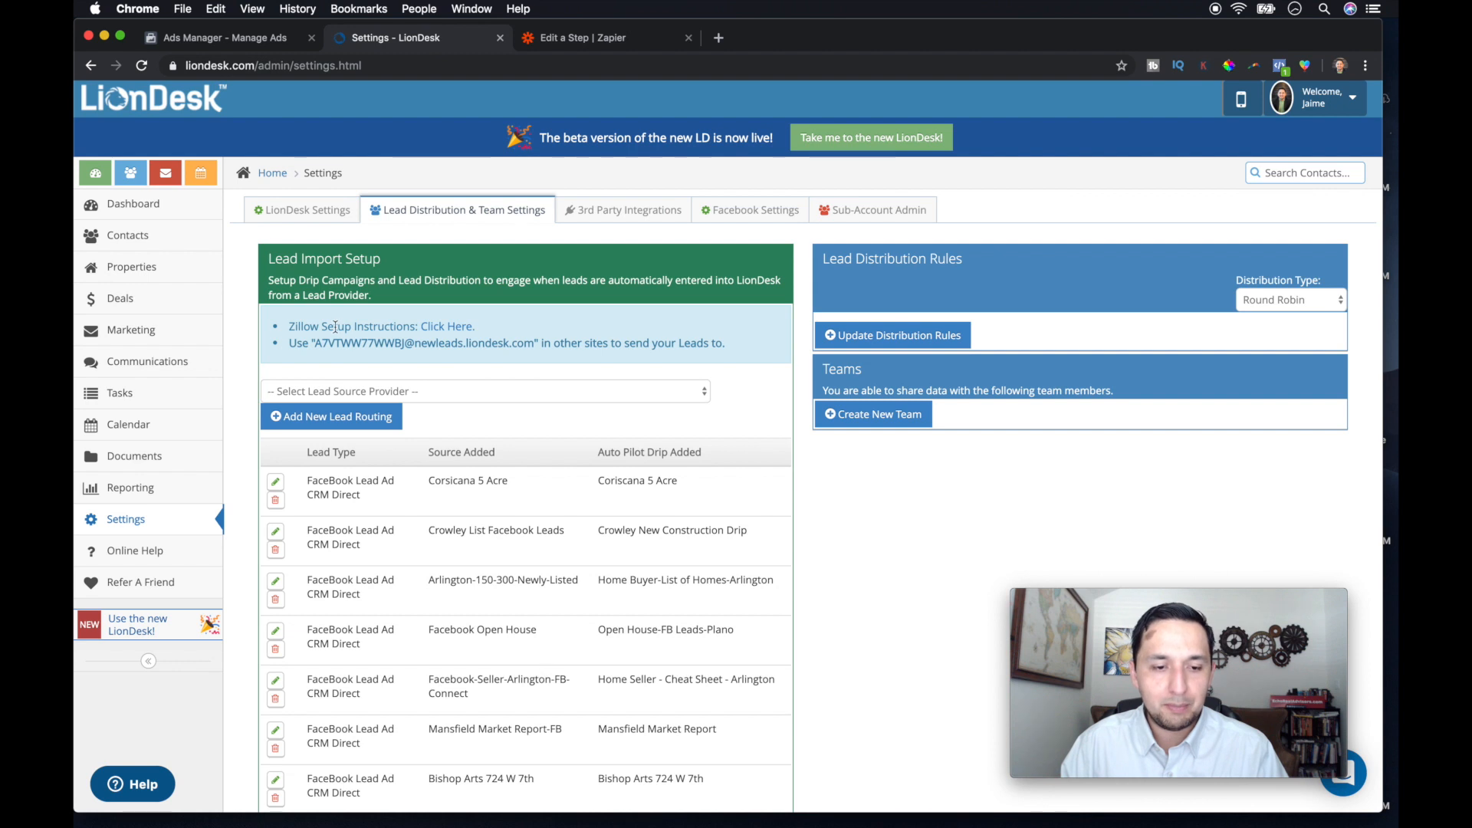
left_click(307, 210)
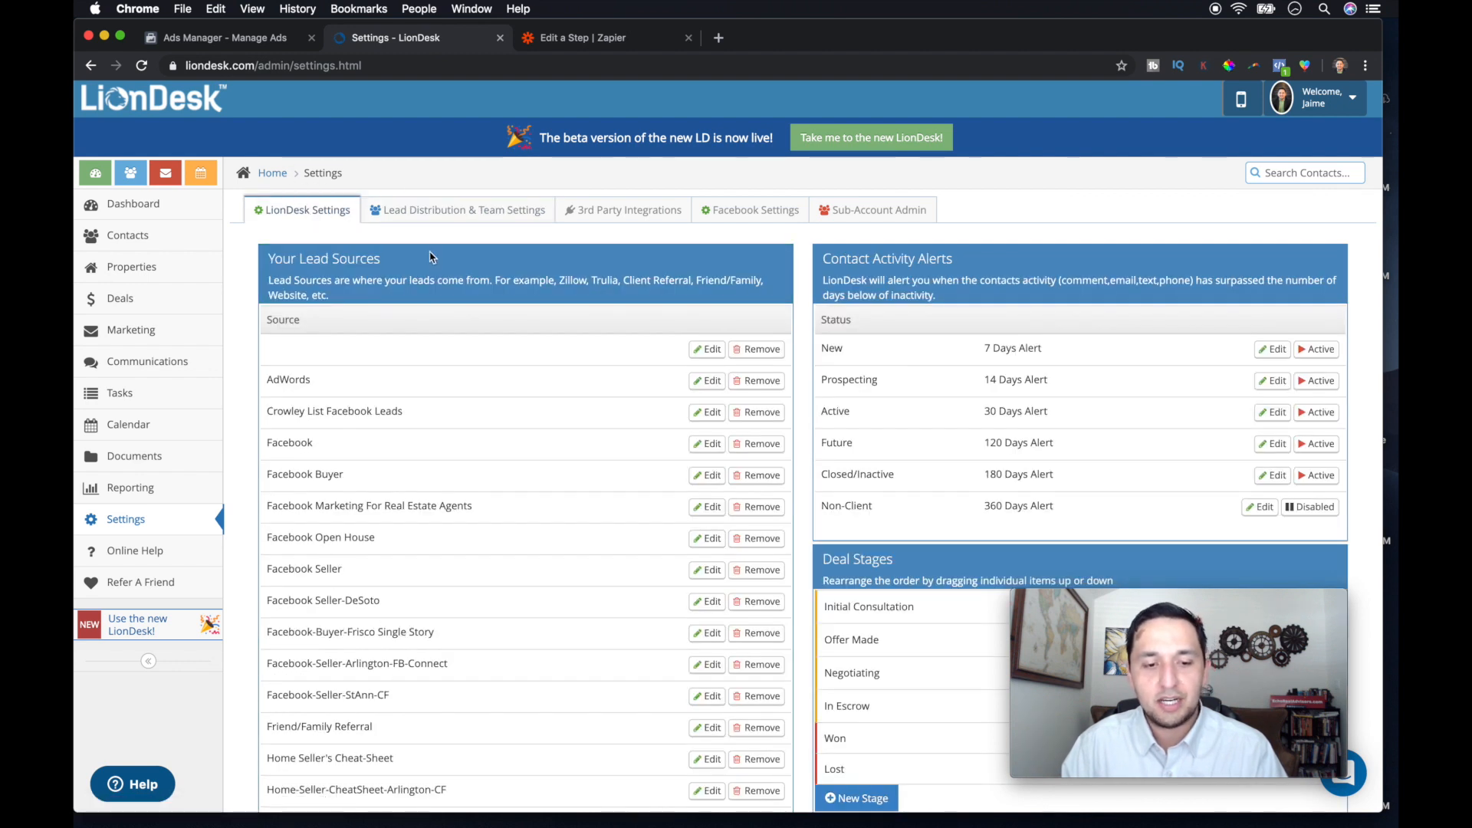
left_click(463, 210)
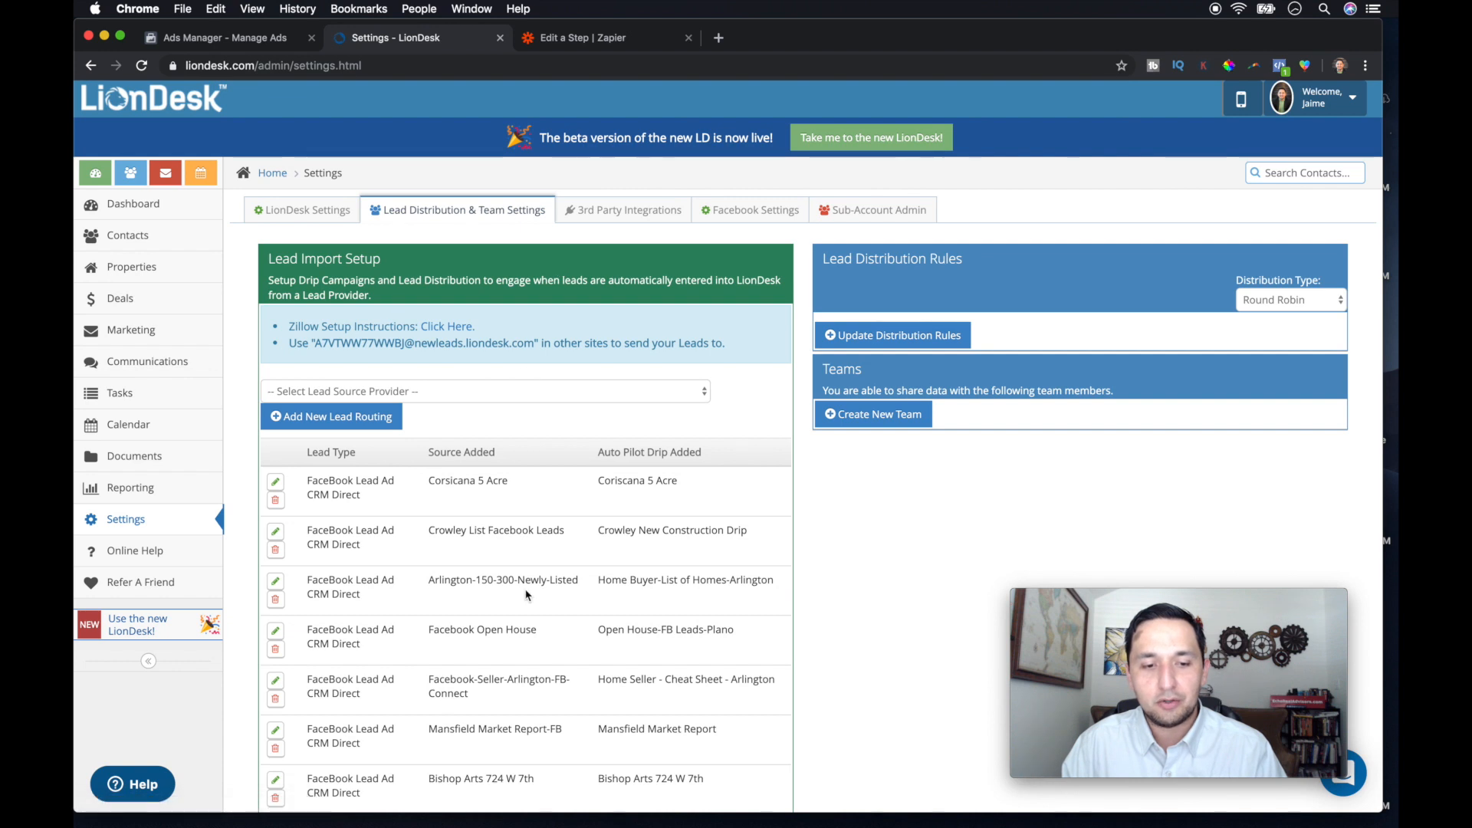
mouse_move(751, 231)
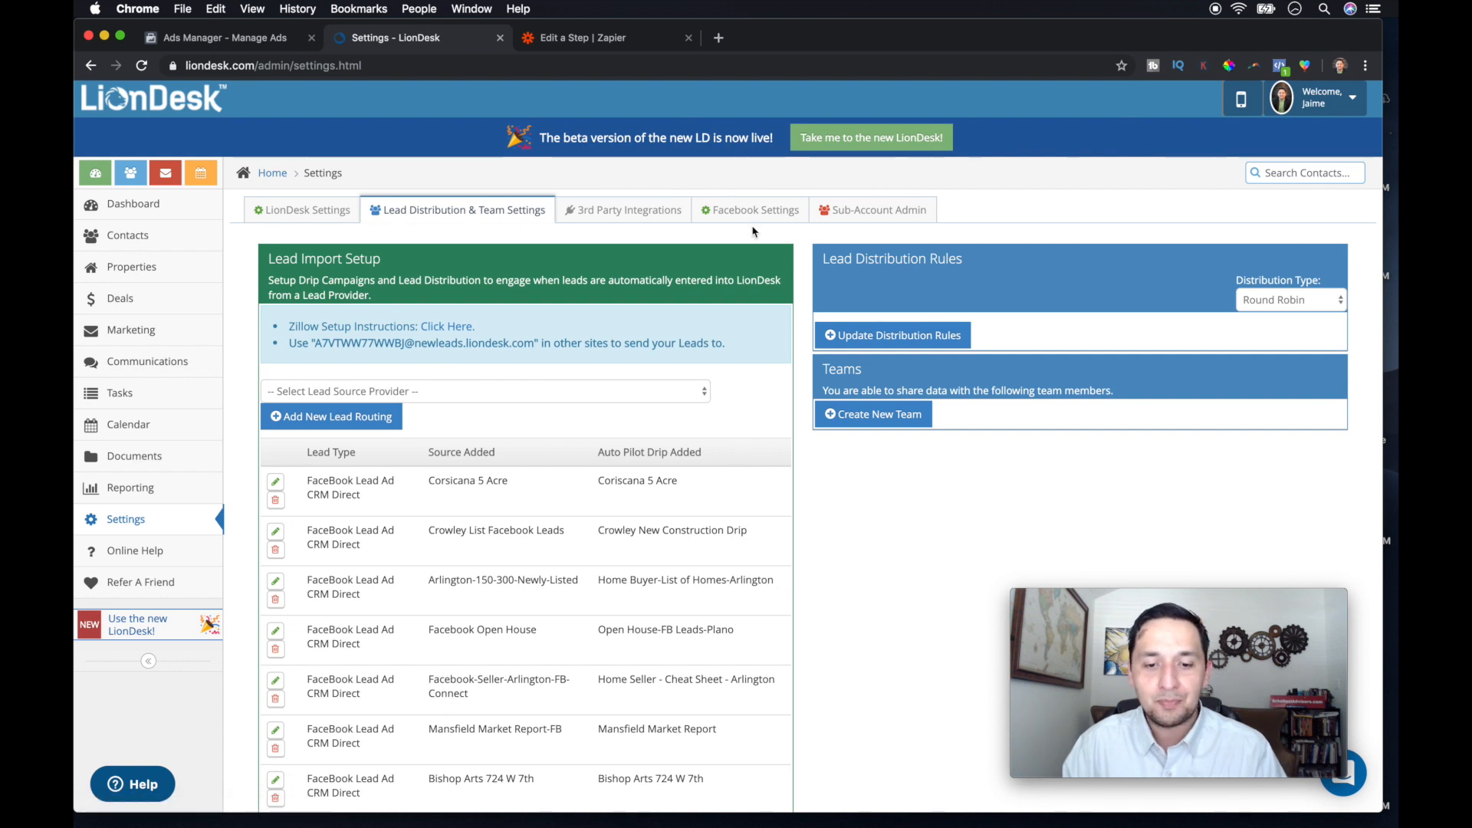
left_click(757, 210)
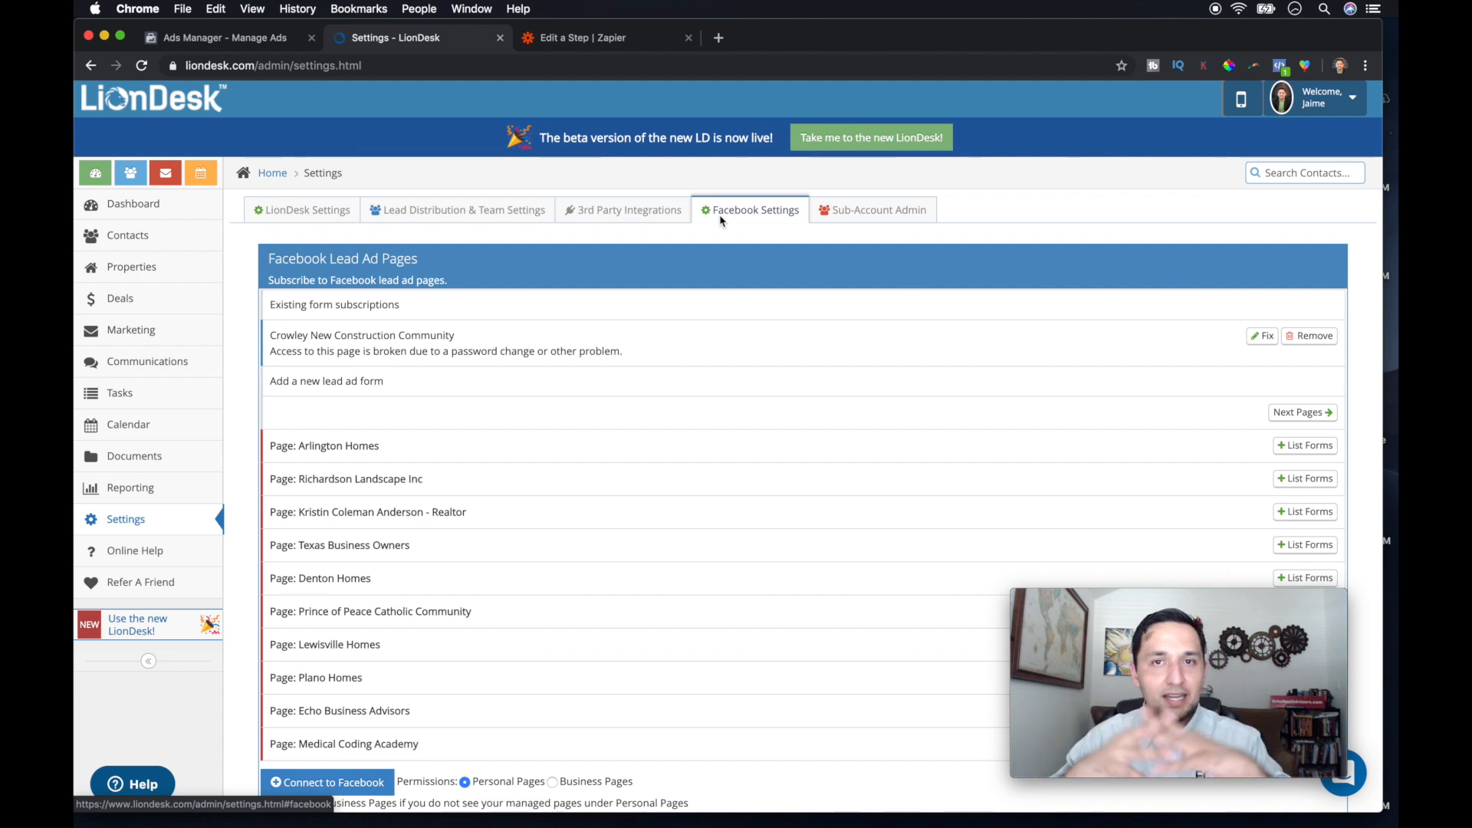
mouse_move(650, 6)
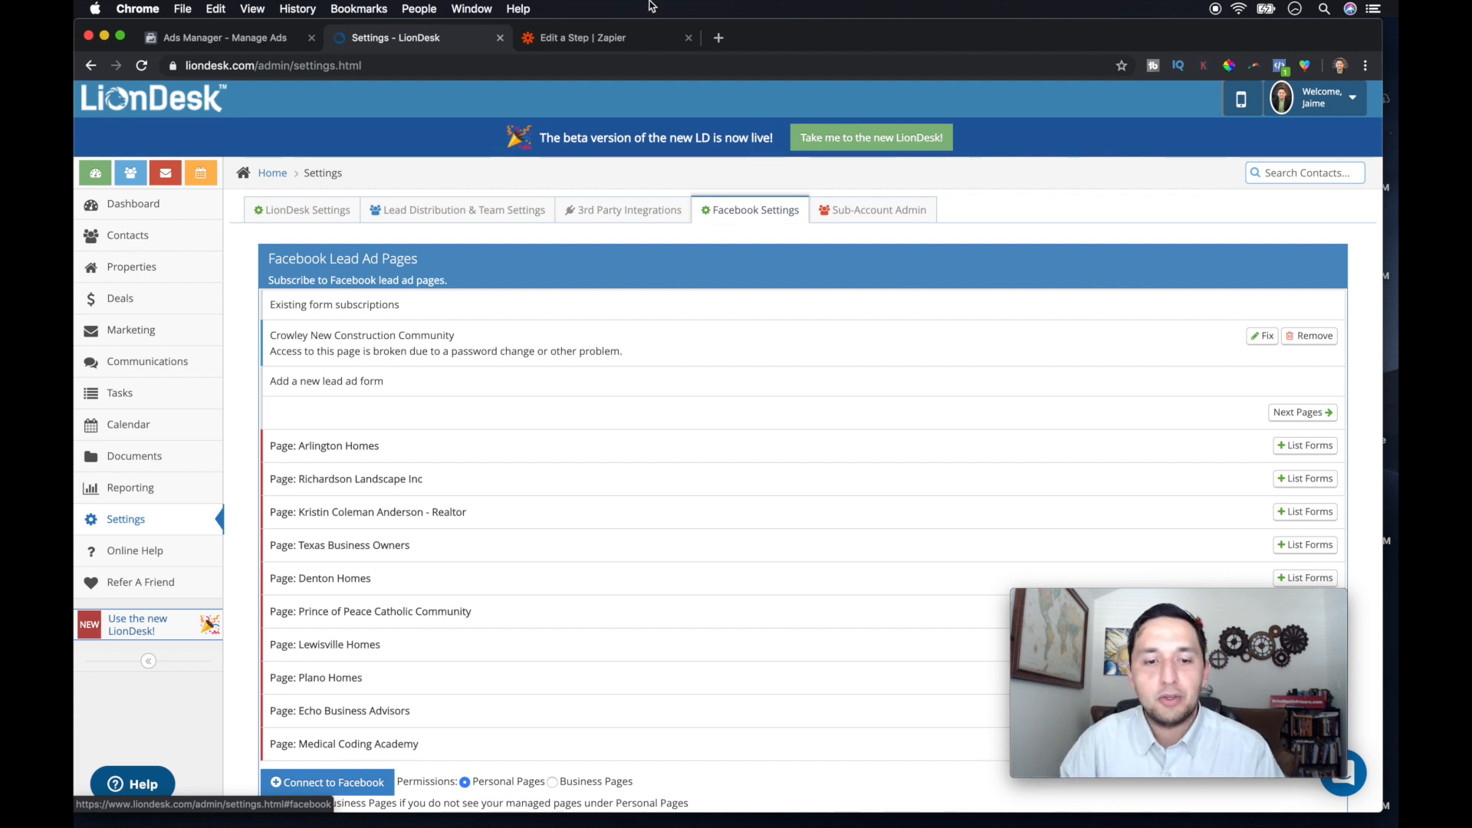
mouse_move(602, 37)
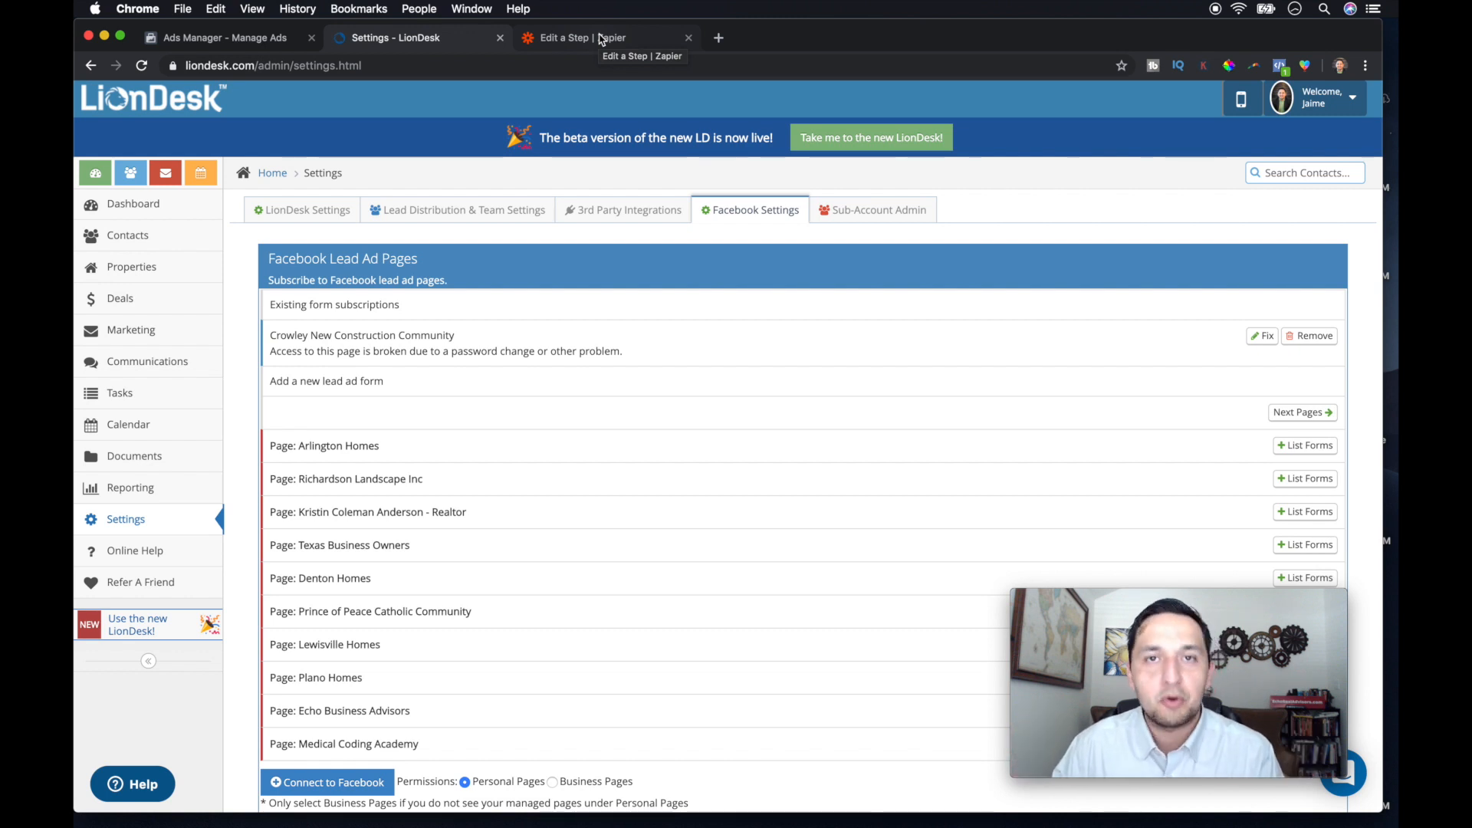
mouse_move(599, 36)
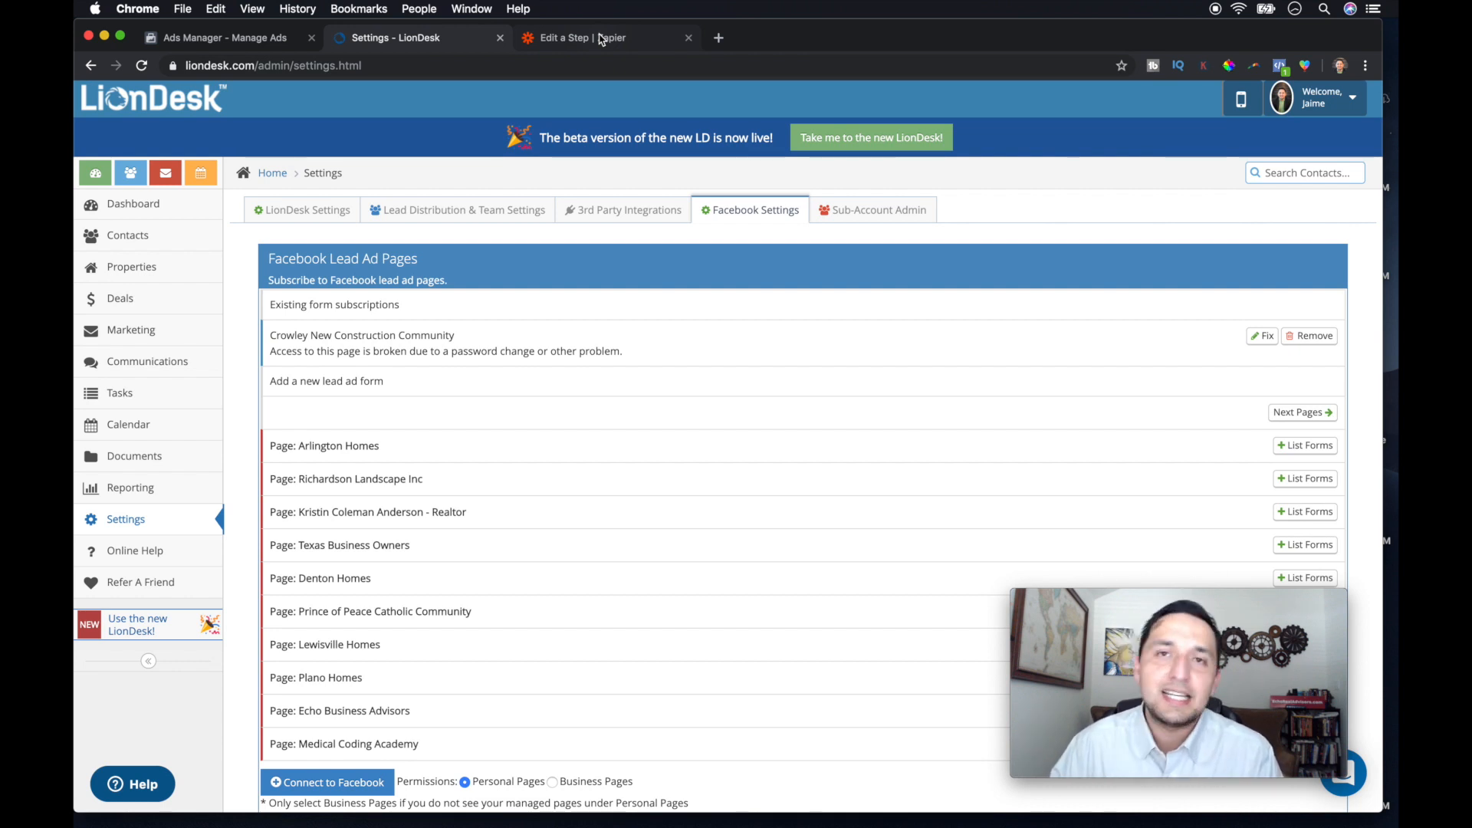
mouse_move(672, 191)
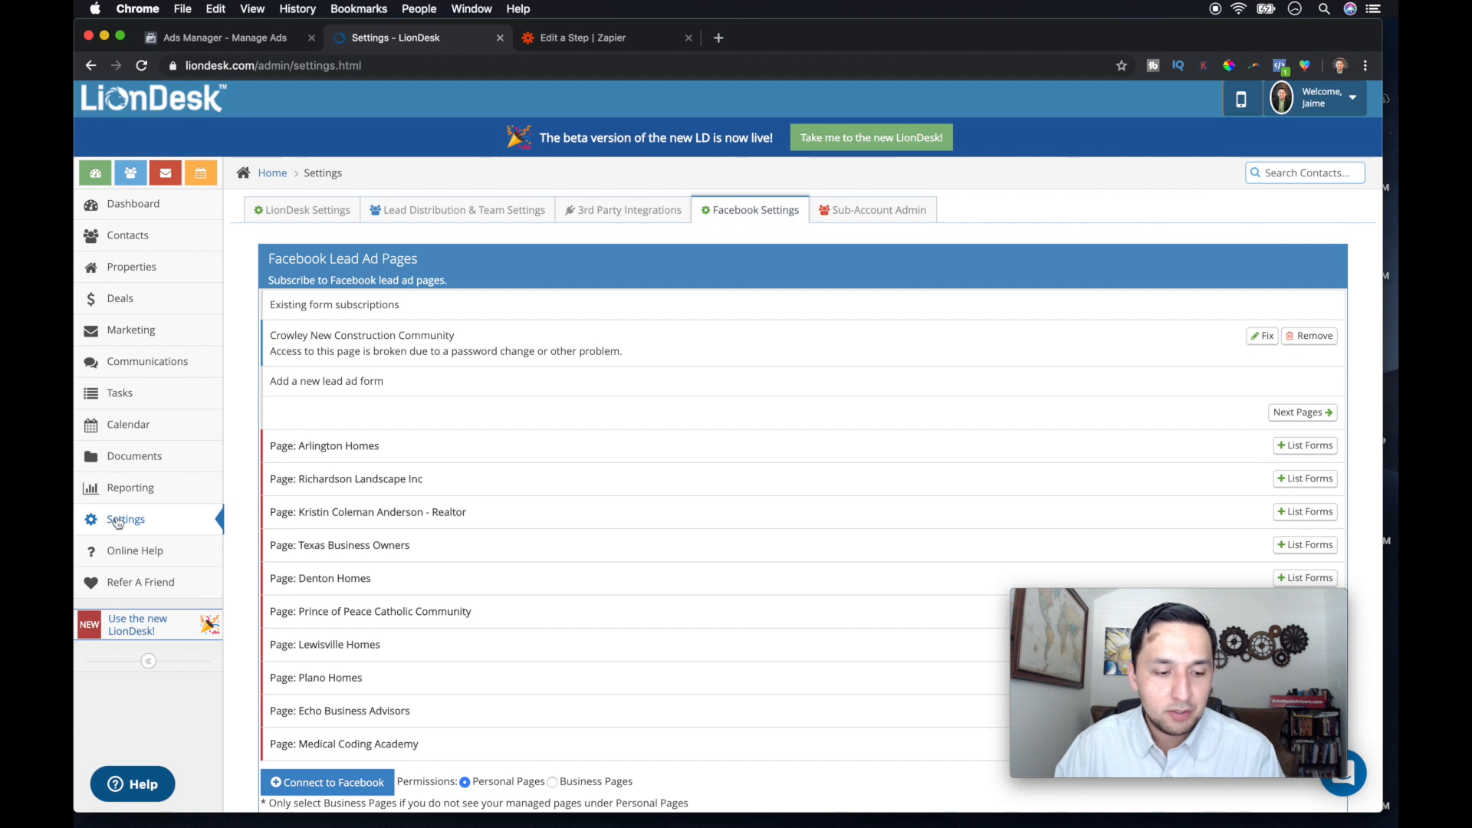
Step: Browse the LionDesk Marketing templates and dismiss the Create New Folder window without saving
left_click(301, 210)
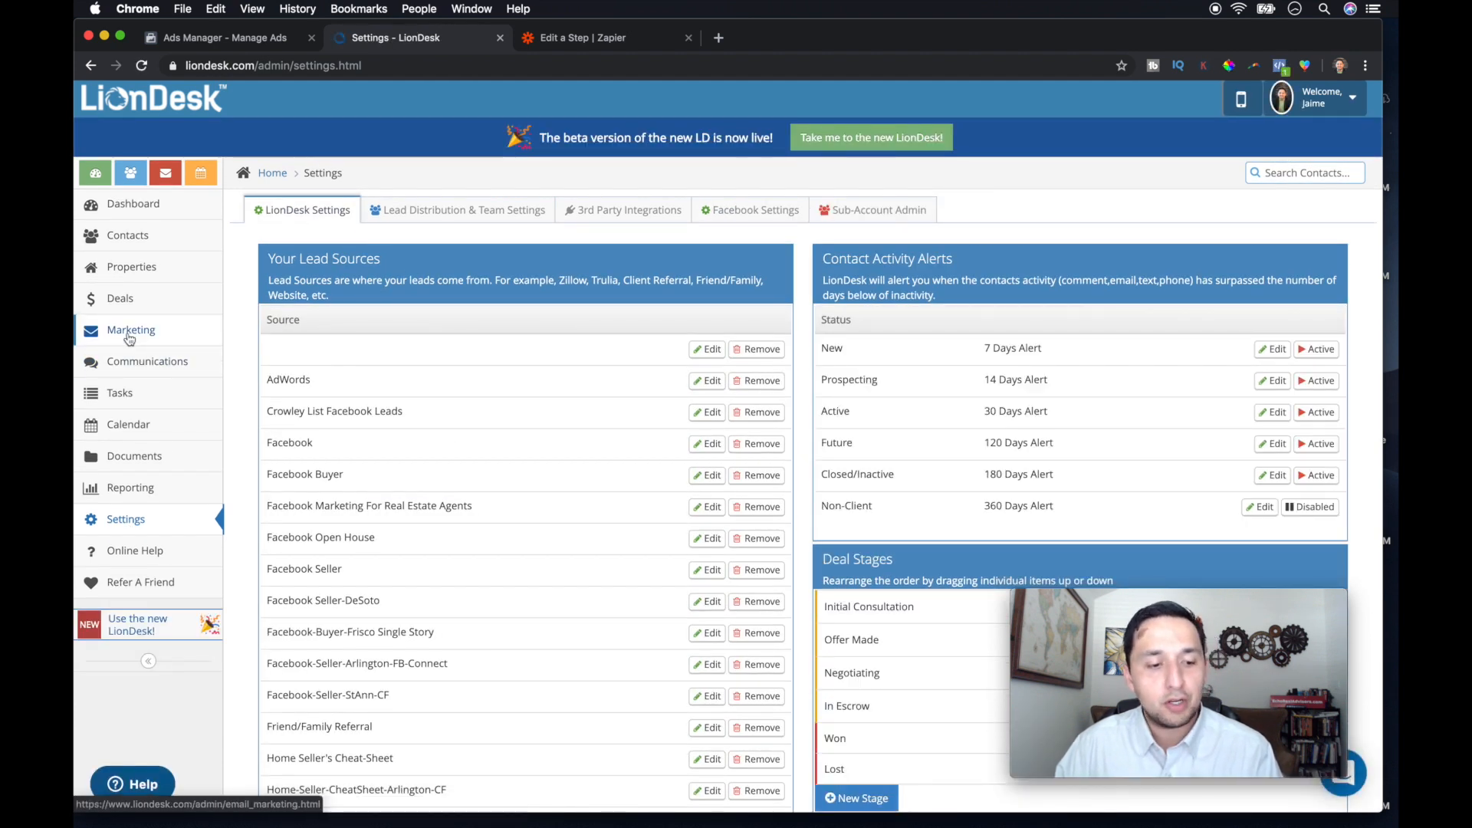
left_click(130, 330)
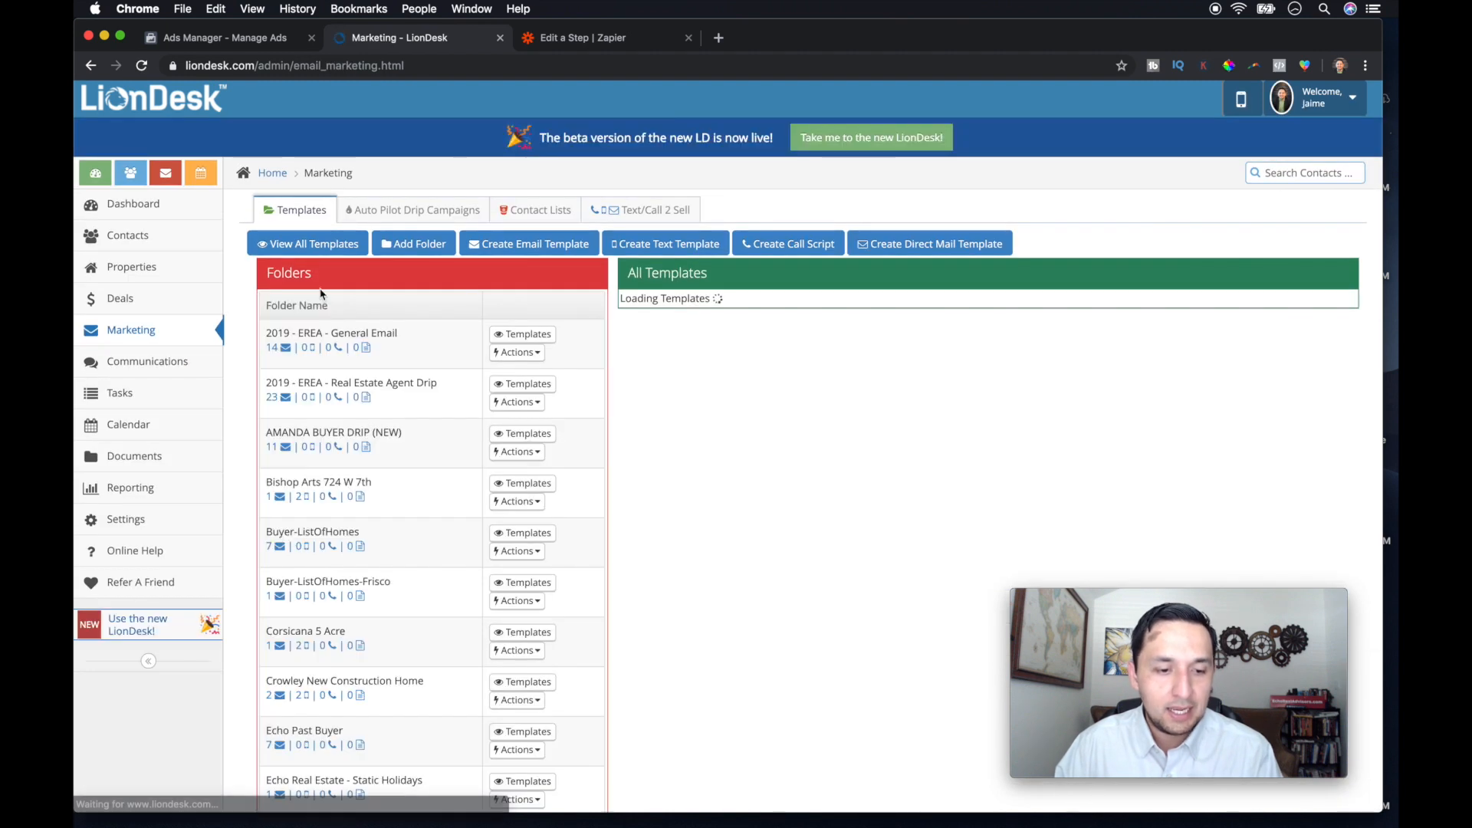
left_click(413, 244)
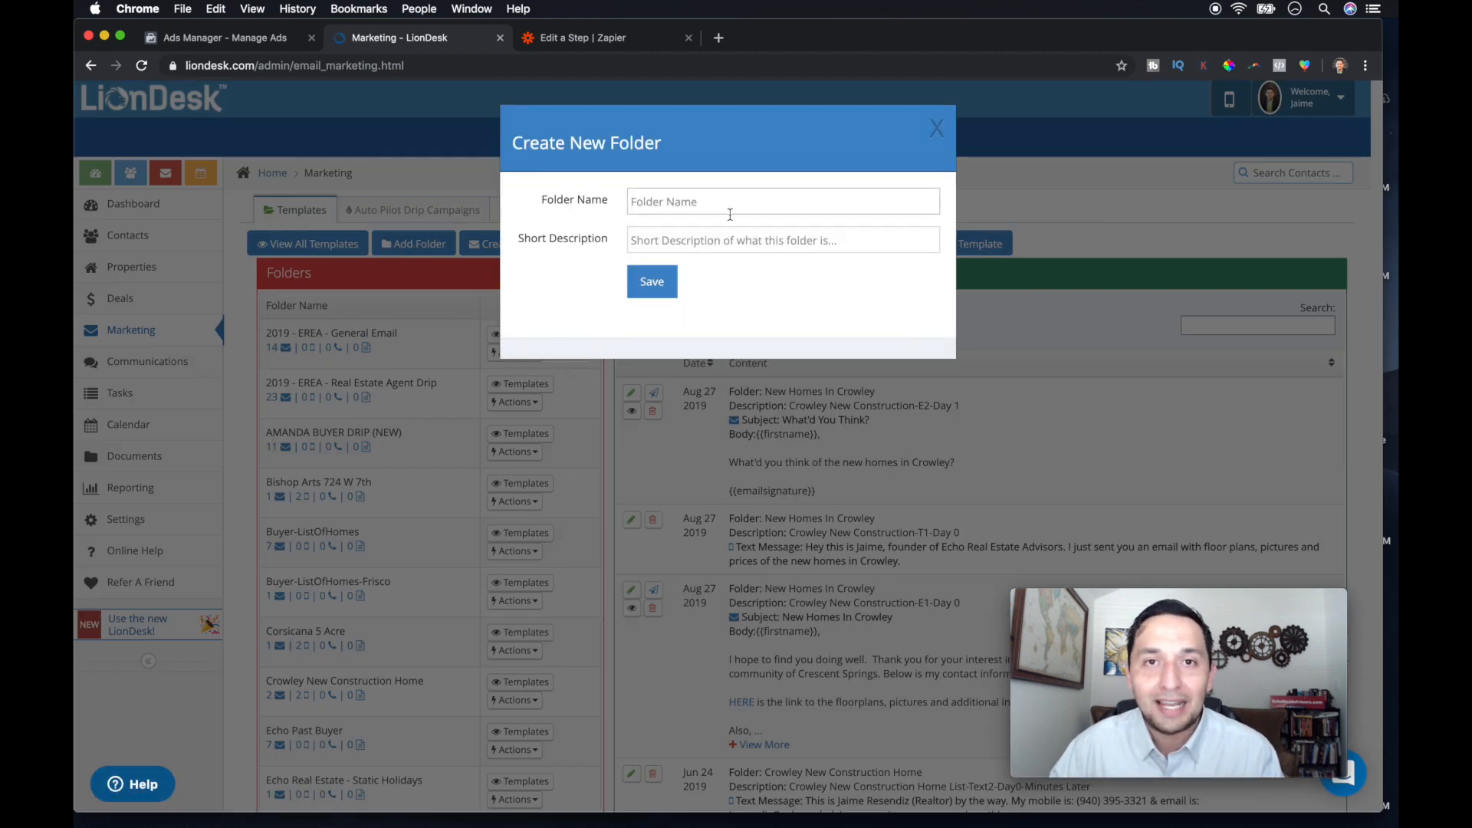
left_click(652, 282)
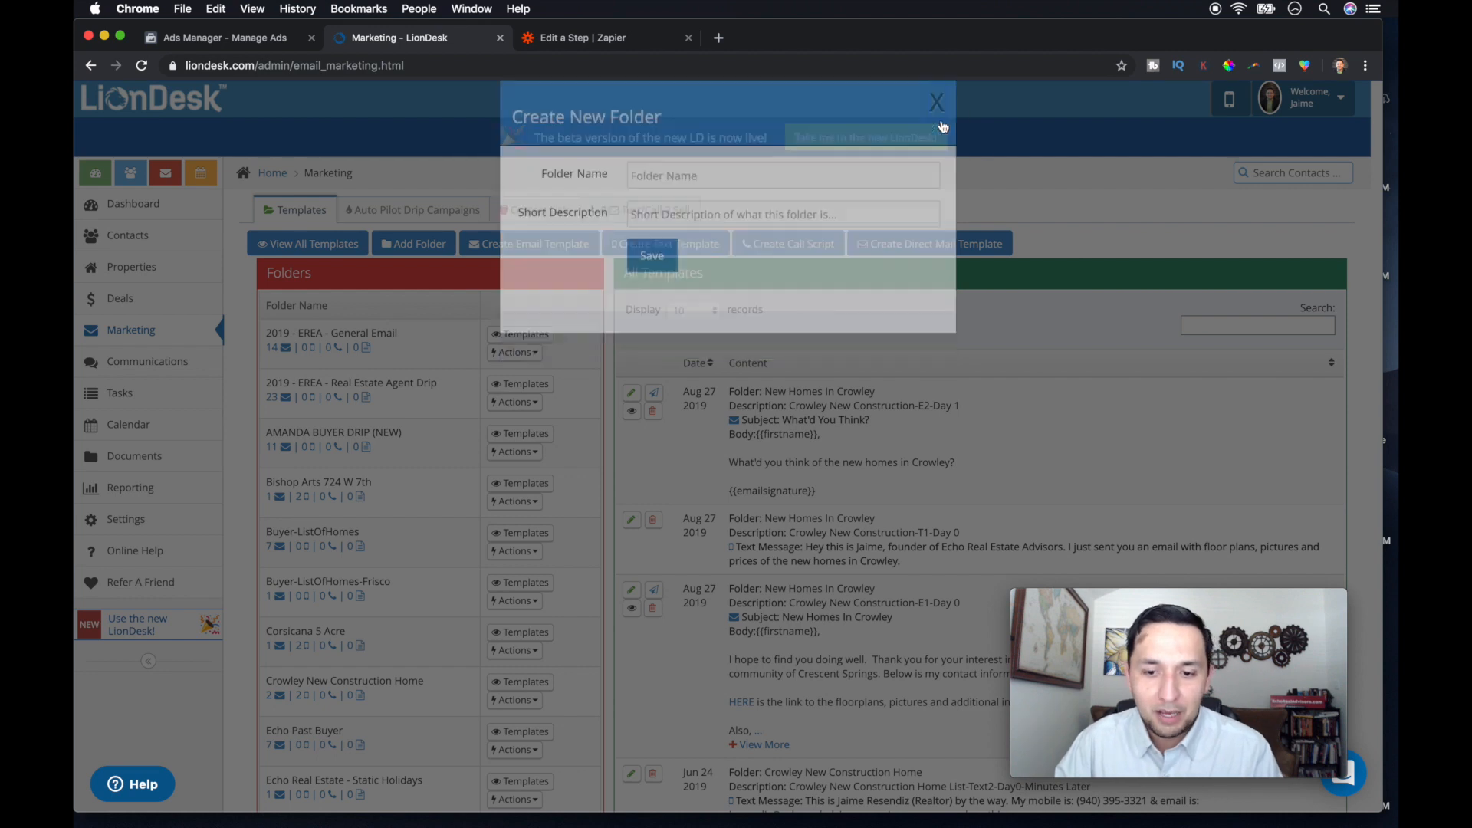
left_click(936, 101)
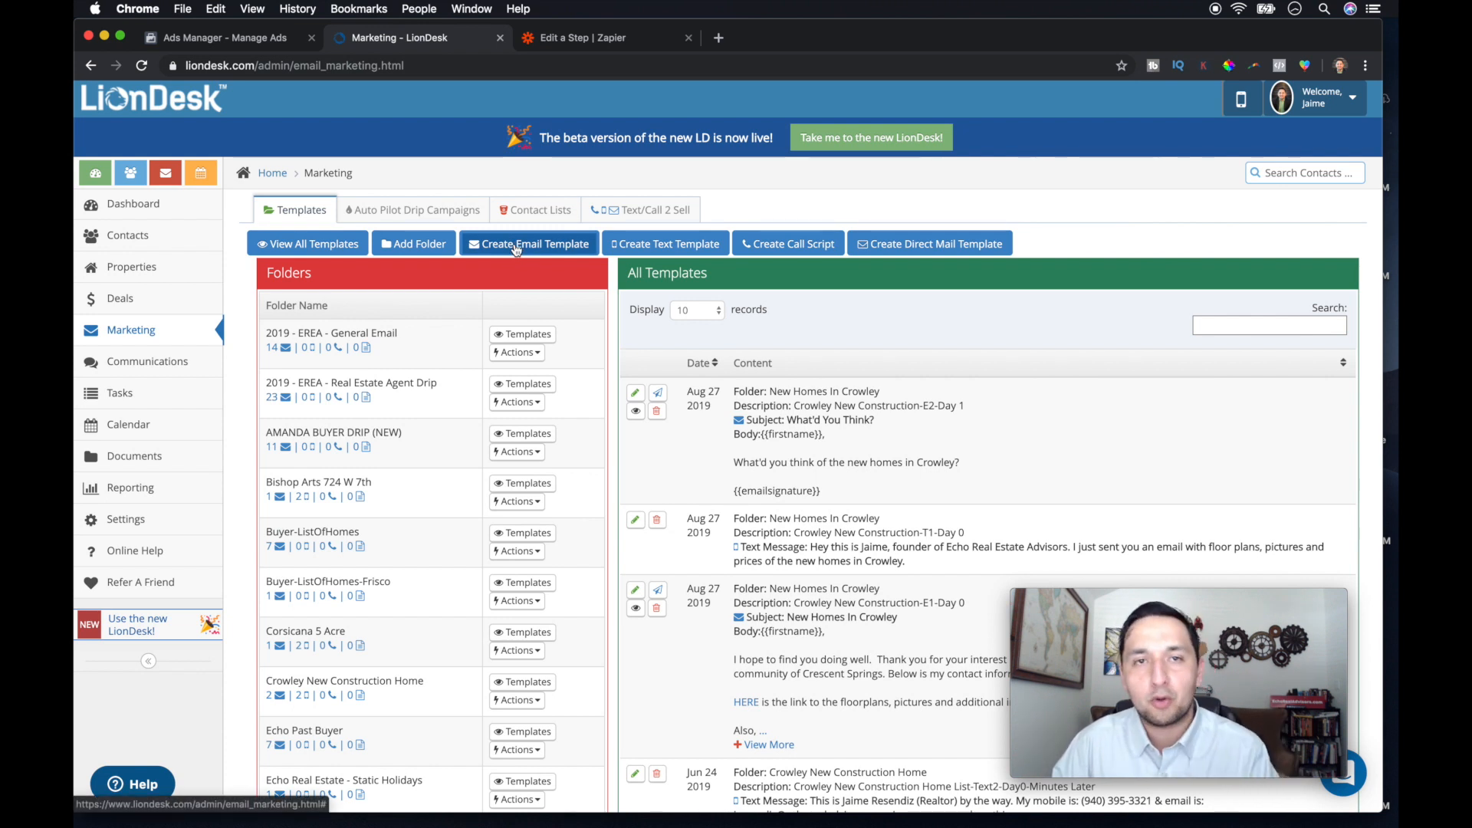
Step: Start an email template, check its folder choices, then switch to a blank new text template
left_click(529, 244)
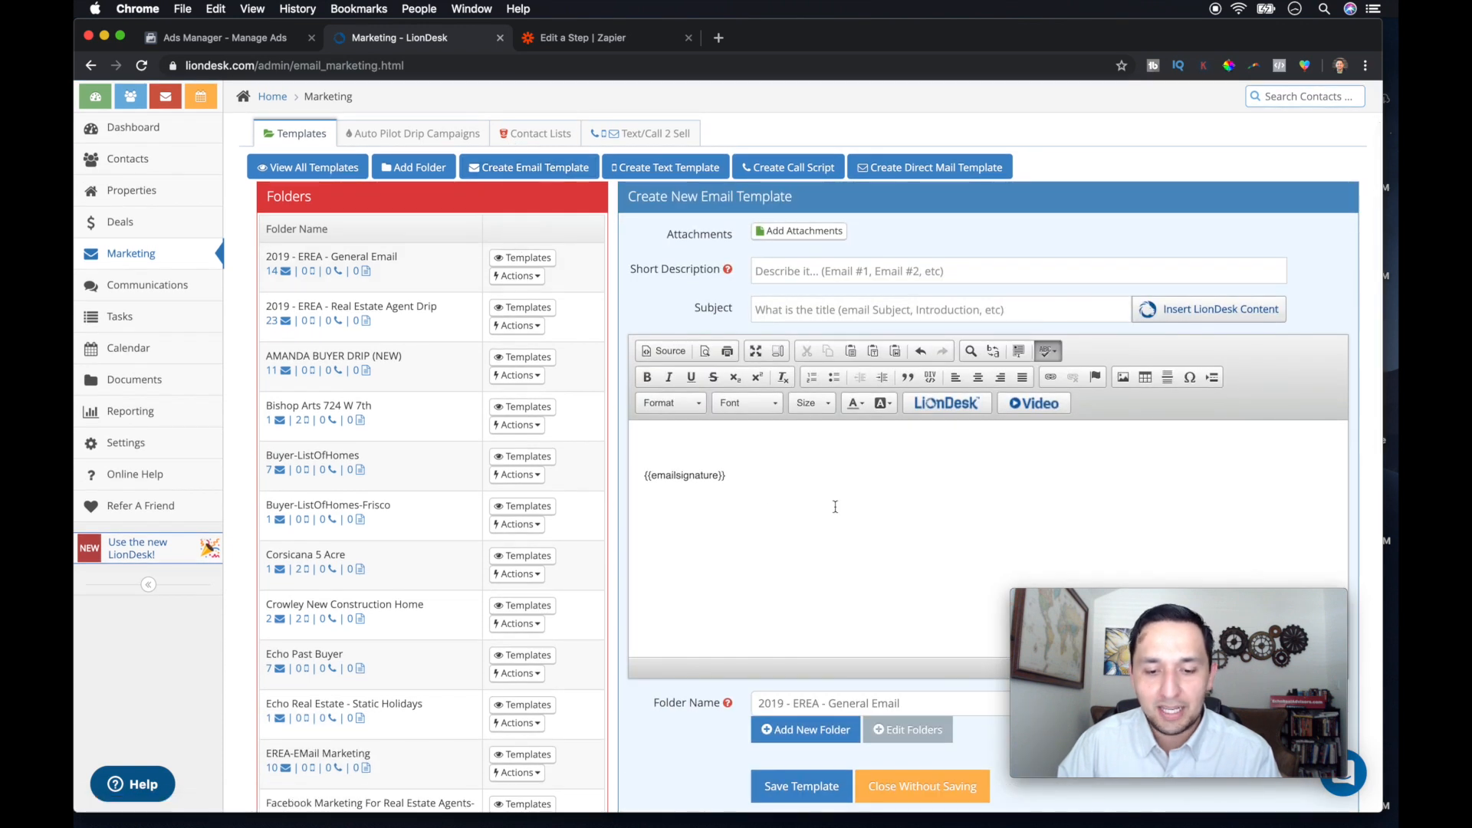
left_click(883, 703)
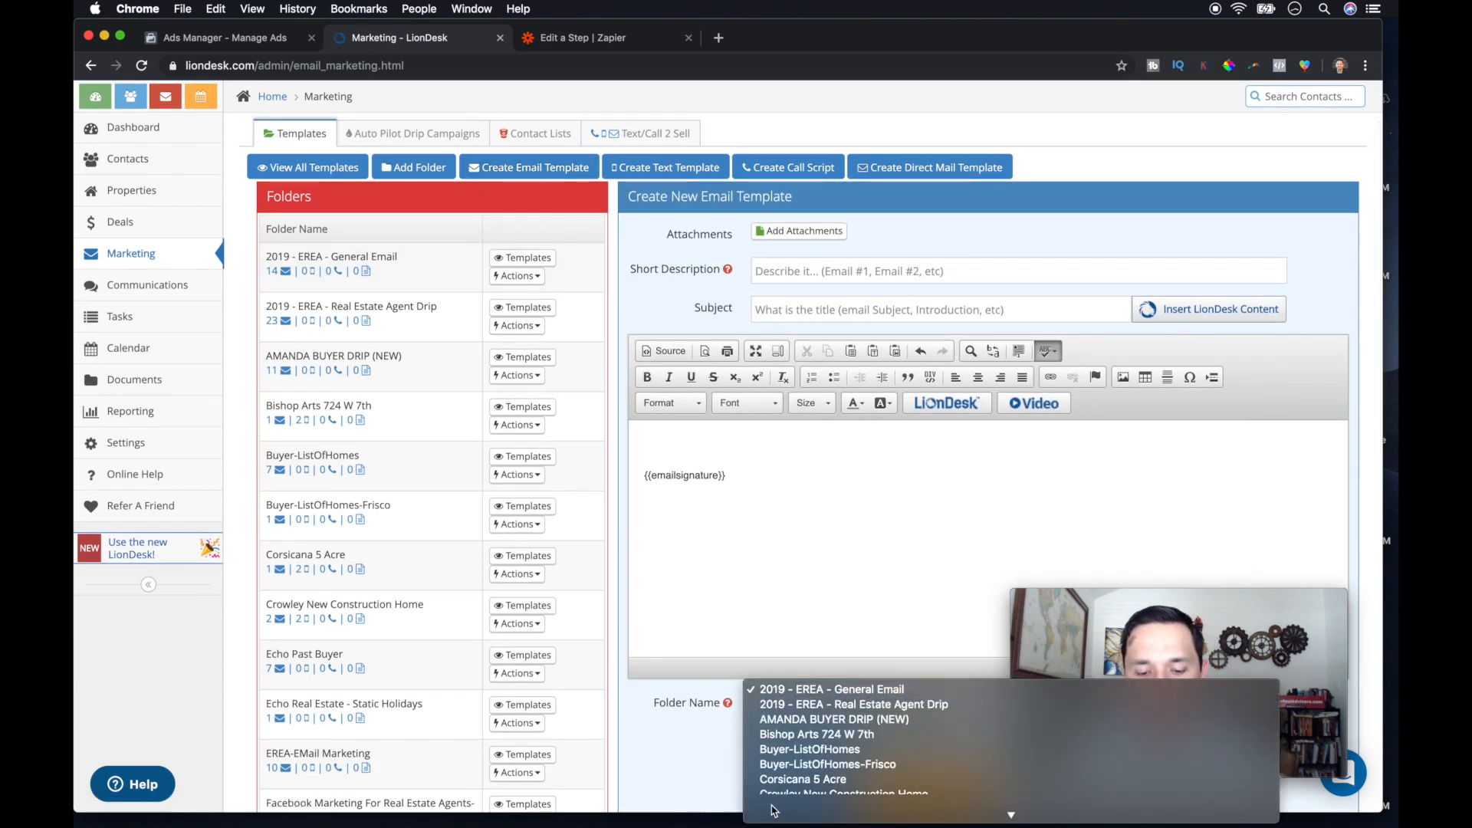
left_click(830, 689)
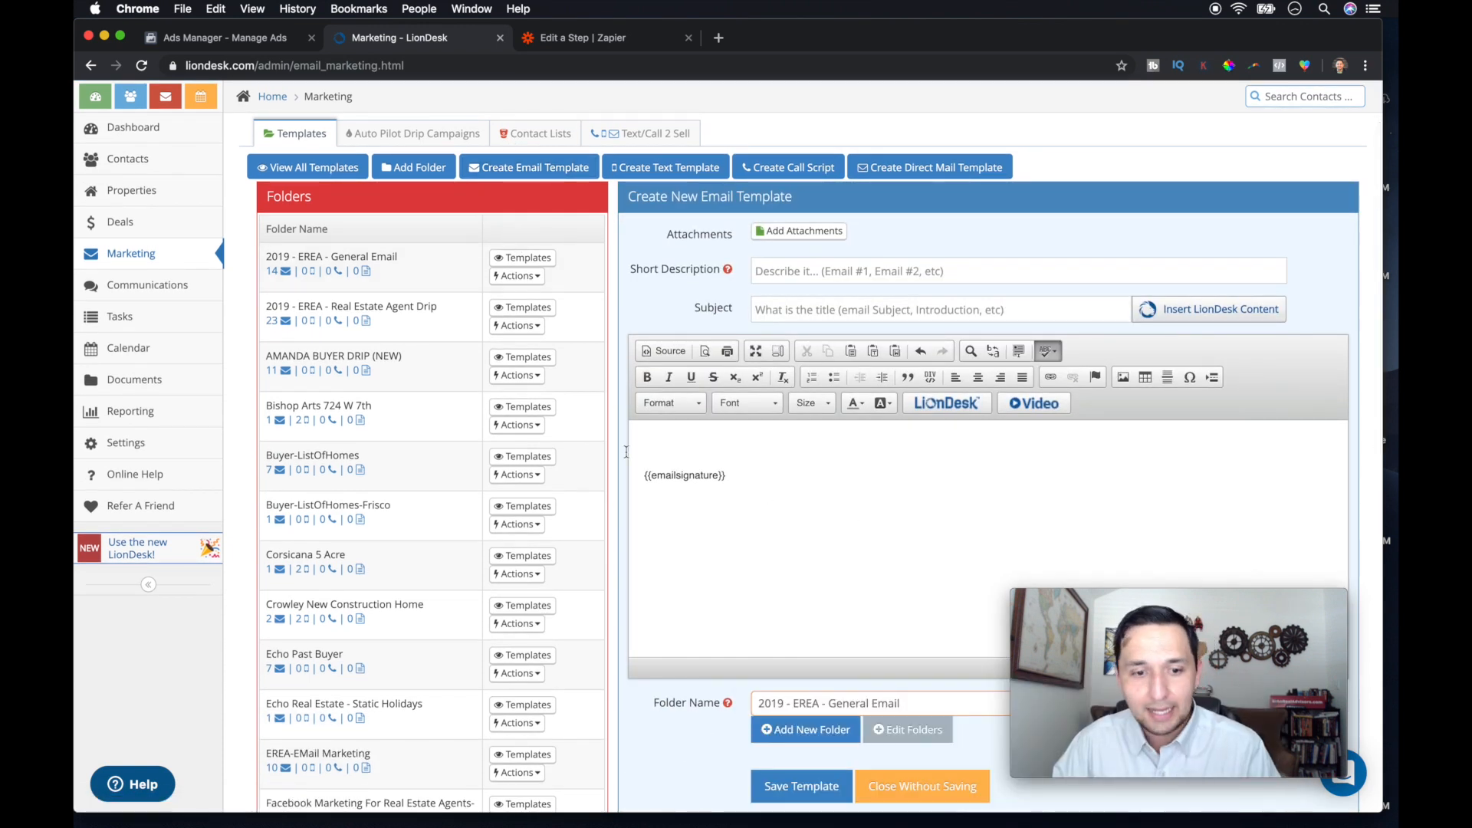
left_click(664, 165)
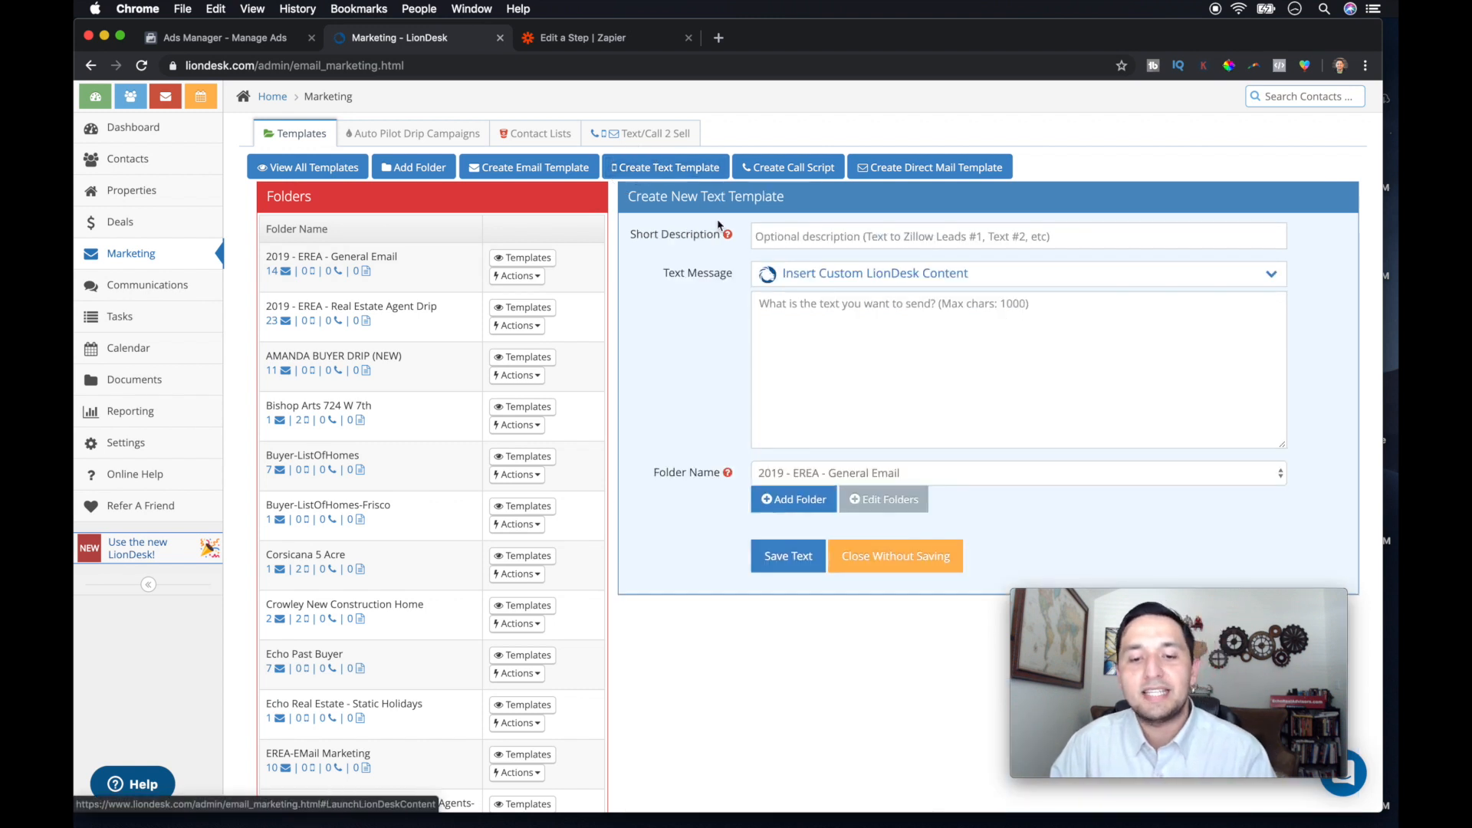
mouse_move(825, 486)
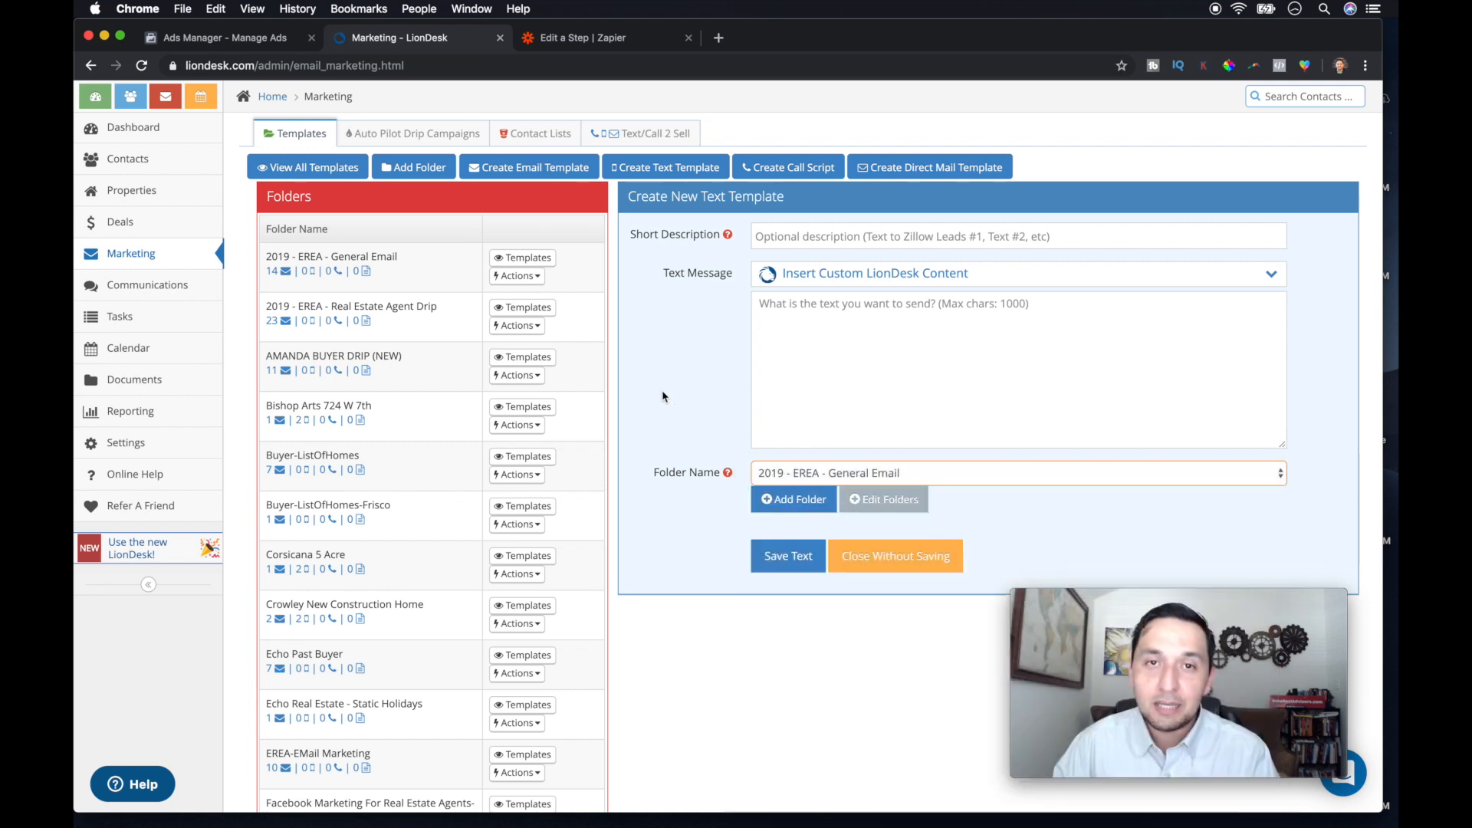
mouse_move(402, 207)
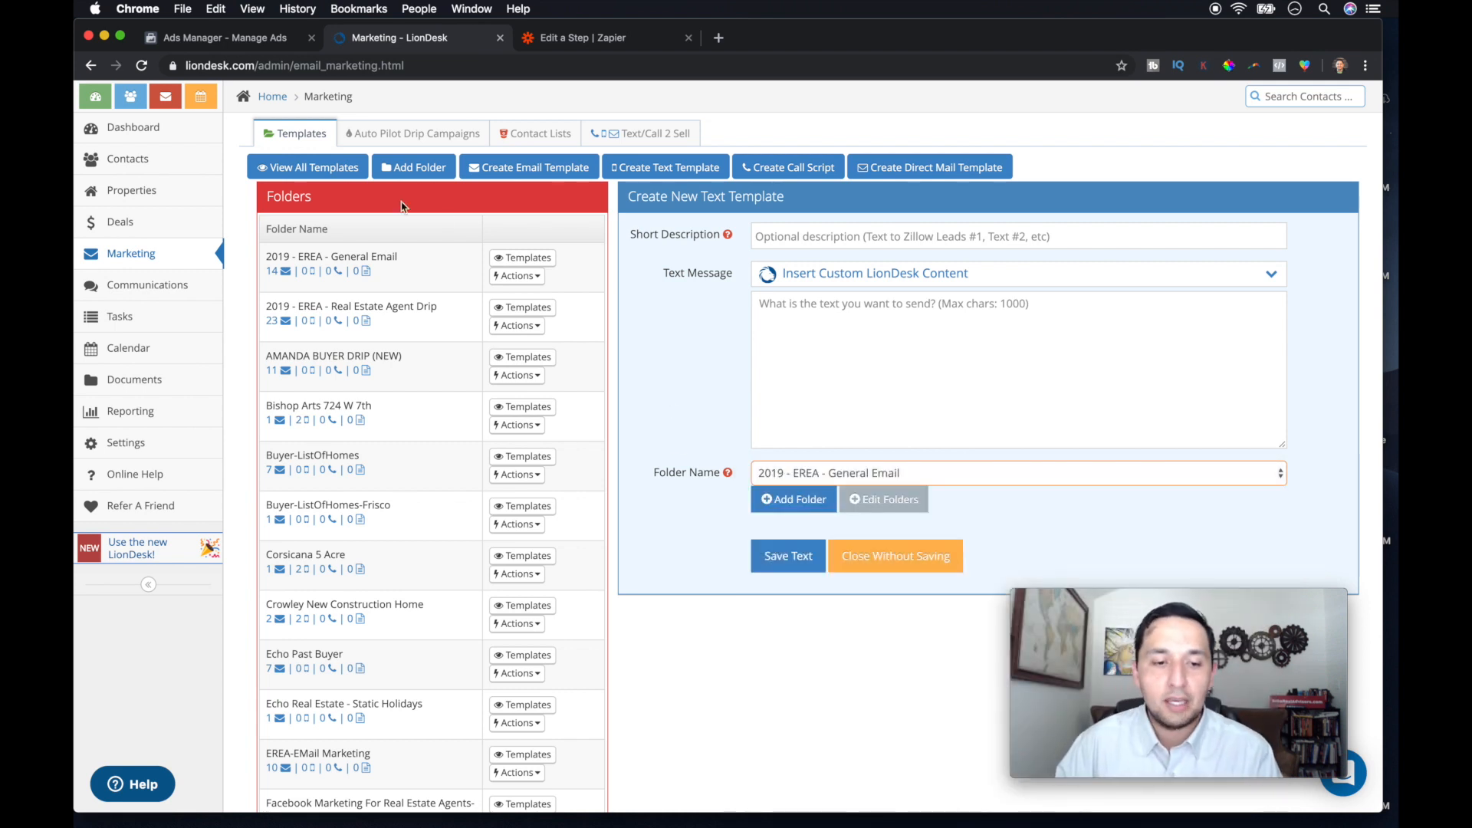
mouse_move(675, 332)
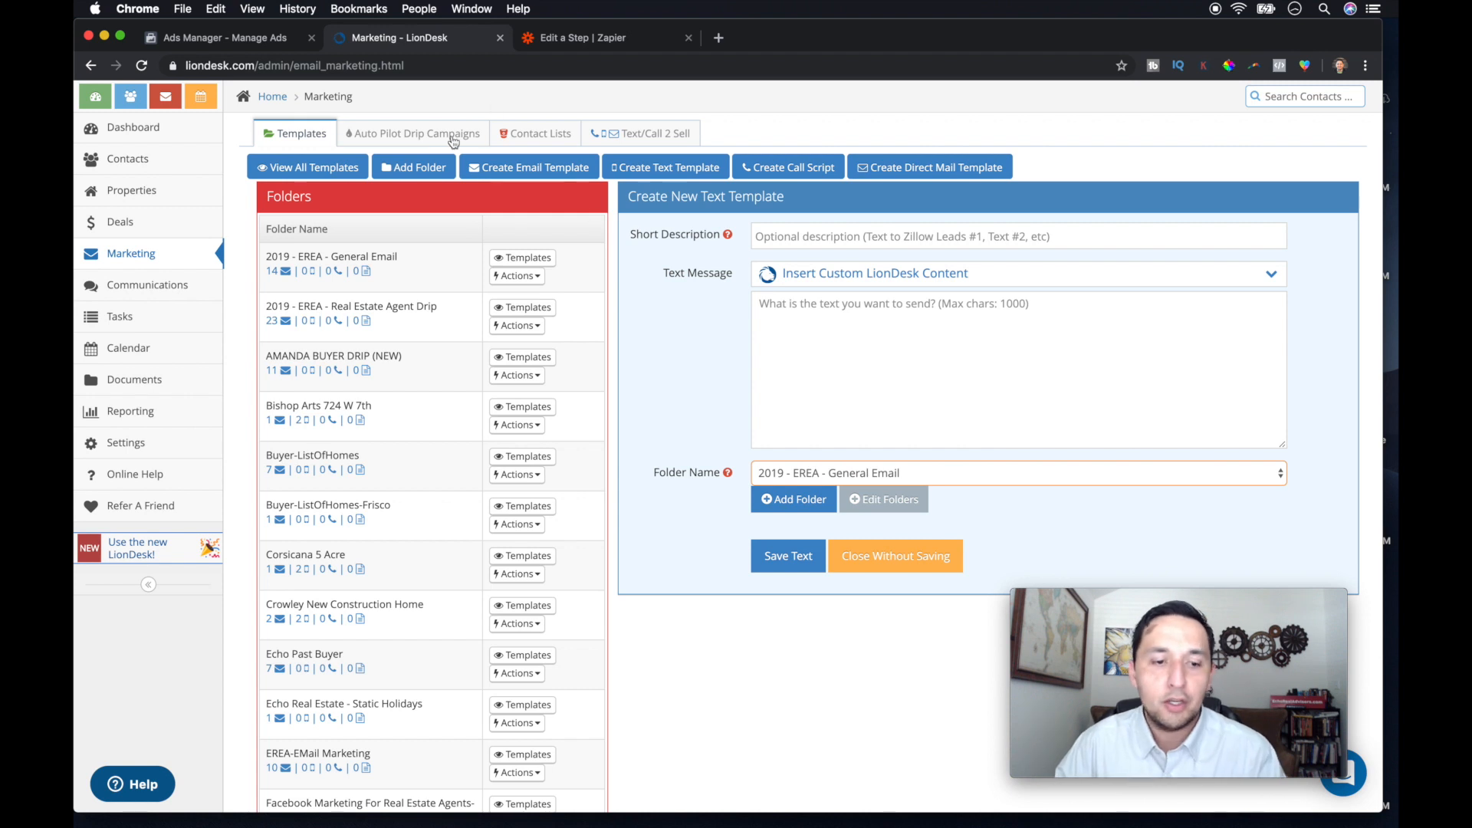
Step: View the Auto Pilot drip campaigns and dismiss the Add New Auto Pilot window unsaved
left_click(417, 132)
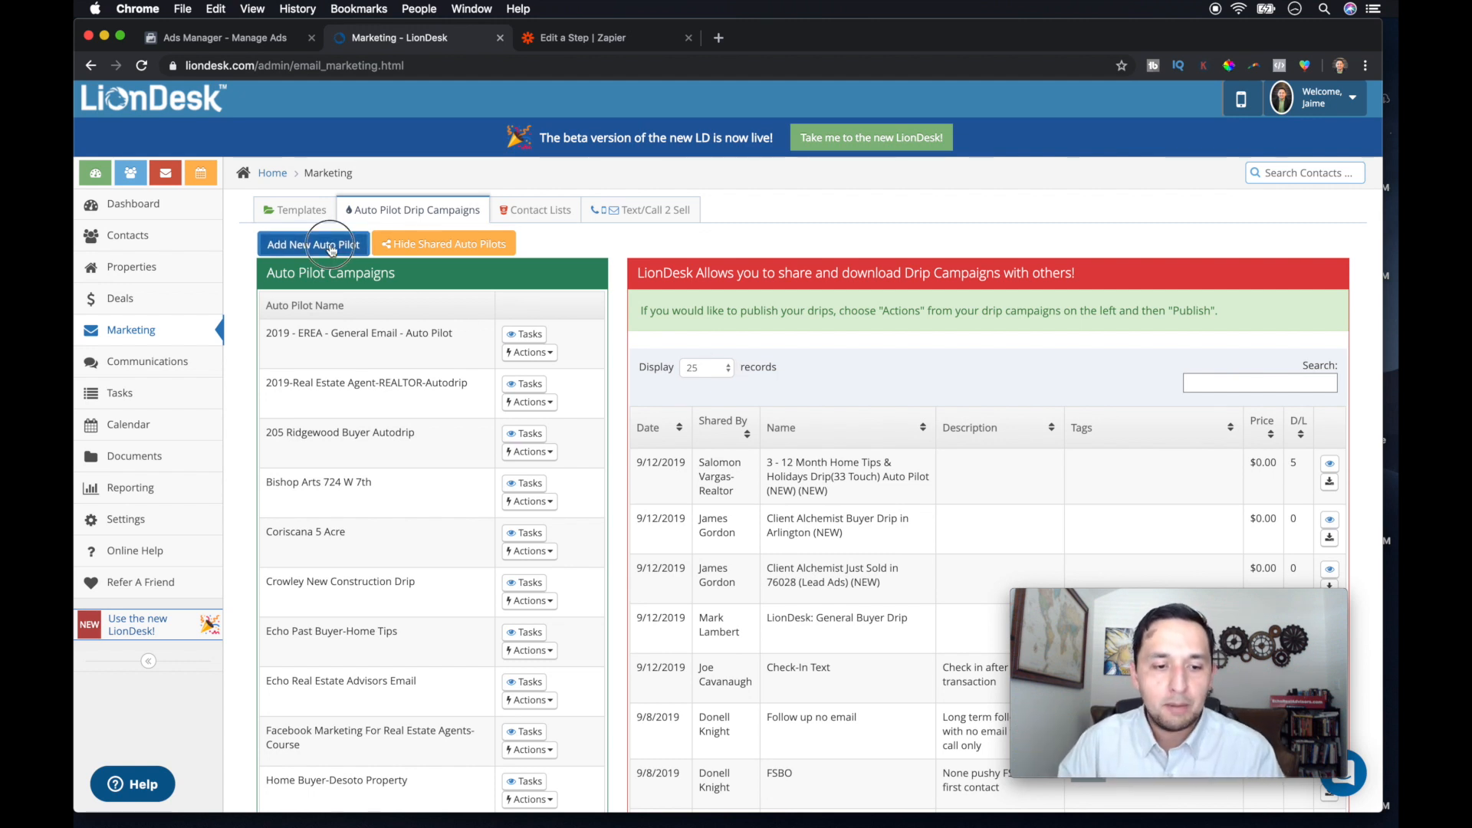
left_click(313, 244)
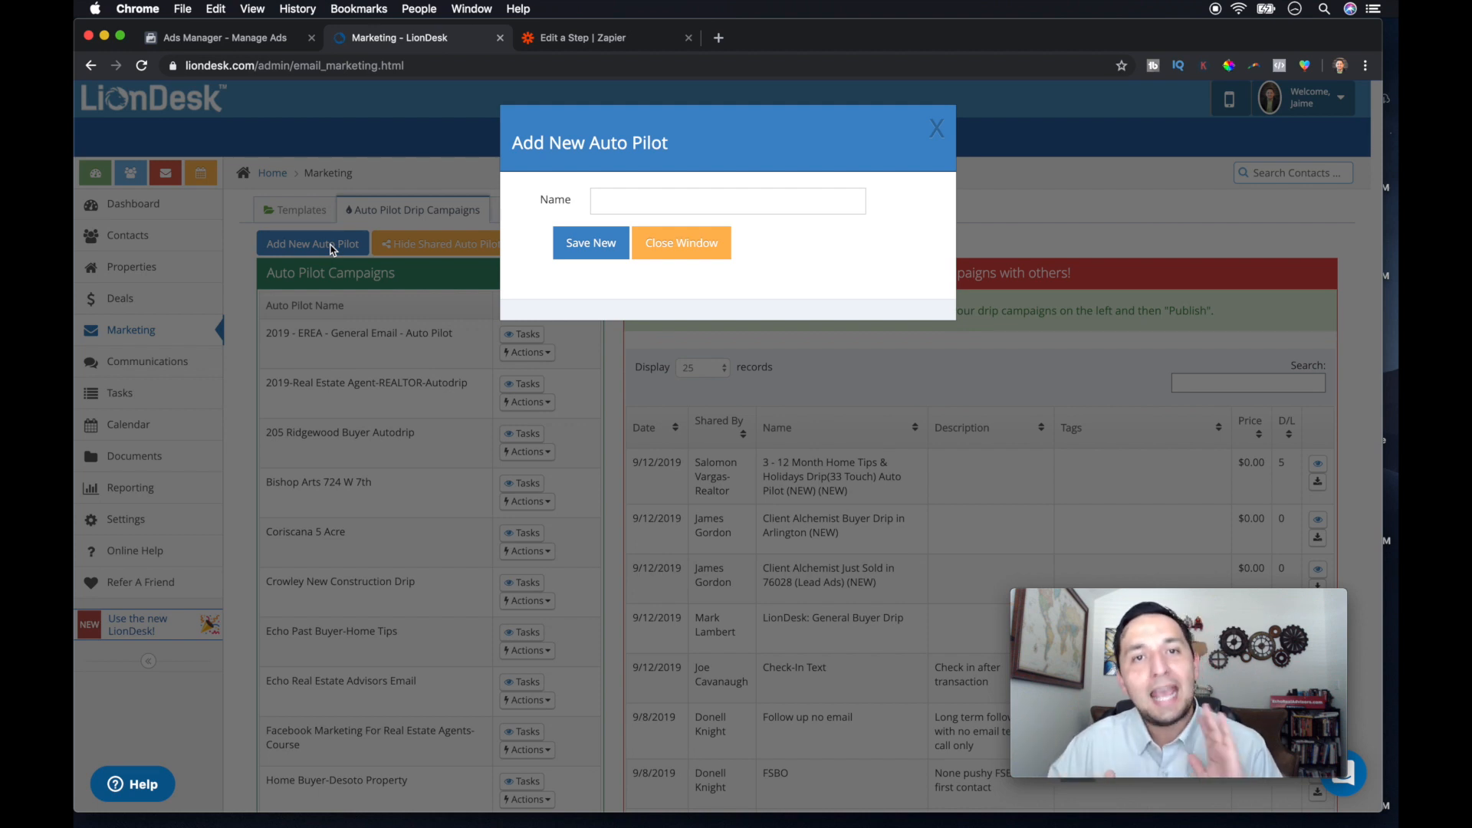
left_click(727, 200)
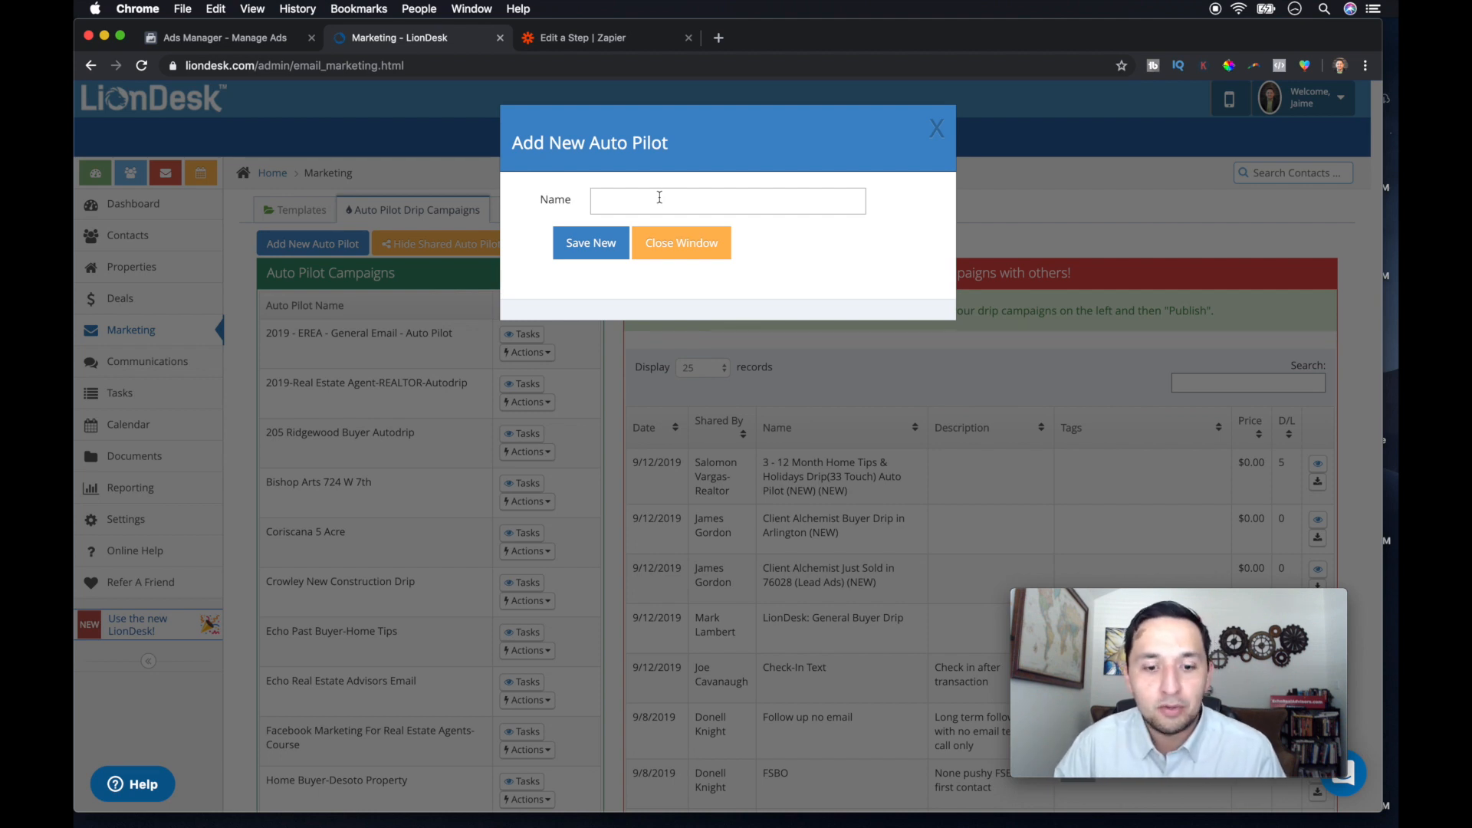
mouse_move(839, 199)
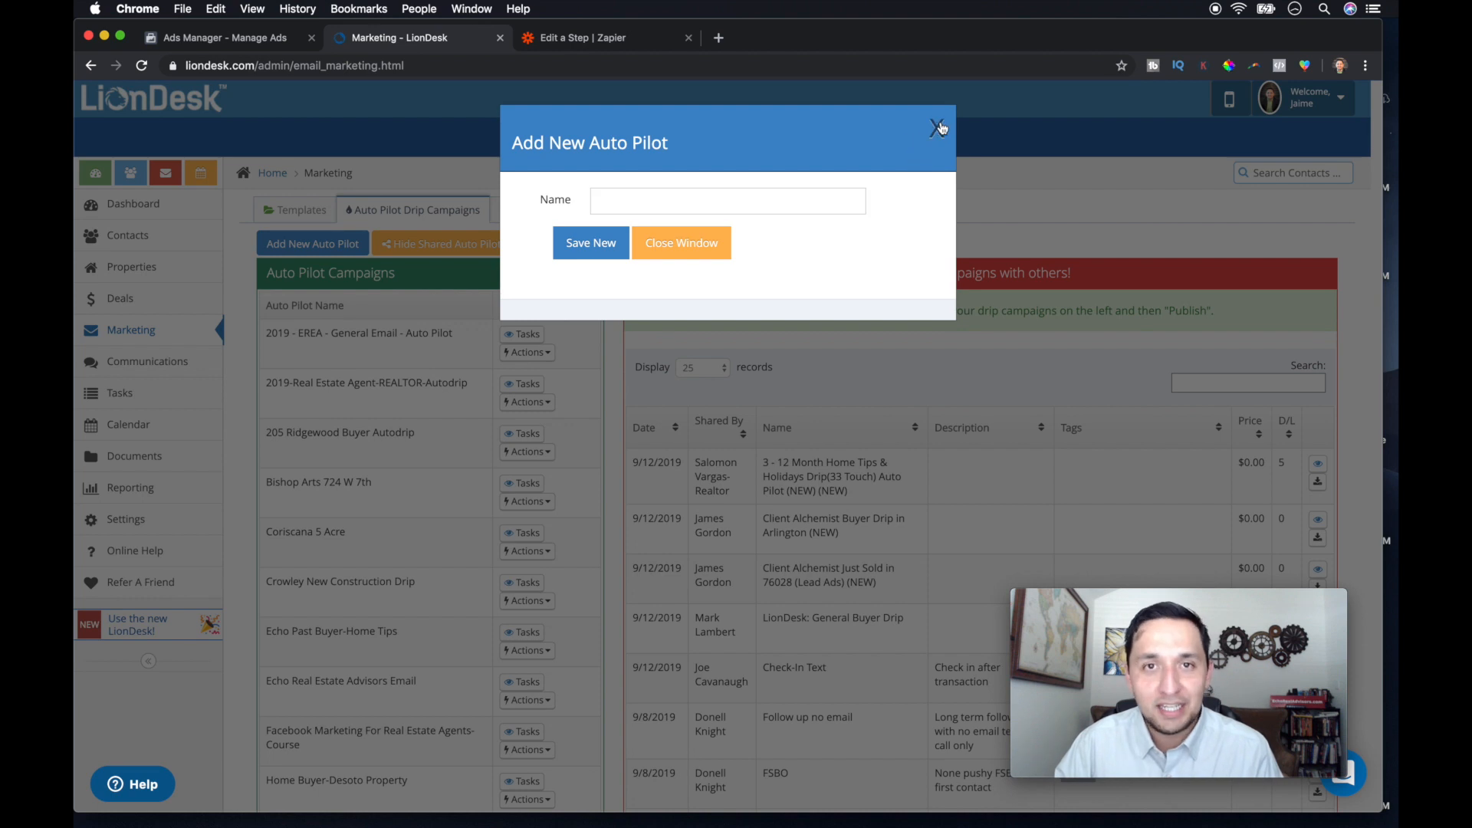
left_click(939, 128)
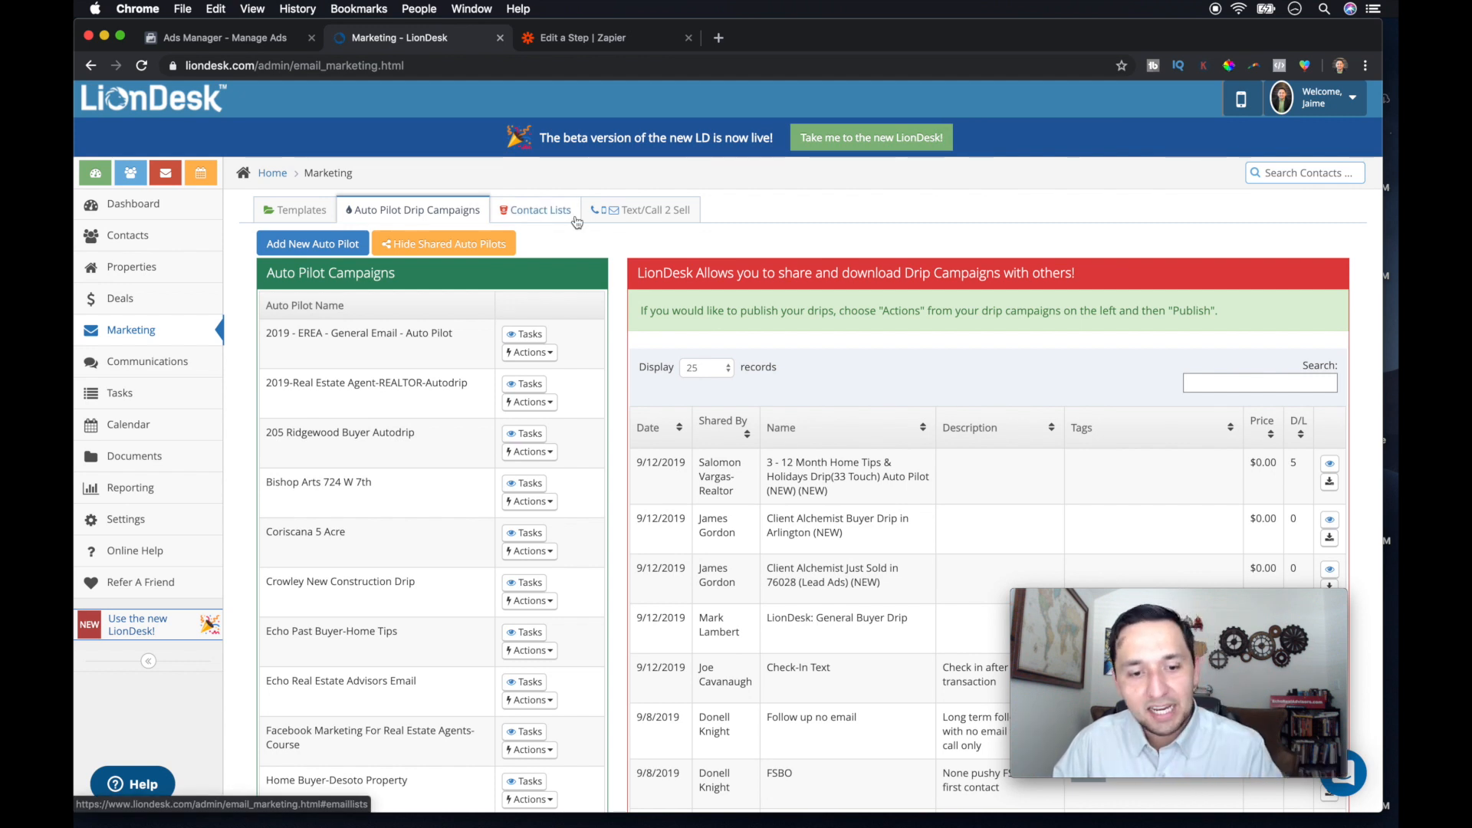
Step: Add a new lead source named Test Crowley in the LionDesk account settings
left_click(124, 519)
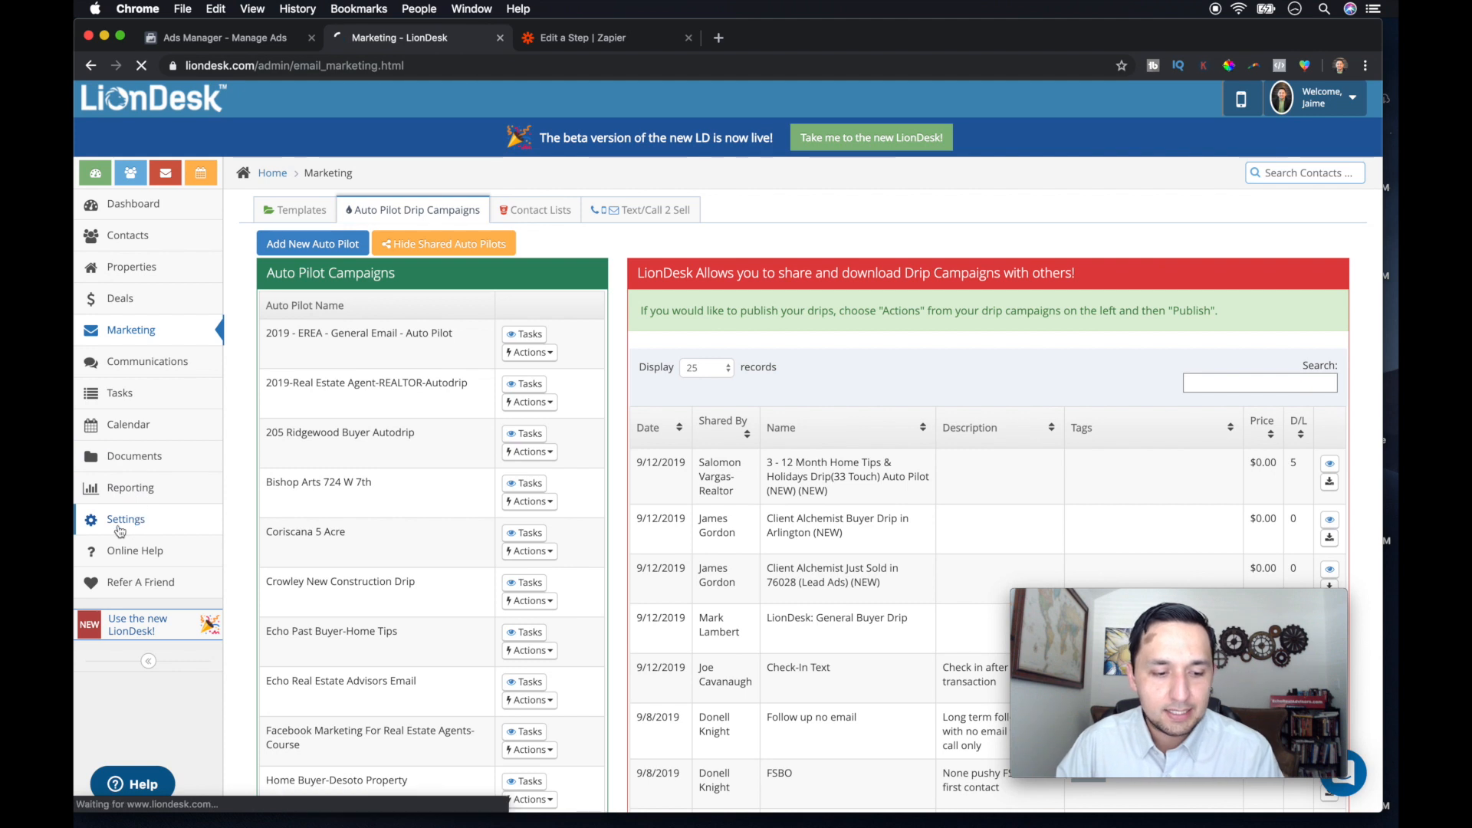
left_click(124, 519)
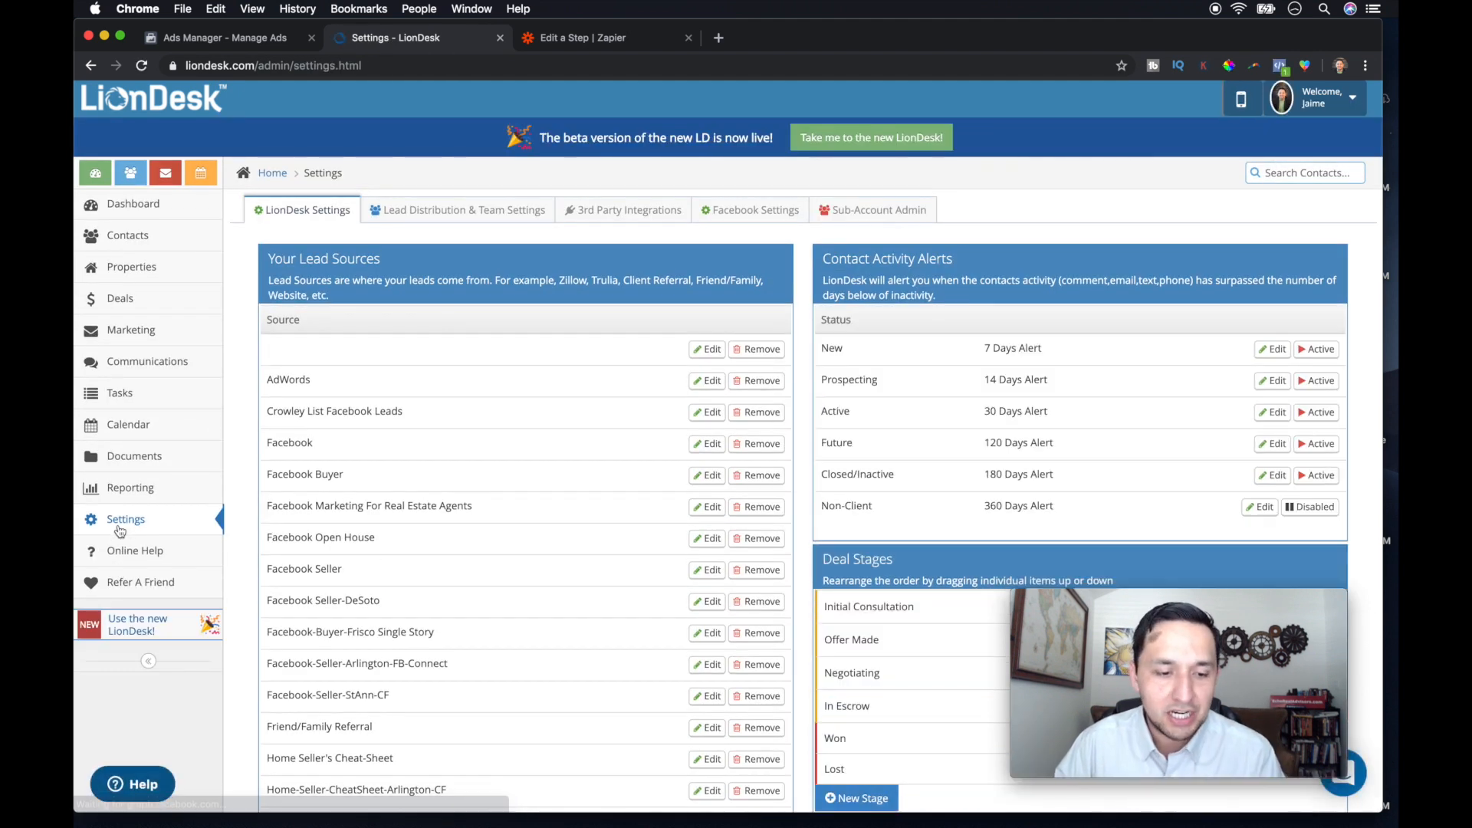
scroll("down", 3)
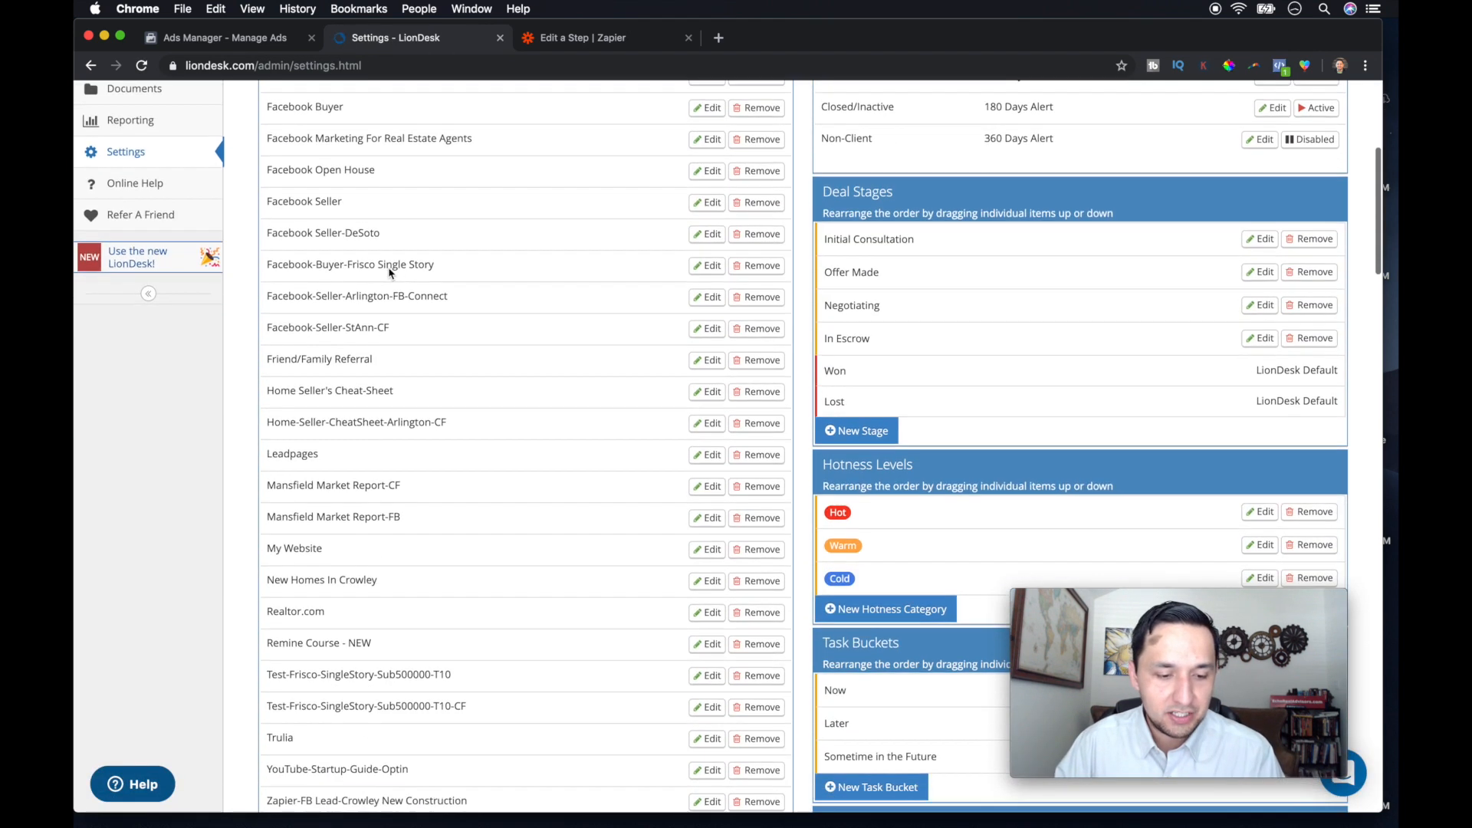
left_click(303, 482)
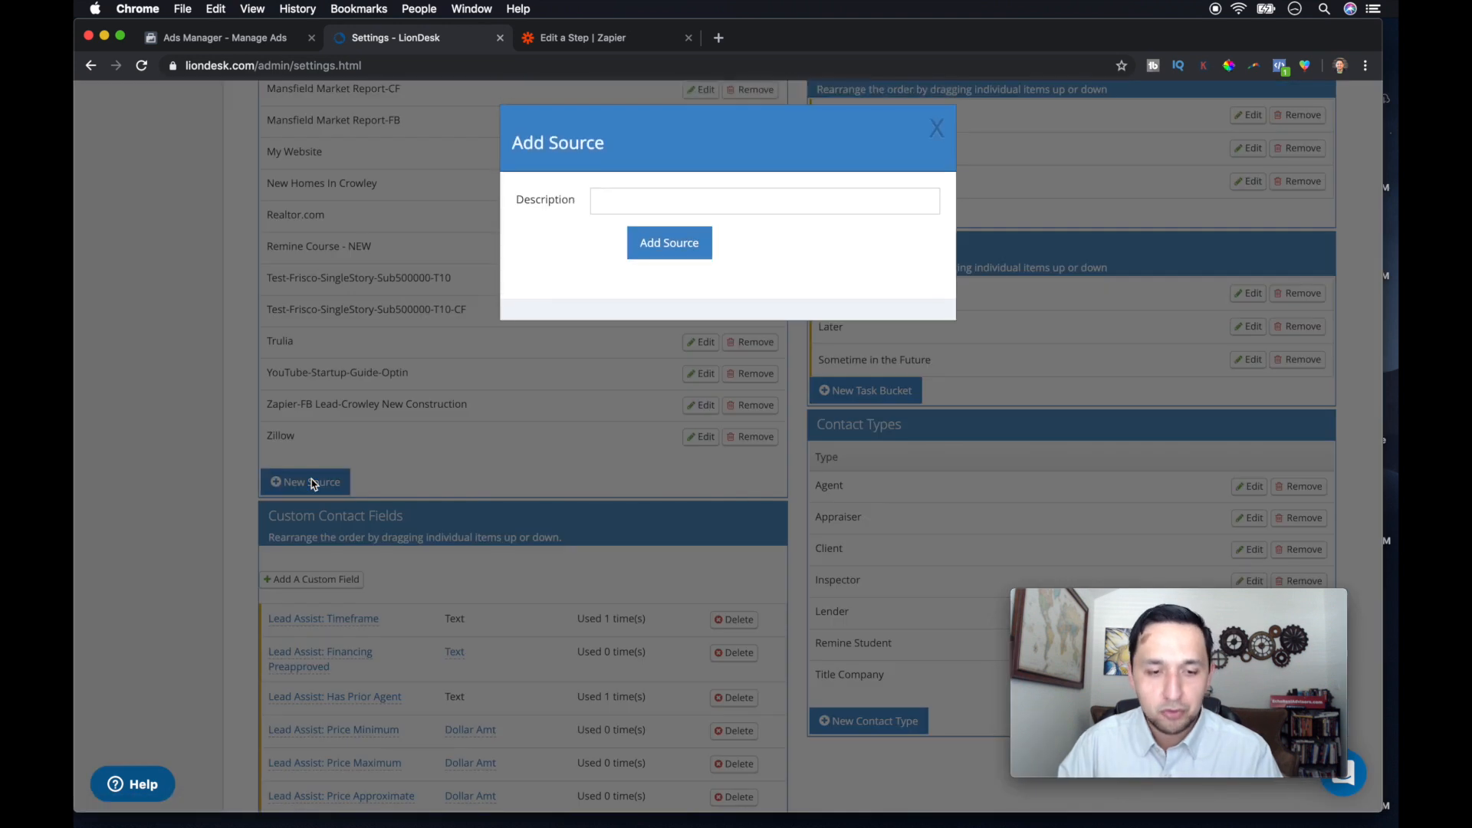
left_click(764, 199)
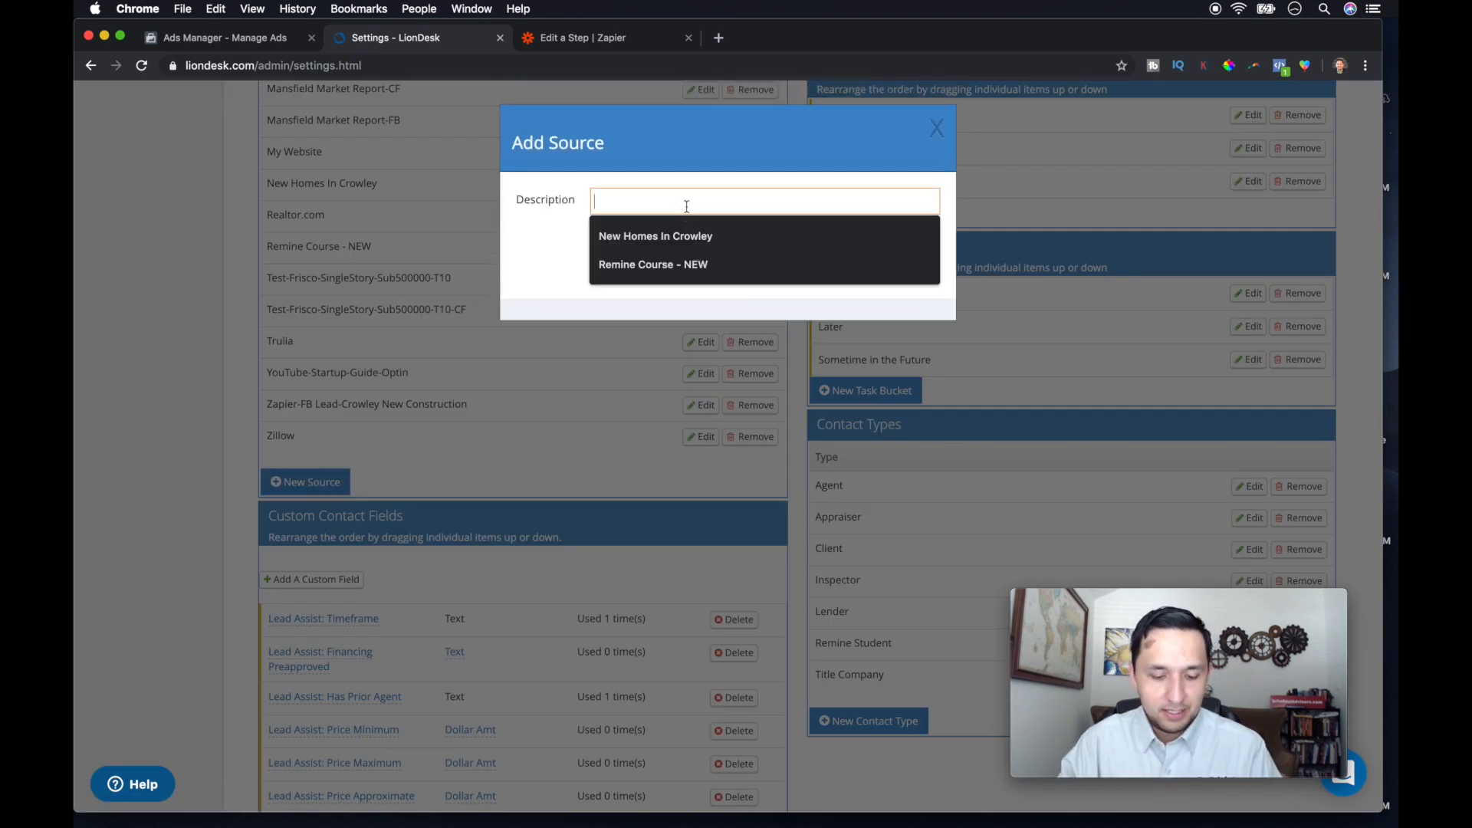
type("Test Crowley")
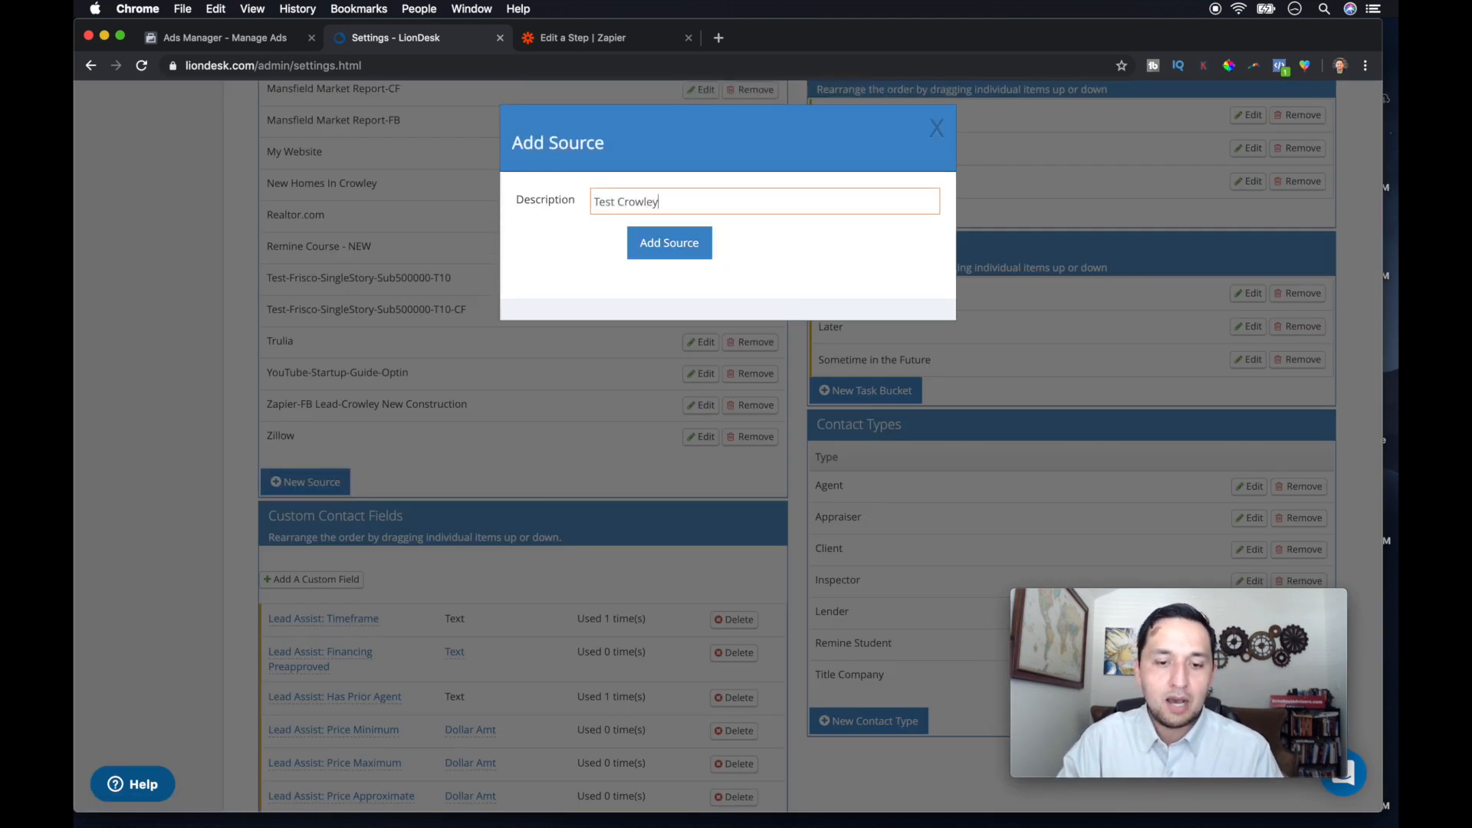
left_click(668, 243)
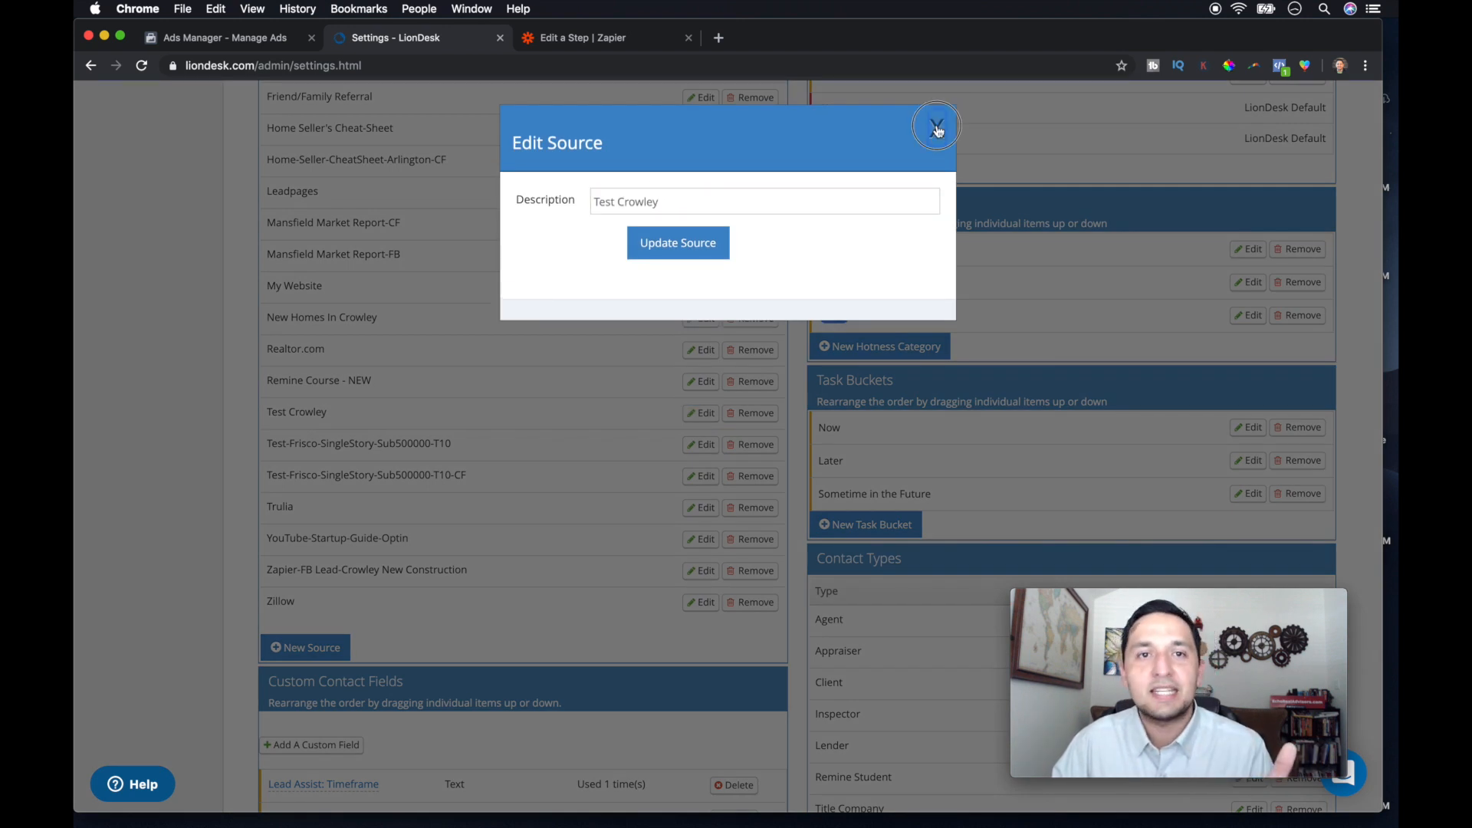
left_click(935, 124)
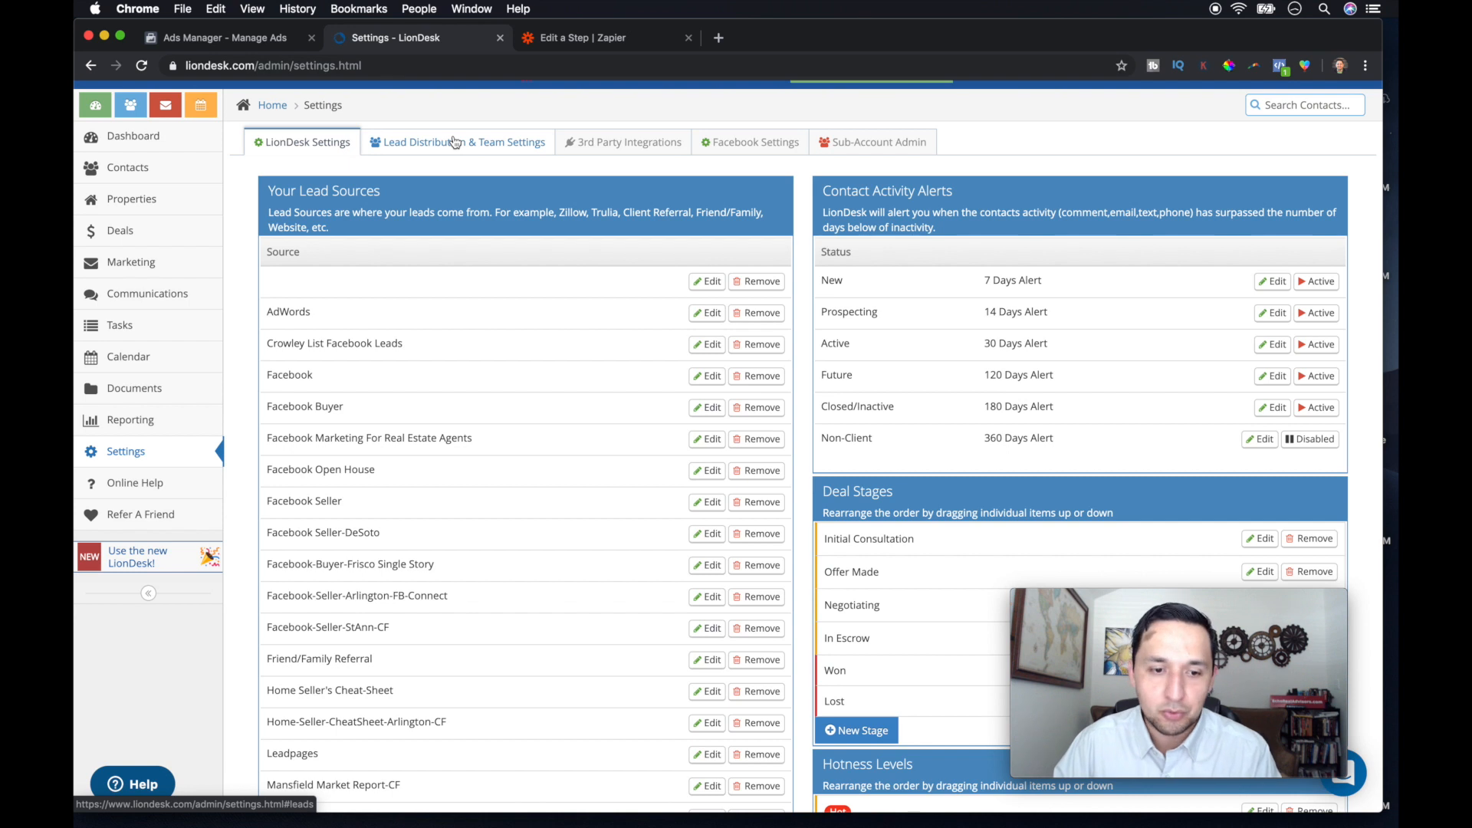
Step: In Lead Distribution, choose Zapier as the lead source provider and start a new lead routing
left_click(460, 141)
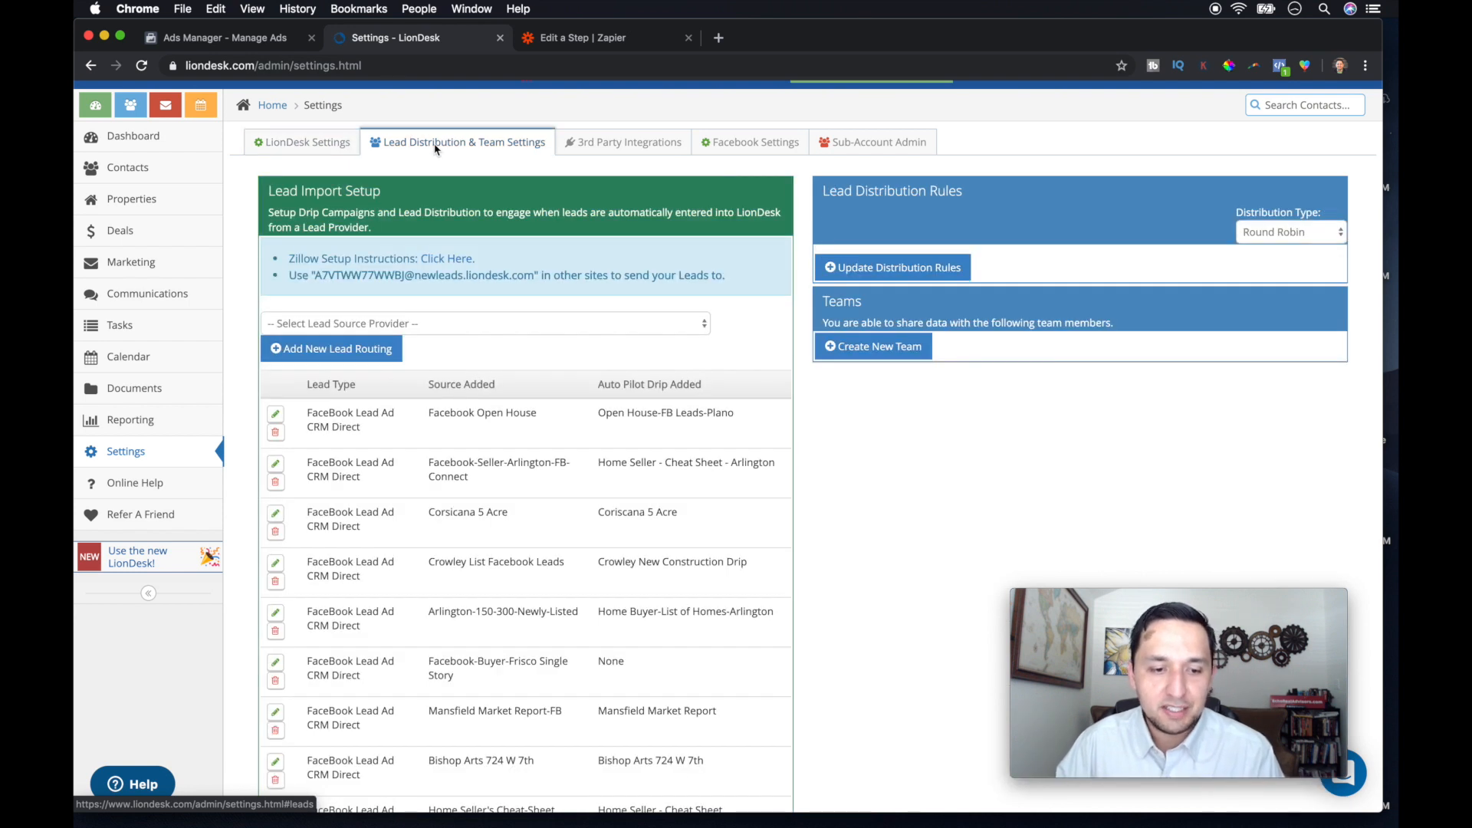
mouse_move(332, 348)
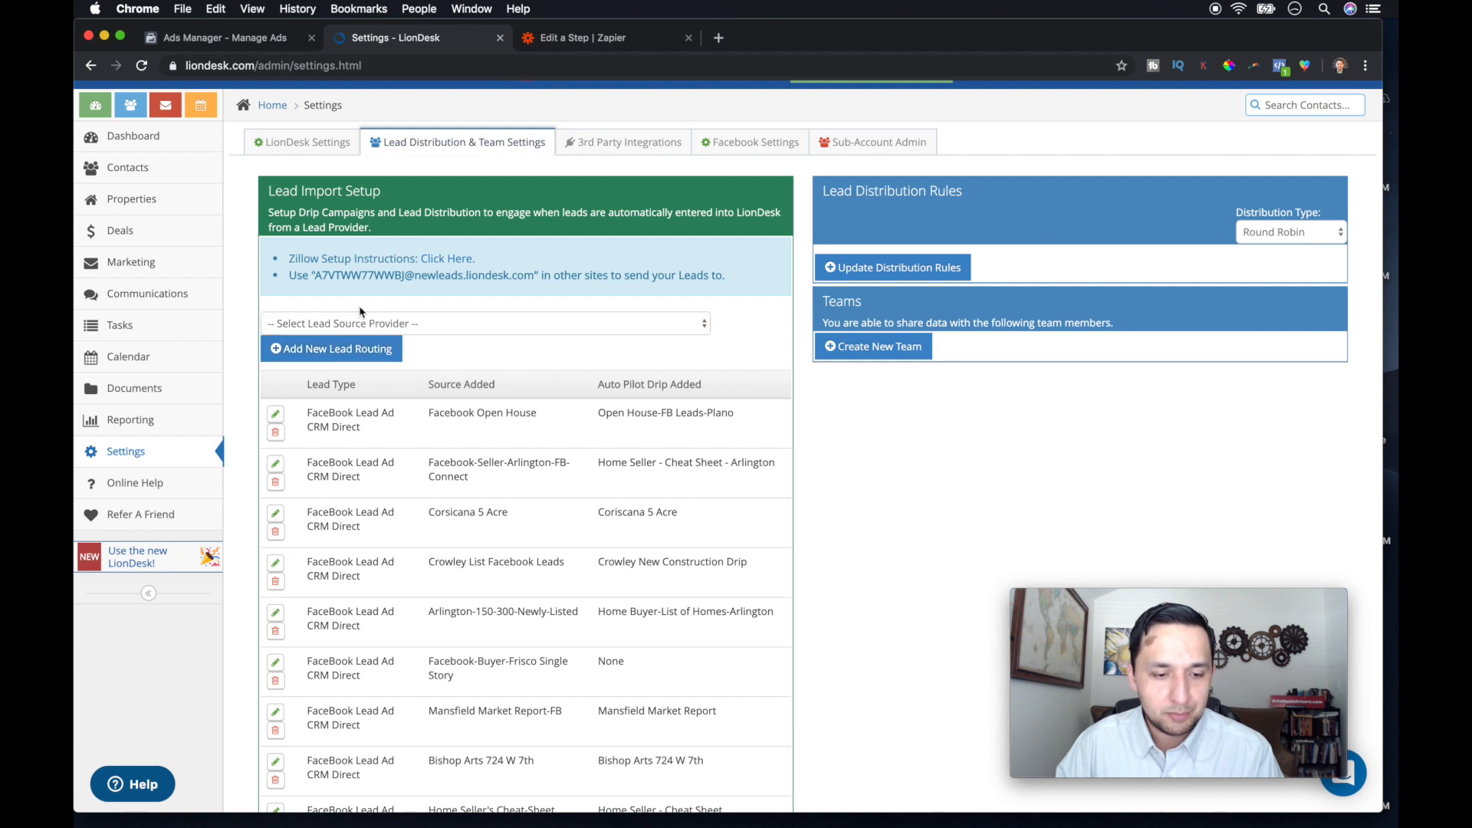
left_click(486, 323)
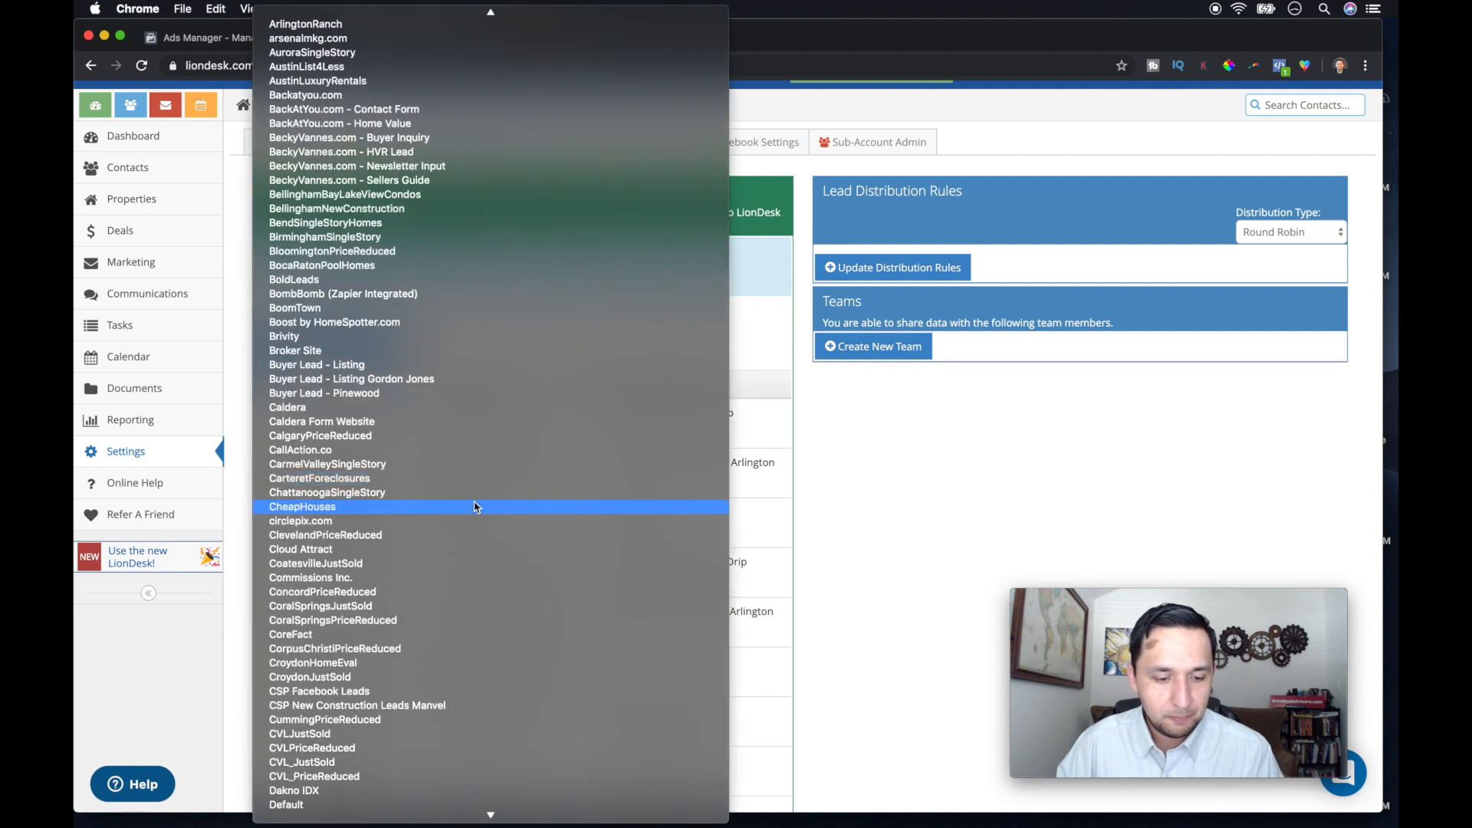
scroll("down", 3)
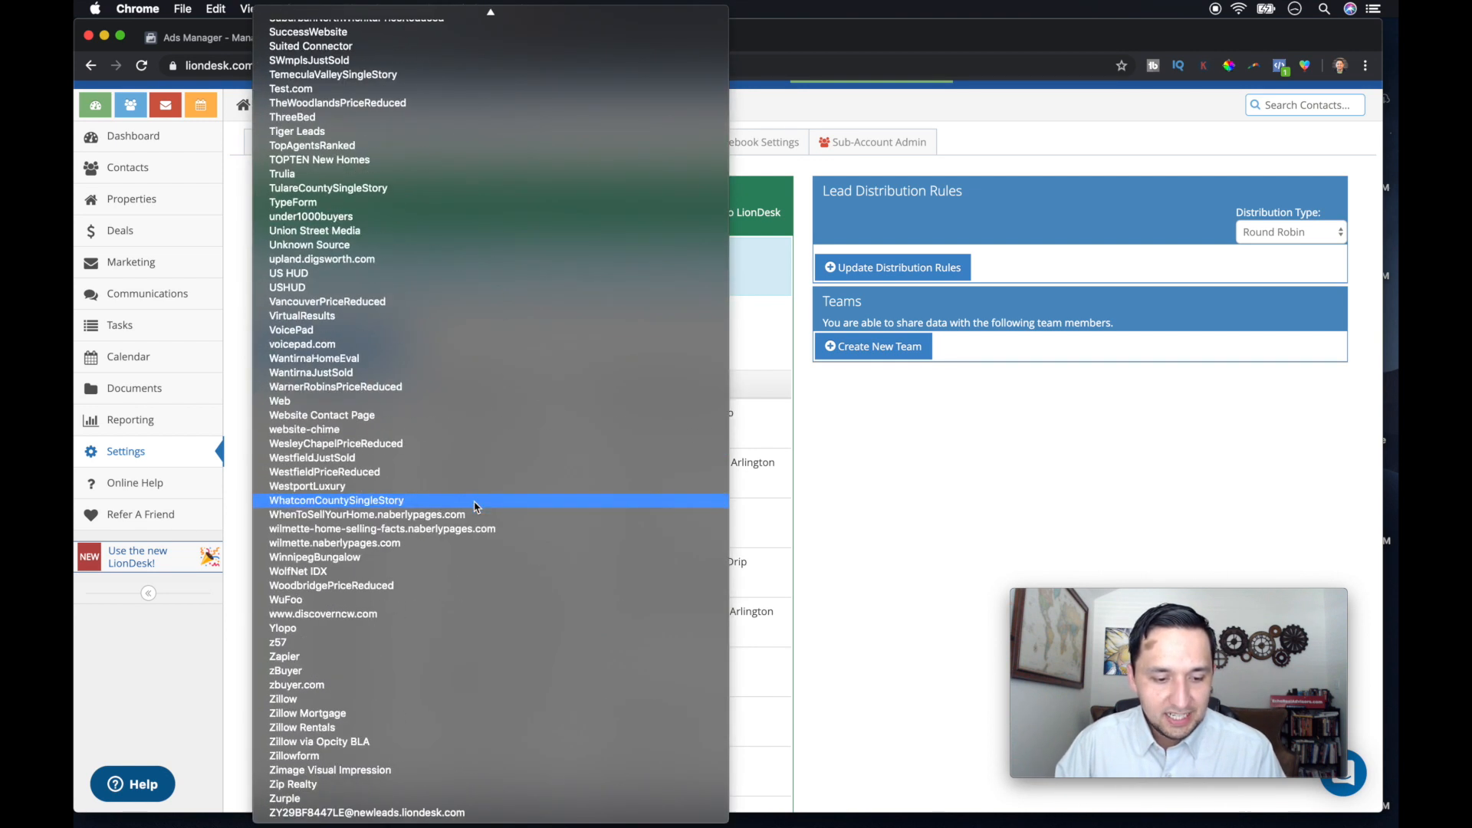
left_click(285, 655)
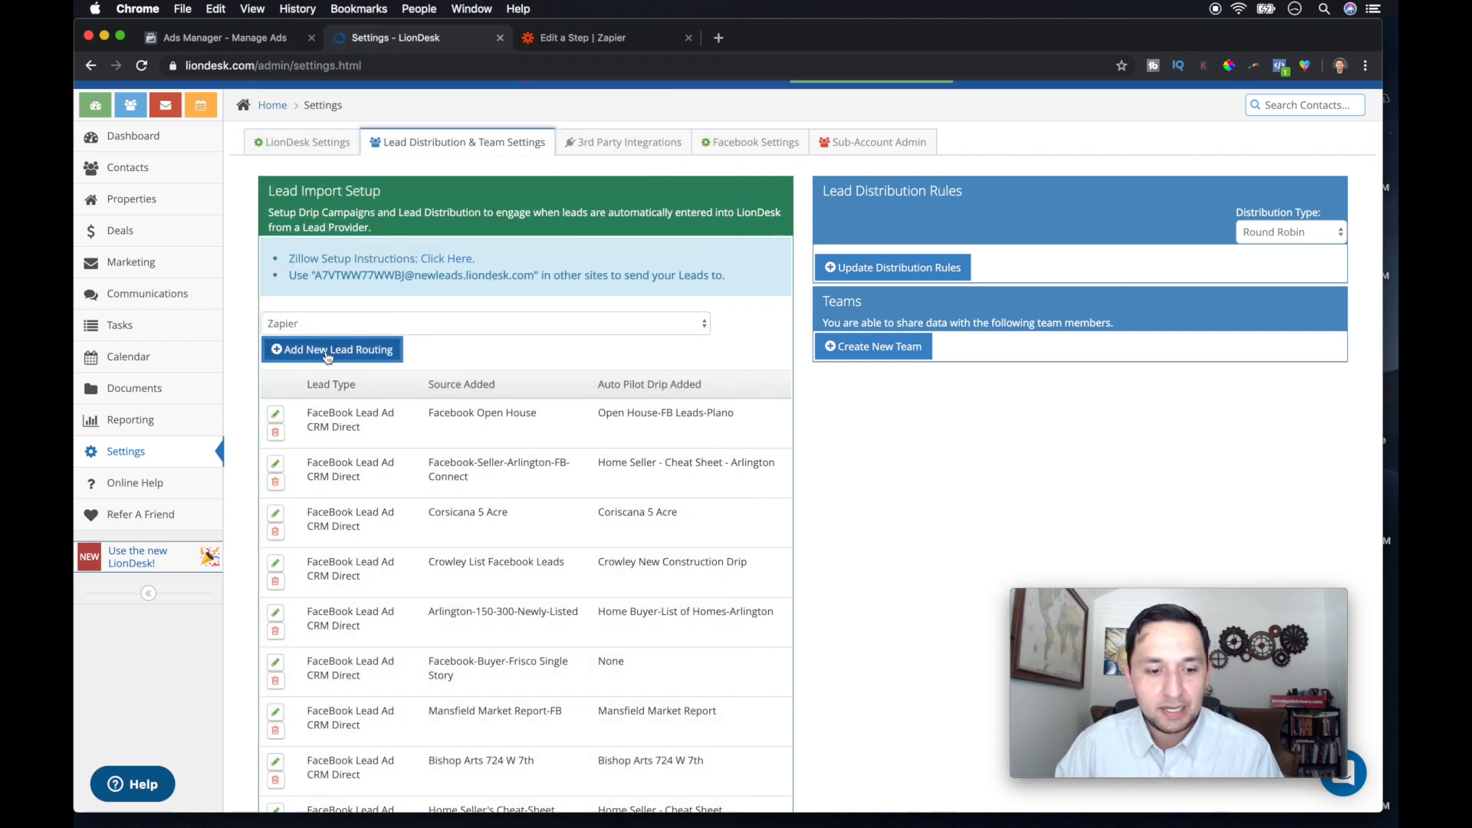
left_click(332, 349)
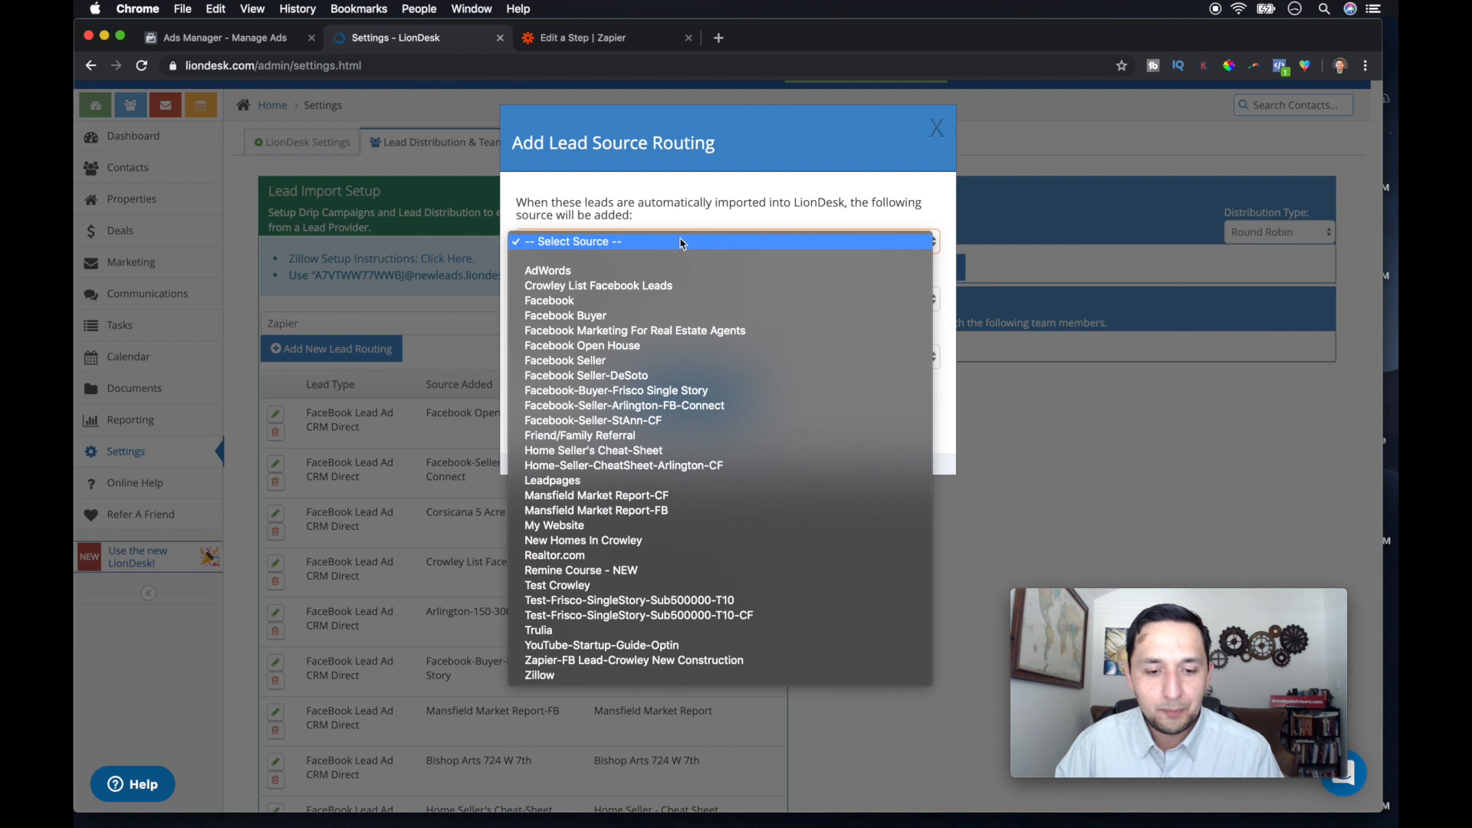
mouse_move(580, 695)
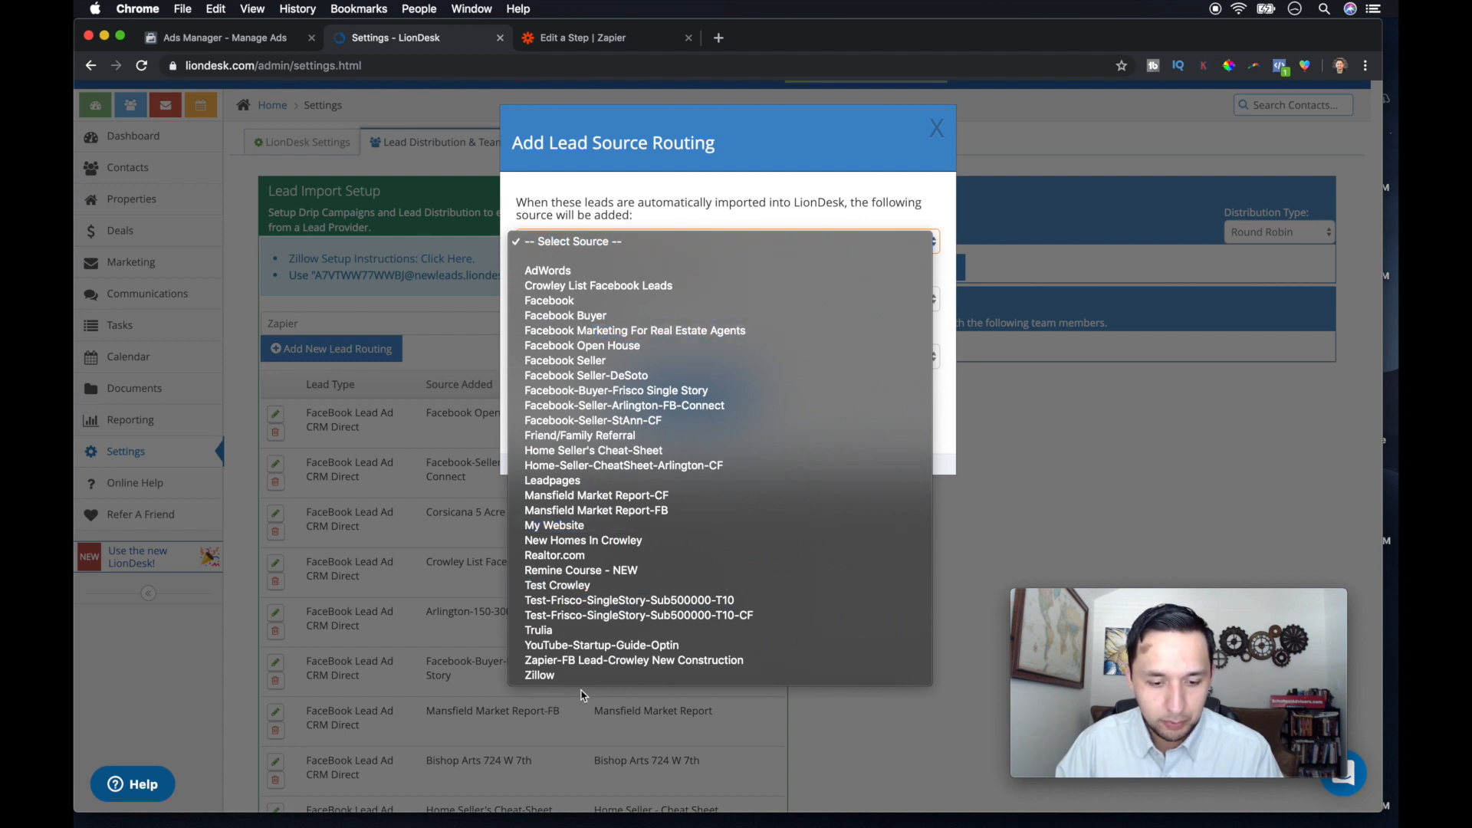
Step: Save the routing with source Test Crowley, Crowley New Construction Drip and Individual distribution
left_click(557, 585)
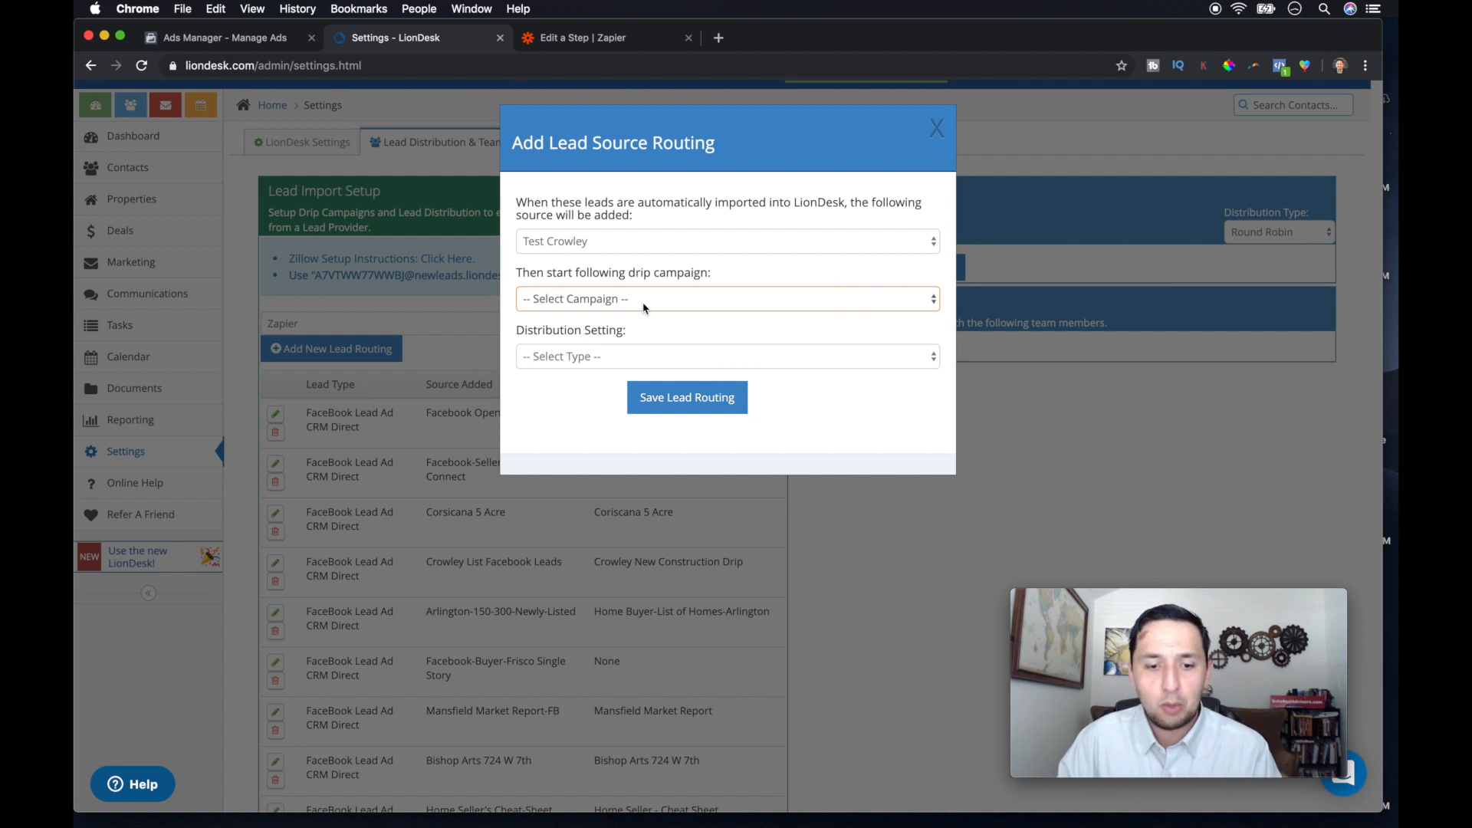
left_click(727, 299)
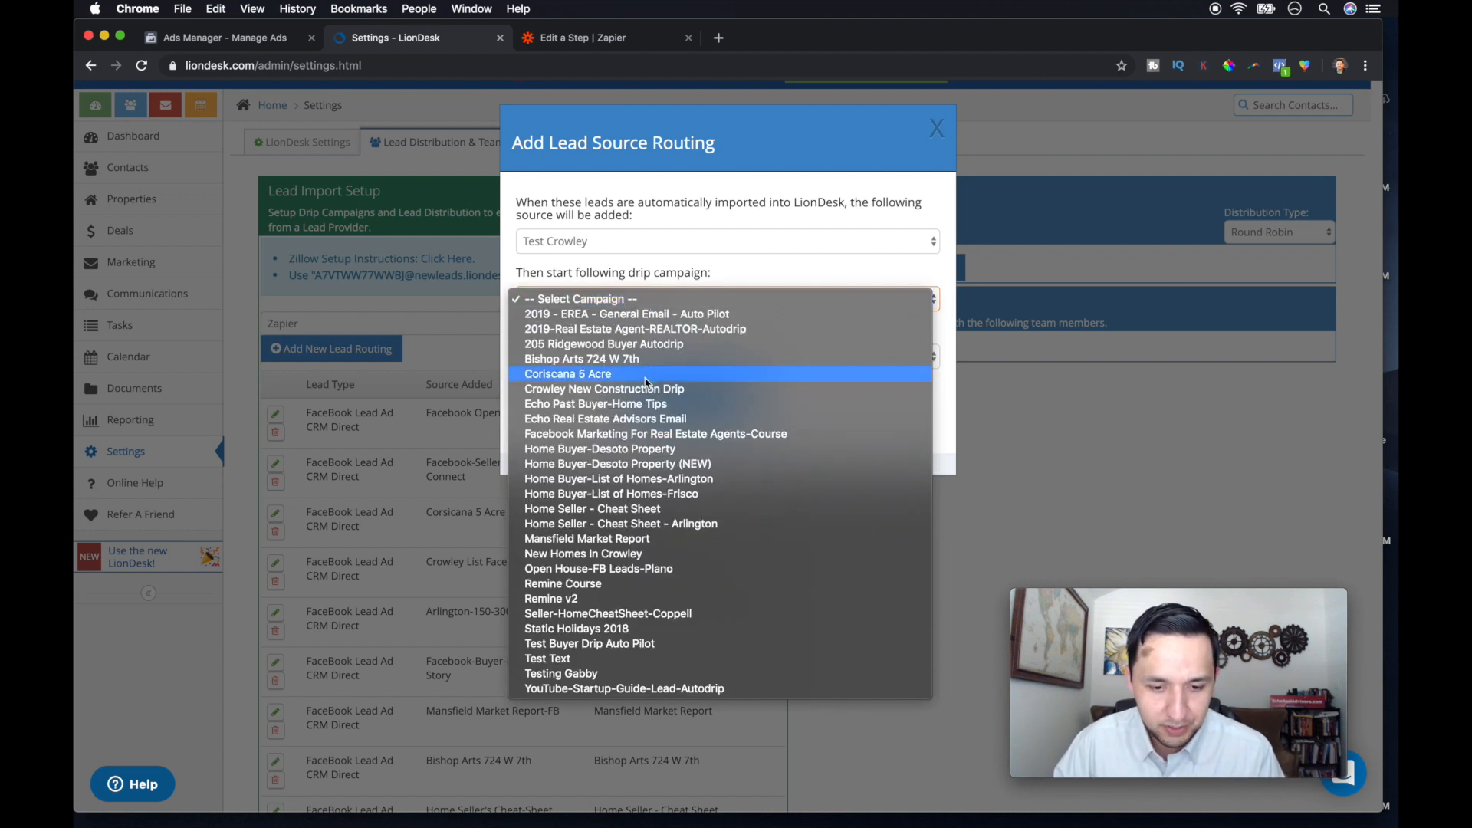
left_click(605, 388)
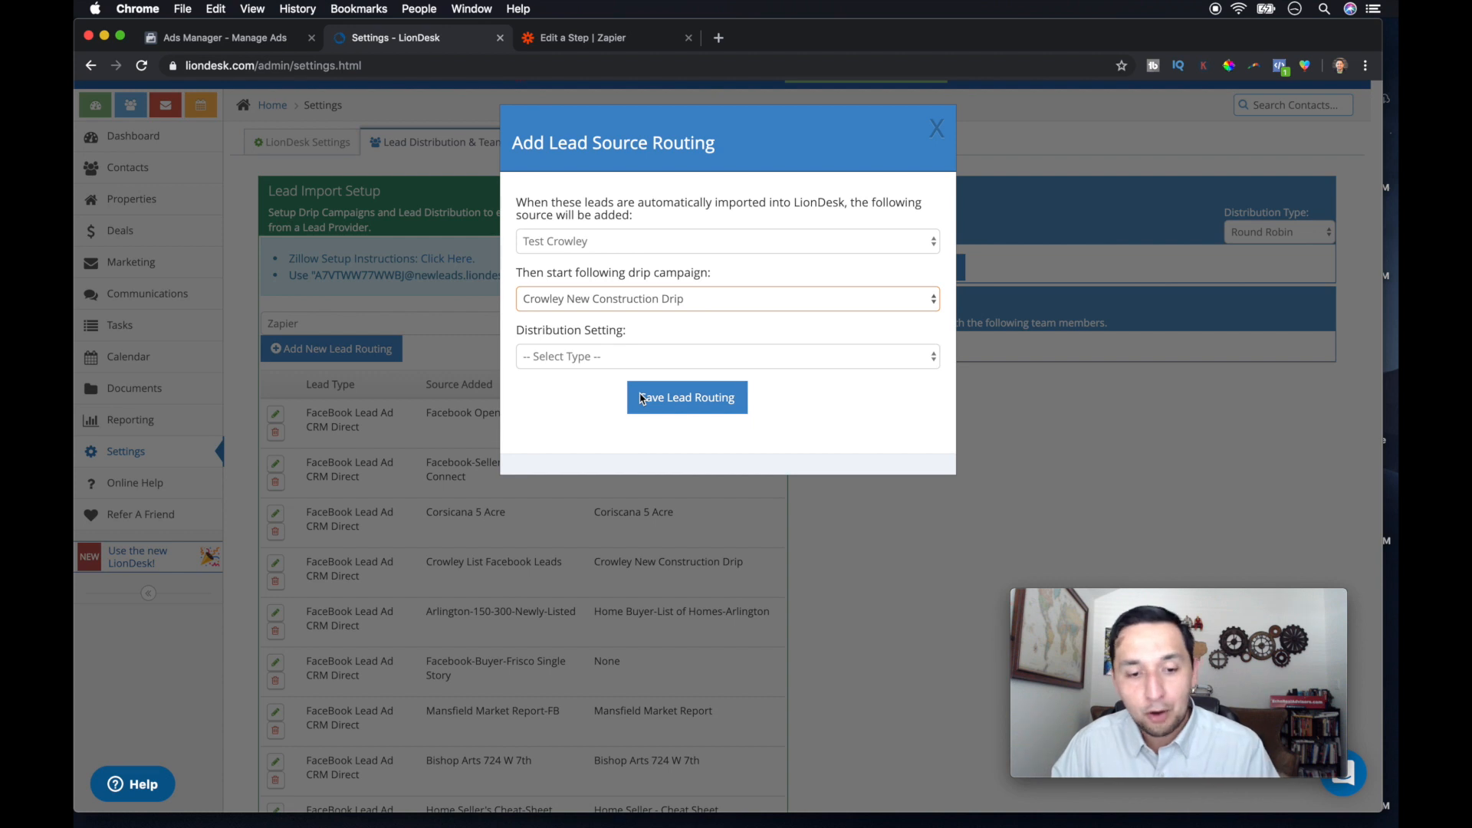
mouse_move(591, 322)
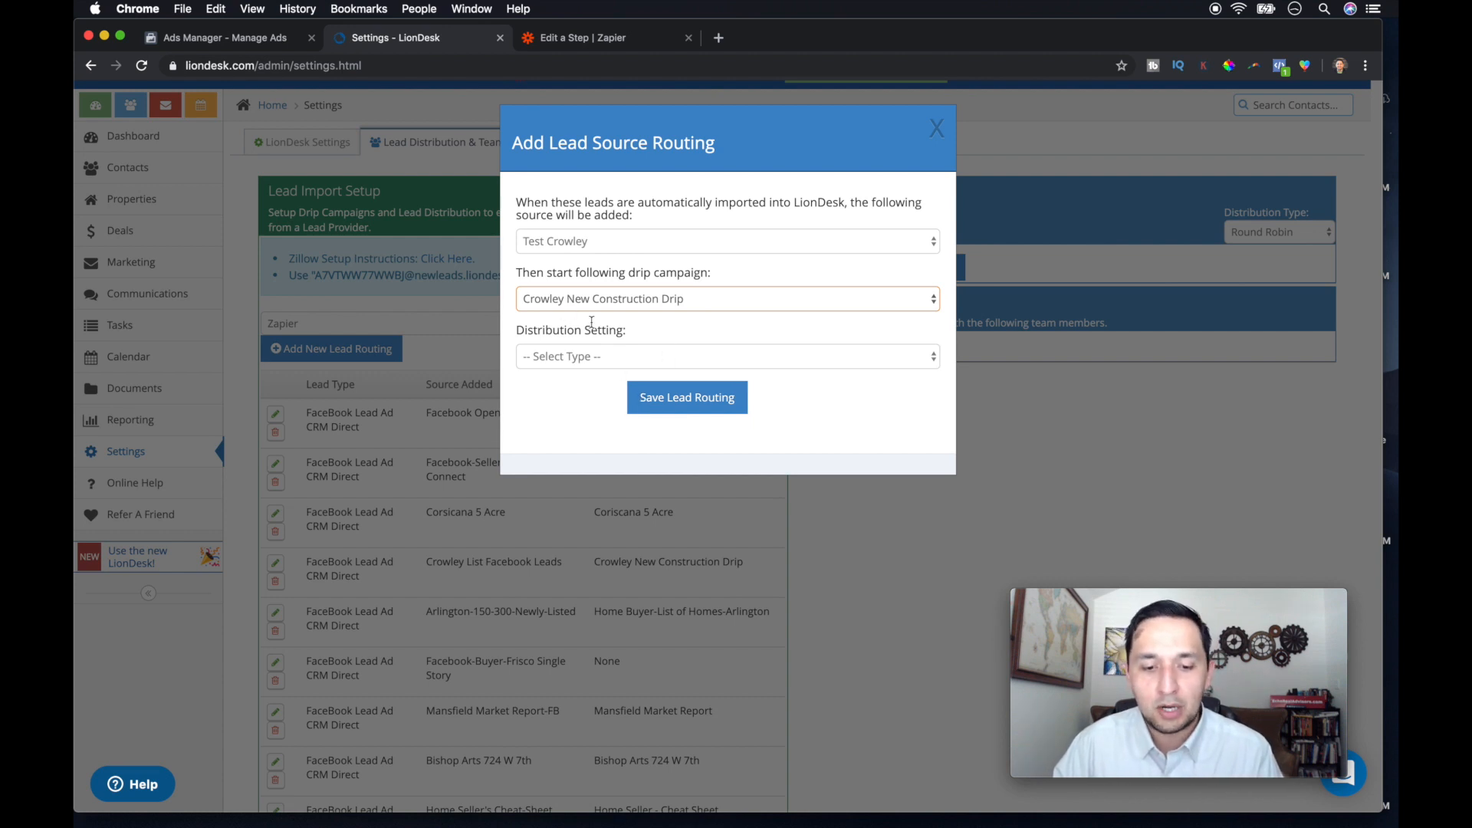
left_click(727, 356)
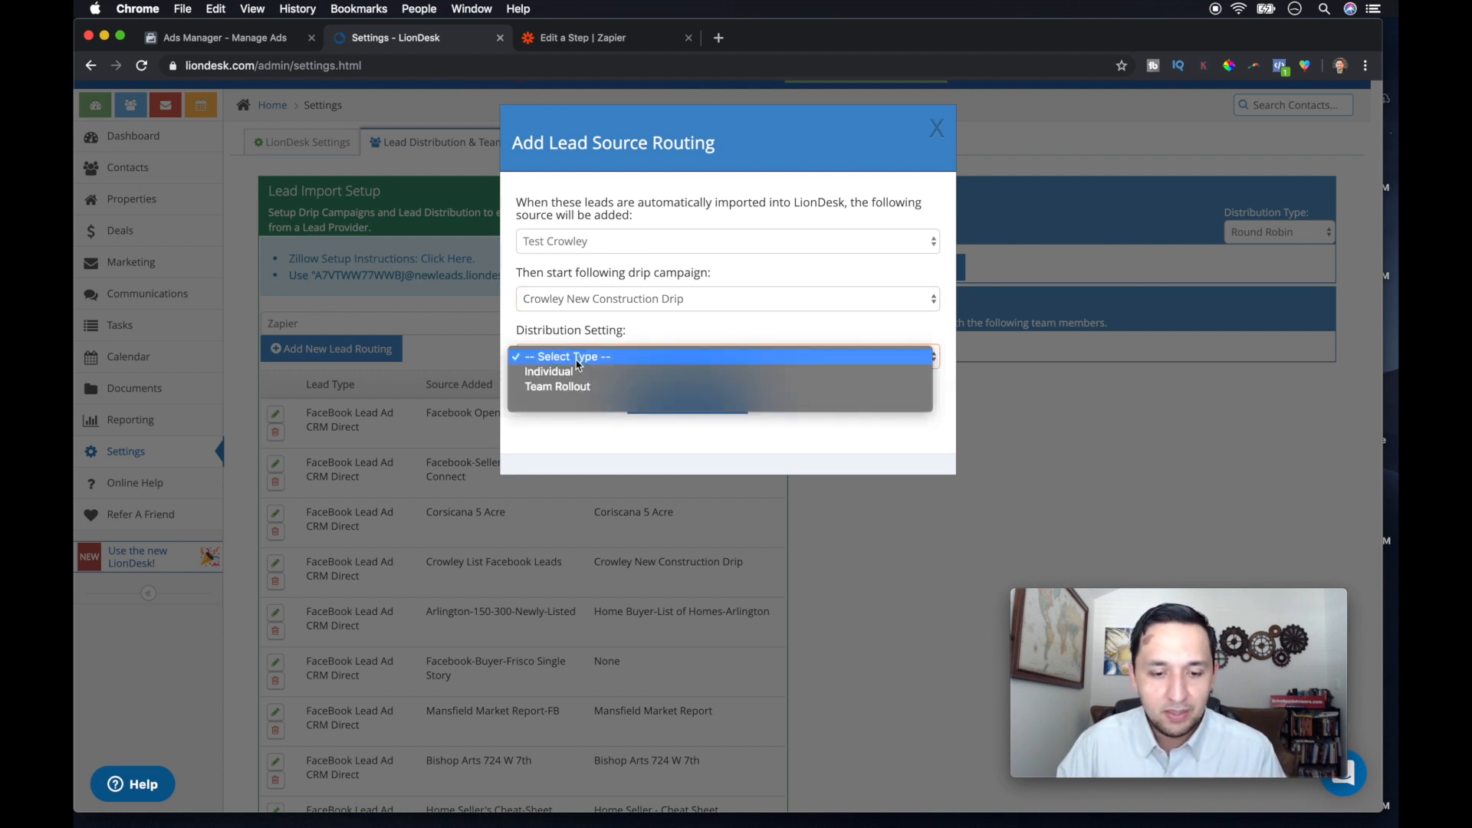
left_click(549, 371)
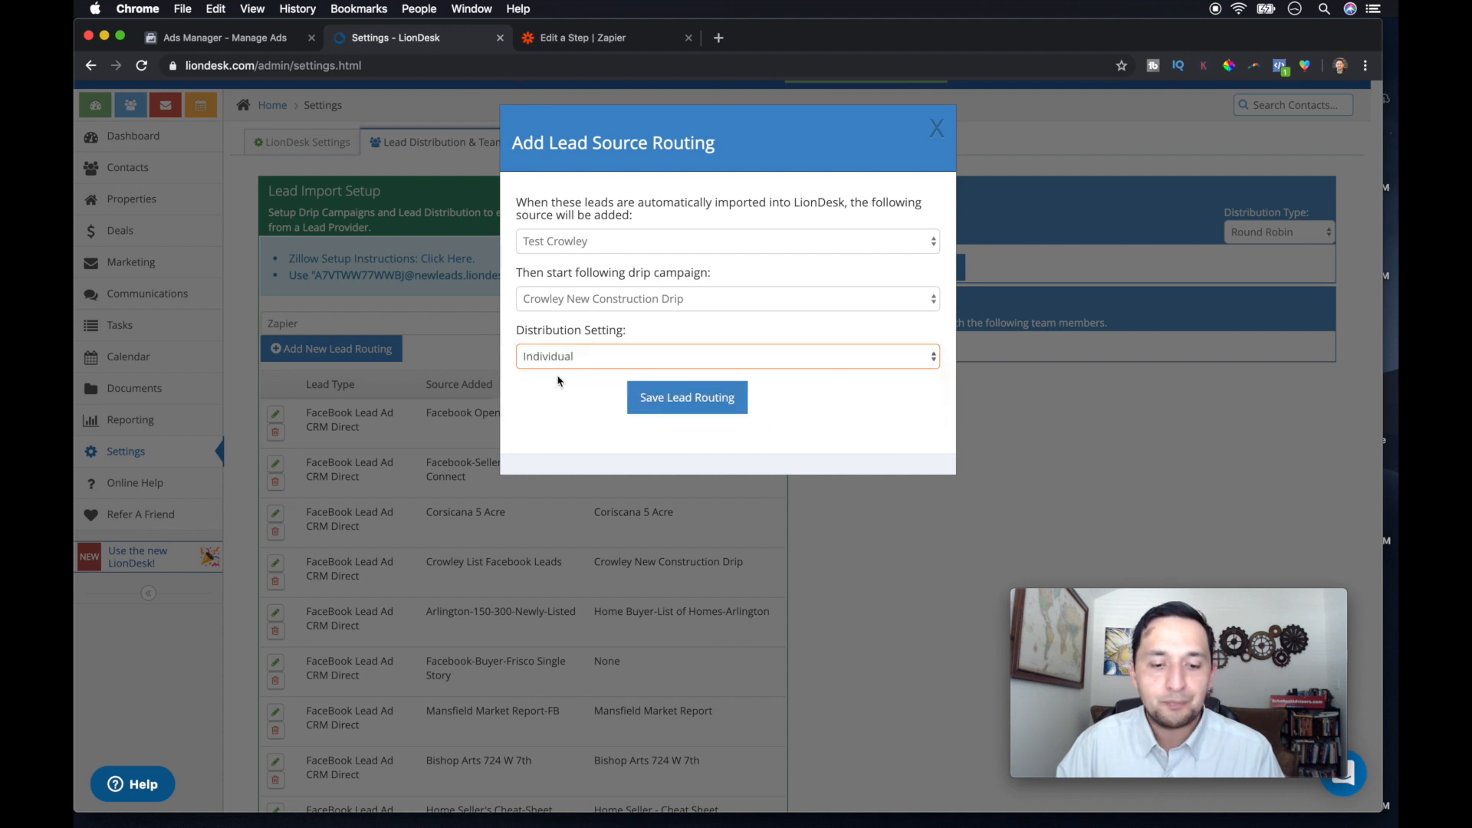
mouse_move(687, 397)
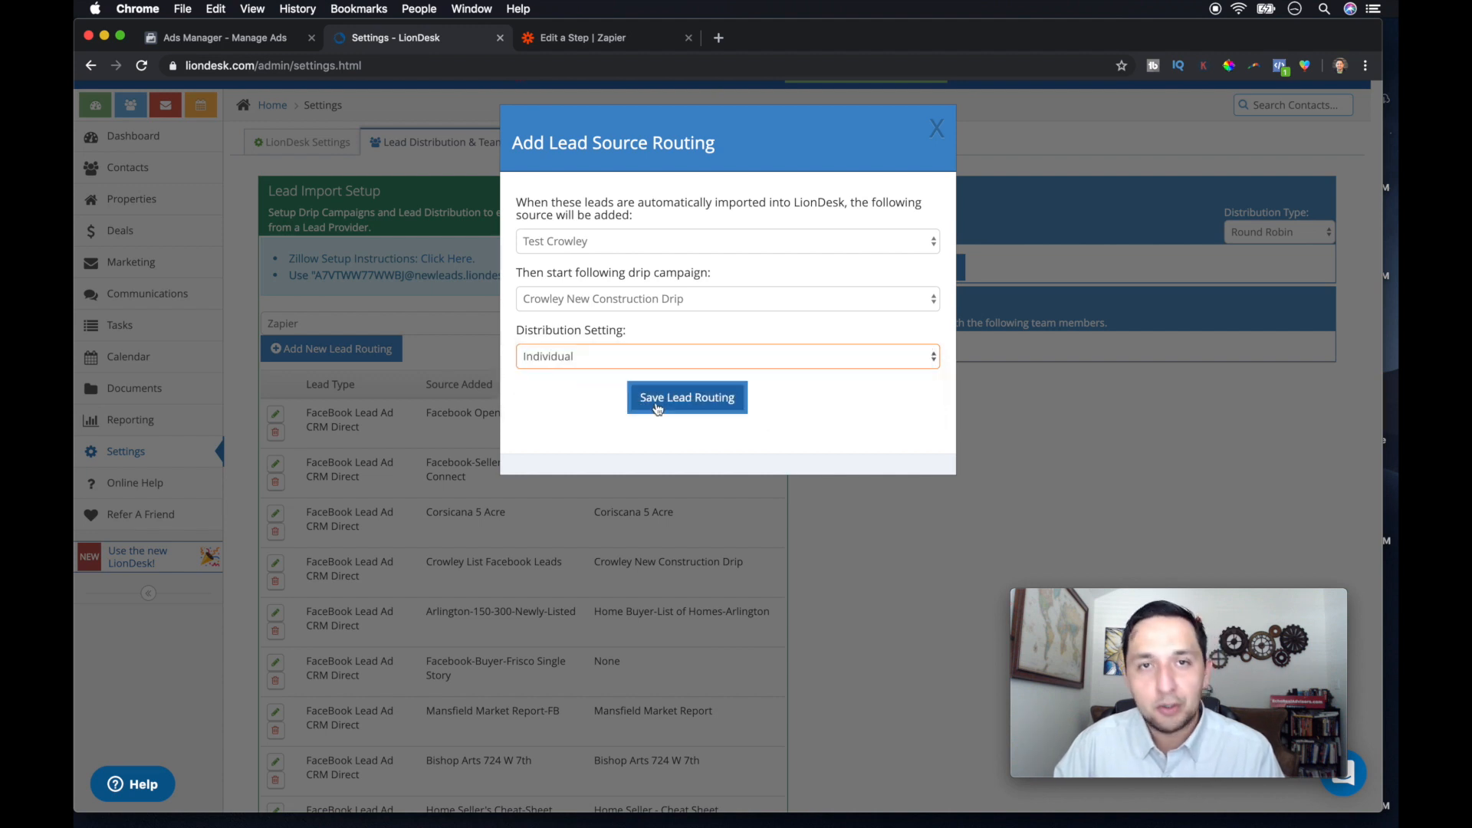
left_click(727, 355)
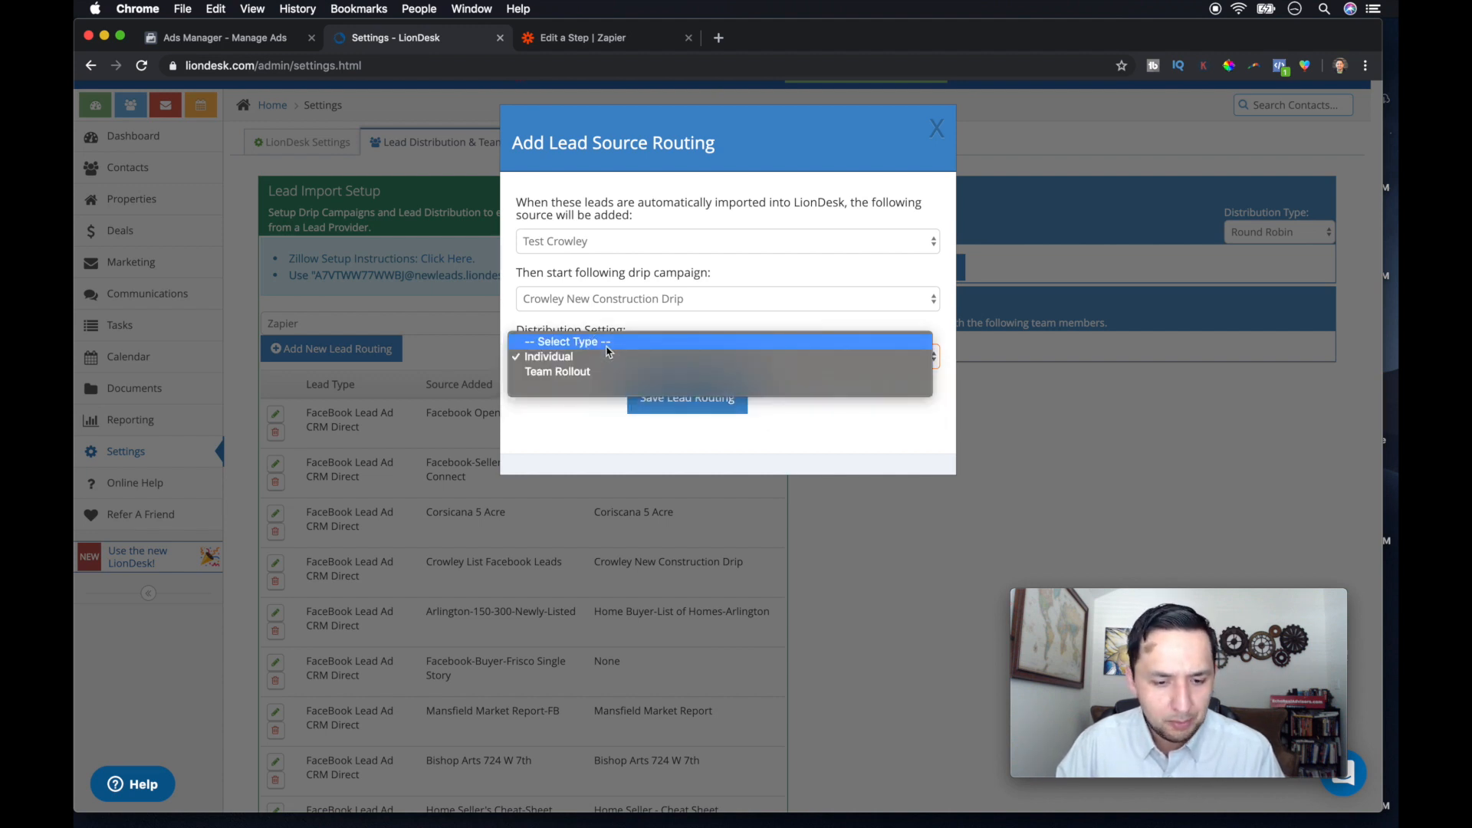
left_click(549, 356)
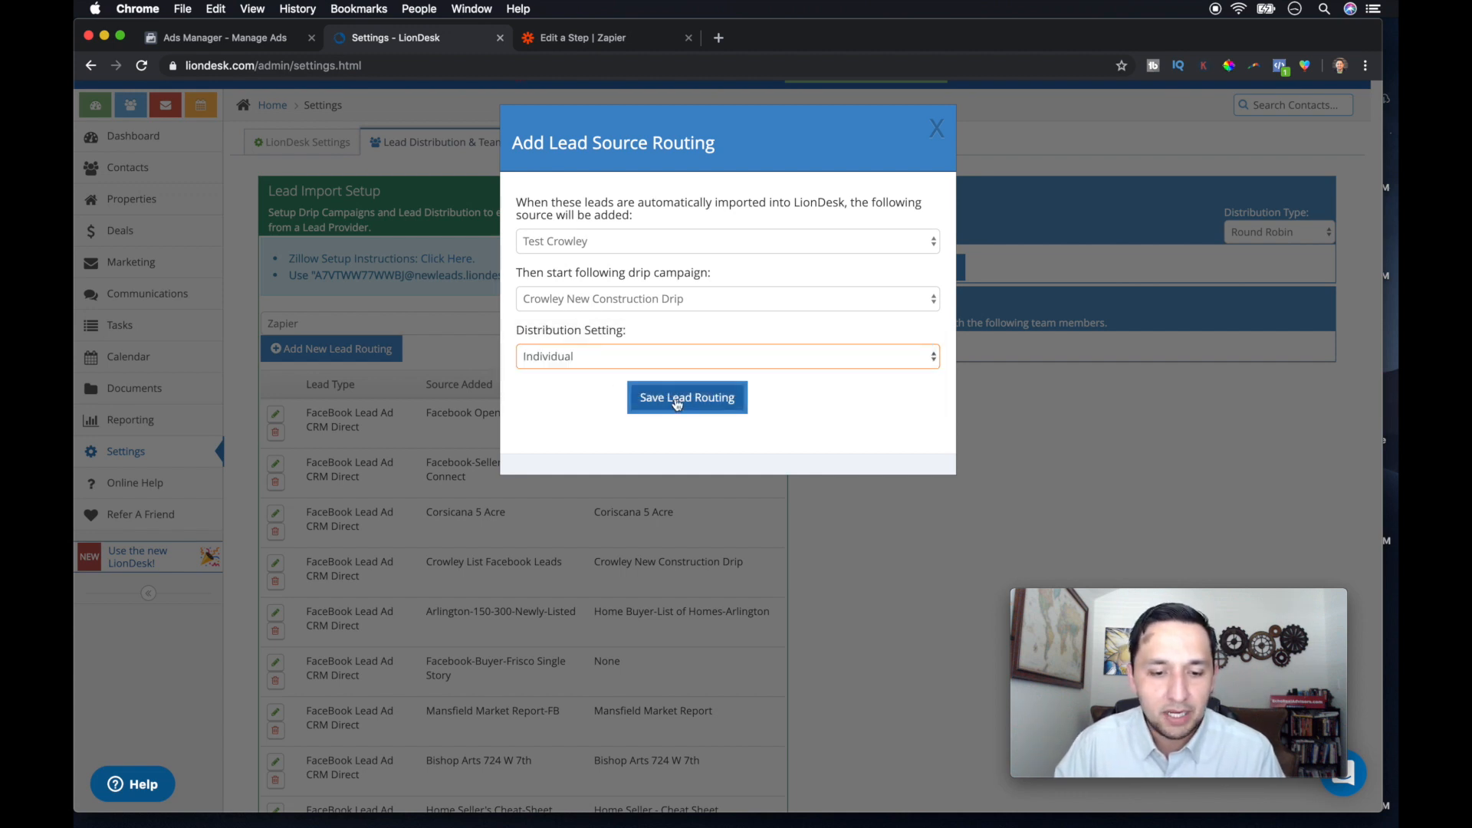
left_click(687, 397)
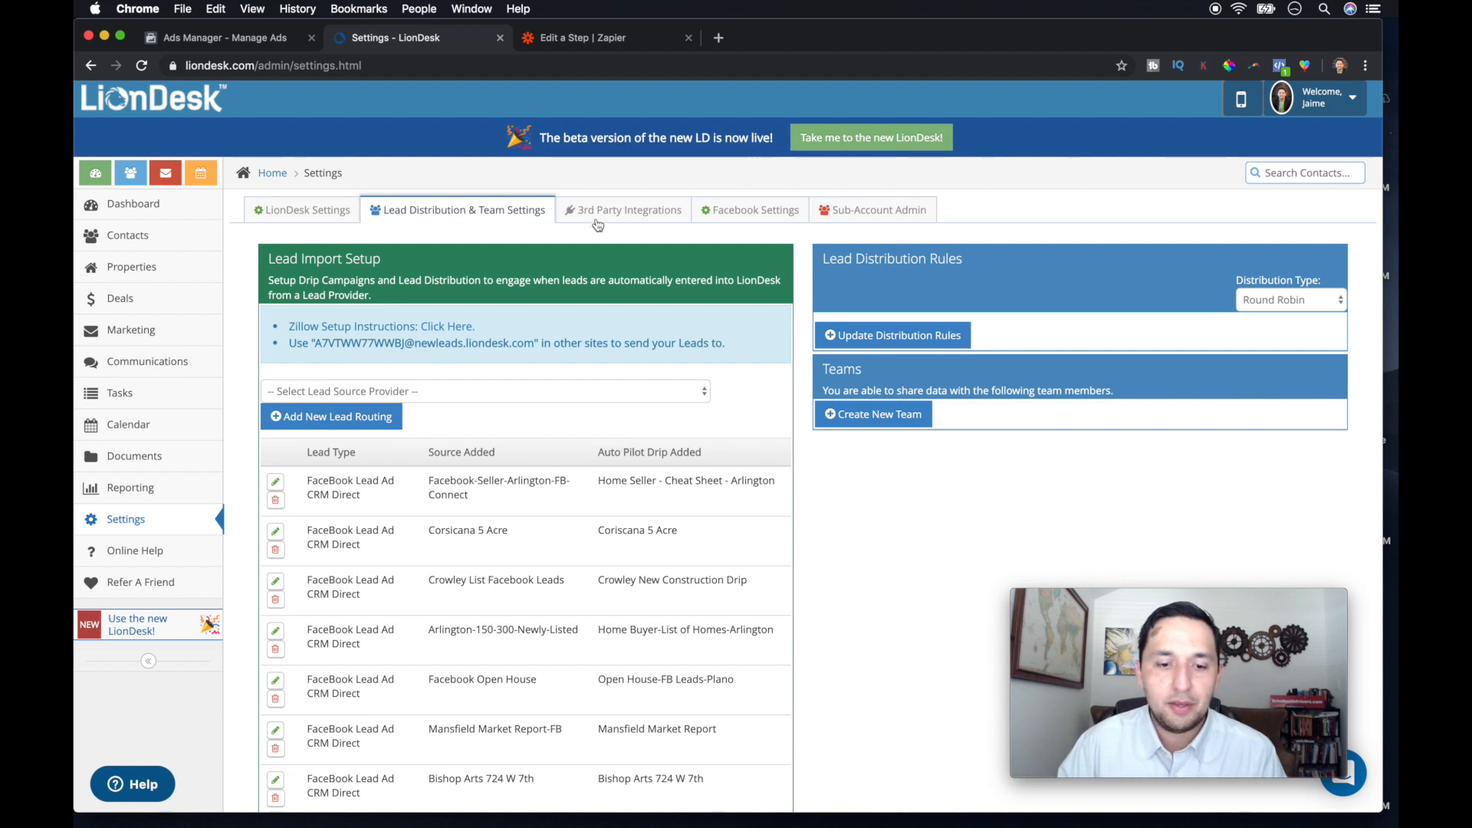
left_click(624, 210)
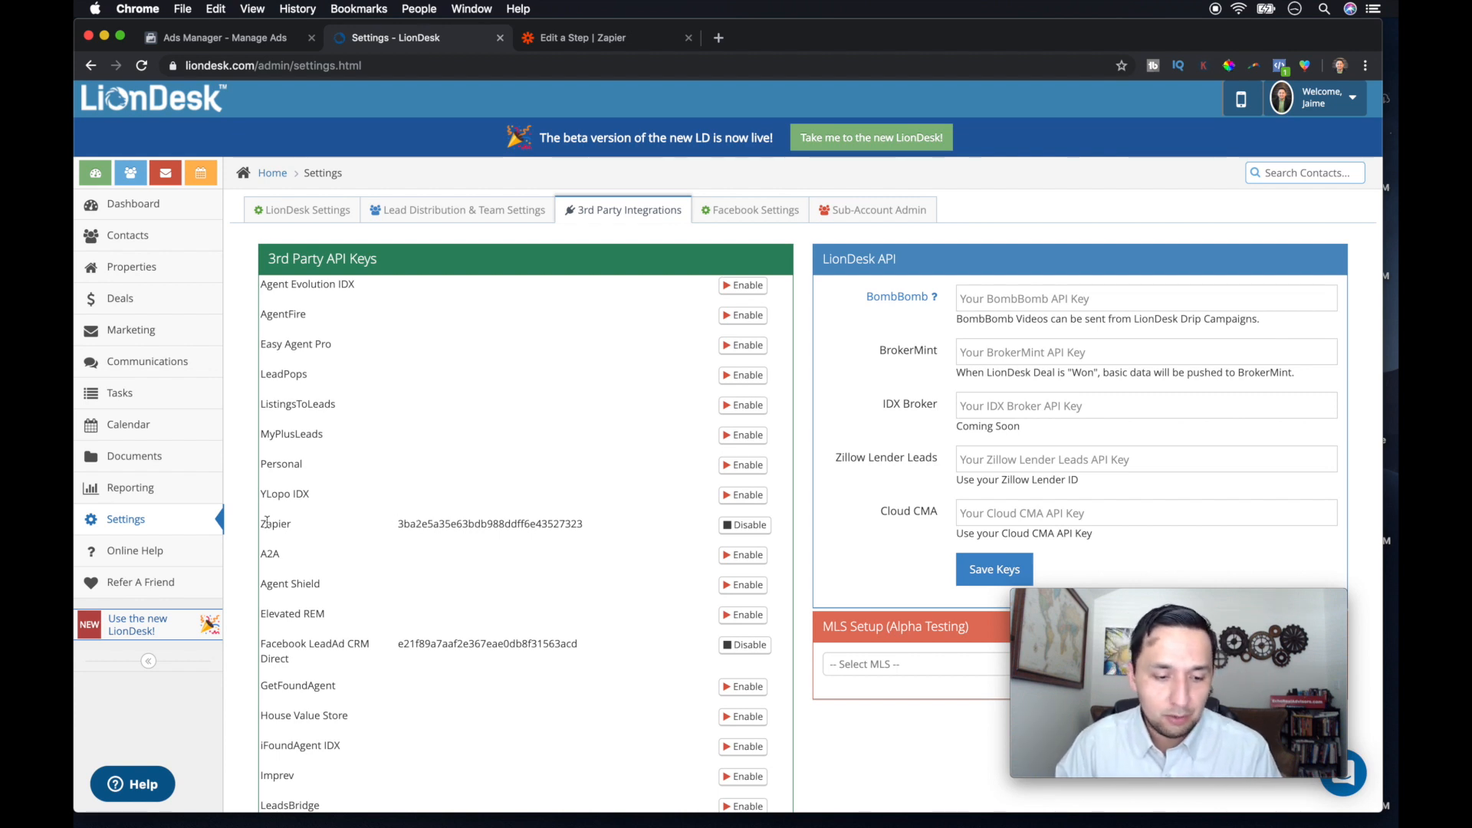
mouse_move(273, 655)
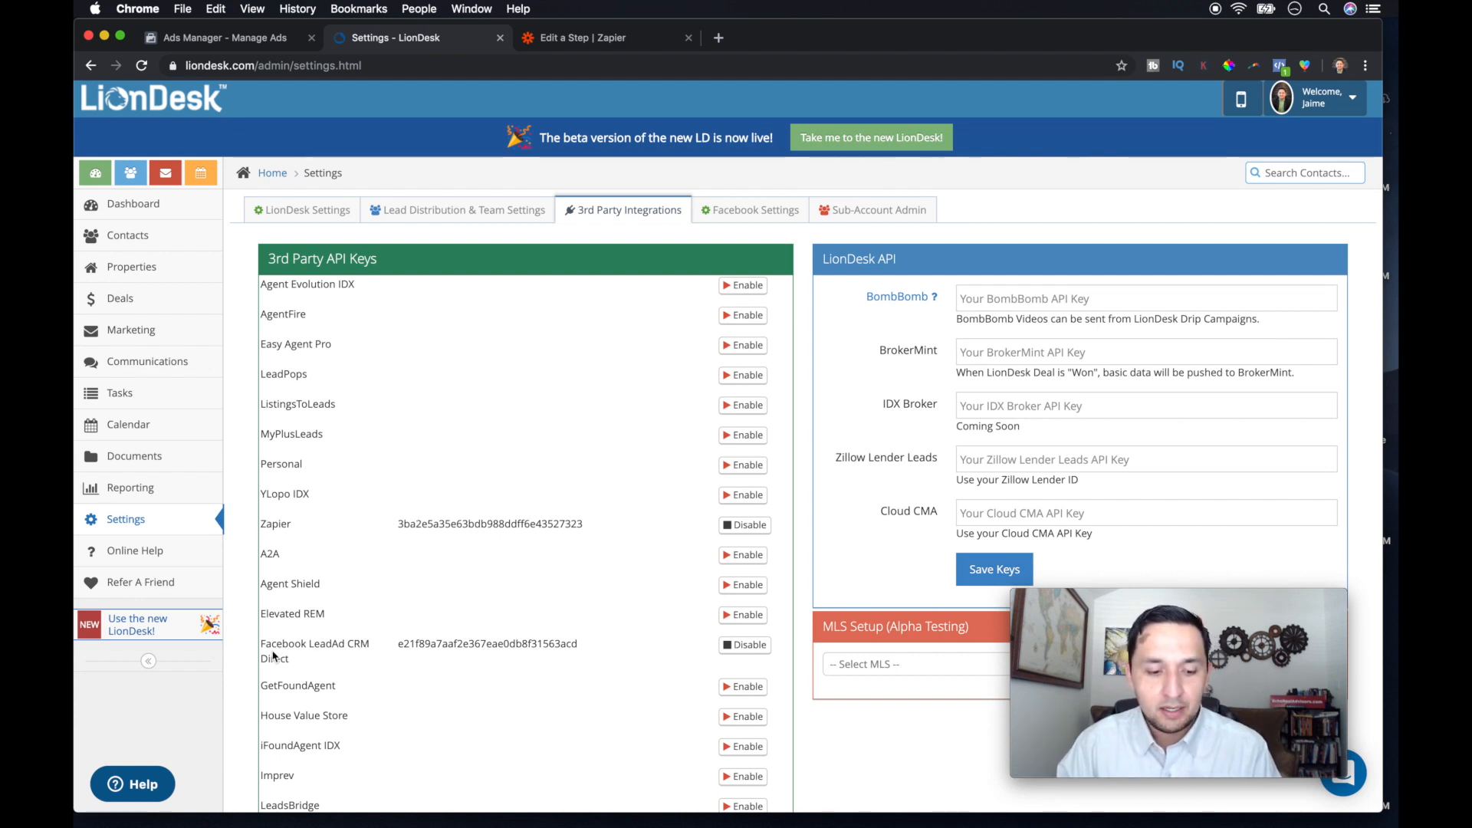
scroll("down", 3)
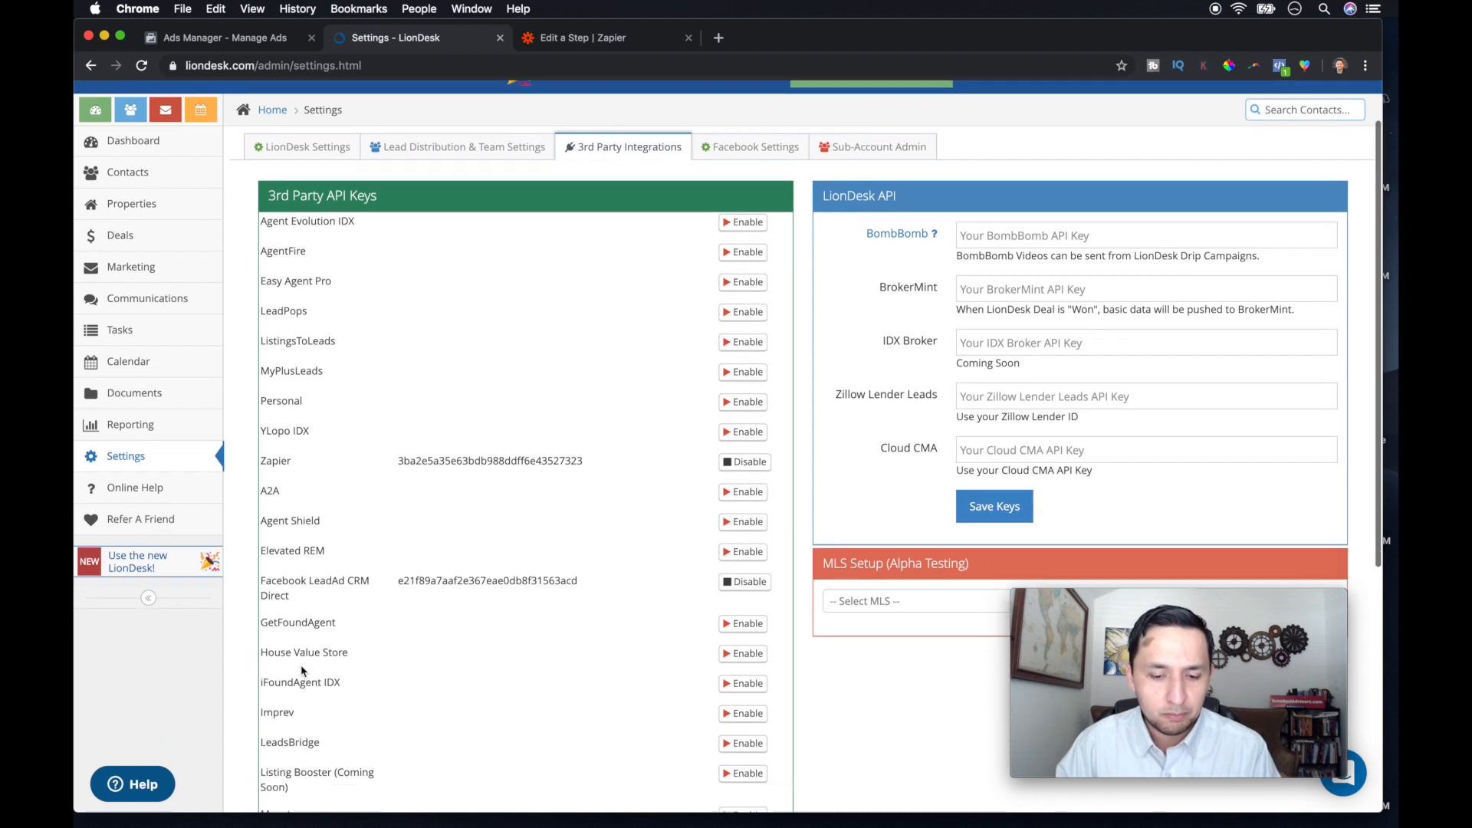
scroll("up", 3)
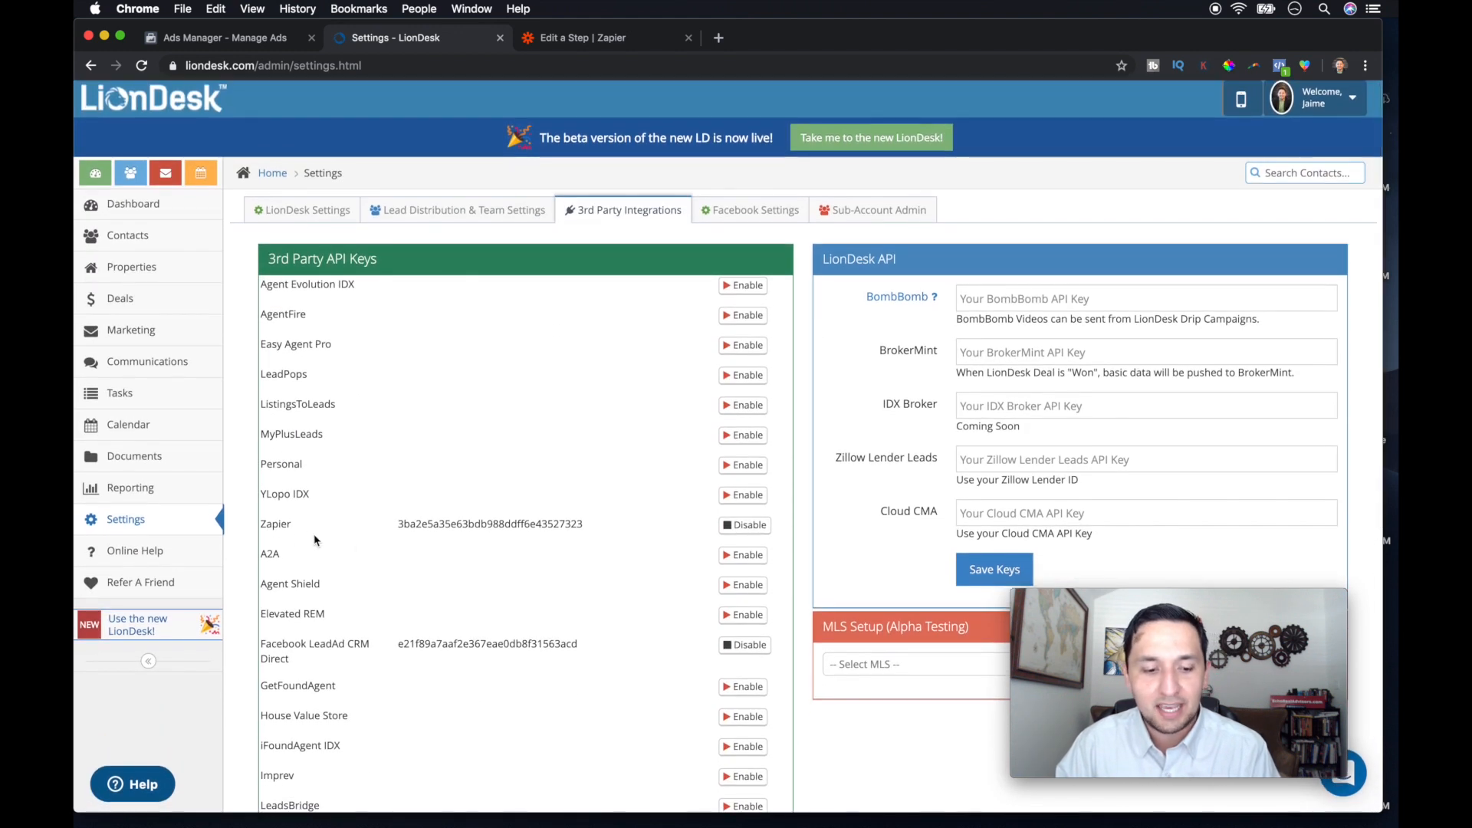
mouse_move(496, 580)
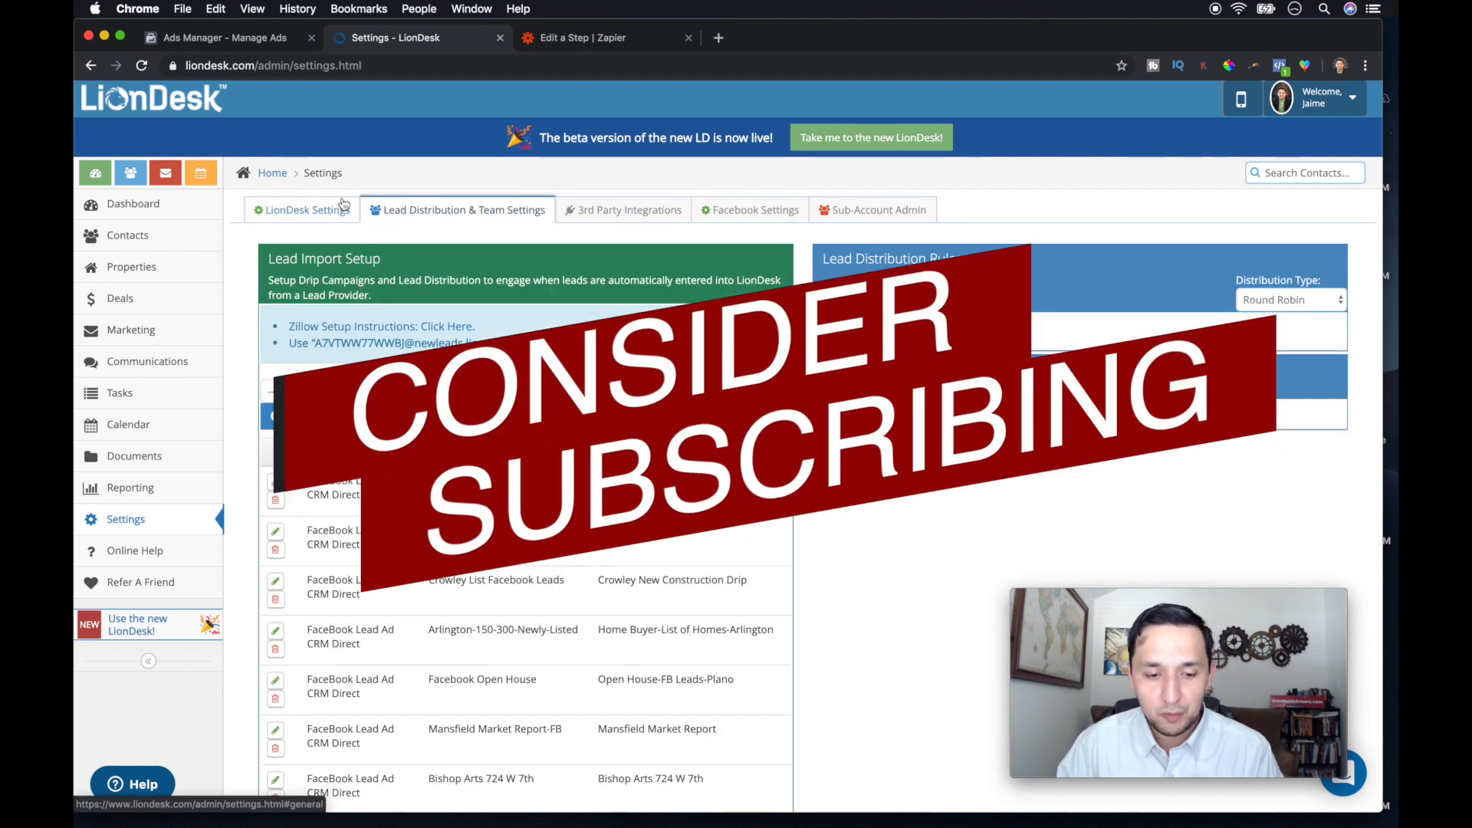
scroll("down", 3)
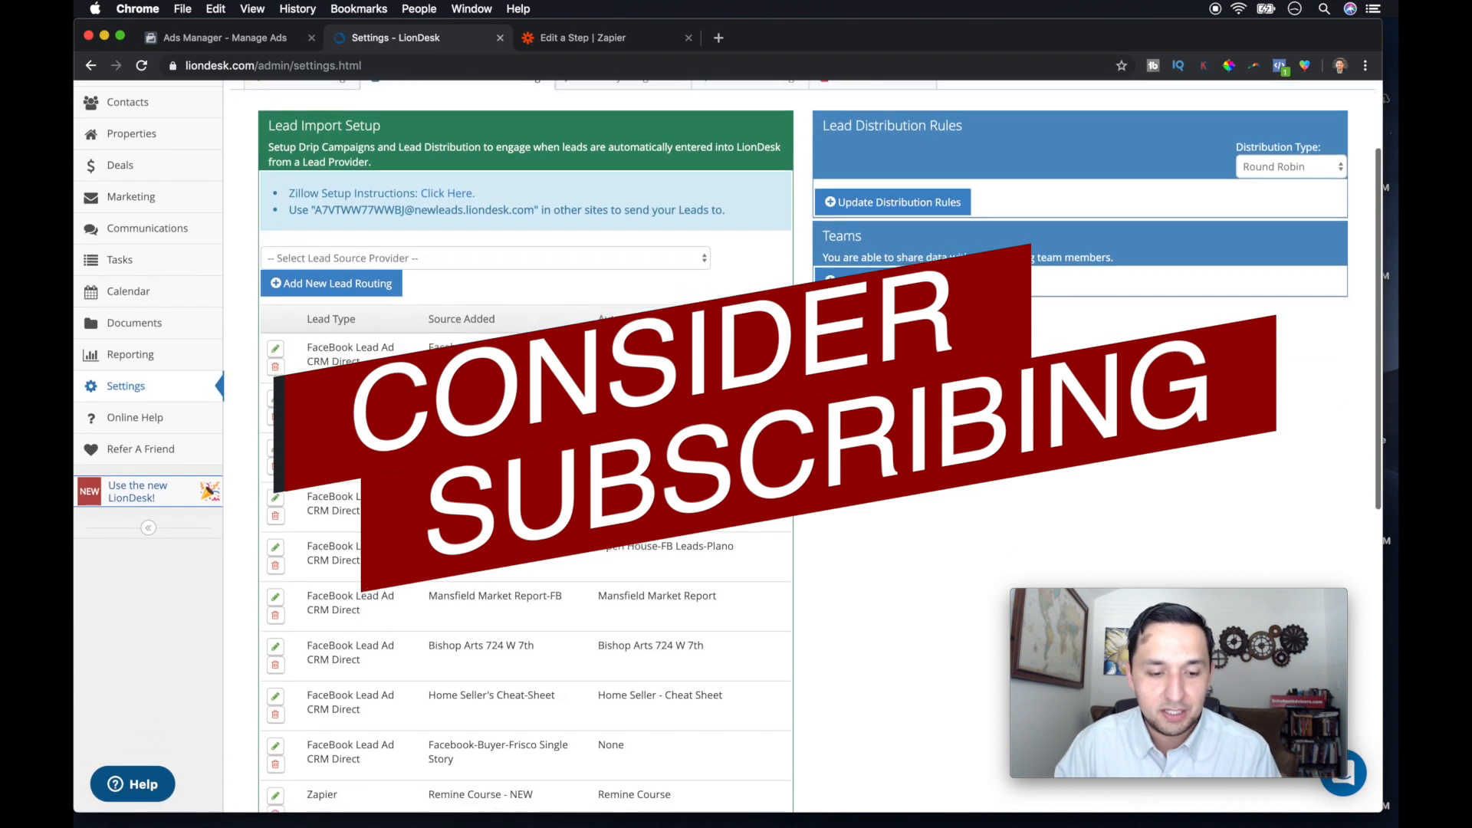
scroll("down", 3)
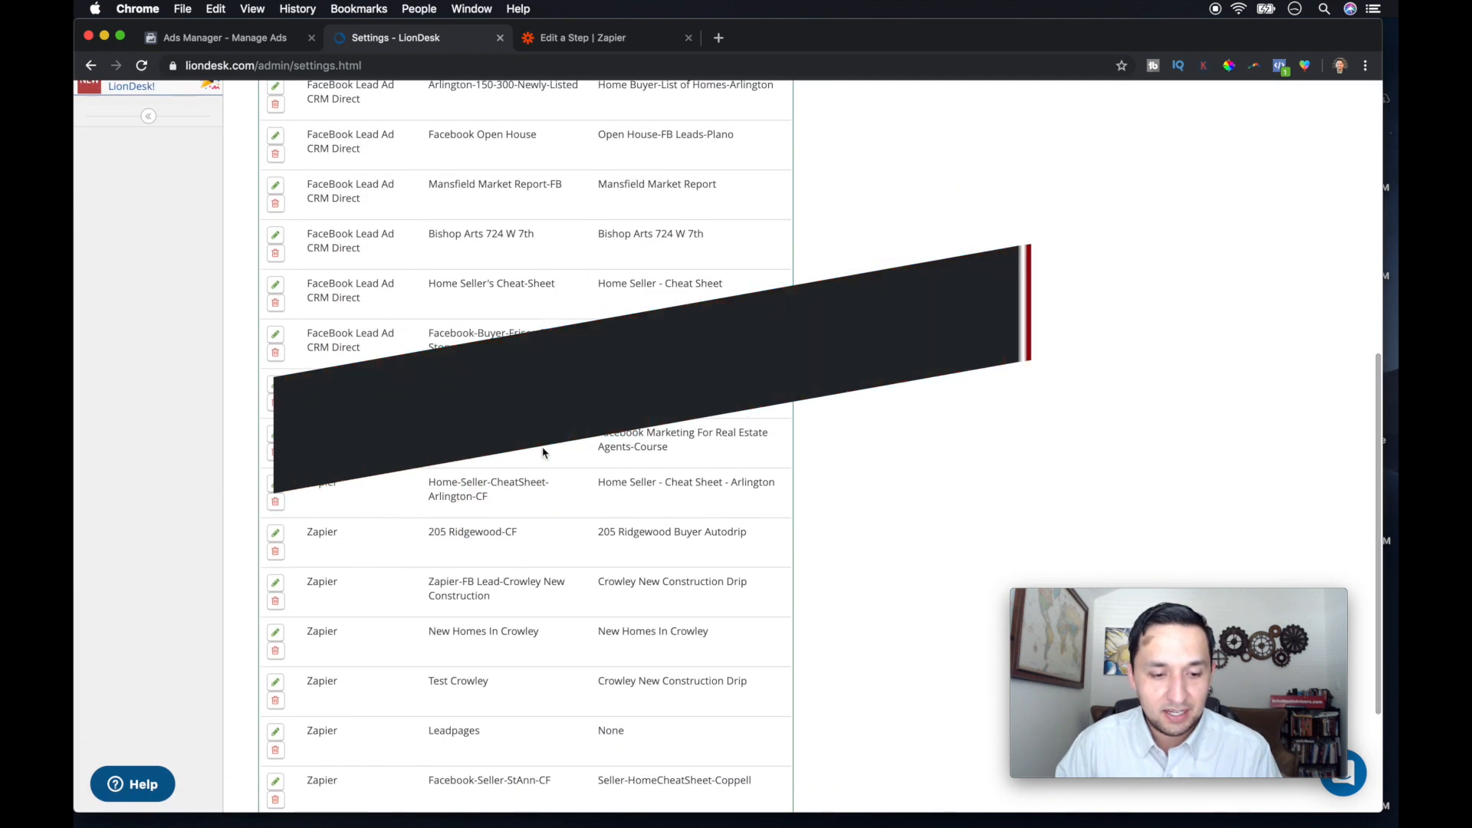
scroll("down", 3)
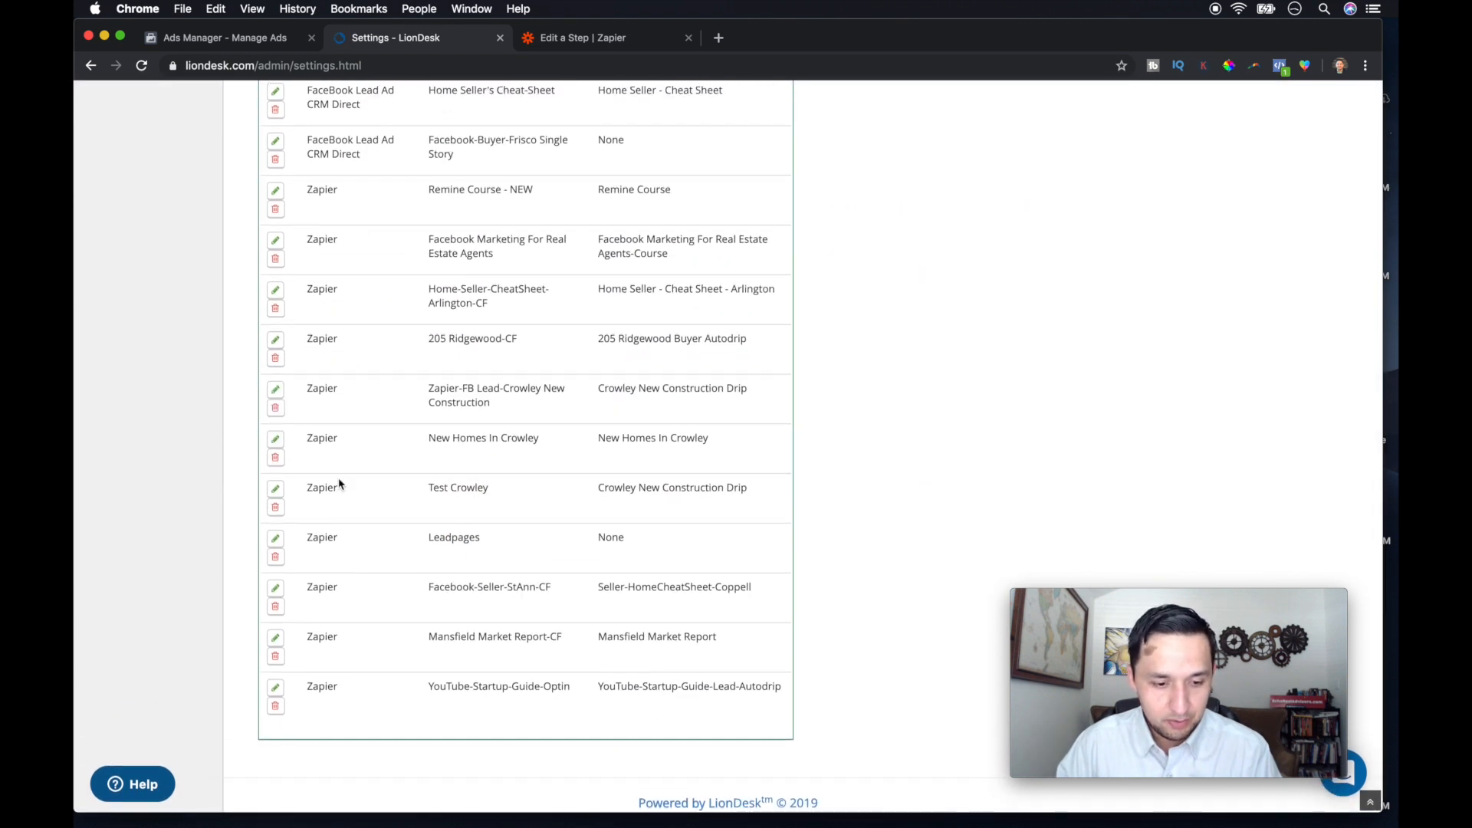
left_click(275, 491)
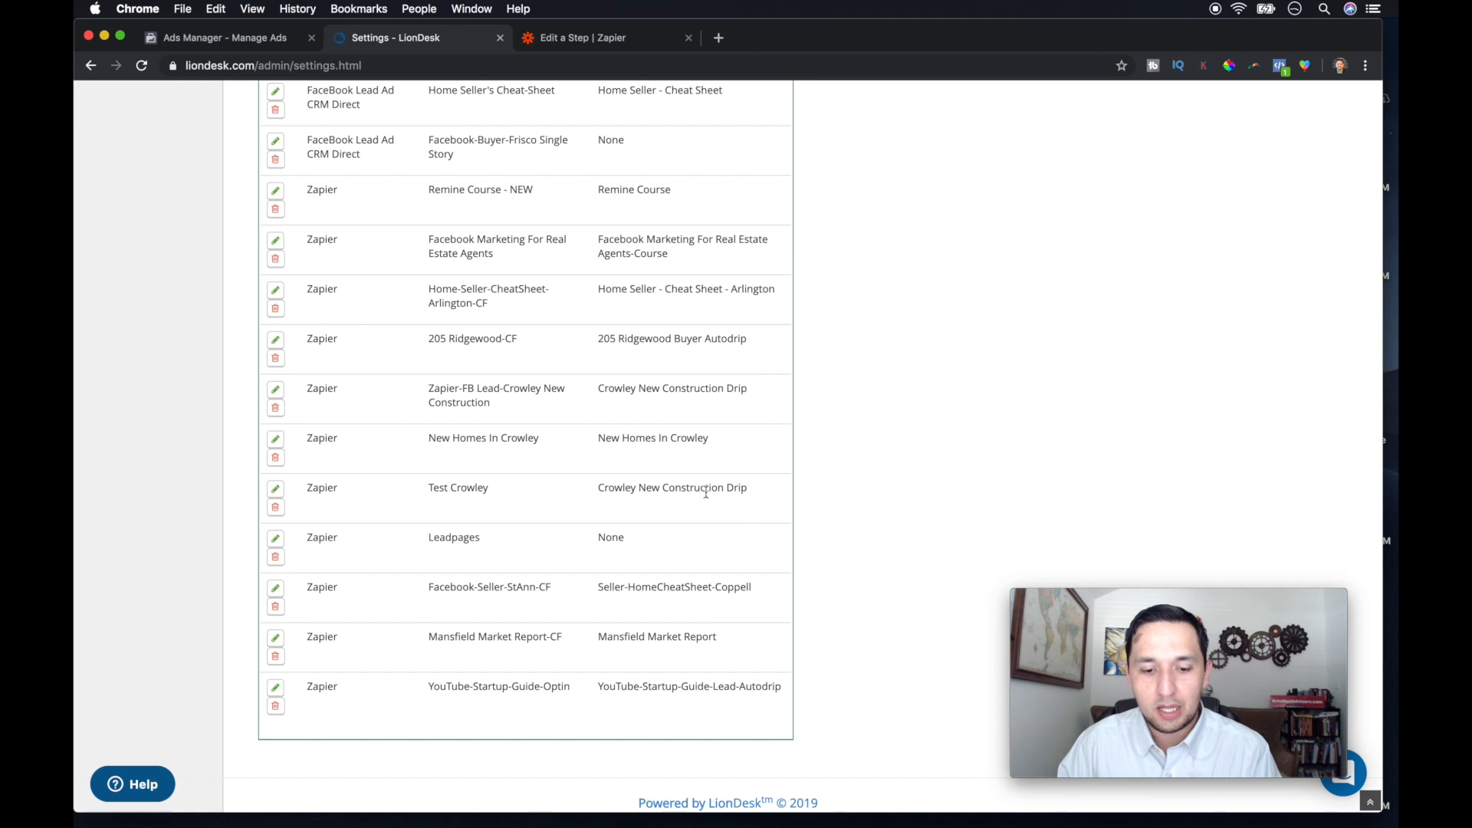
mouse_move(798, 508)
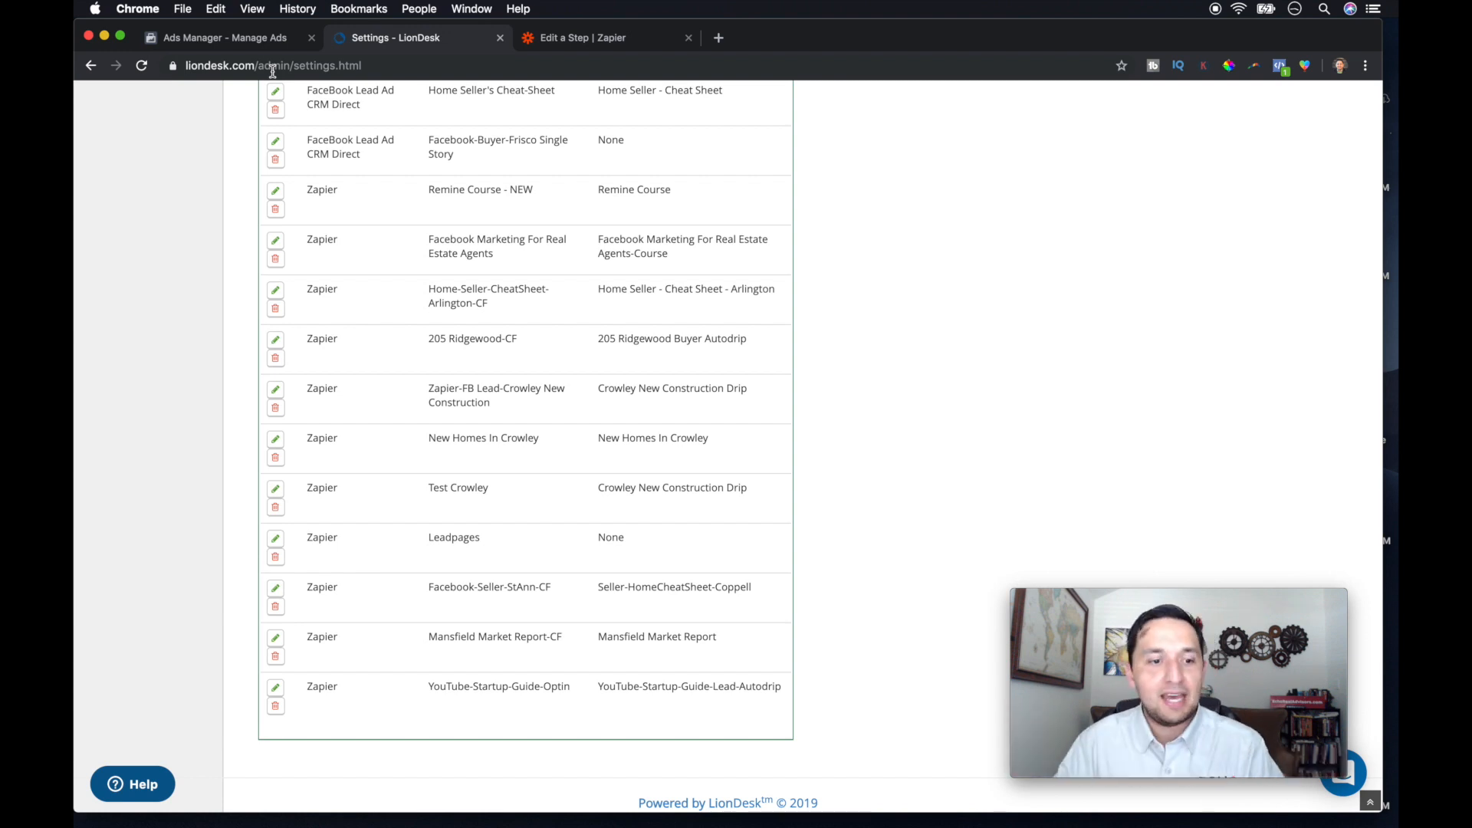
Step: Return to the Facebook Ads Manager campaign objective page after a glance at LionDesk settings
left_click(224, 37)
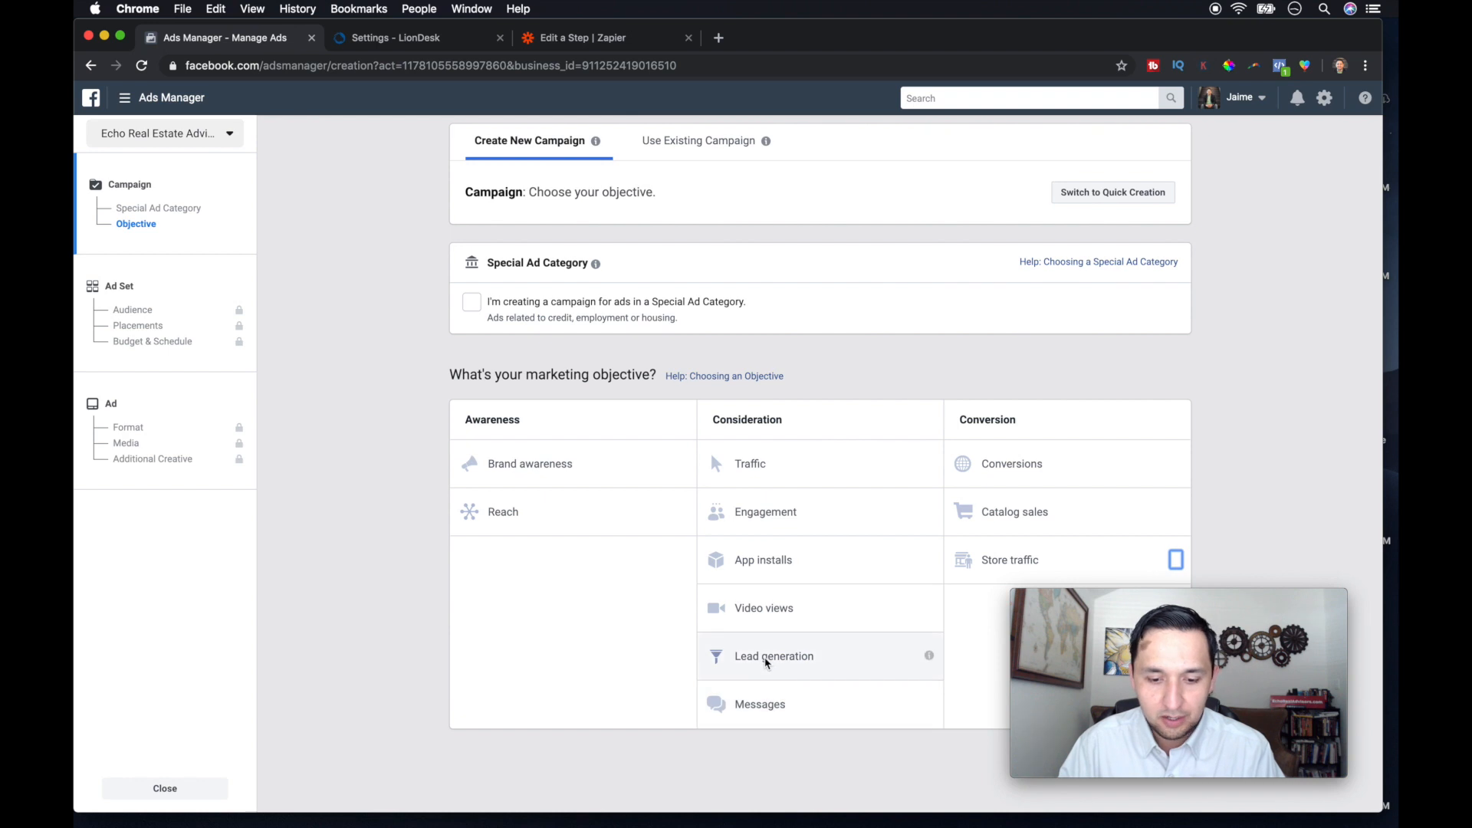
mouse_move(405, 629)
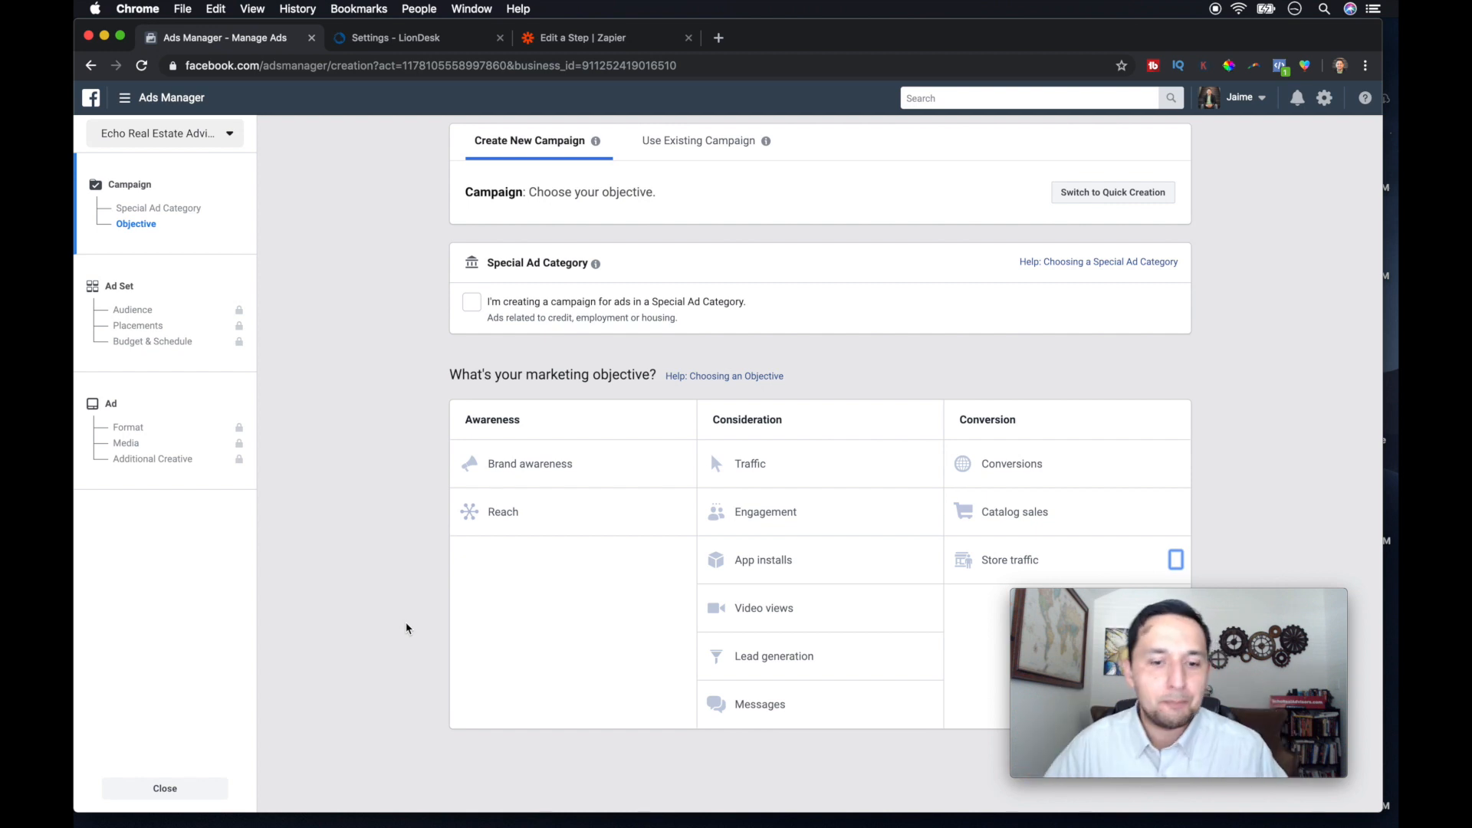
mouse_move(405, 58)
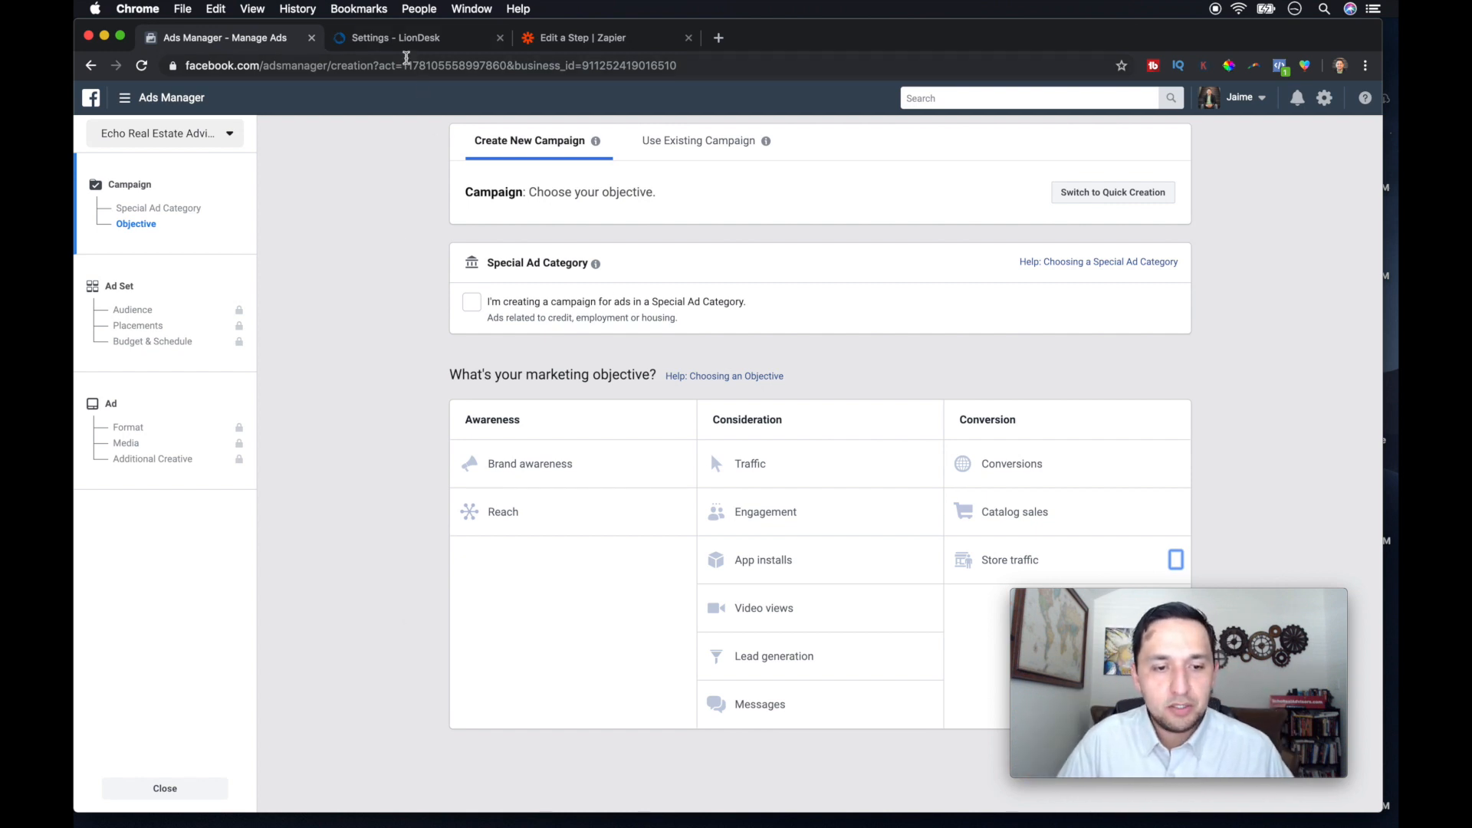
left_click(394, 37)
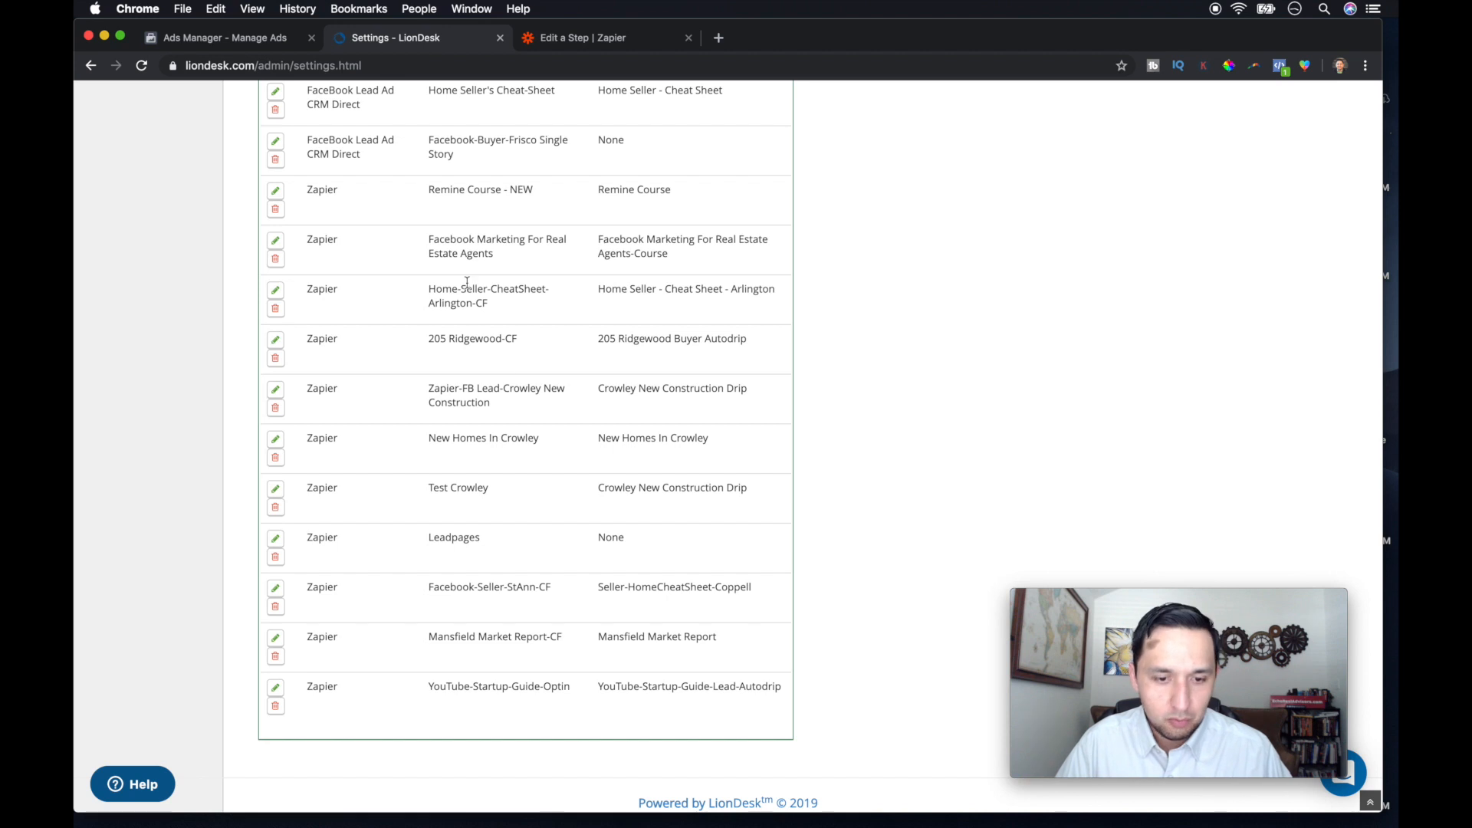
left_click(226, 37)
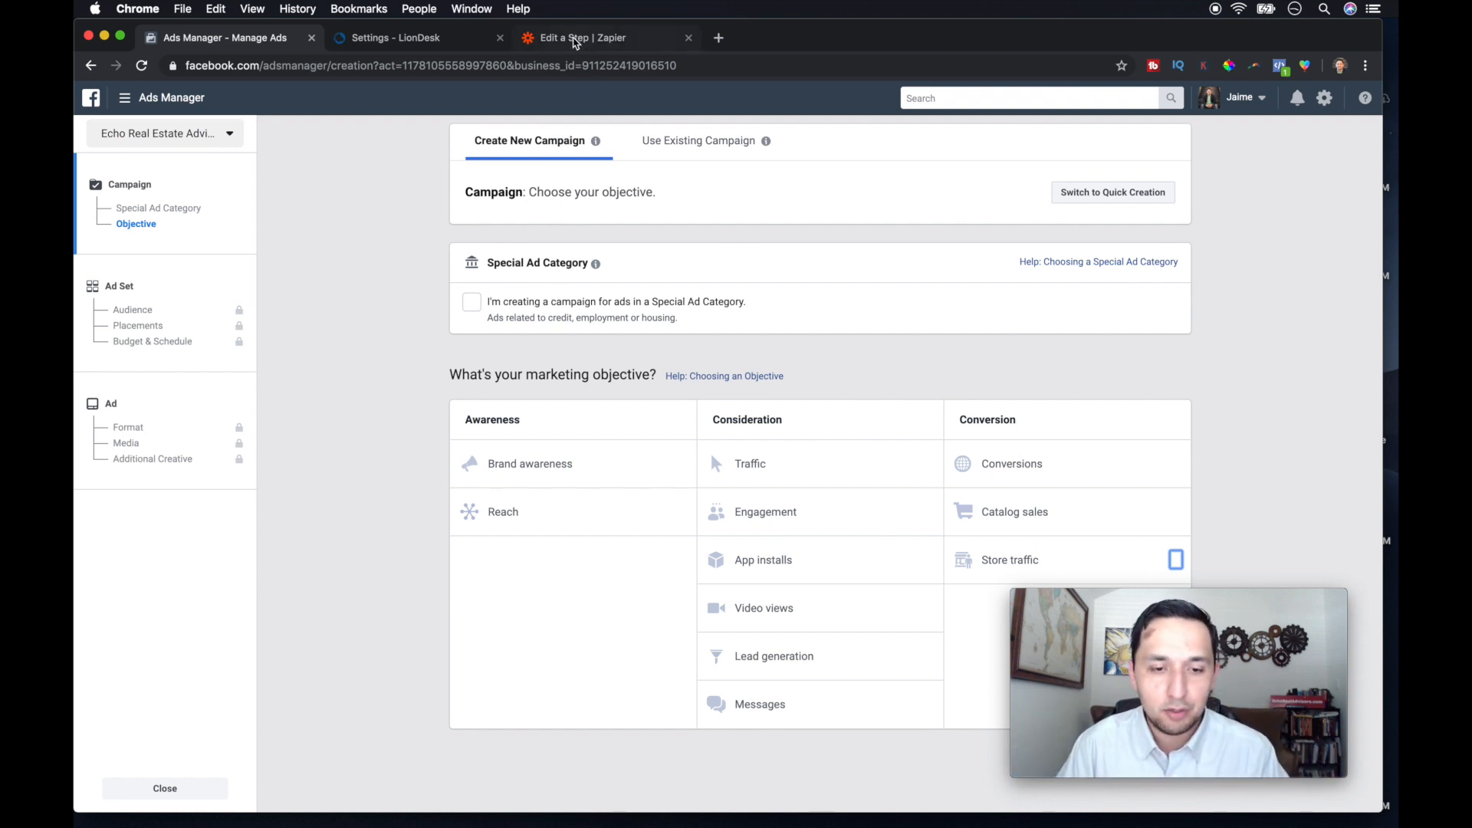
Step: Switch to the Zapier zap editor at the Choose a Trigger App screen
left_click(580, 37)
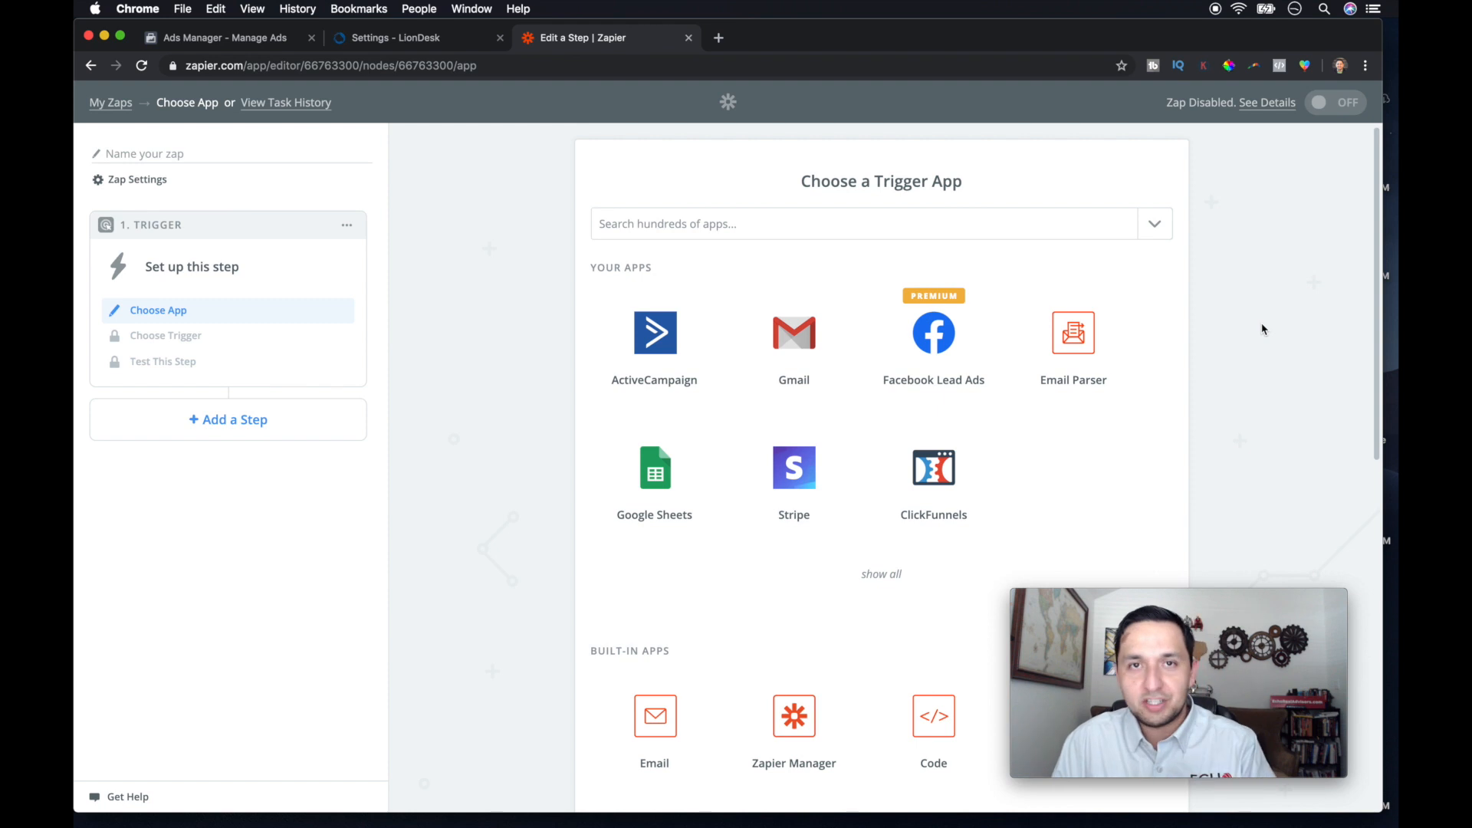
mouse_move(1187, 403)
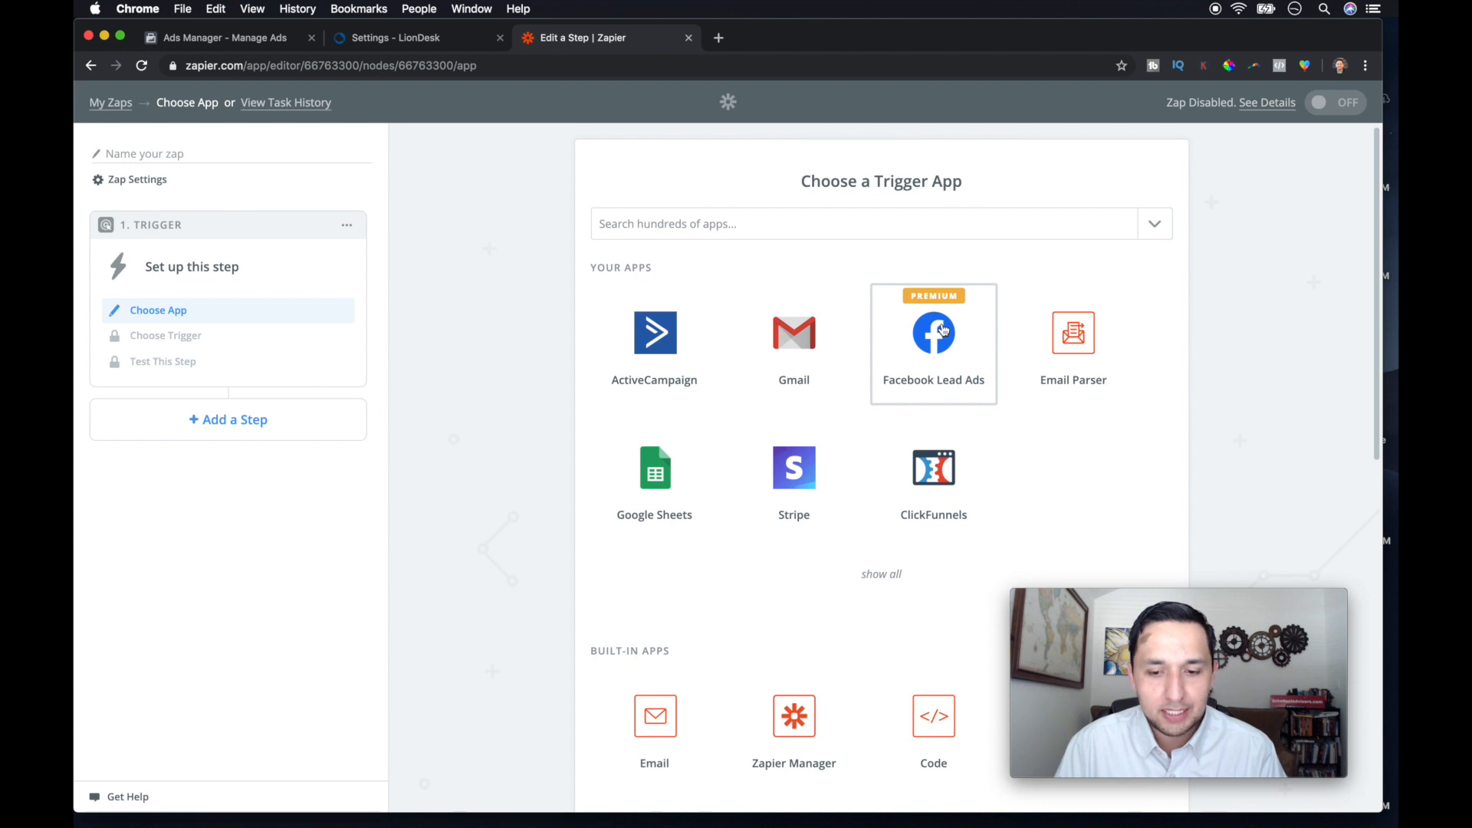
Step: Set the trigger to Facebook Lead Ads New Lead using the connected Facebook account
left_click(934, 333)
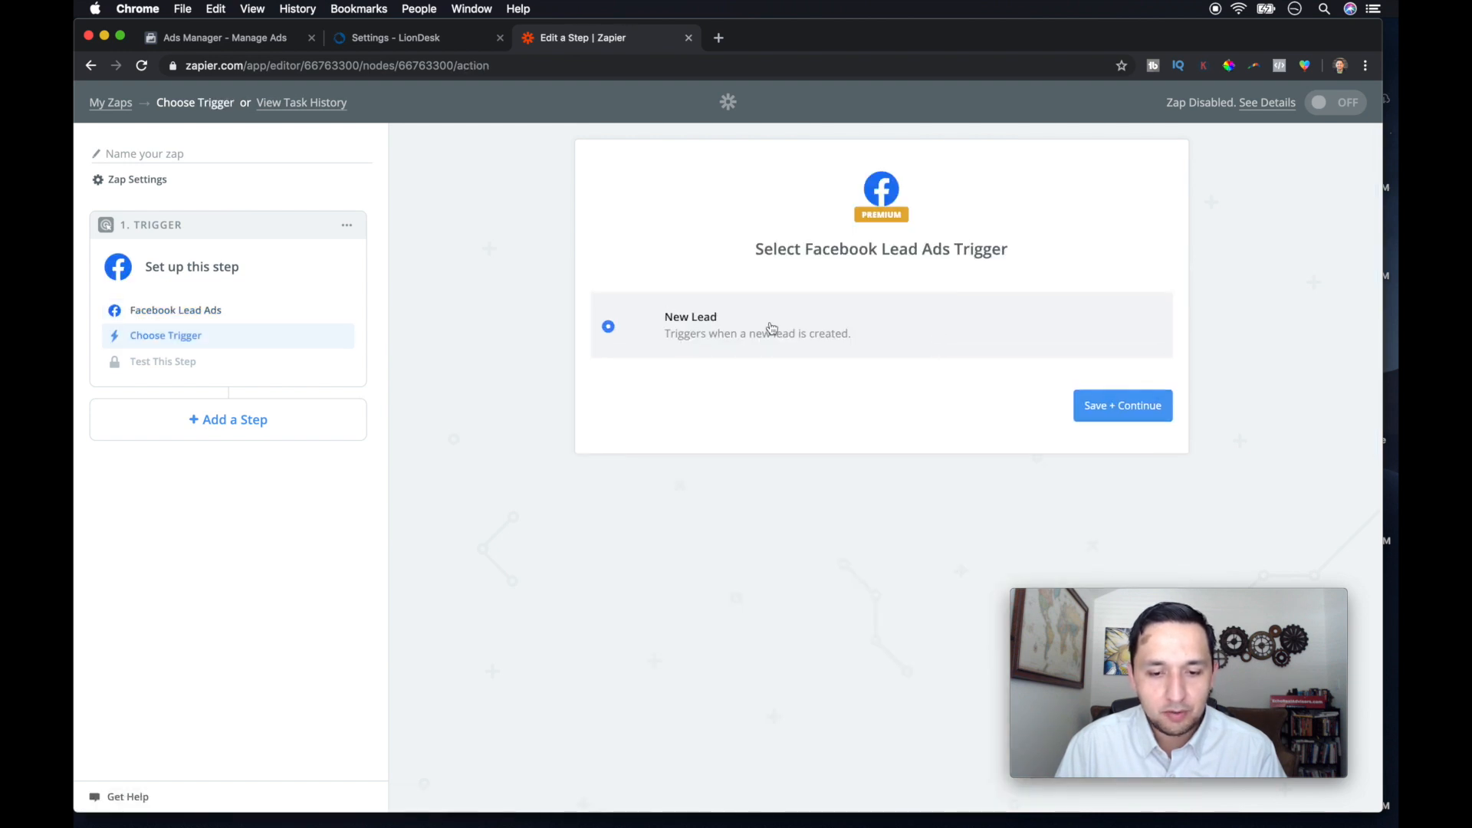
left_click(1121, 405)
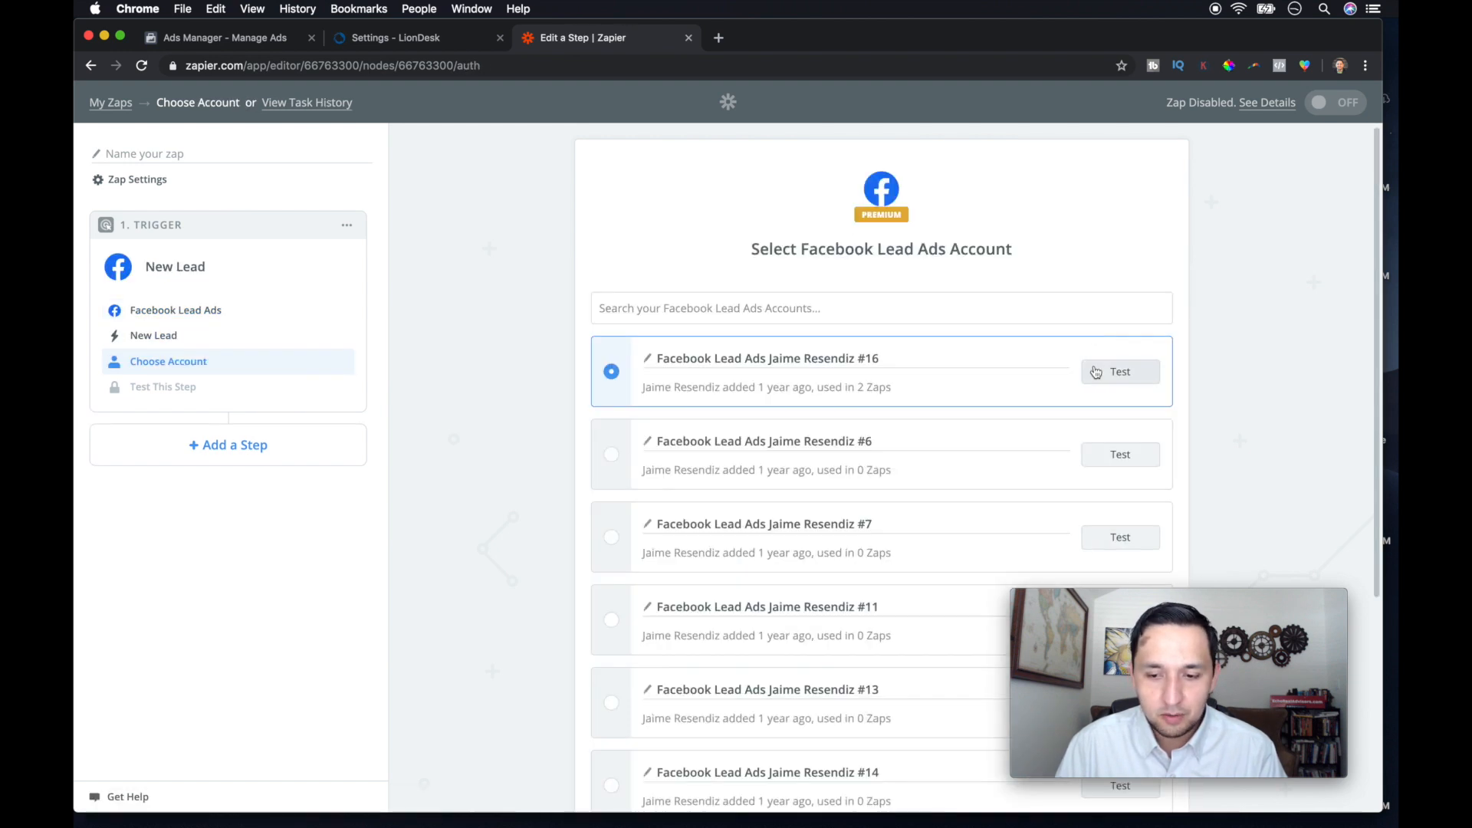
scroll("down", 3)
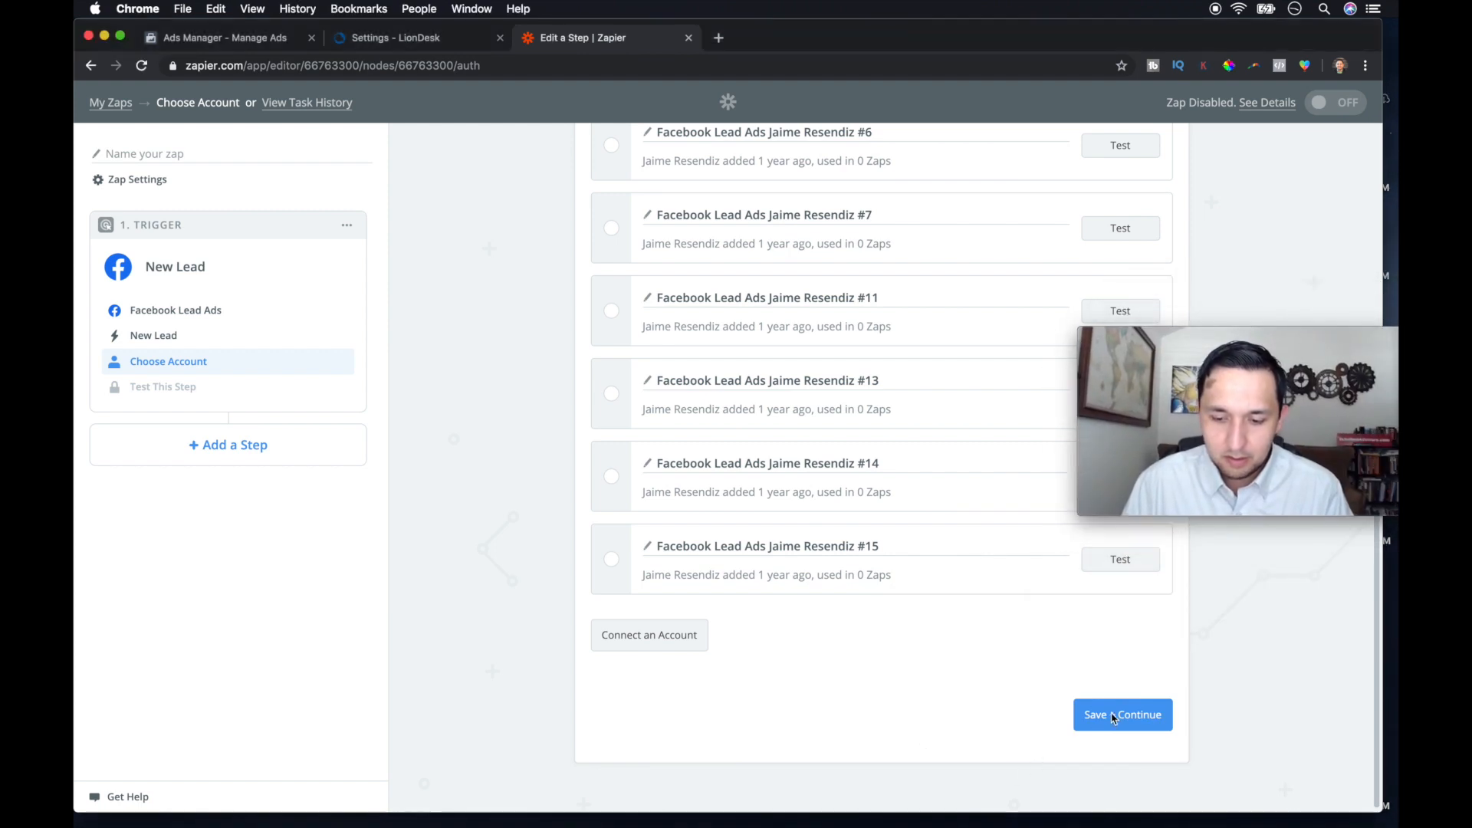
left_click(1123, 715)
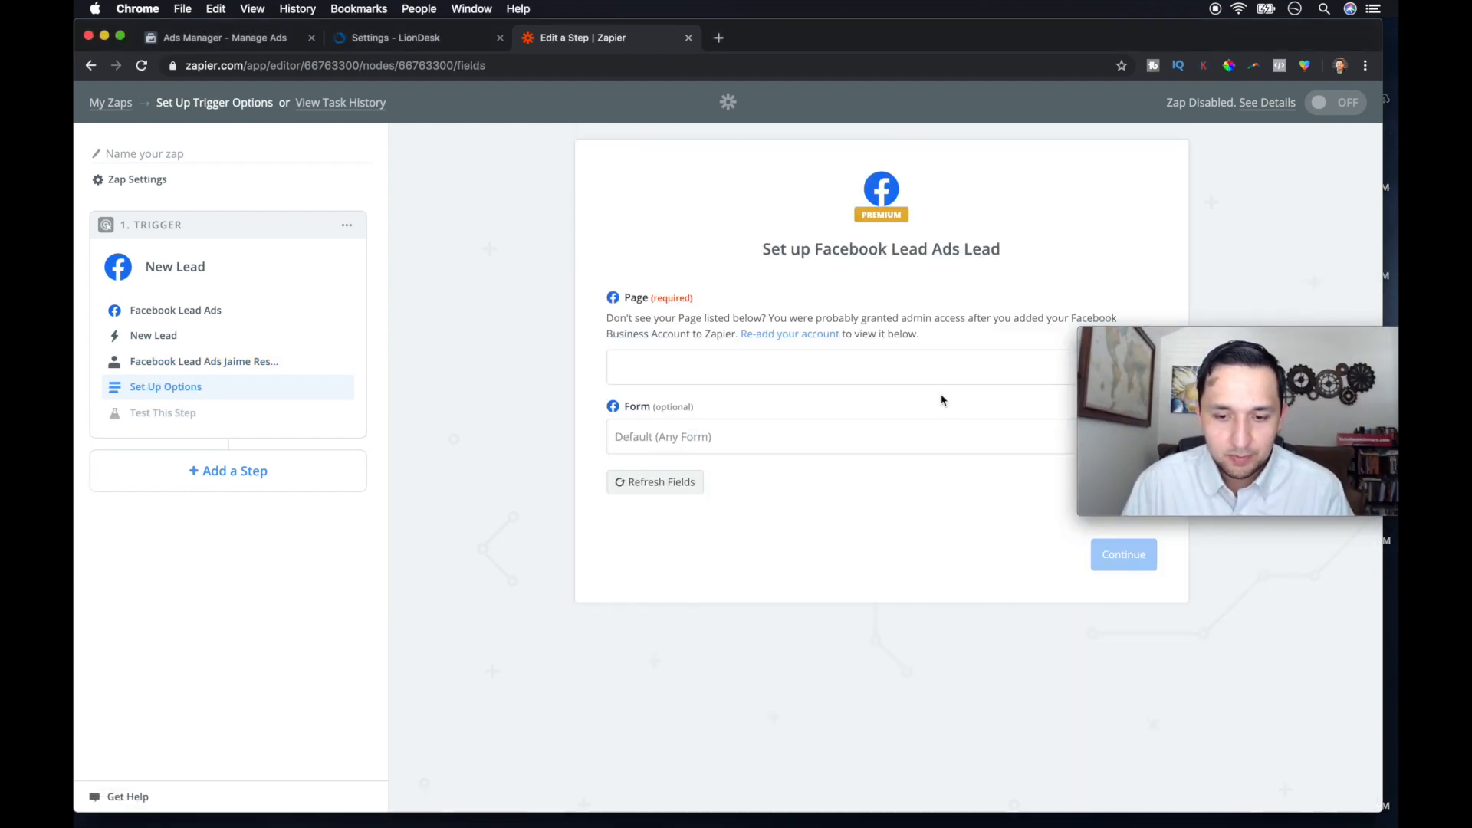
Step: Choose the Echo Real Estate Advisors page and the Crowley New Construction Community - NEW form
left_click(841, 366)
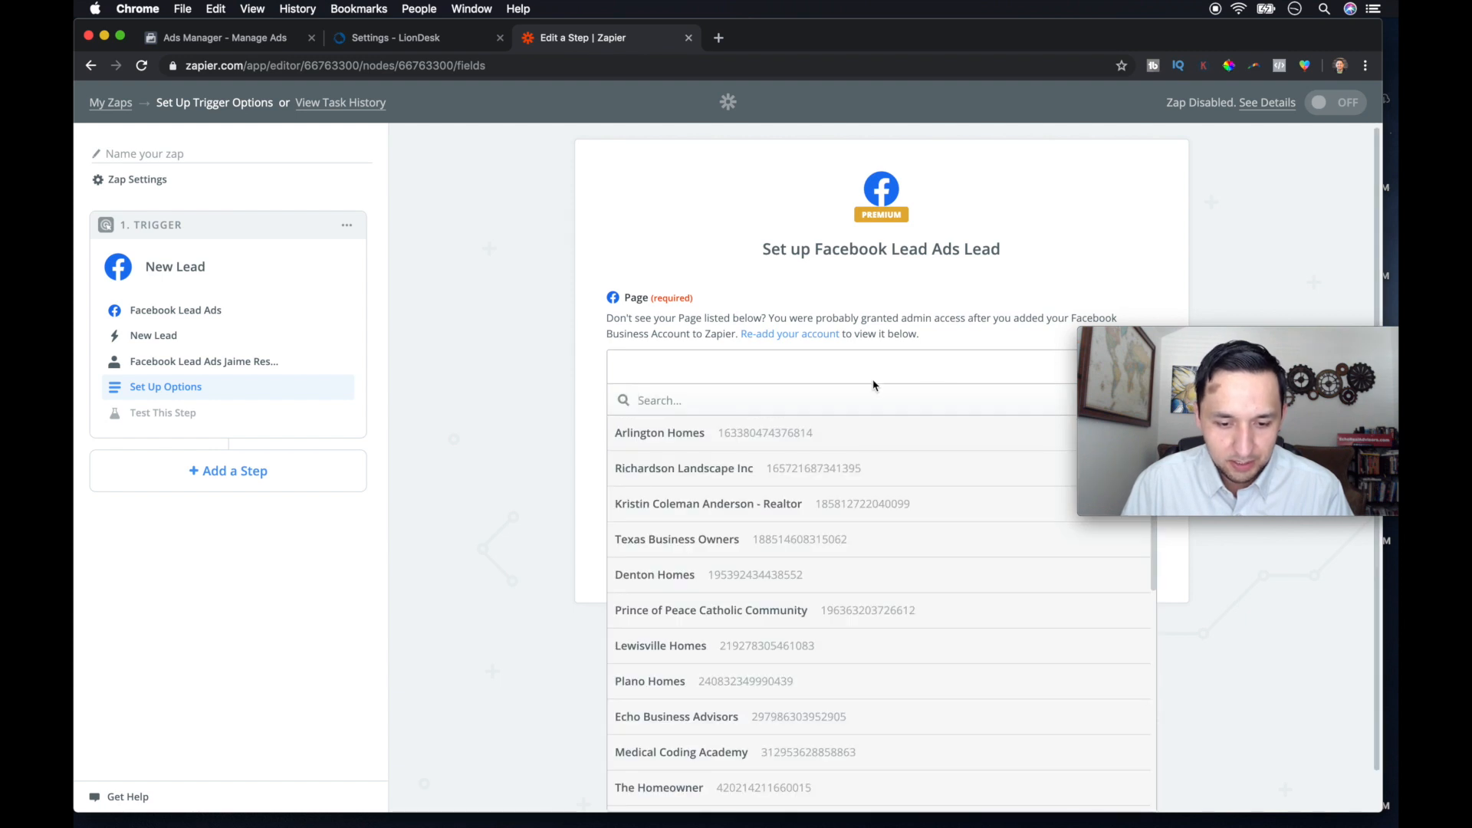
scroll("down", 3)
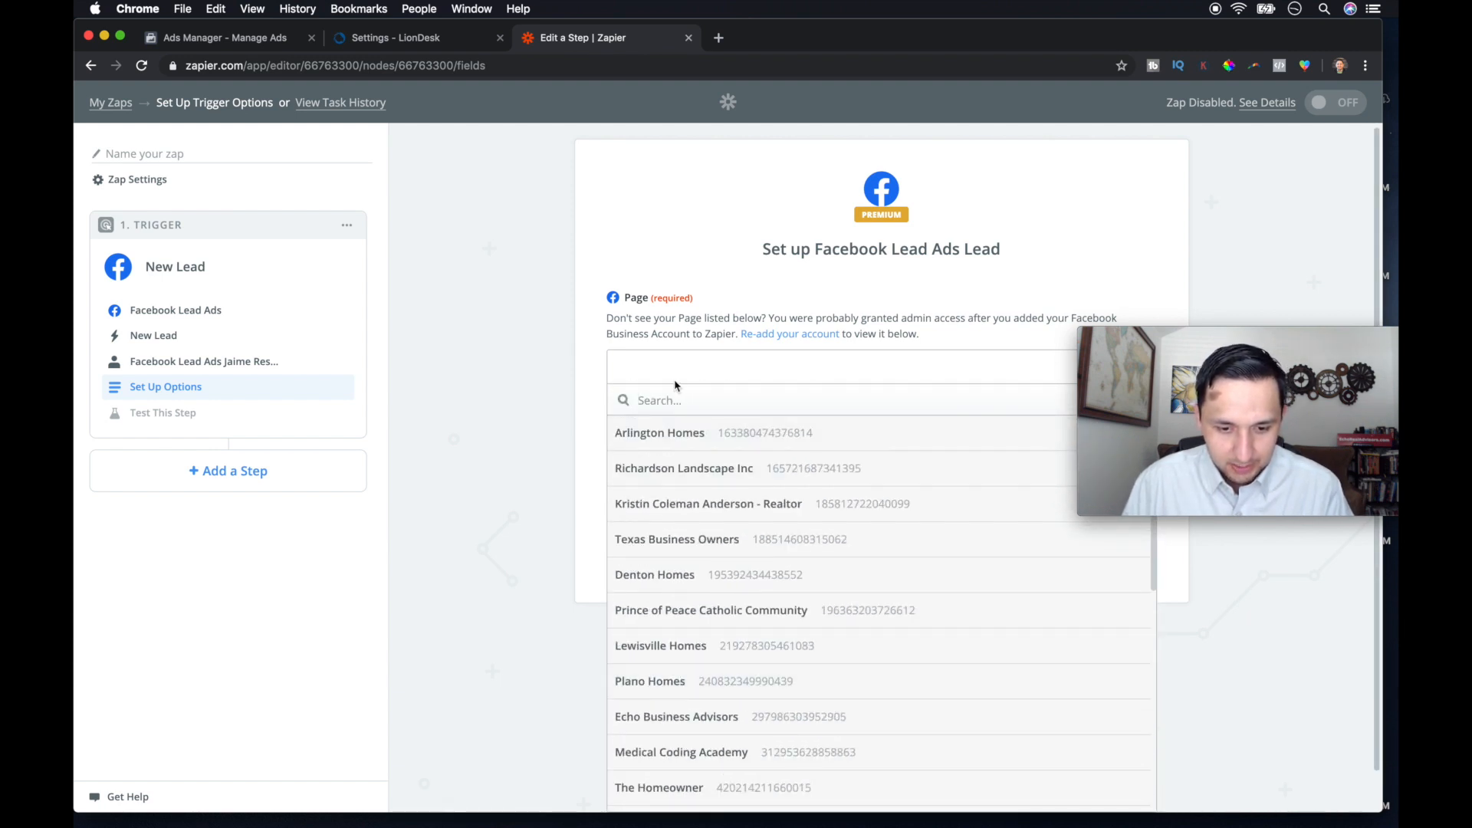
type("echo")
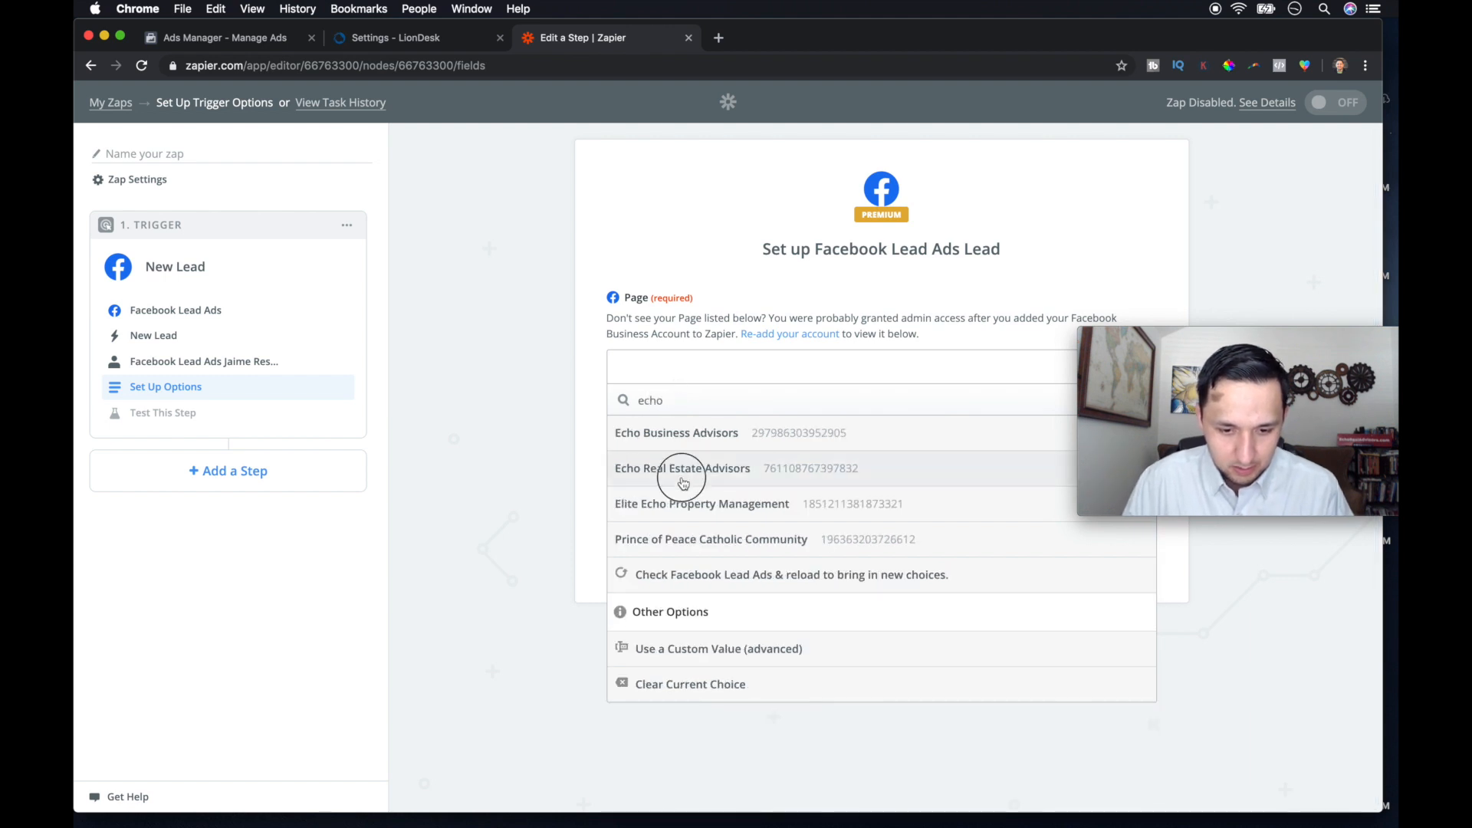
left_click(681, 468)
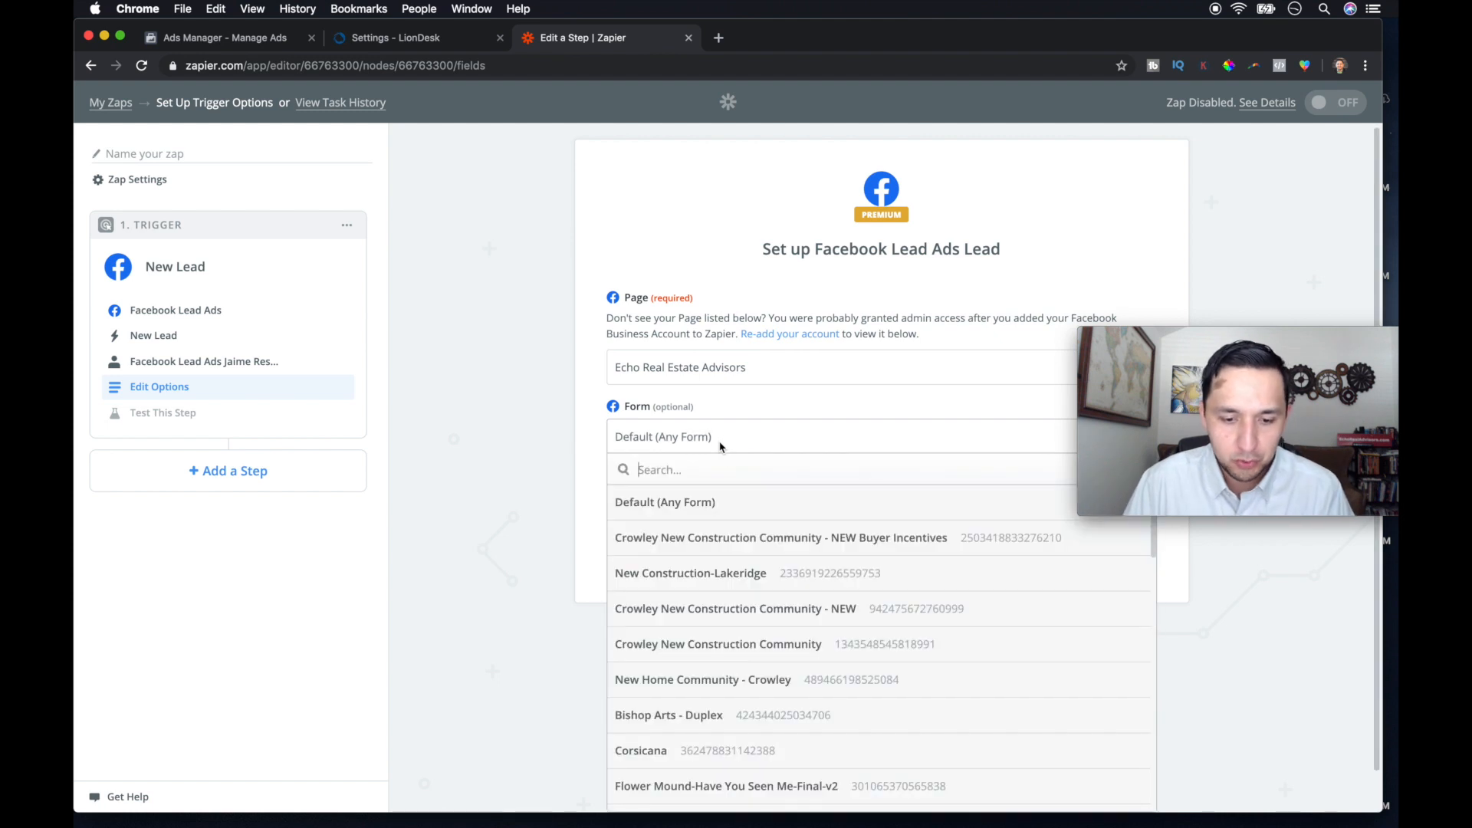
mouse_move(750, 547)
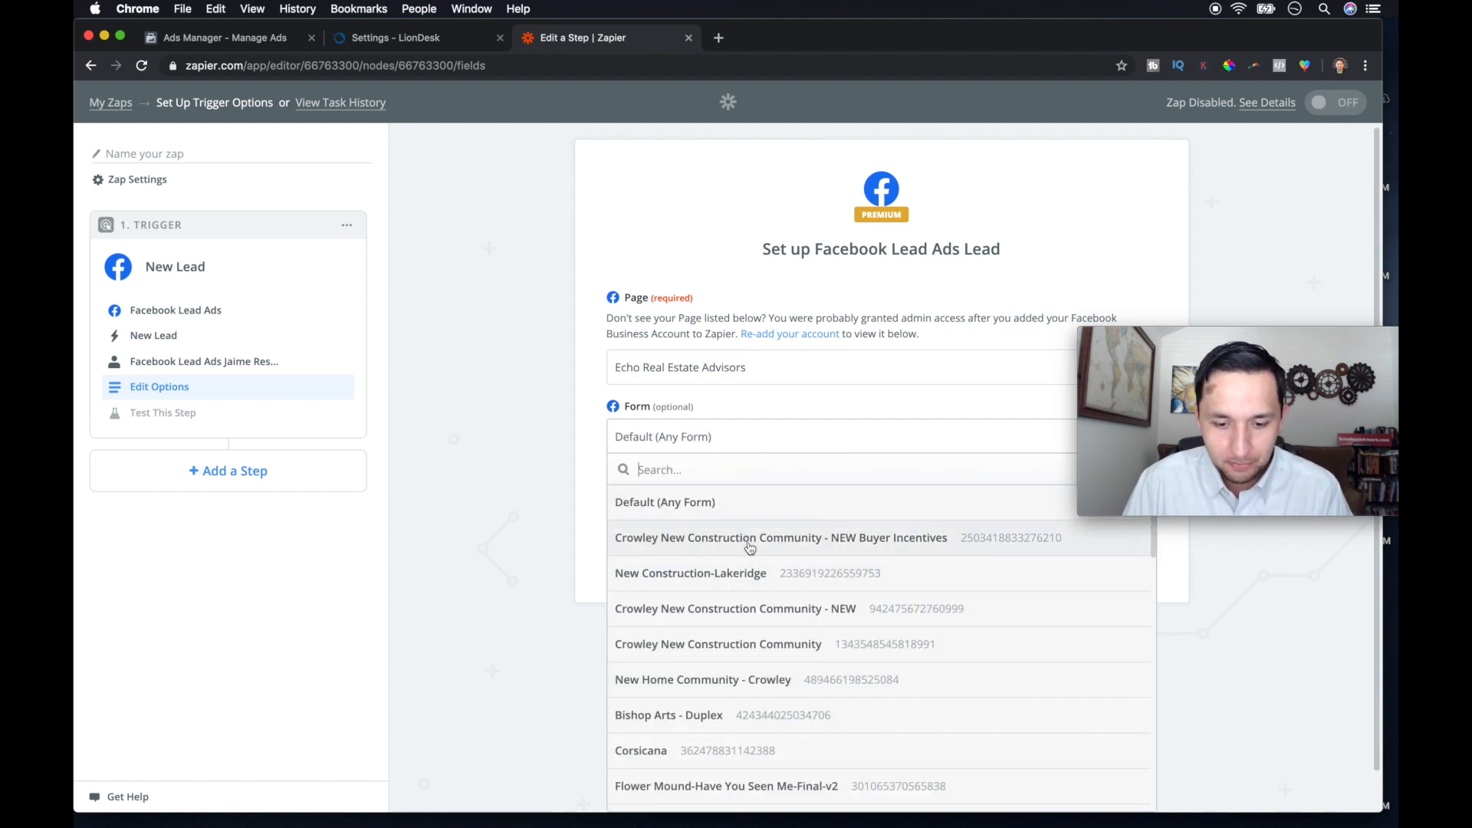
left_click(735, 609)
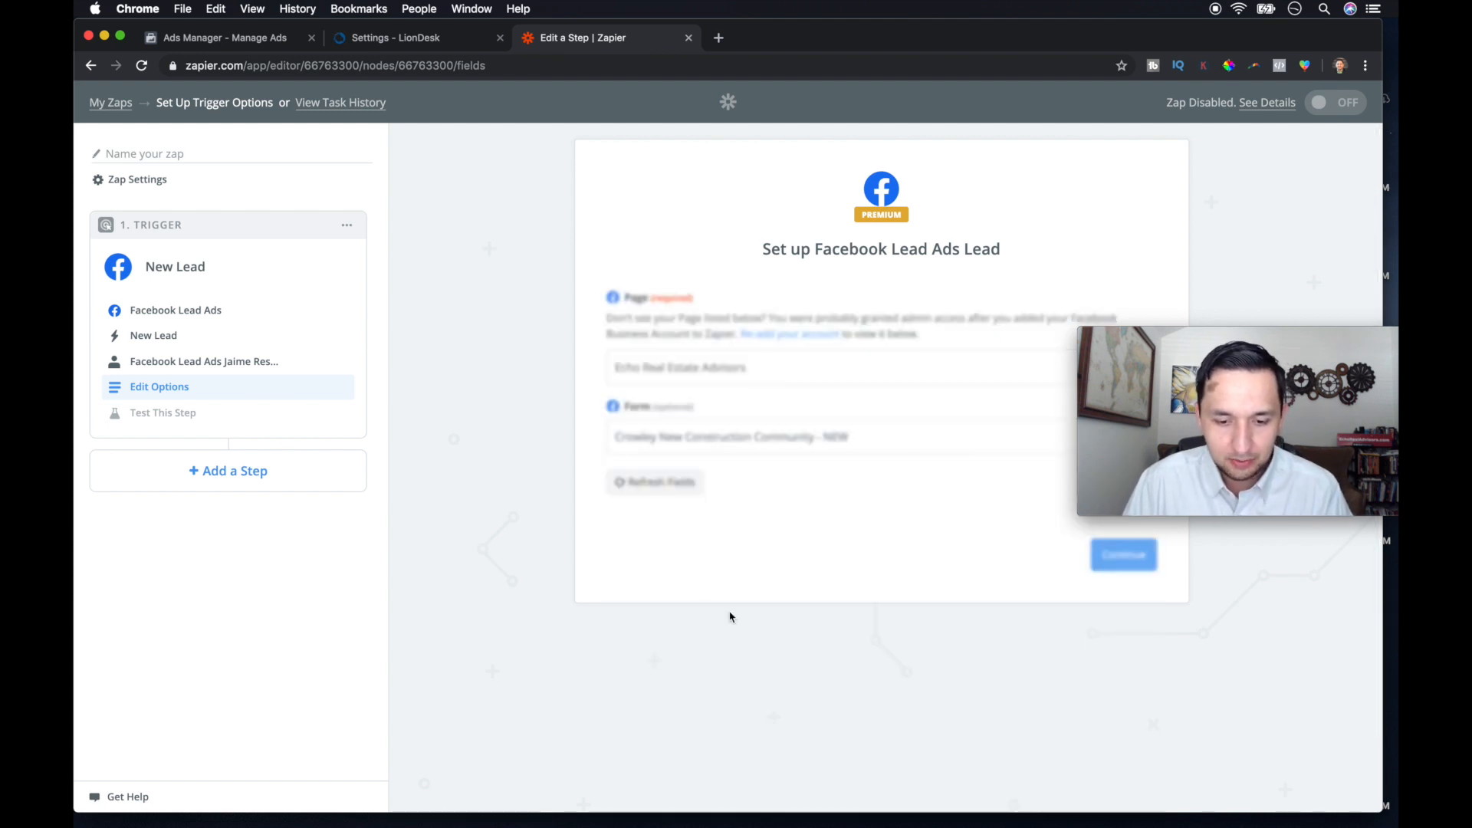
Step: Skip pulling a real lead and finish the trigger step with the default Lead A sample
left_click(1123, 553)
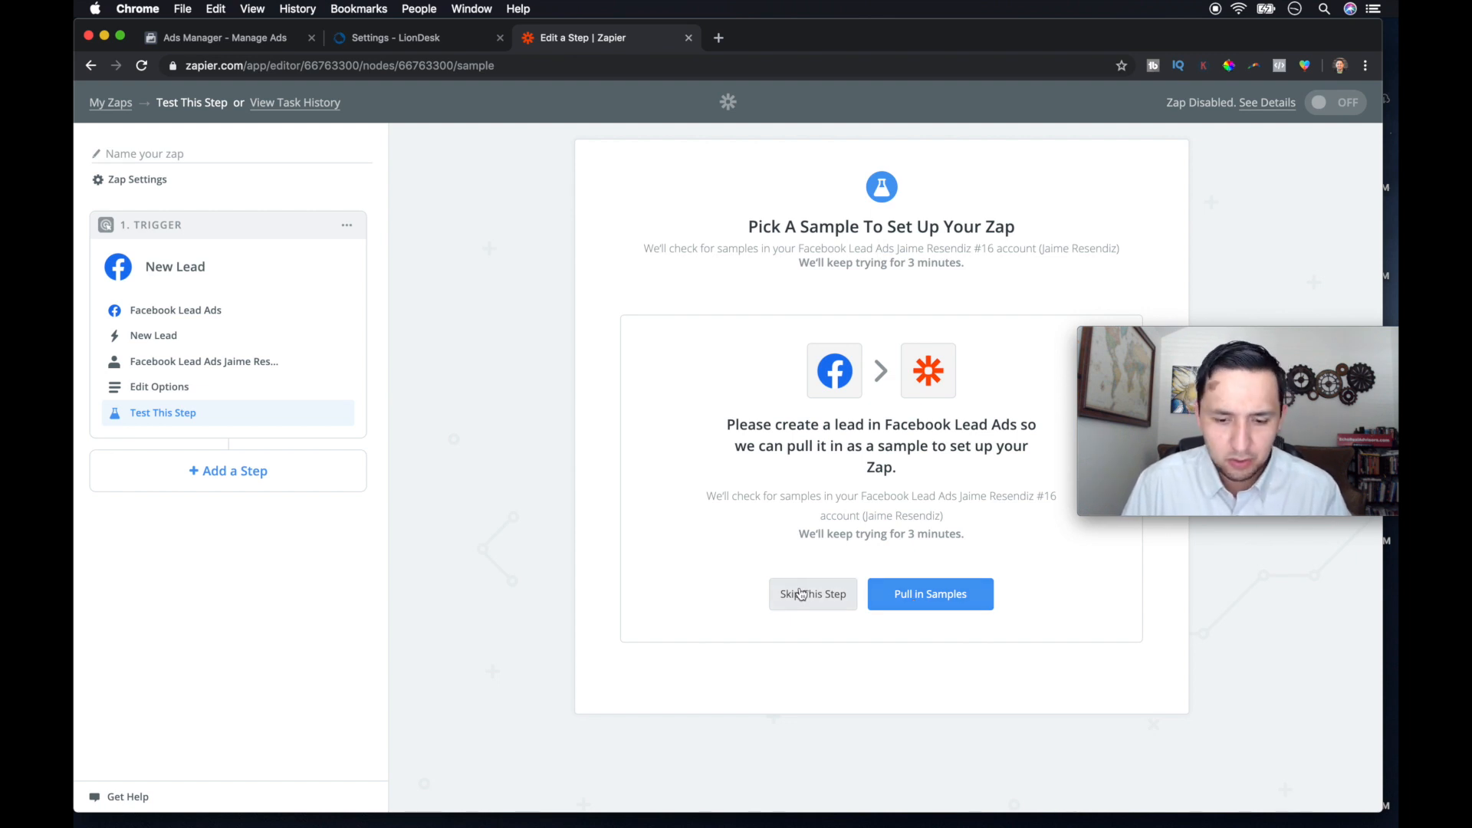
mouse_move(836, 600)
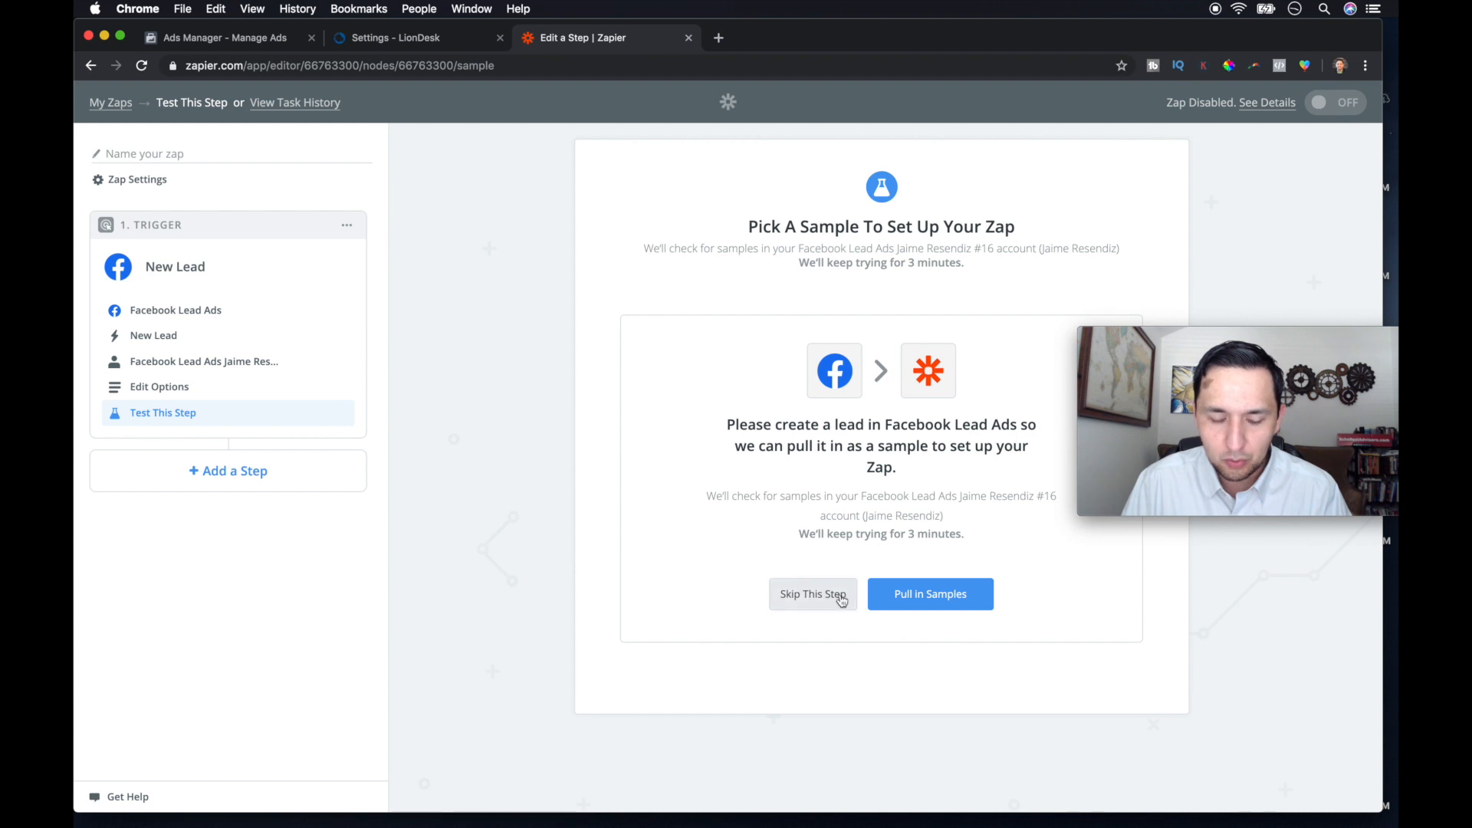
left_click(811, 593)
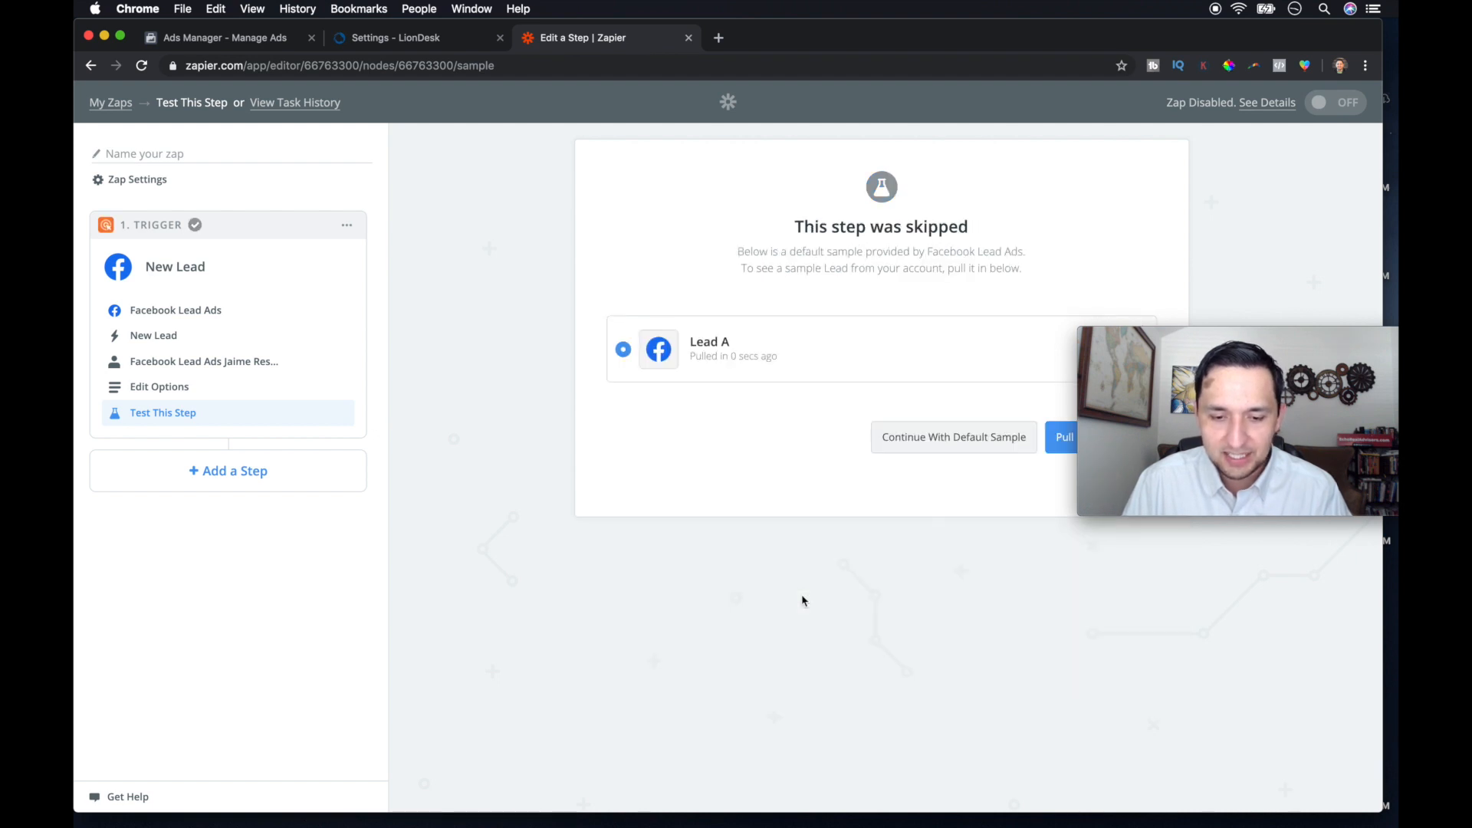
mouse_move(842, 345)
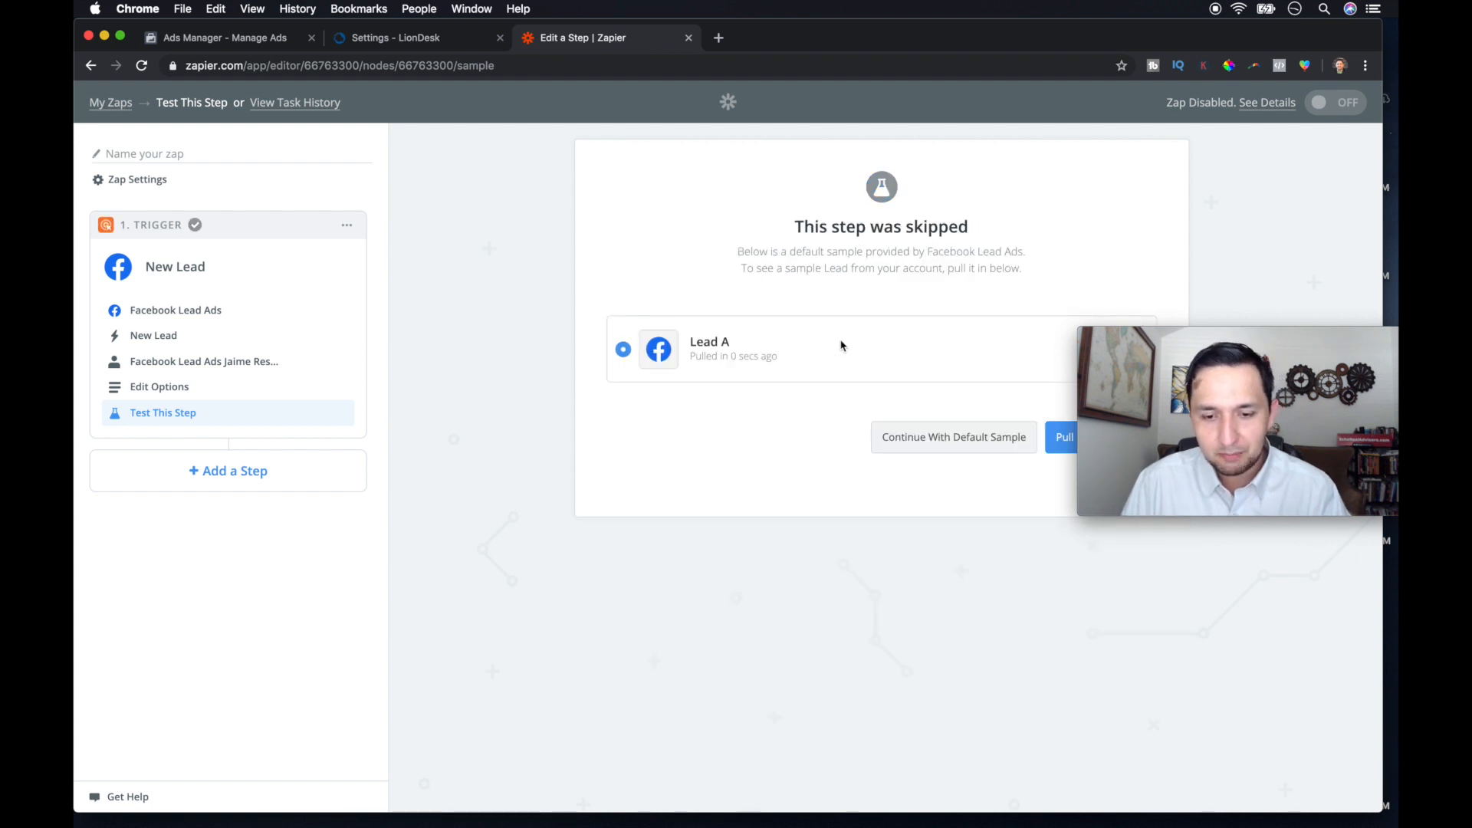
left_click(1064, 437)
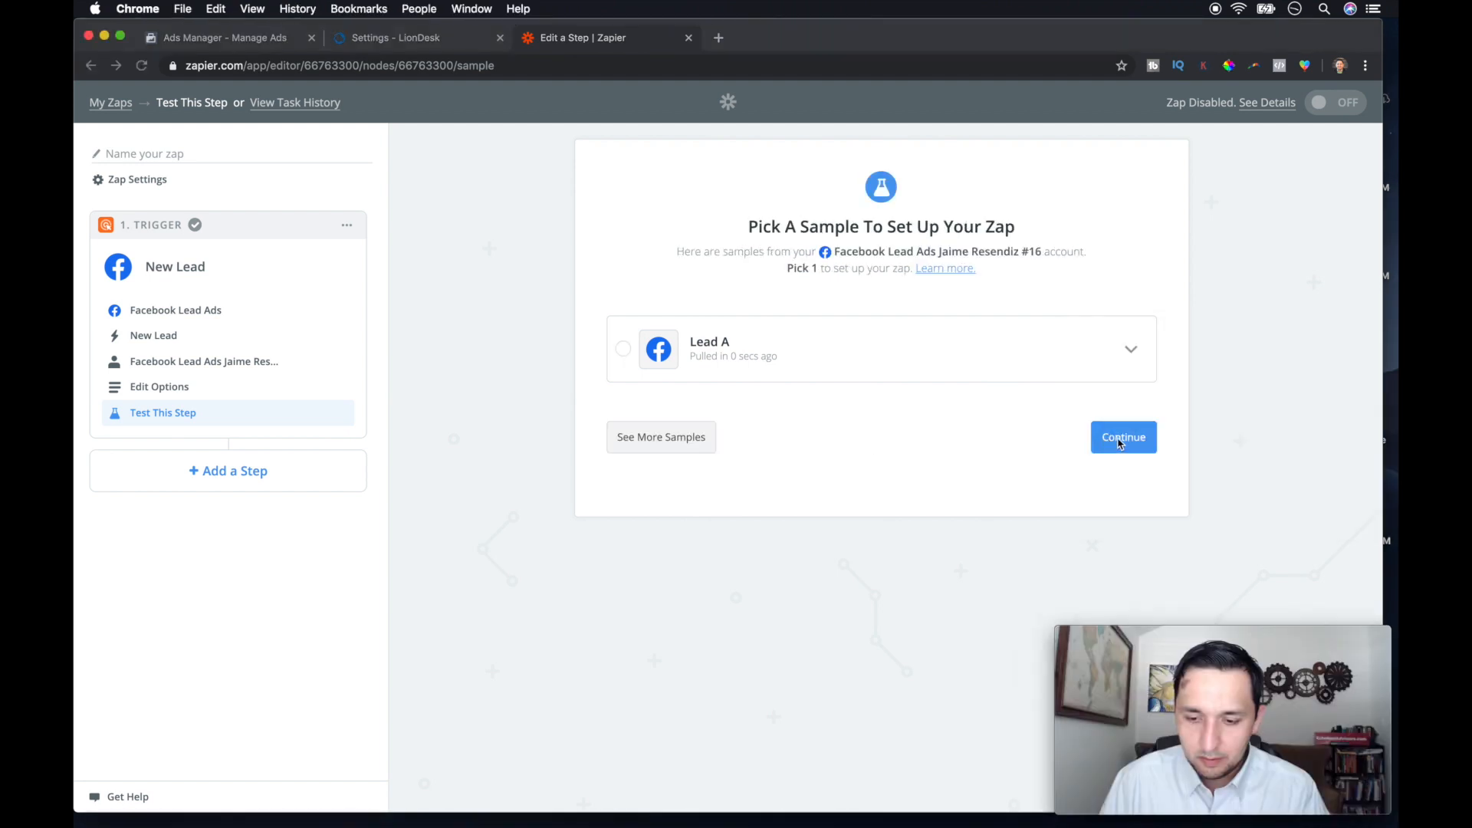
left_click(1123, 437)
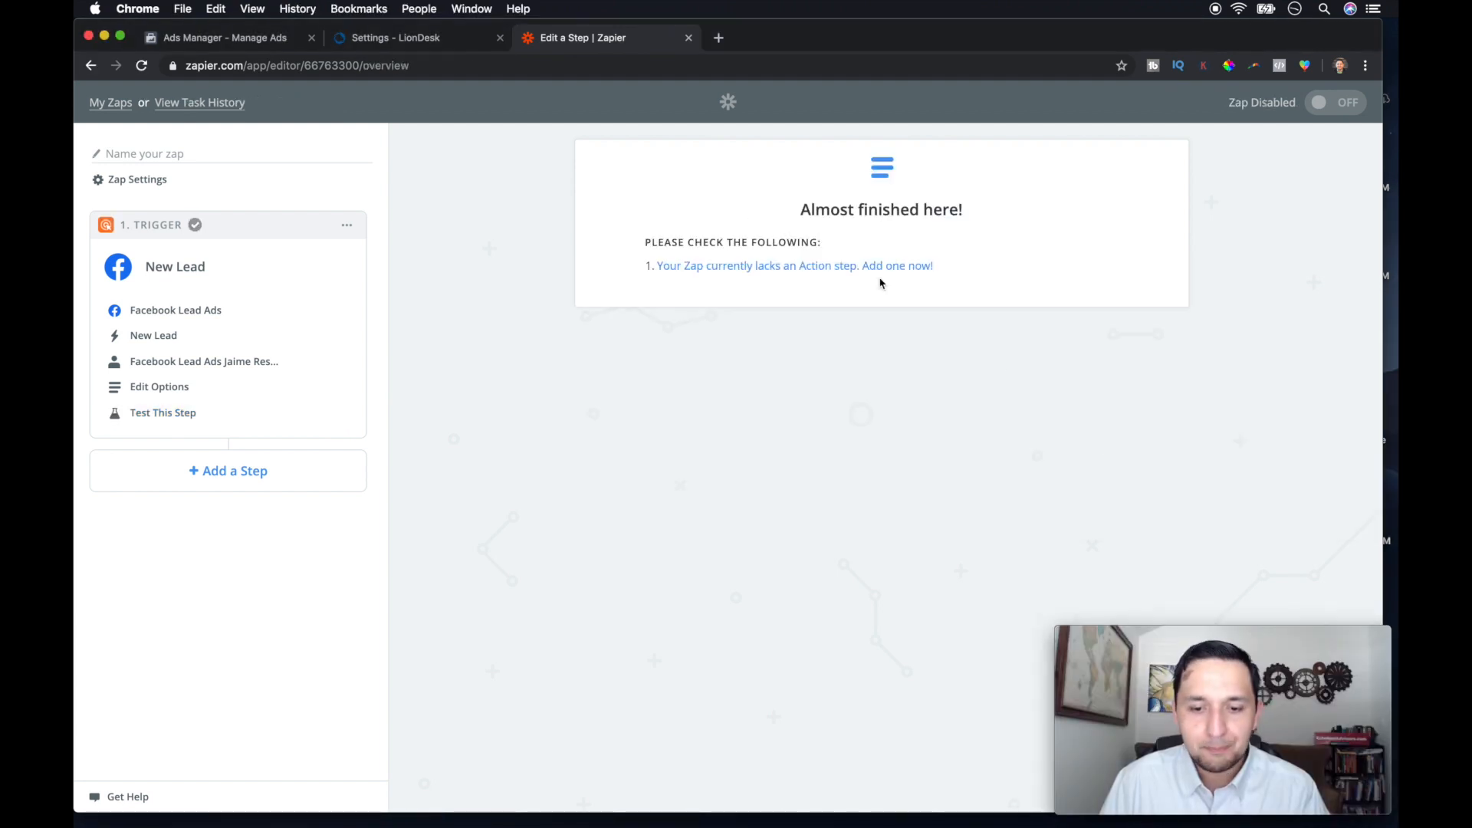
mouse_move(762, 266)
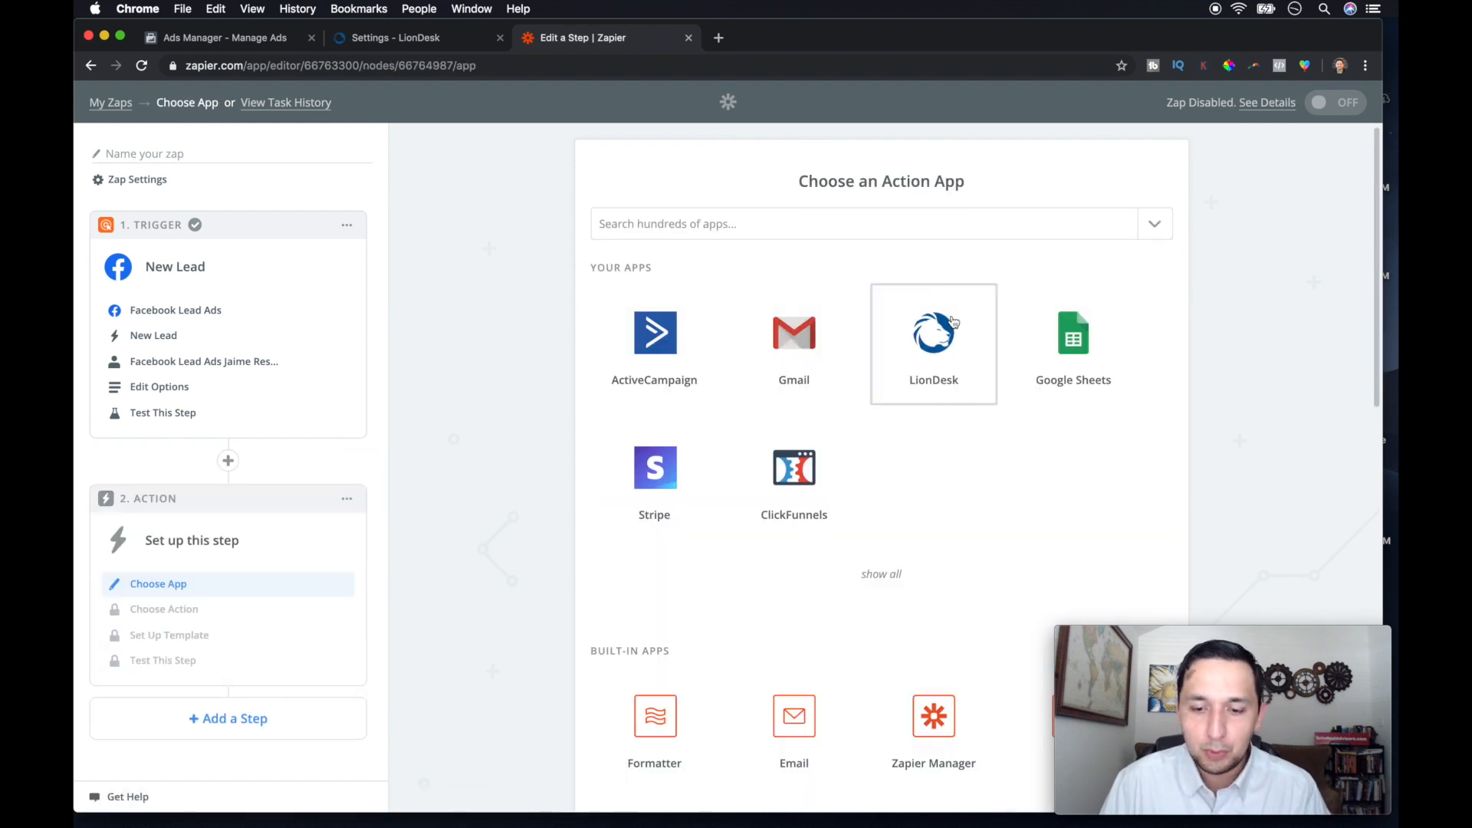
Step: Add a LionDesk Create New Contact action on the tested LionDesk CRM account
left_click(934, 333)
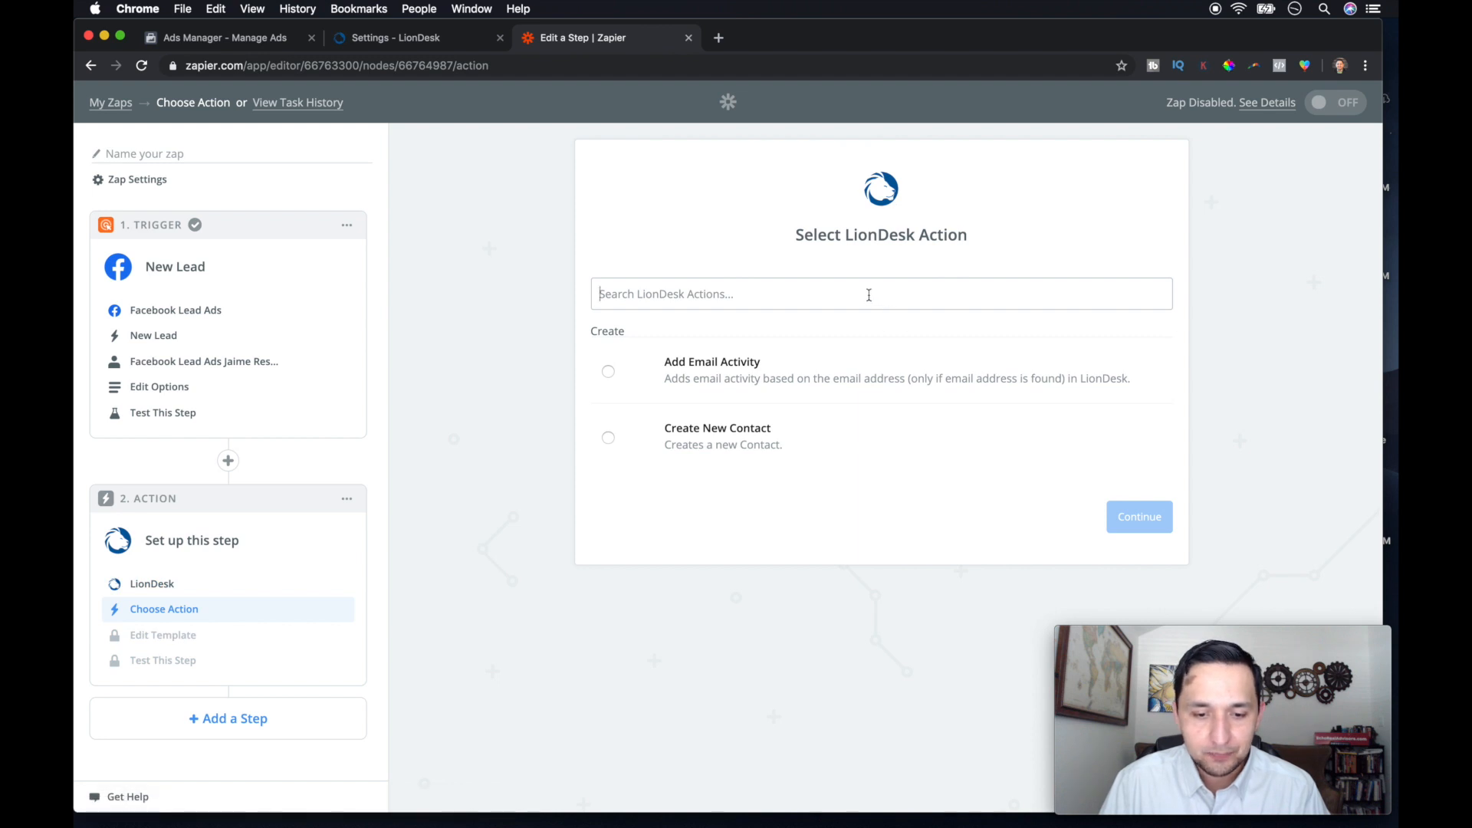
left_click(609, 437)
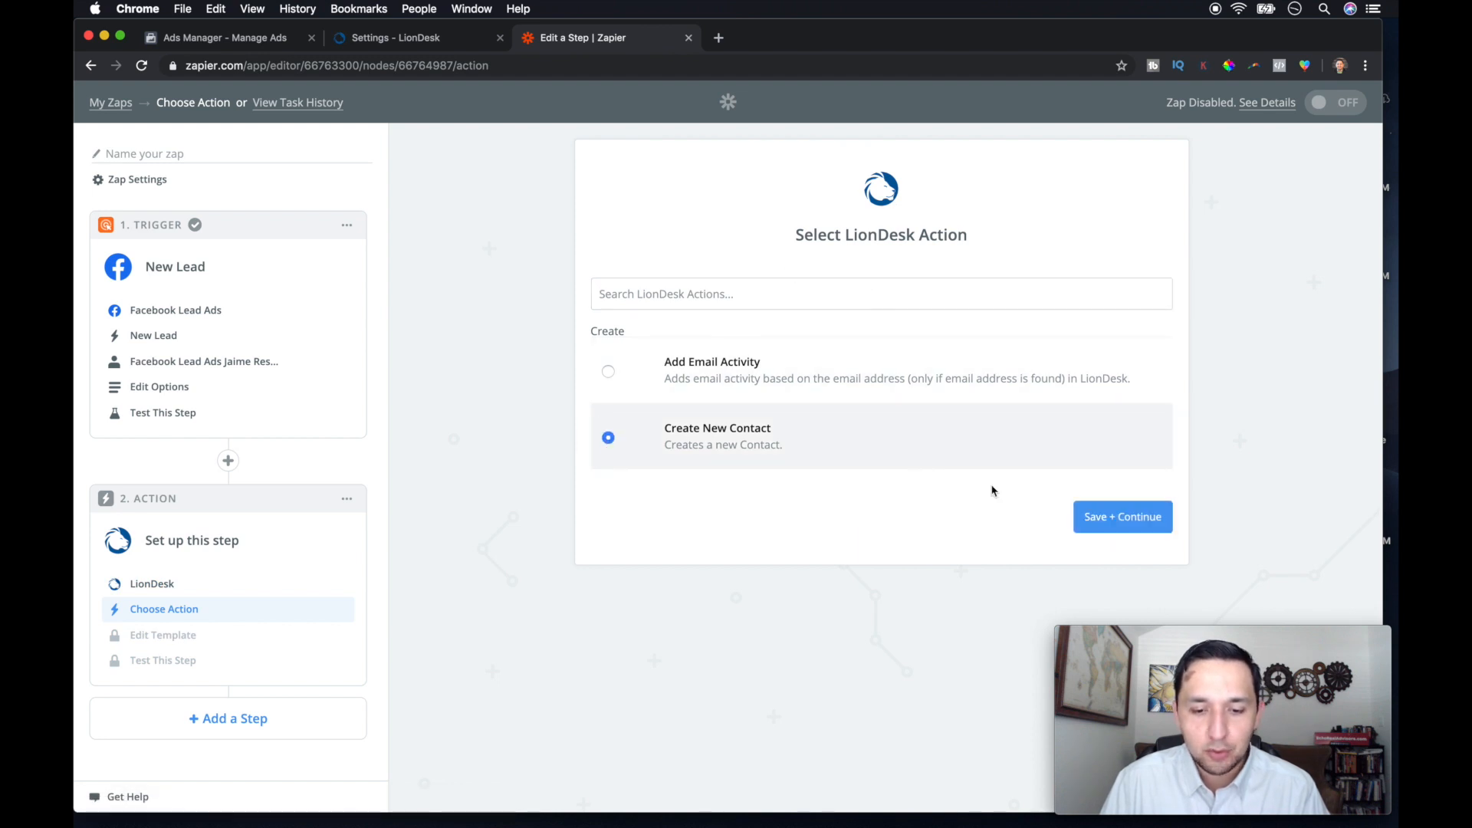
mouse_move(1123, 517)
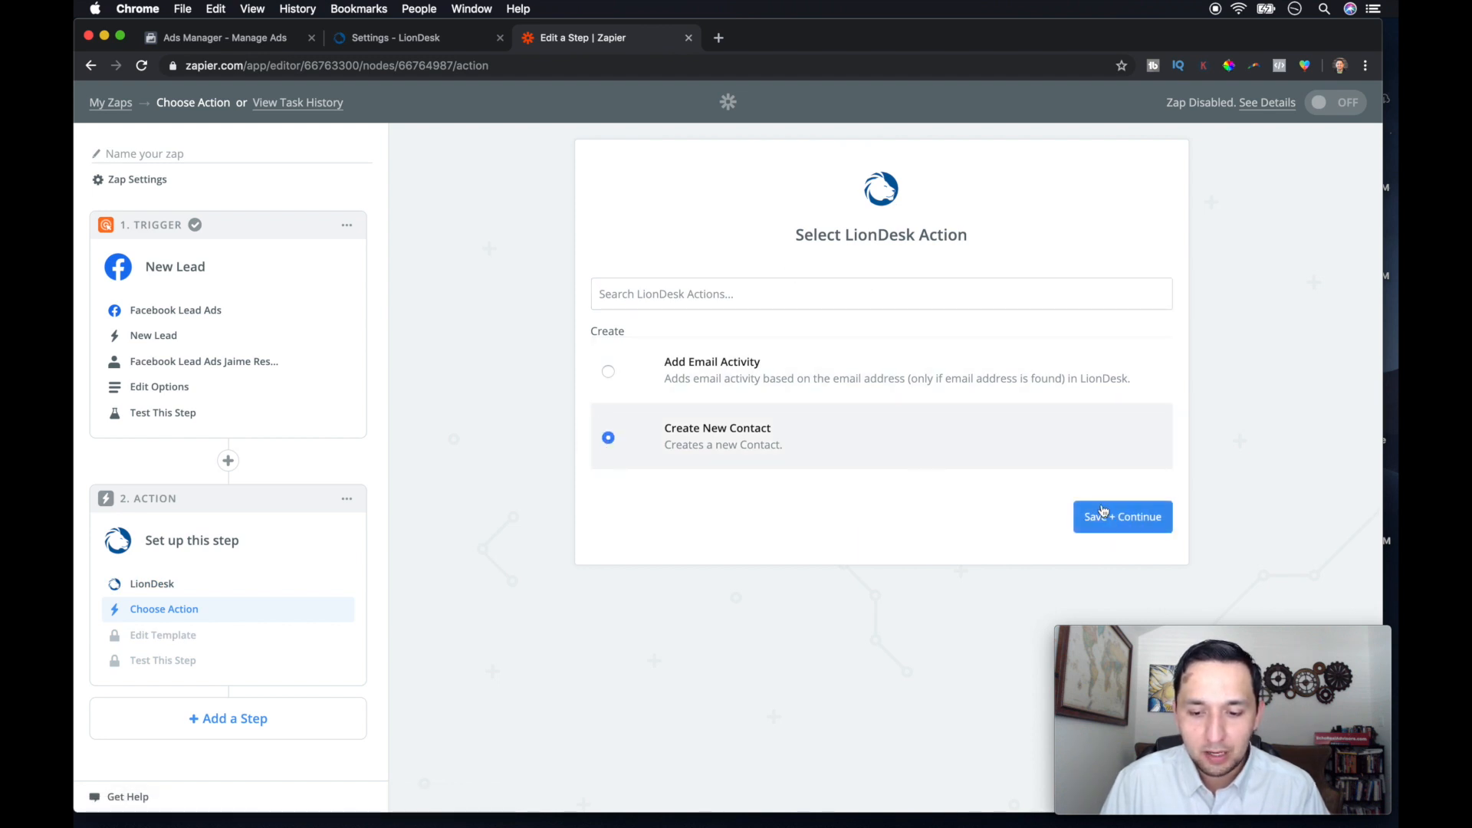
left_click(1123, 517)
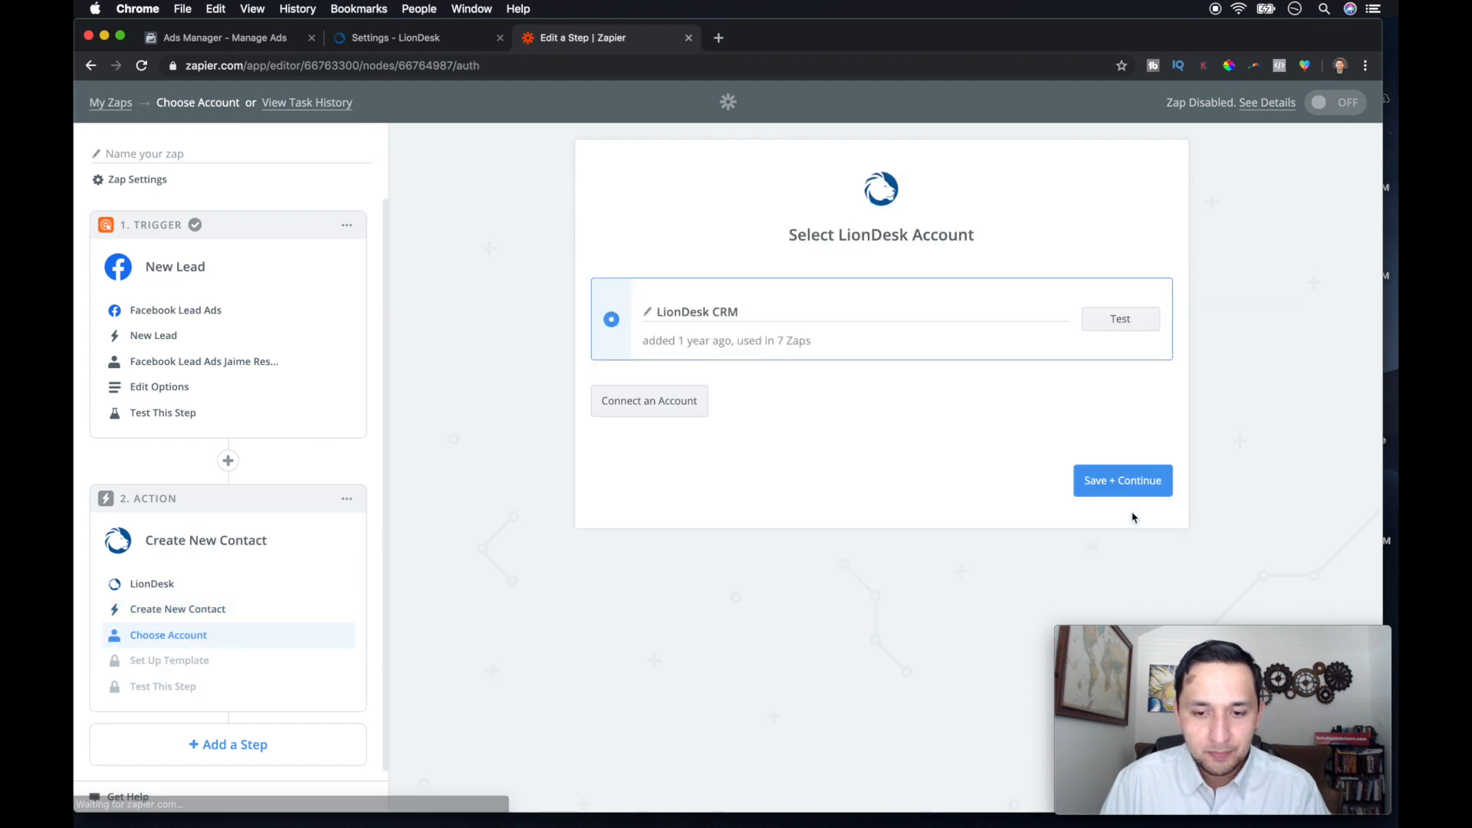
left_click(1119, 319)
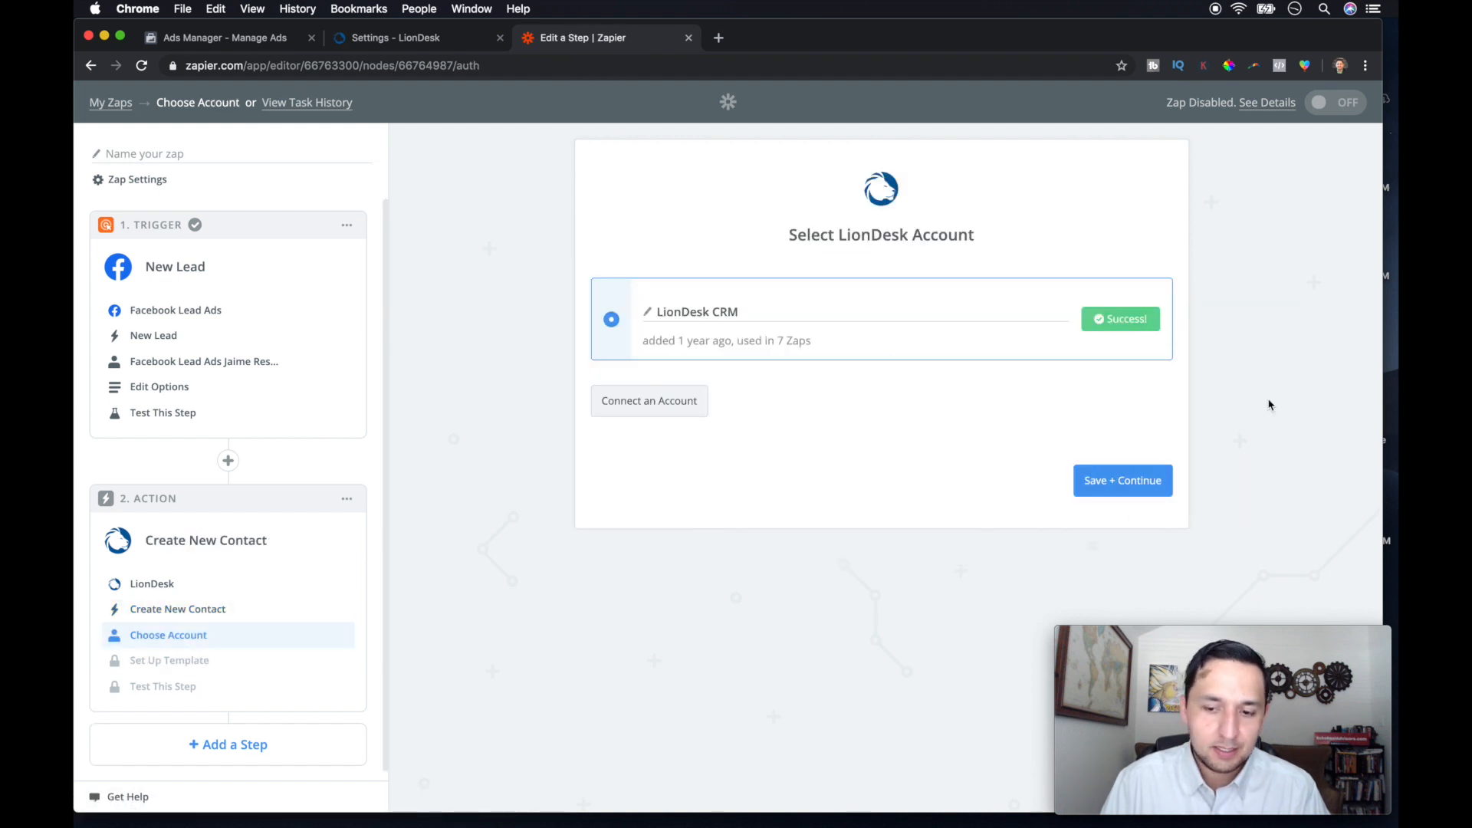
left_click(1122, 480)
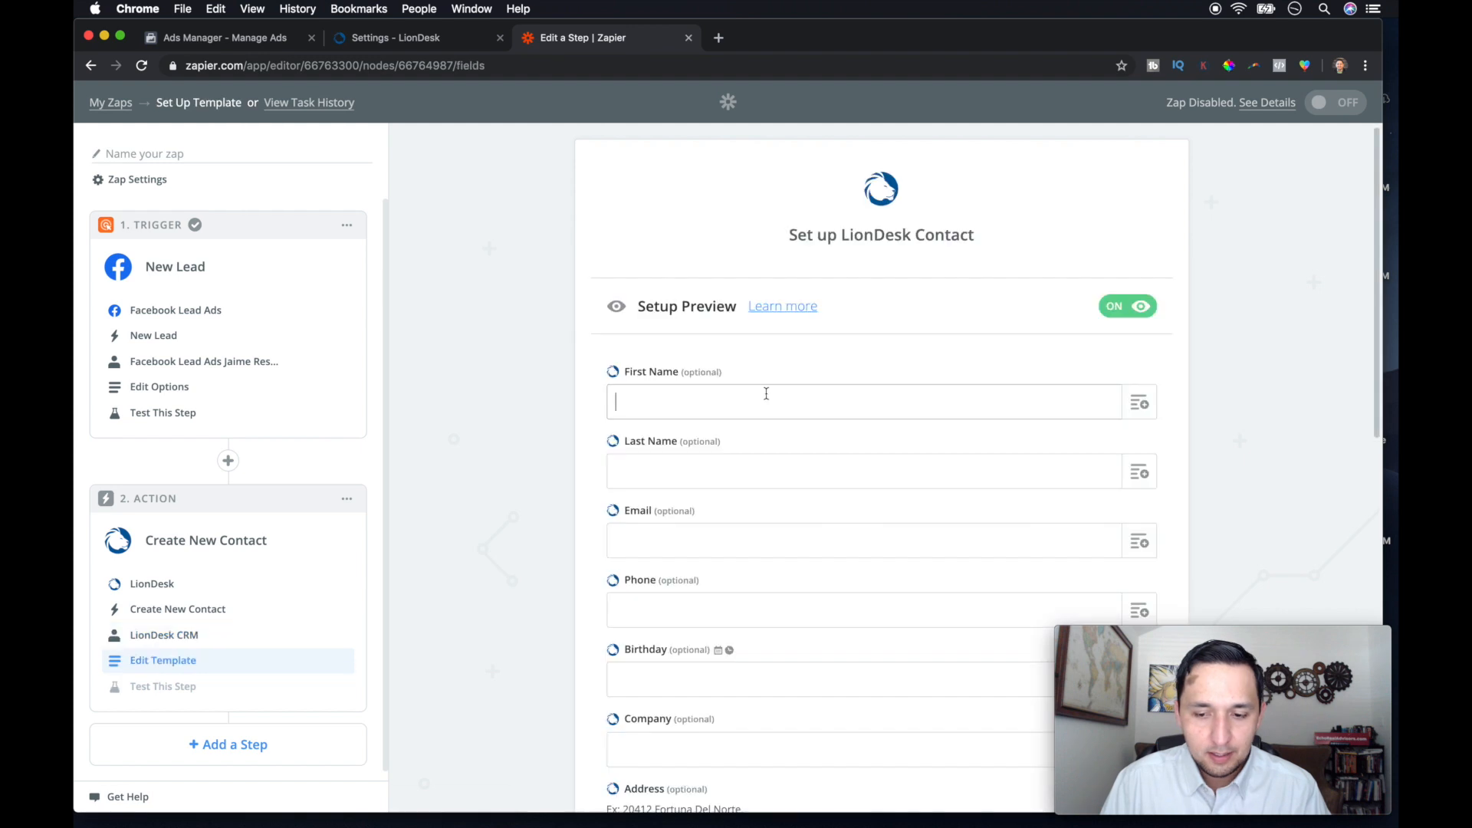
Step: Map First Name to the lead's Full Name and Email to the lead's Email from Step 1
scroll("down", 3)
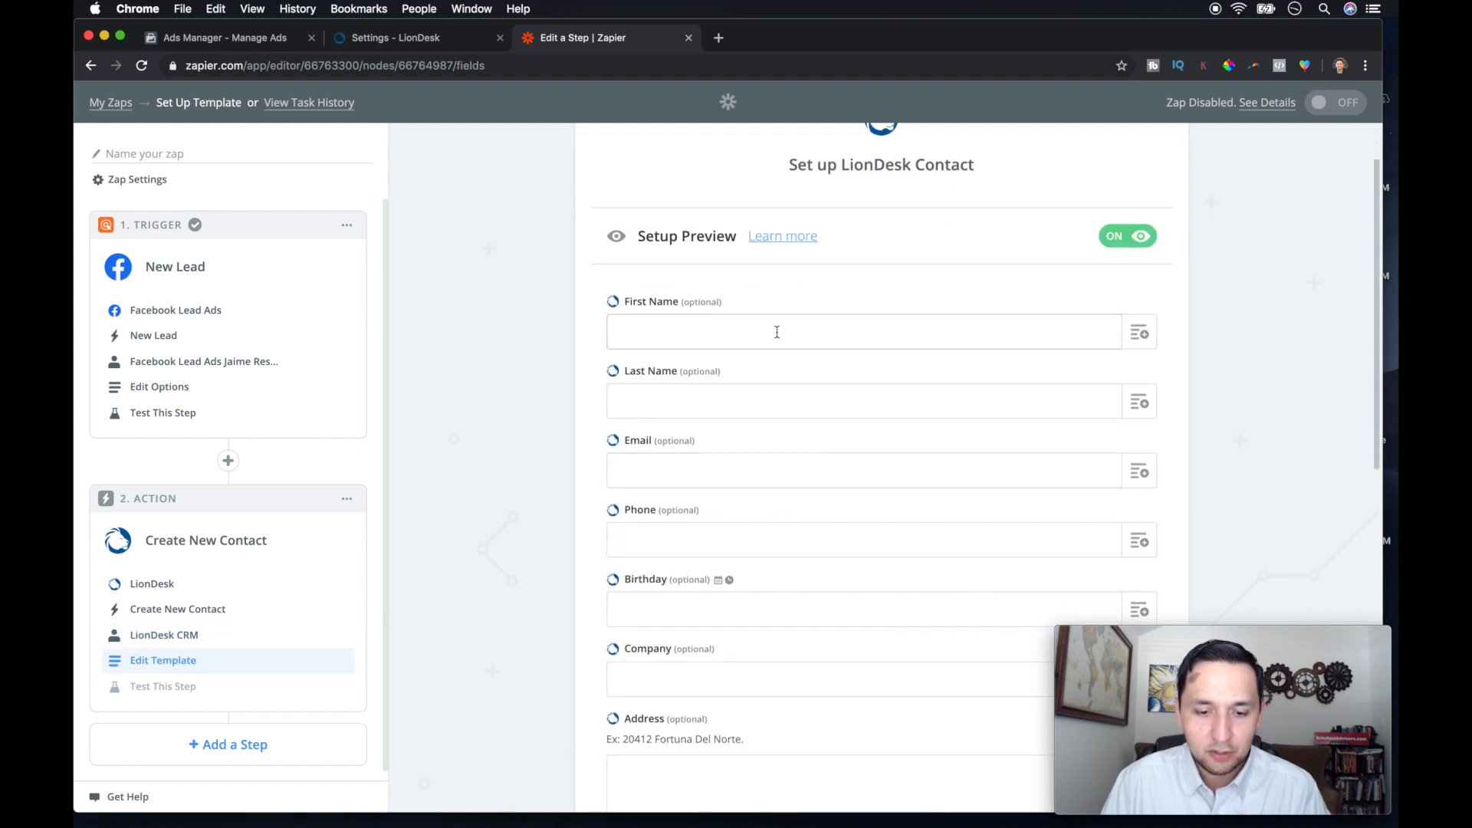
mouse_move(730, 564)
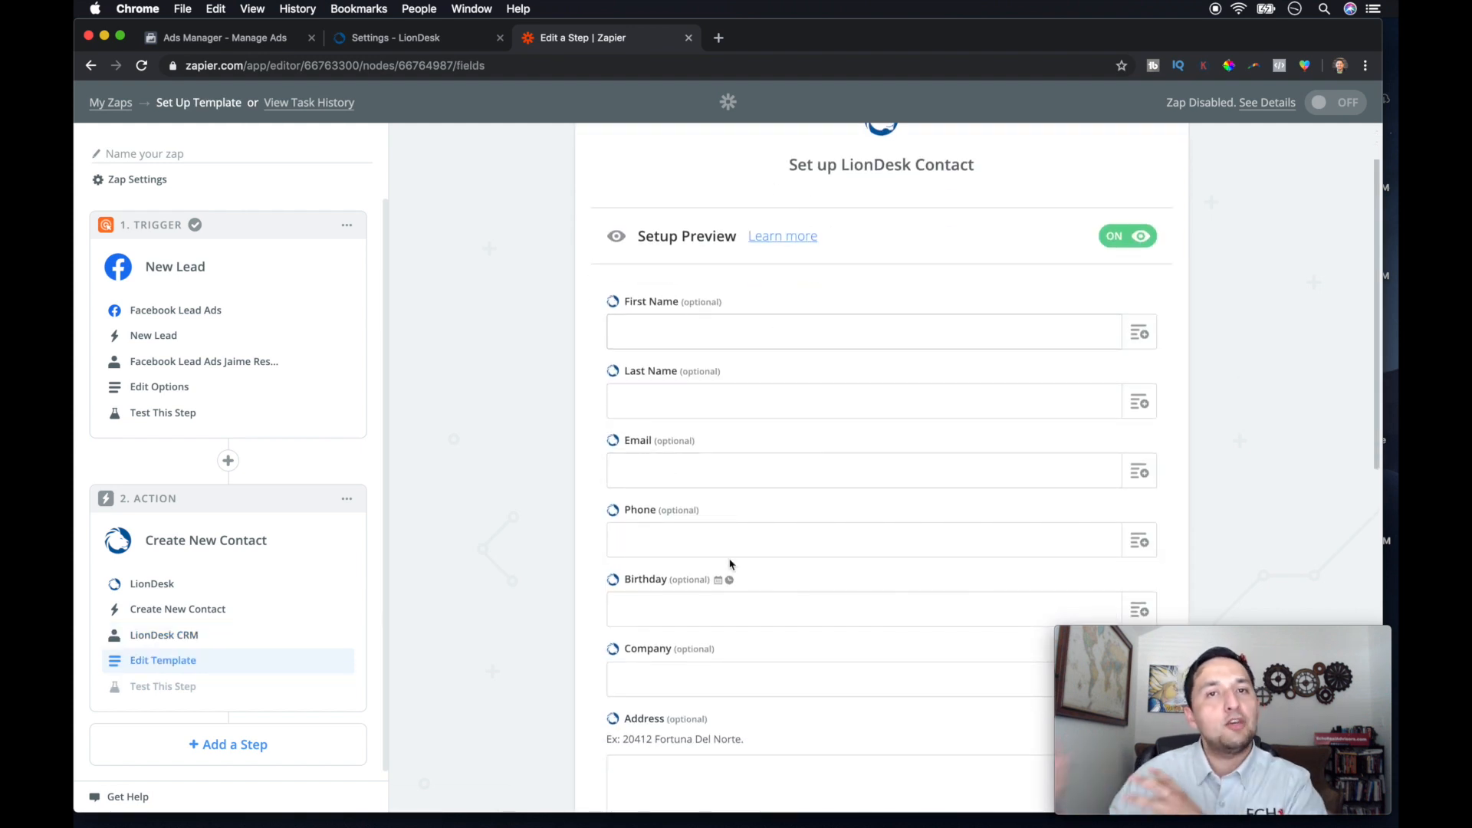
mouse_move(1161, 384)
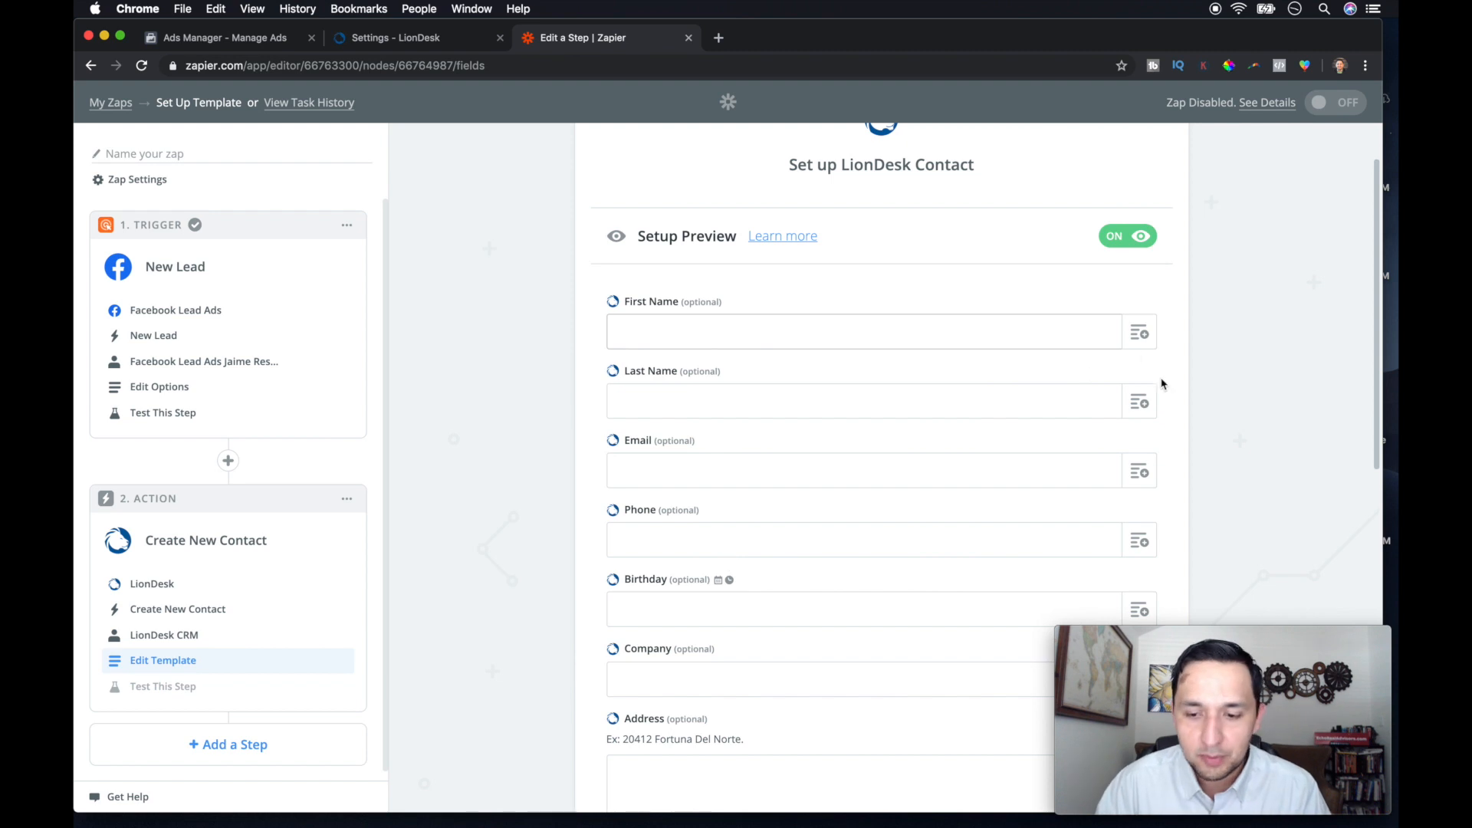
left_click(1139, 331)
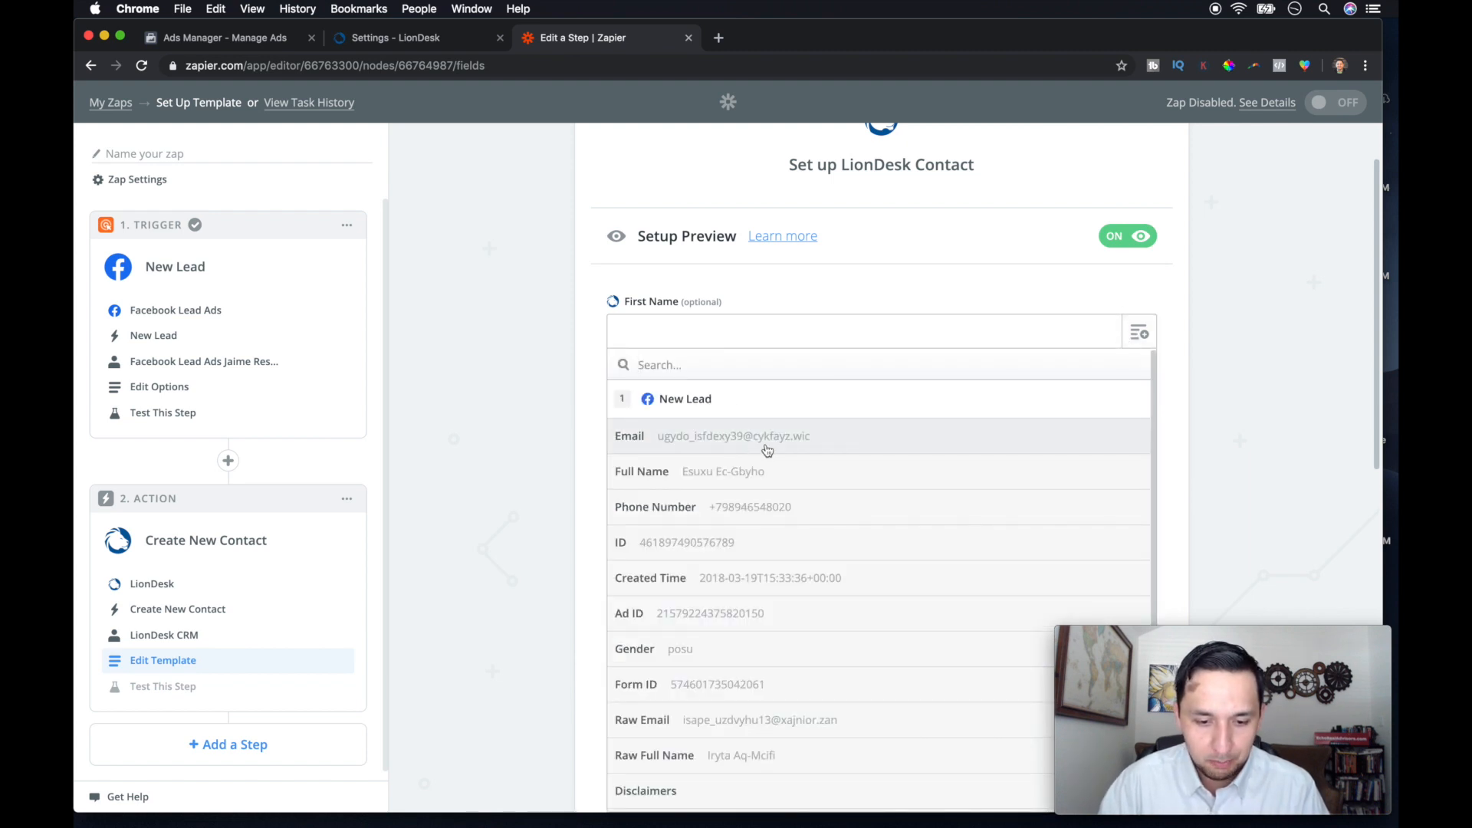
left_click(723, 471)
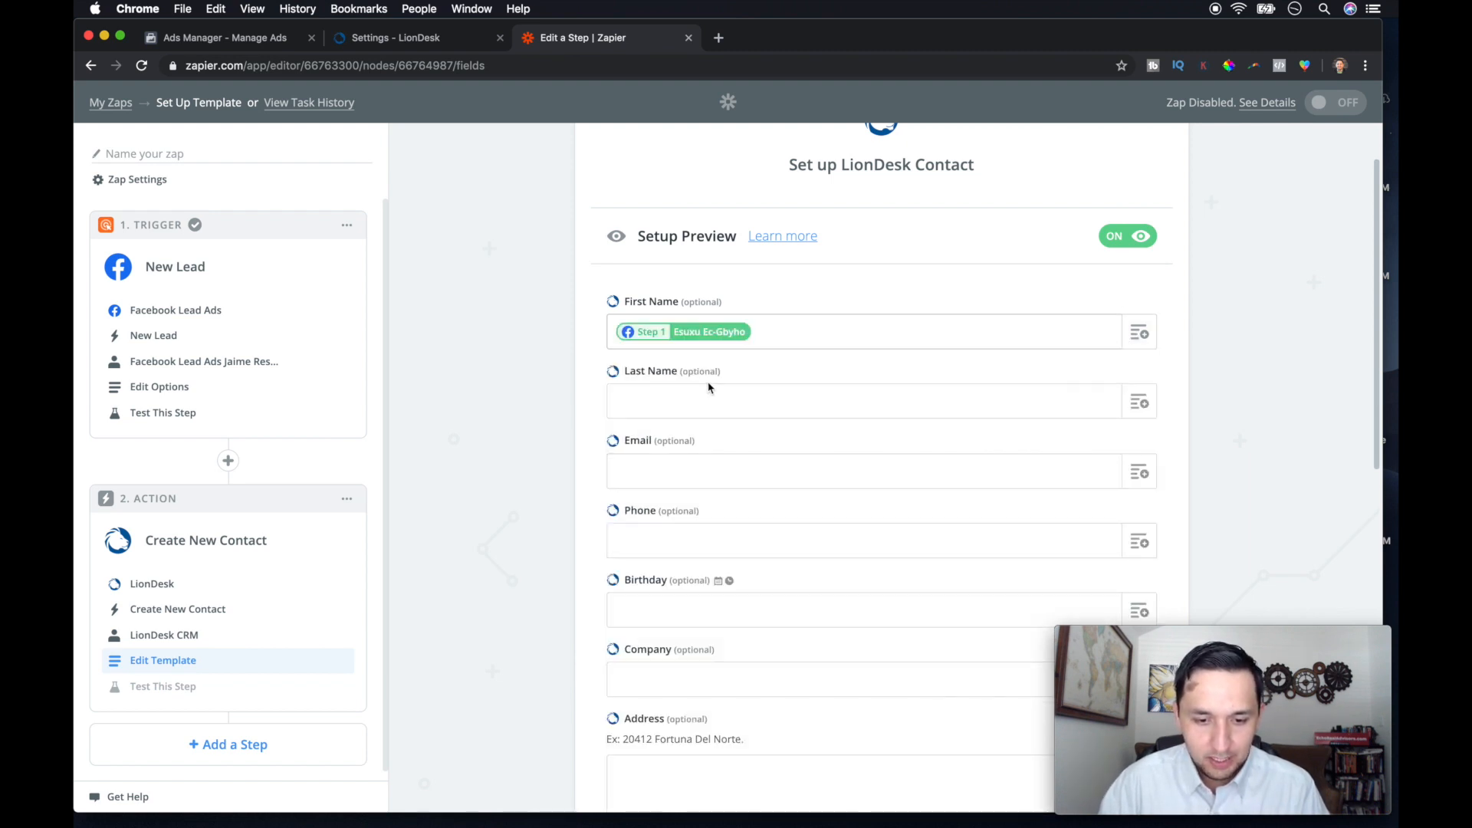
scroll("down", 3)
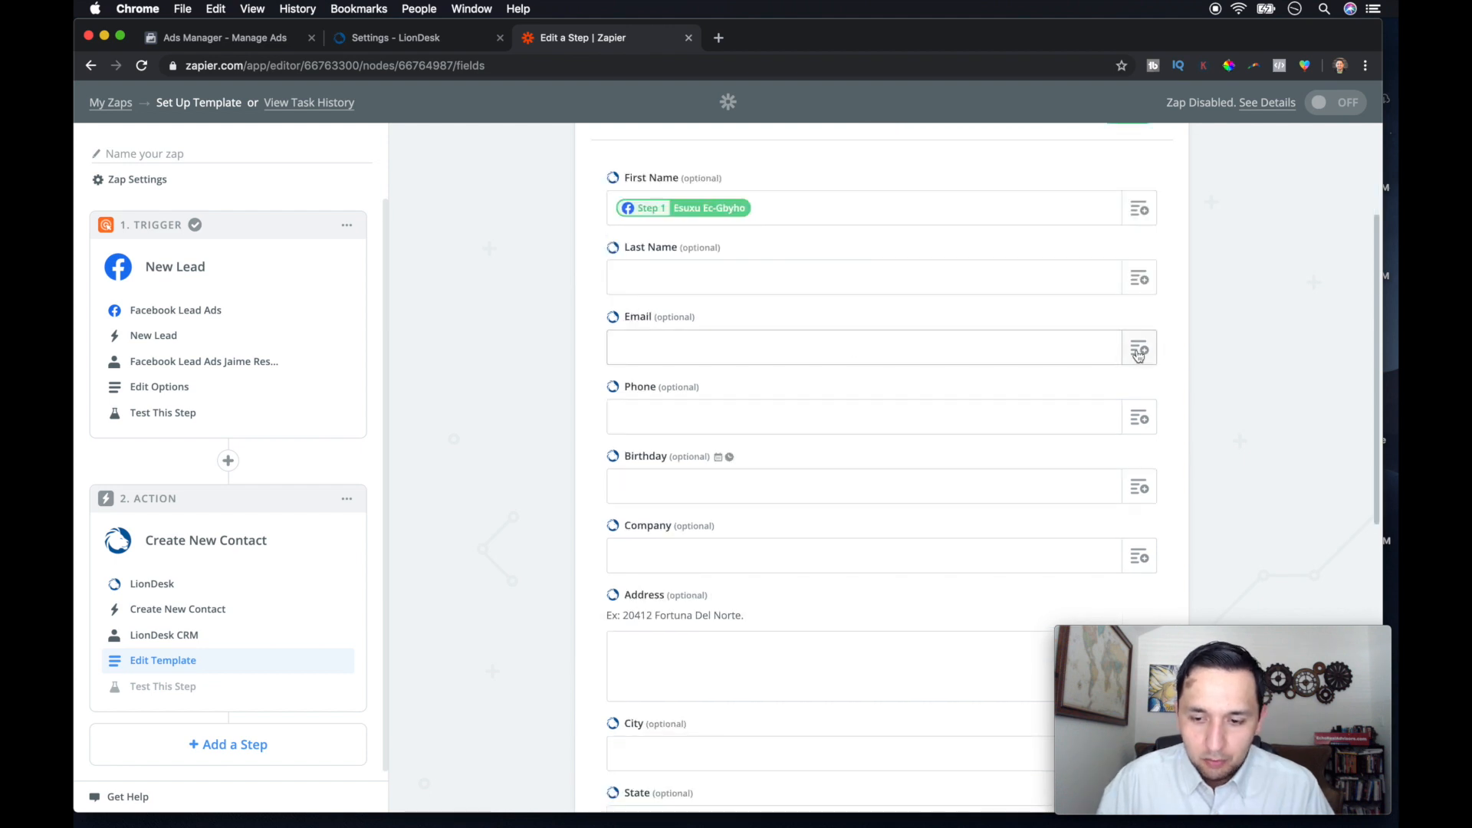
left_click(1140, 347)
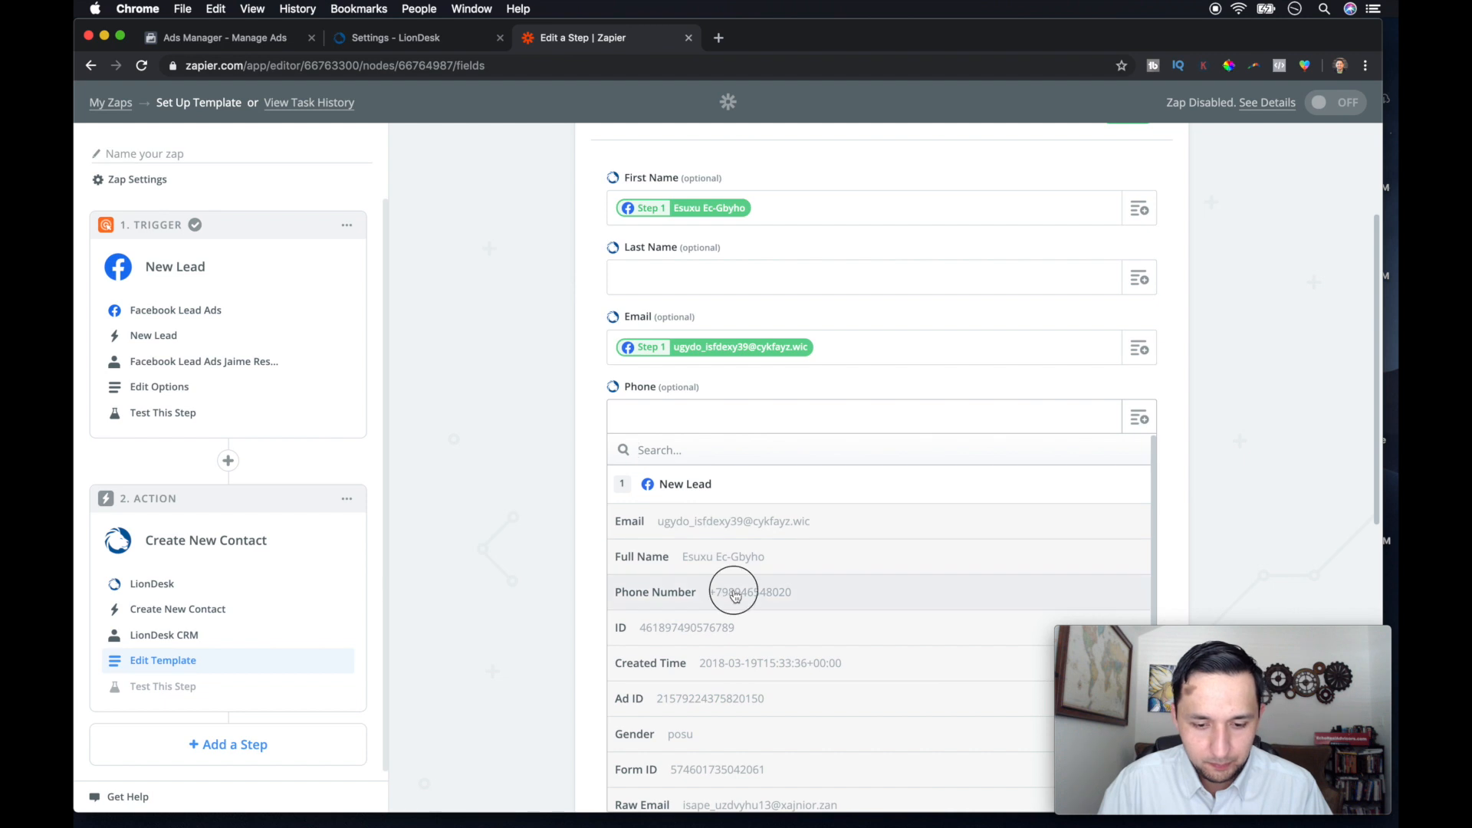
scroll("down", 3)
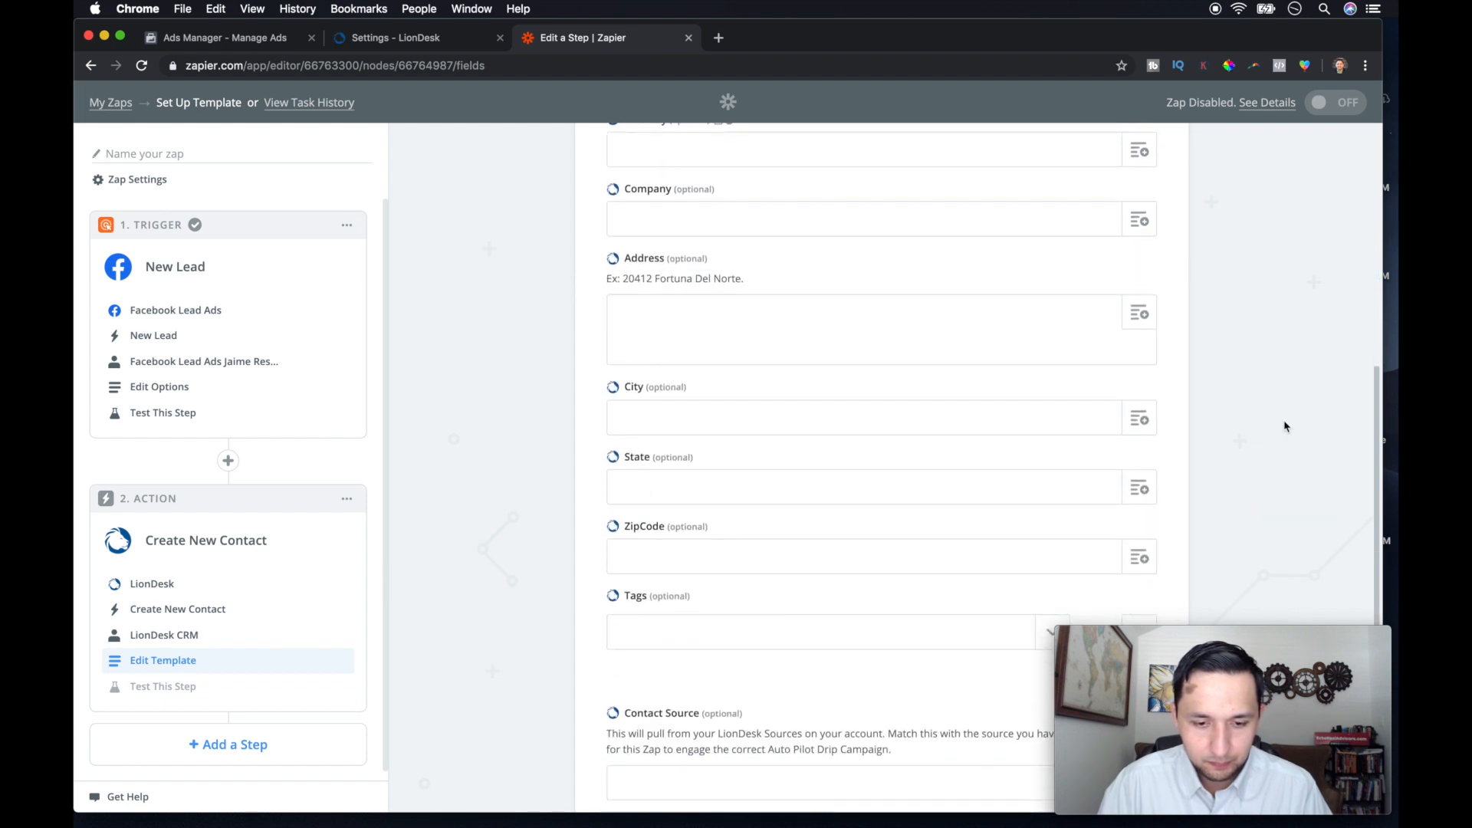
scroll("down", 3)
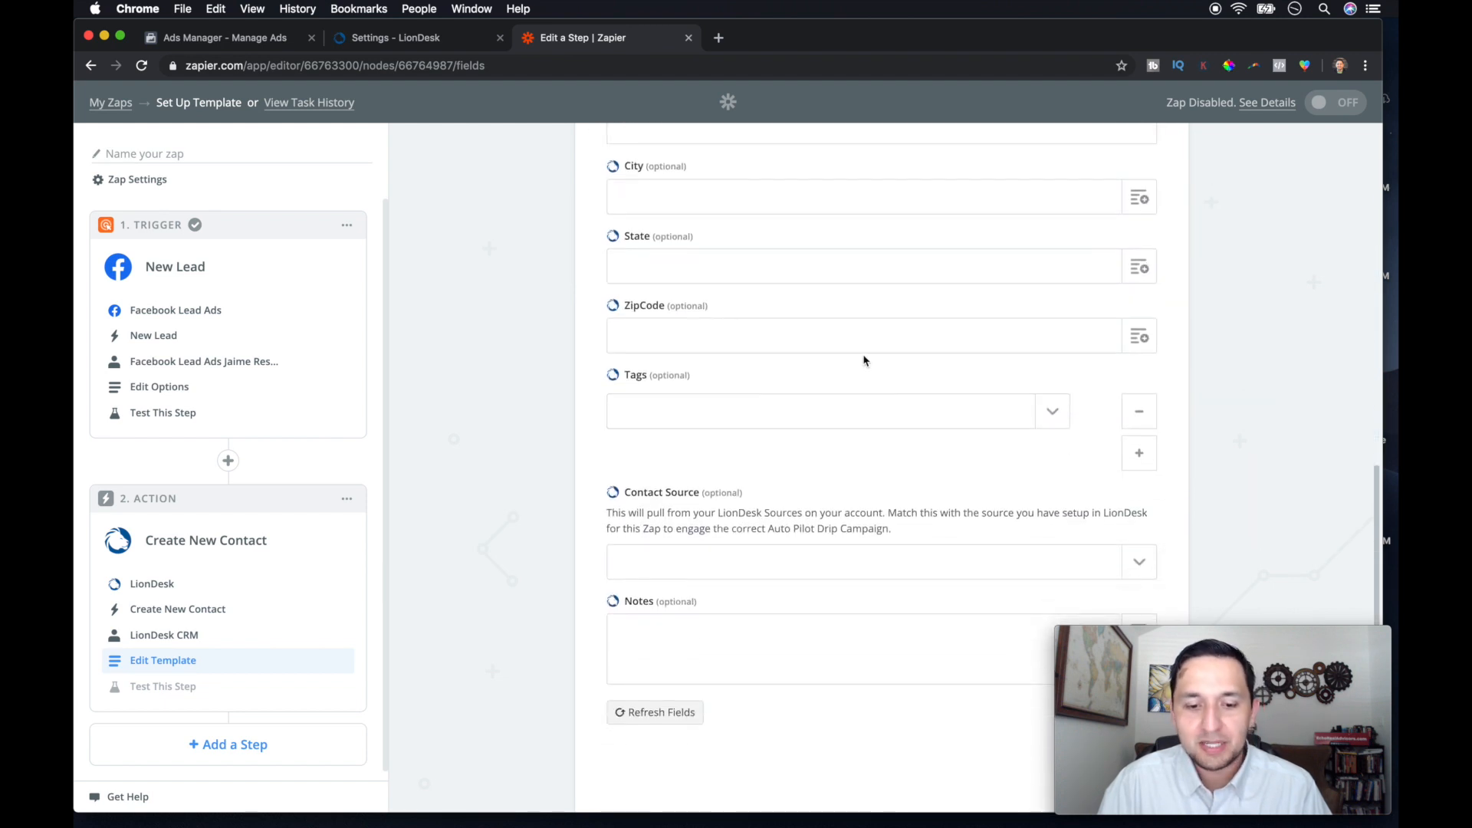
mouse_move(992, 568)
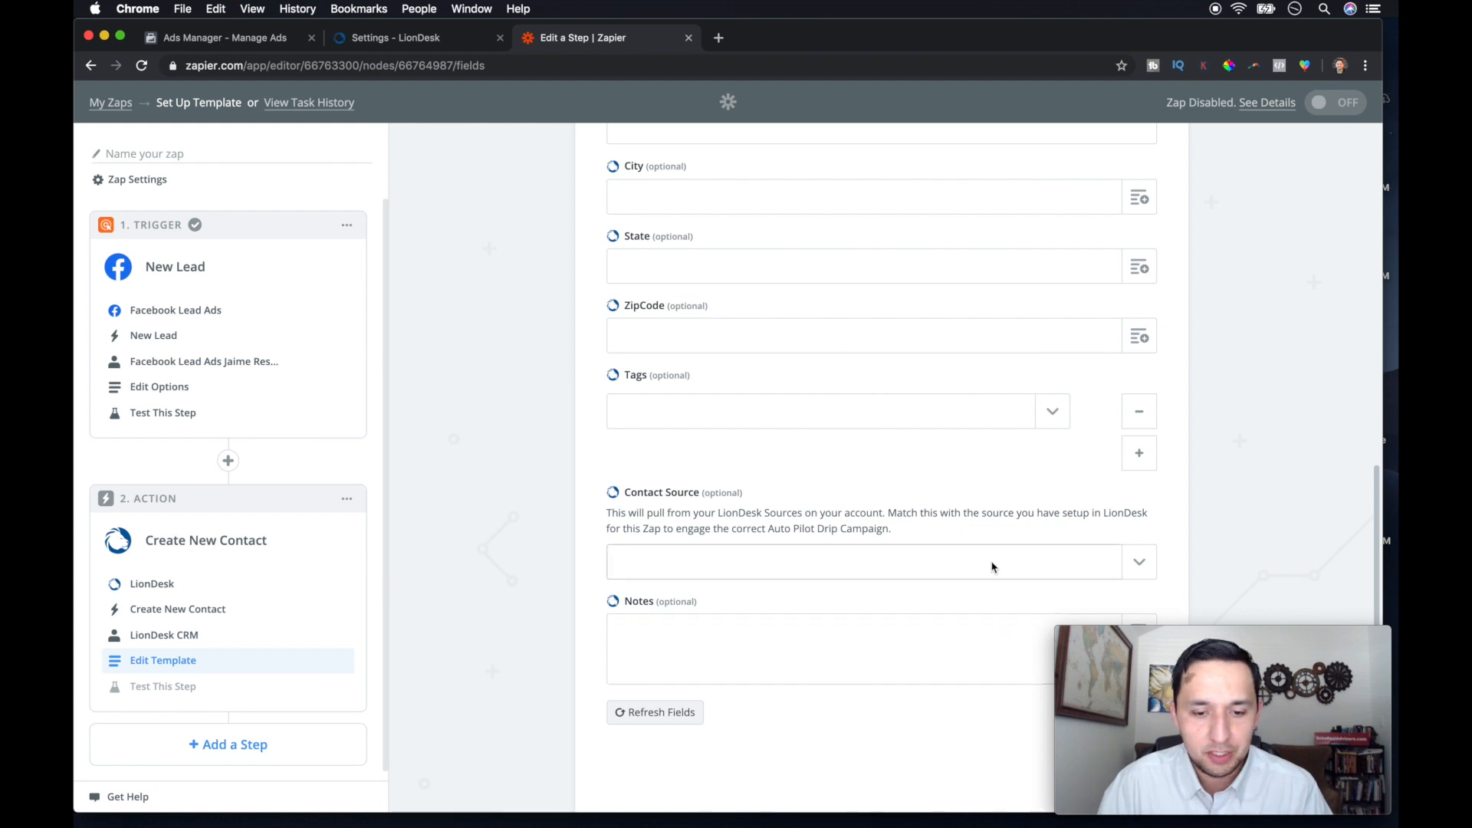
scroll("down", 3)
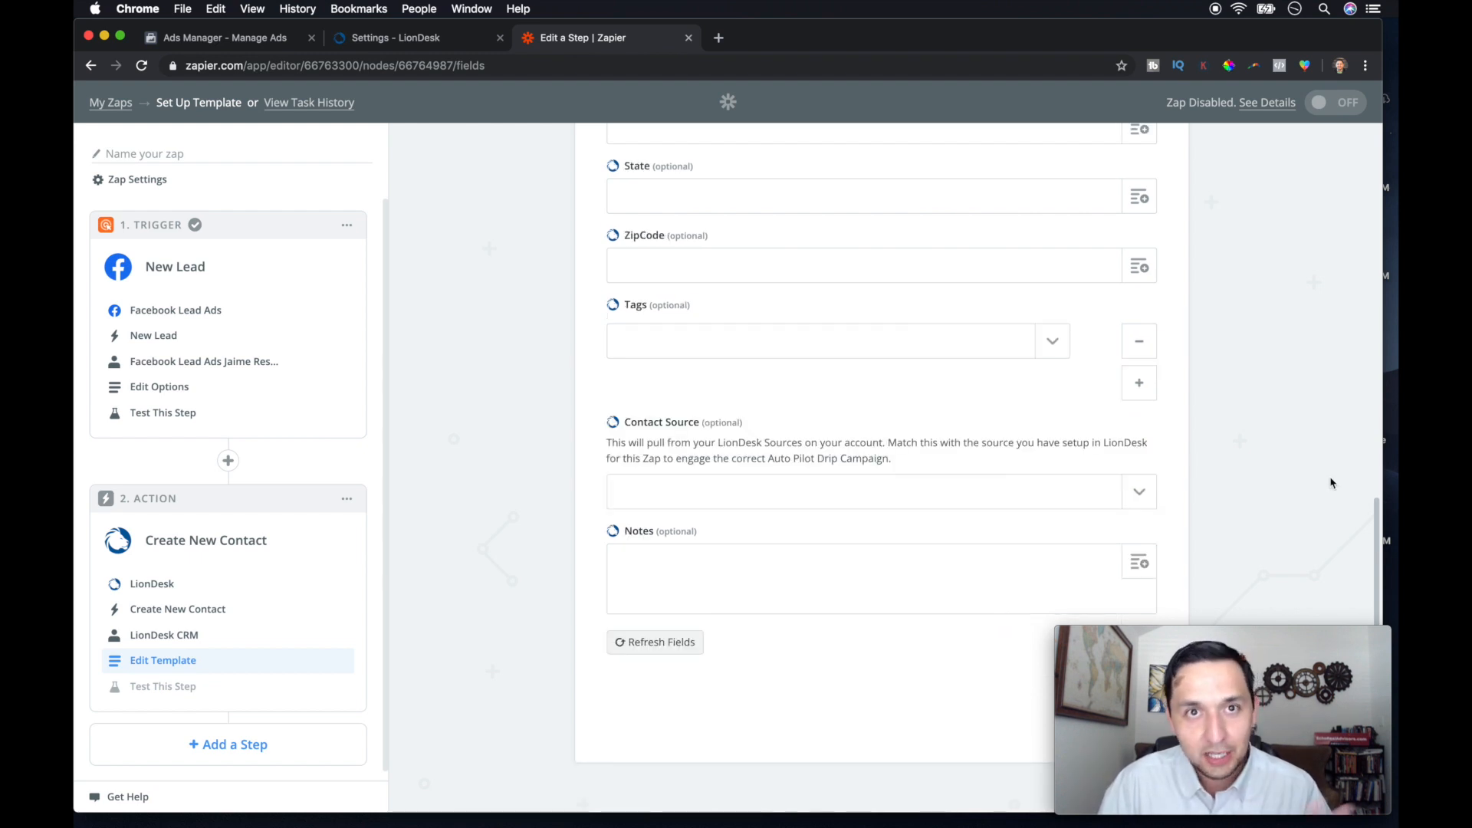
mouse_move(1172, 438)
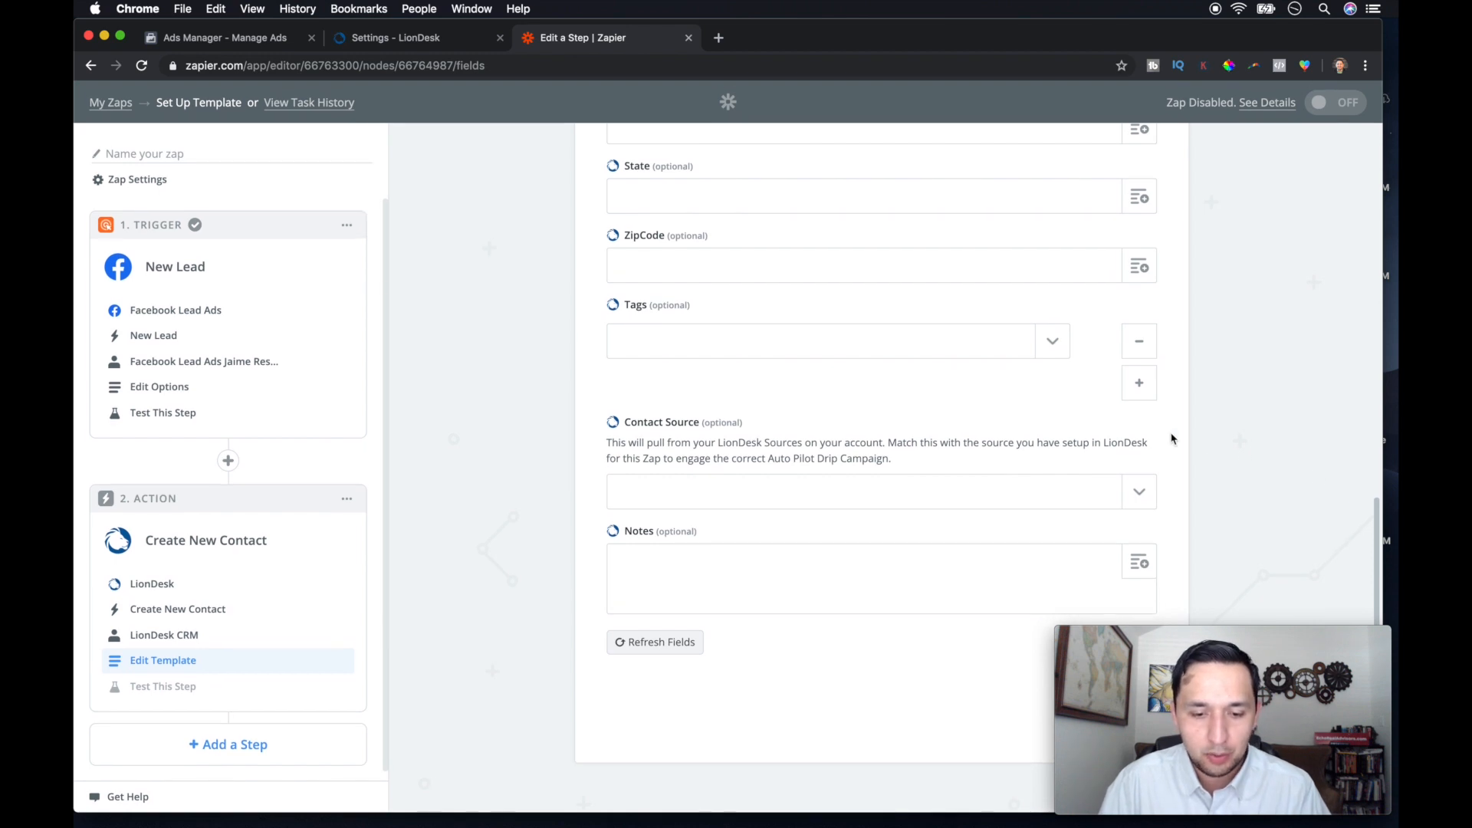
Step: Set Contact Source to Test Crowley, checking it against LionDesk's lead sources list
left_click(879, 491)
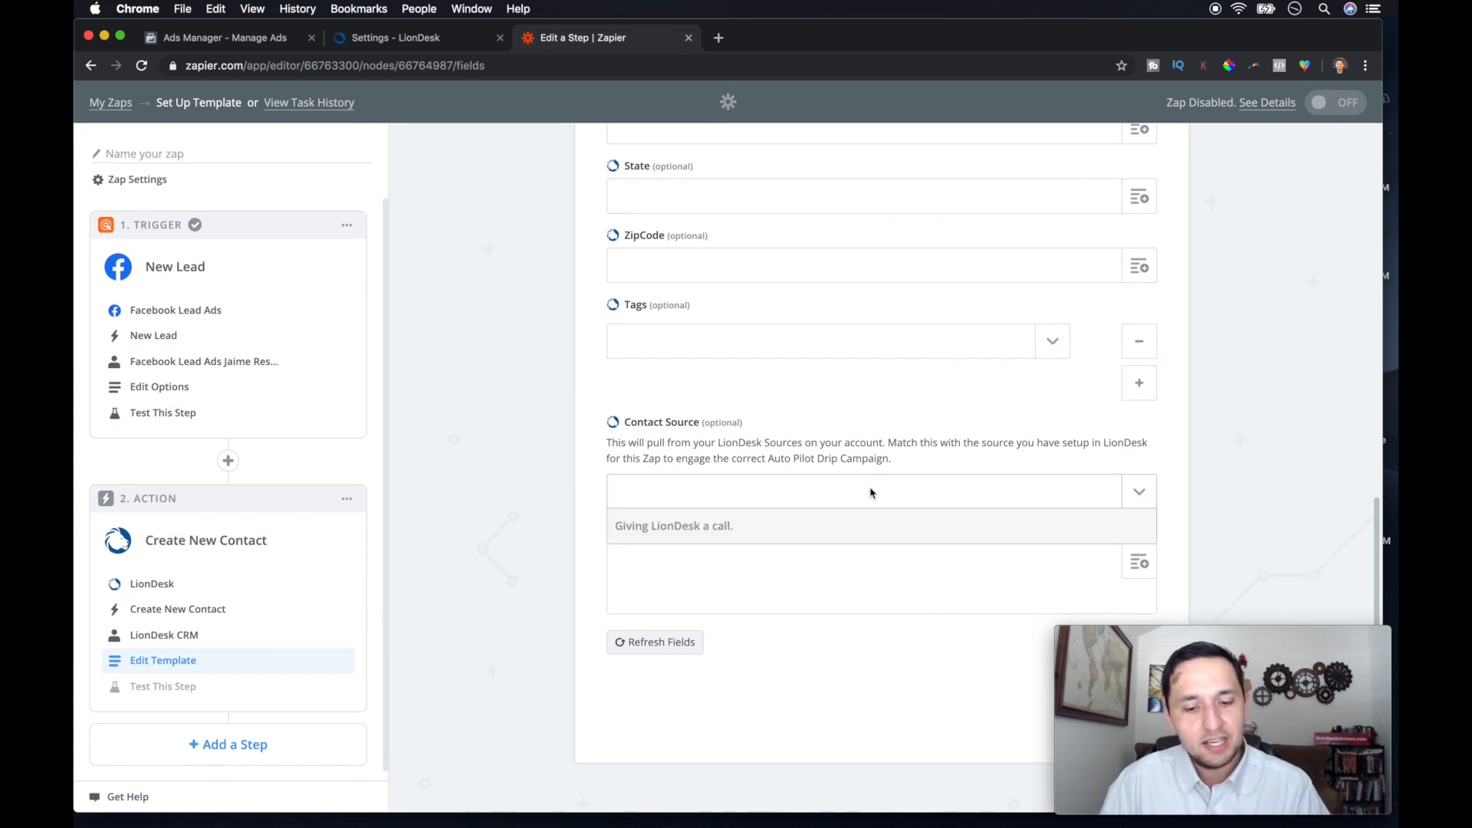
left_click(1139, 491)
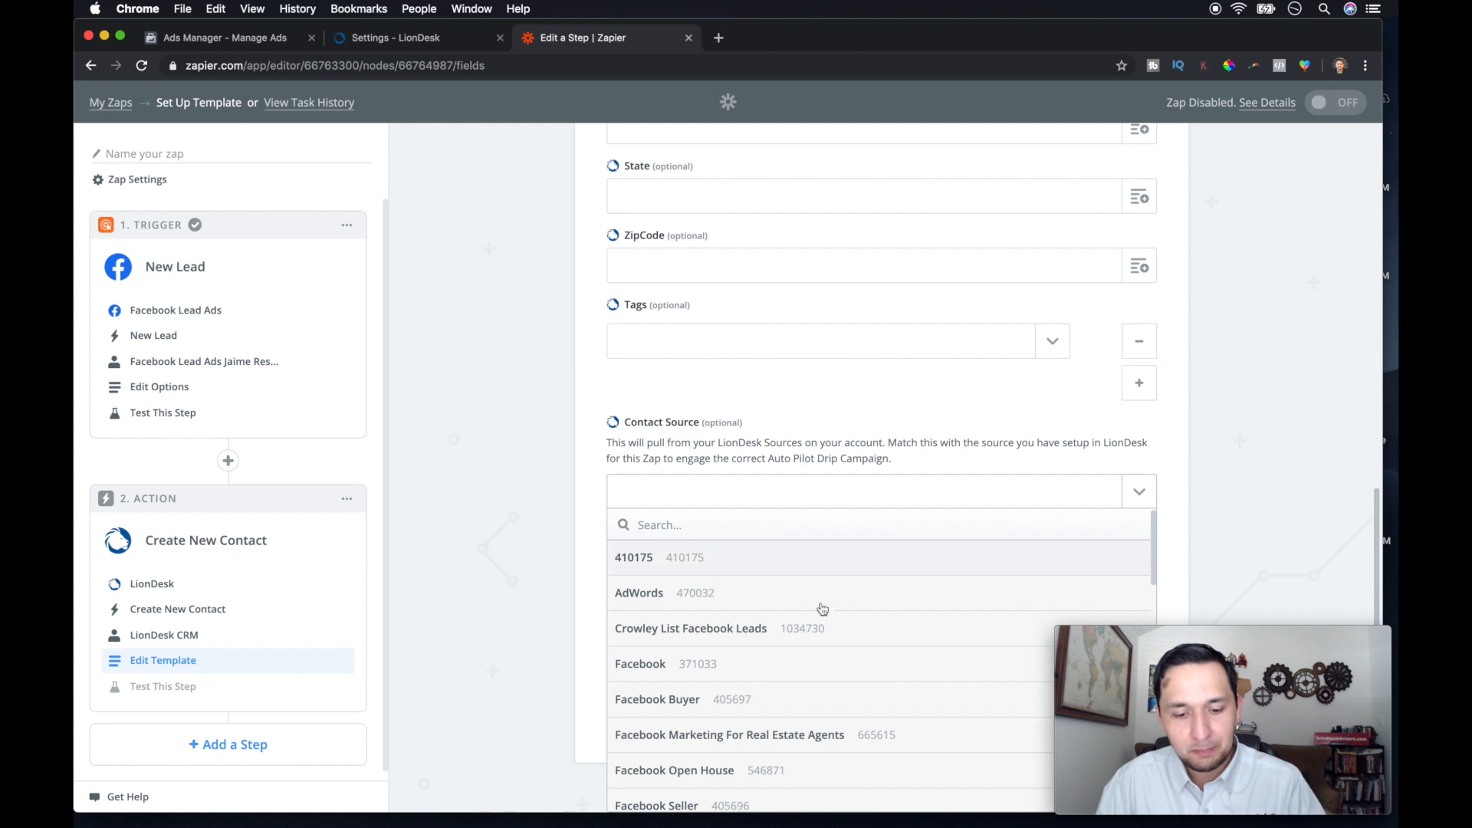
scroll("down", 3)
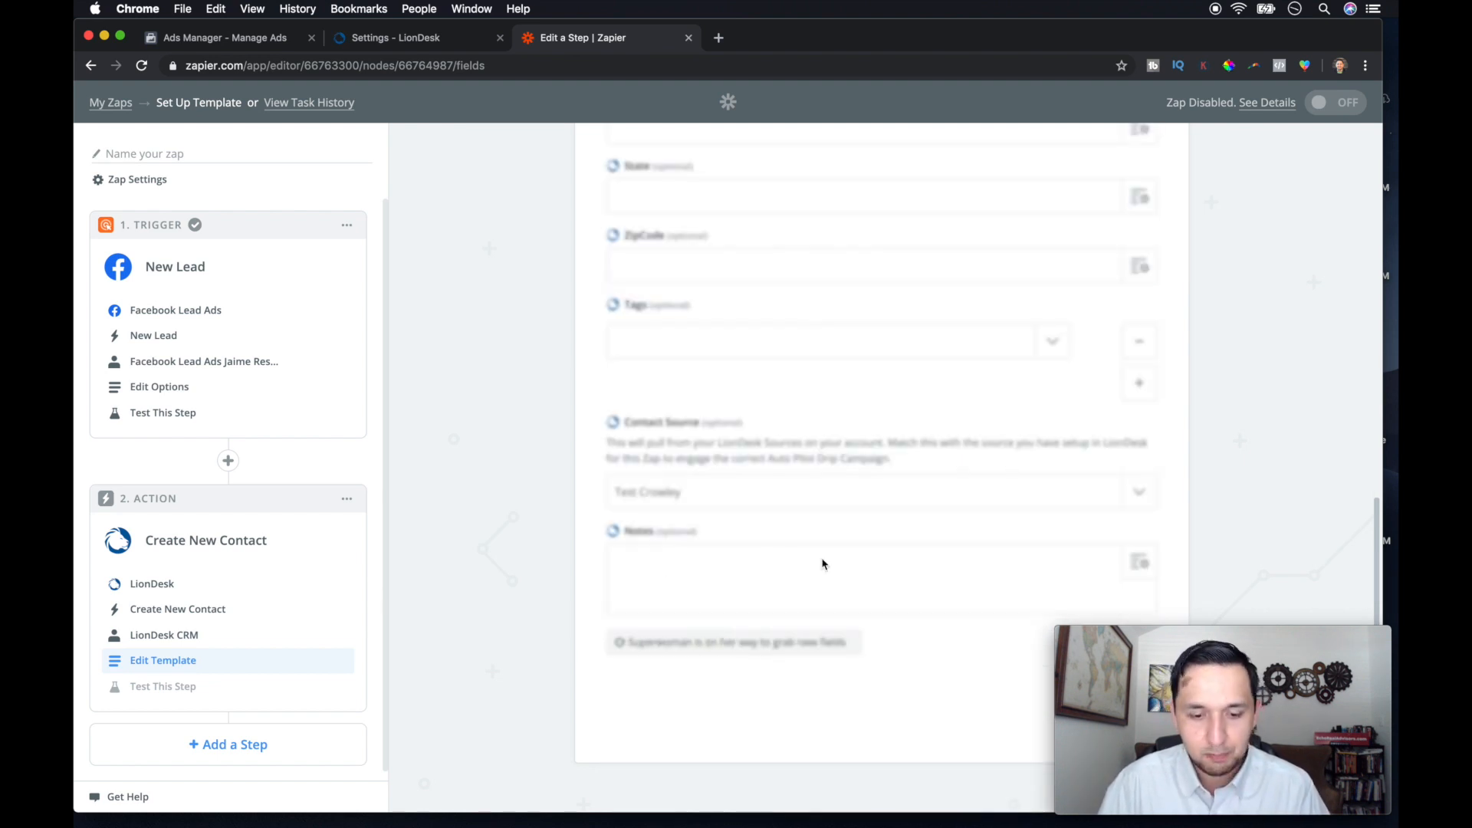
left_click(394, 37)
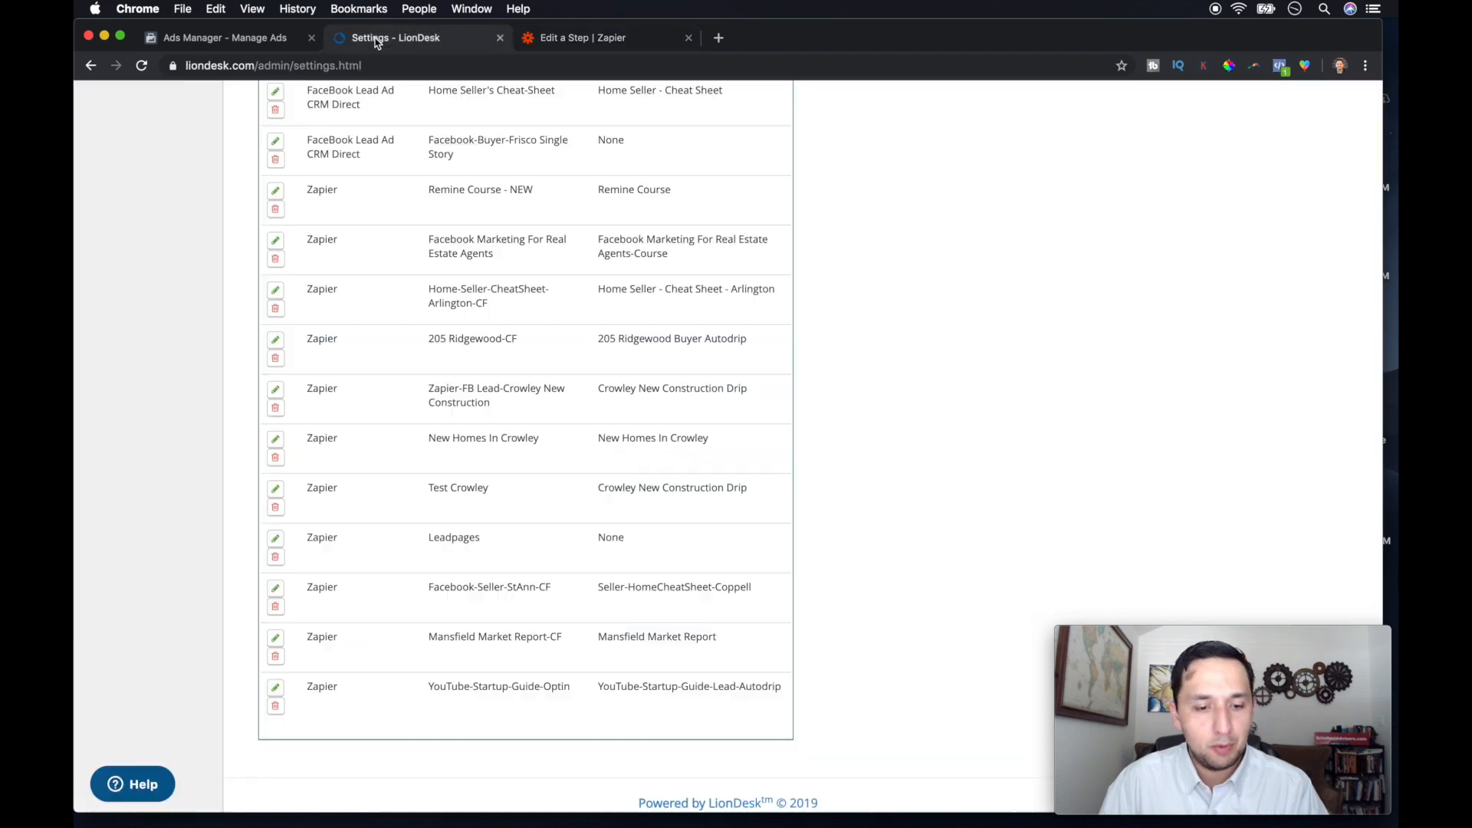
scroll("up", 3)
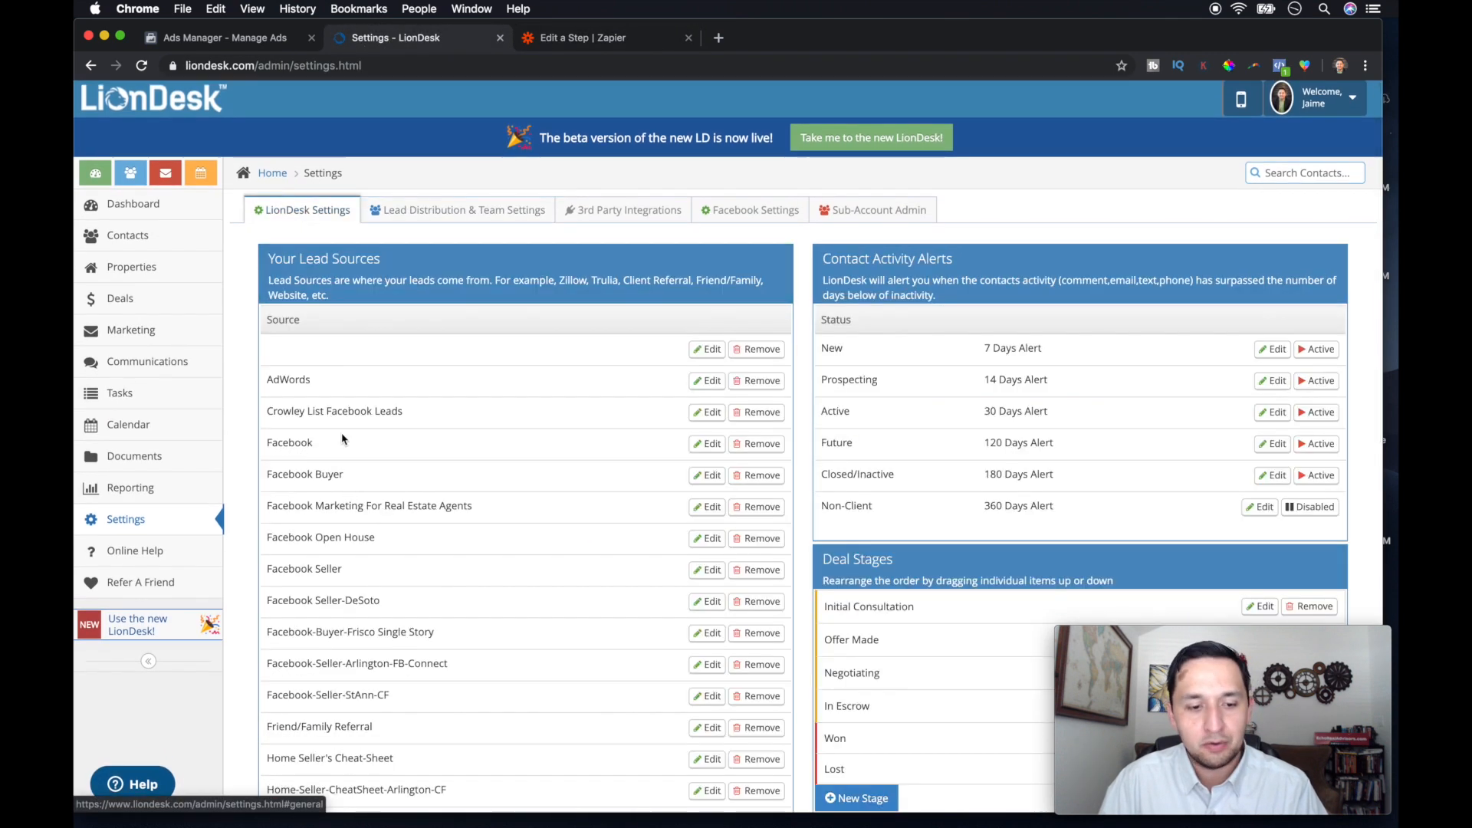
left_click(606, 37)
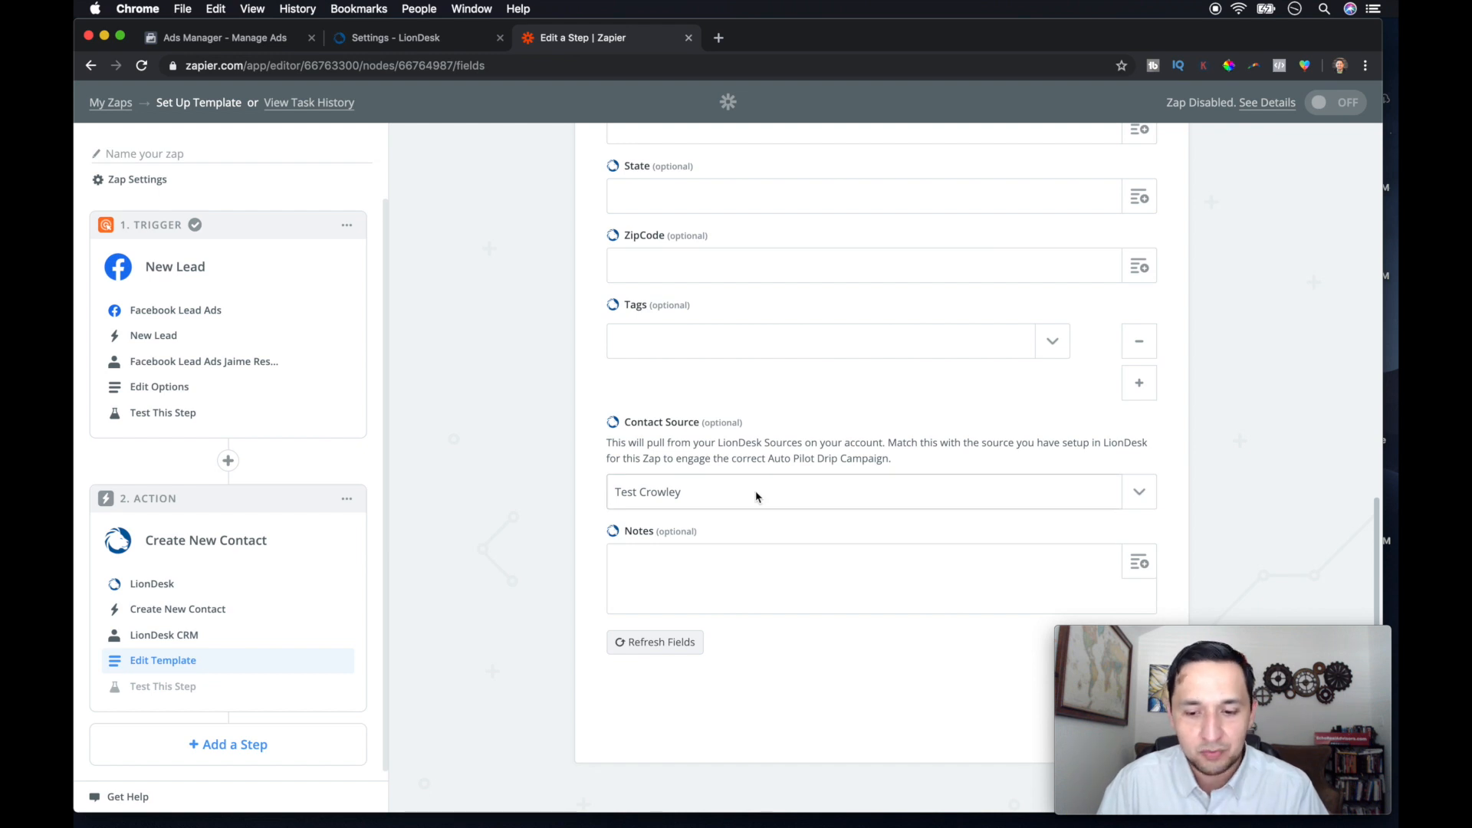
Step: Continue to Test This Step and skip sending a test contact to LionDesk
left_click(163, 686)
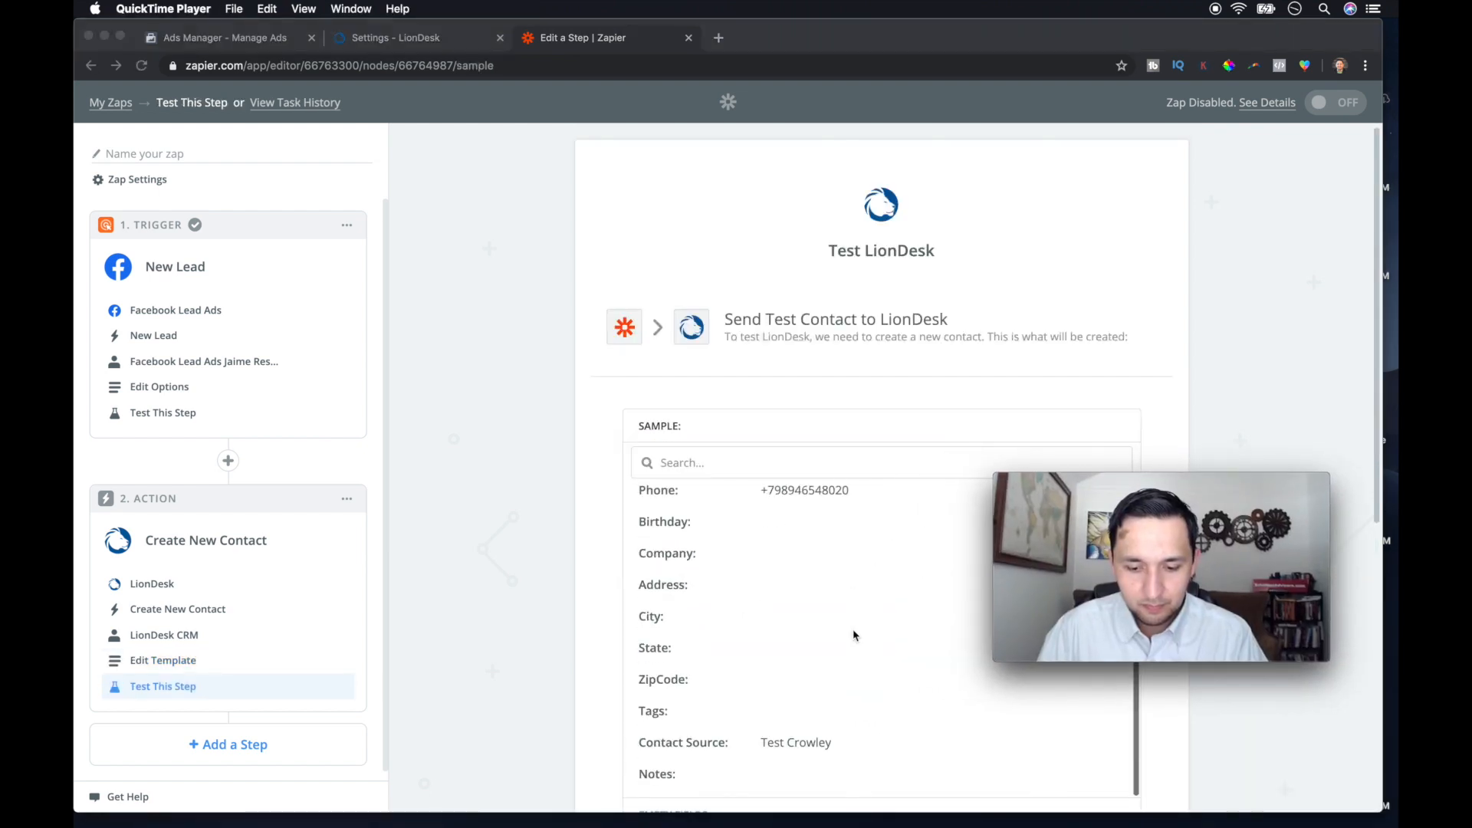
scroll("down", 3)
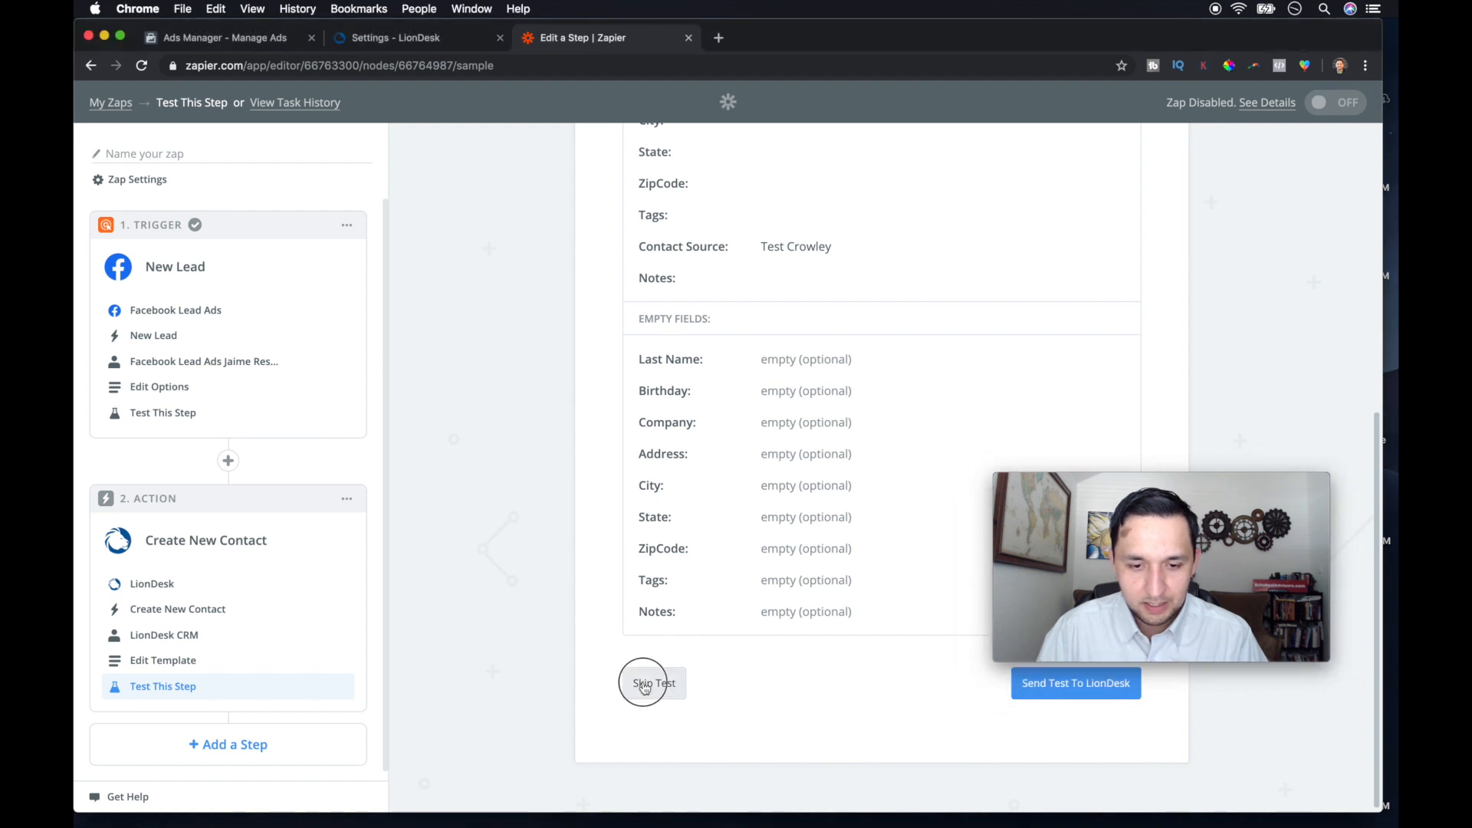
left_click(654, 682)
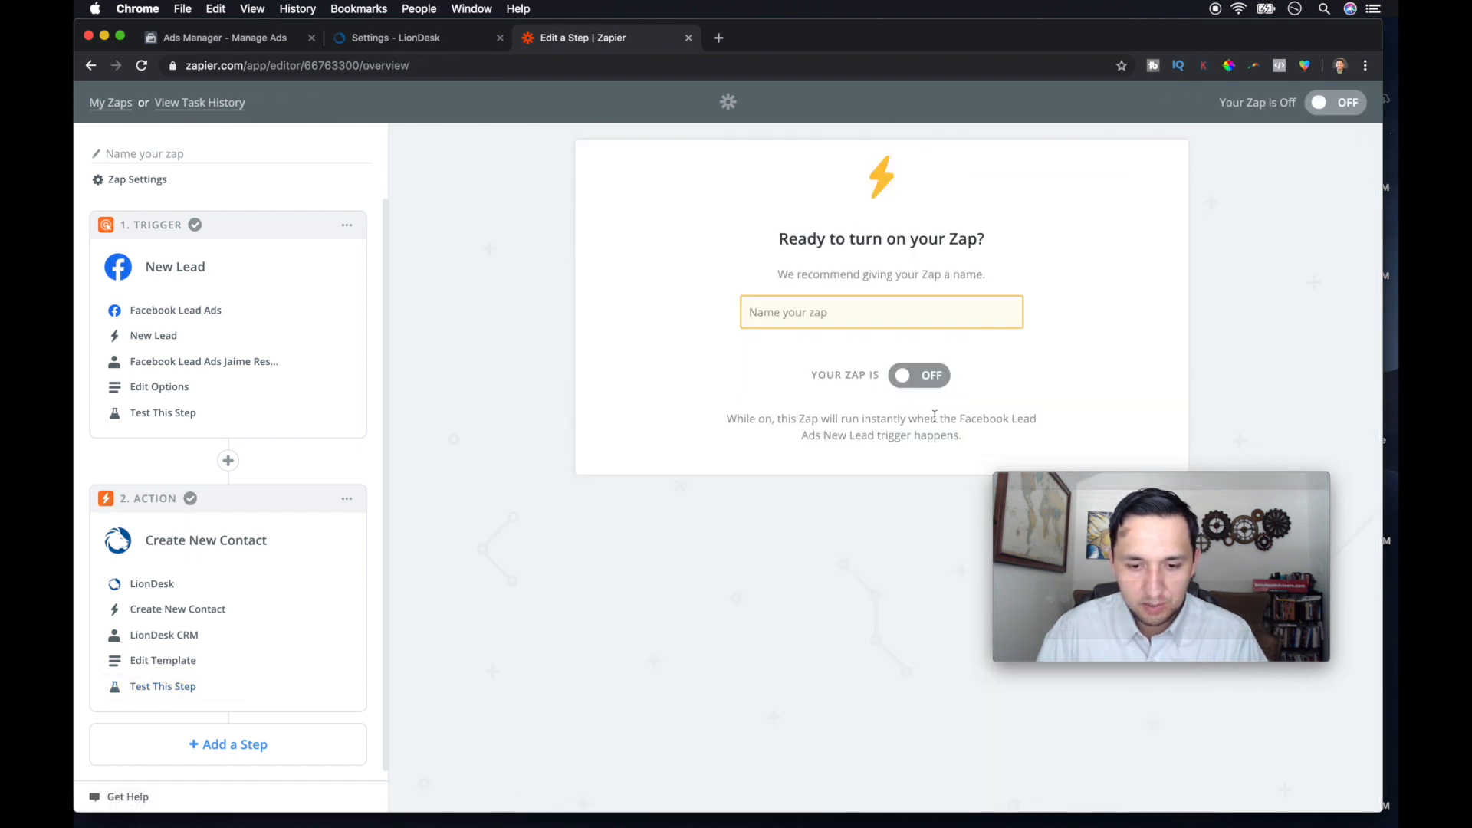
Step: Name the zap 'Test Crowley', leaving it switched off
type("TE")
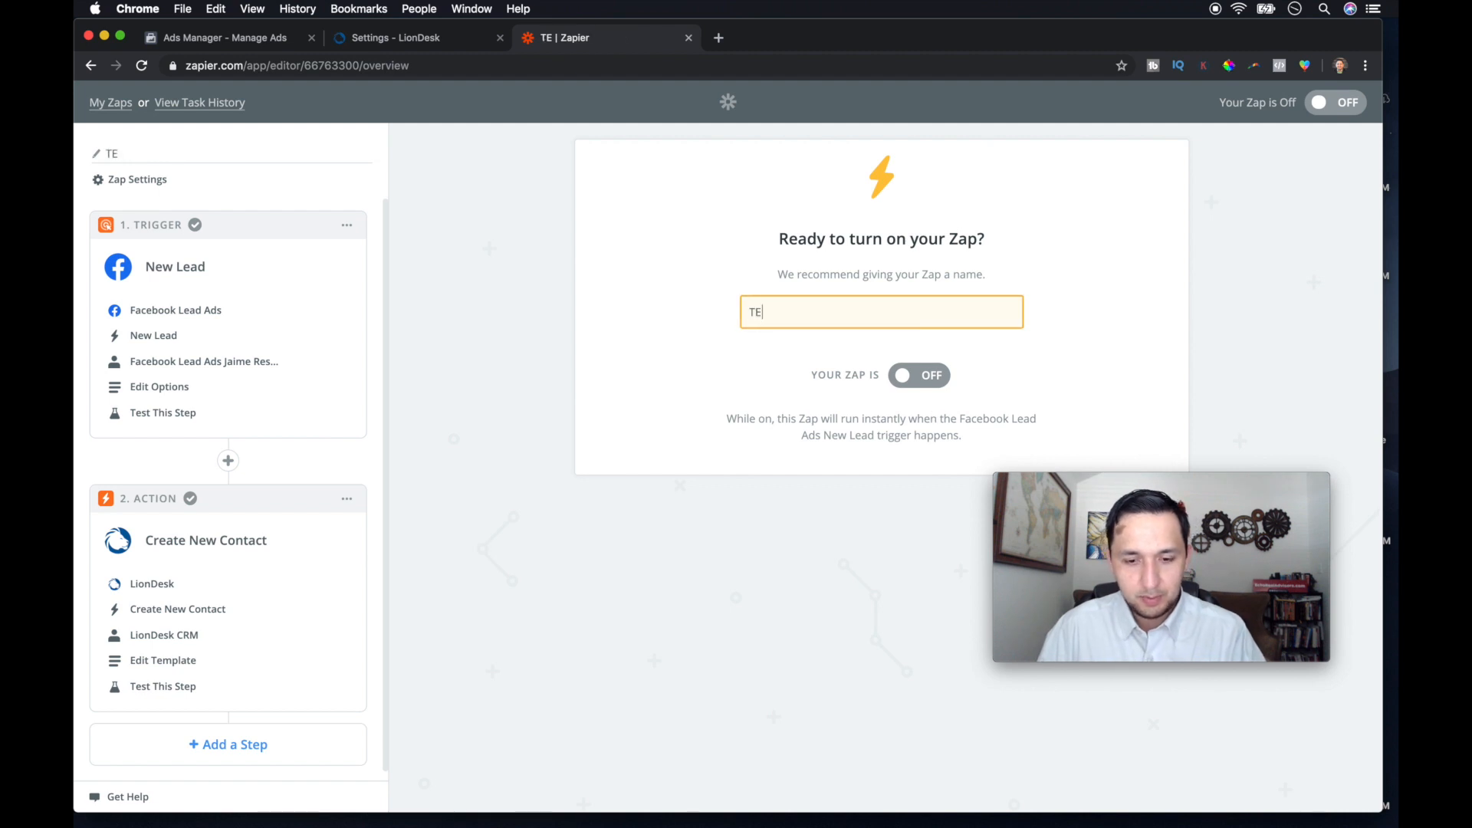
type("st")
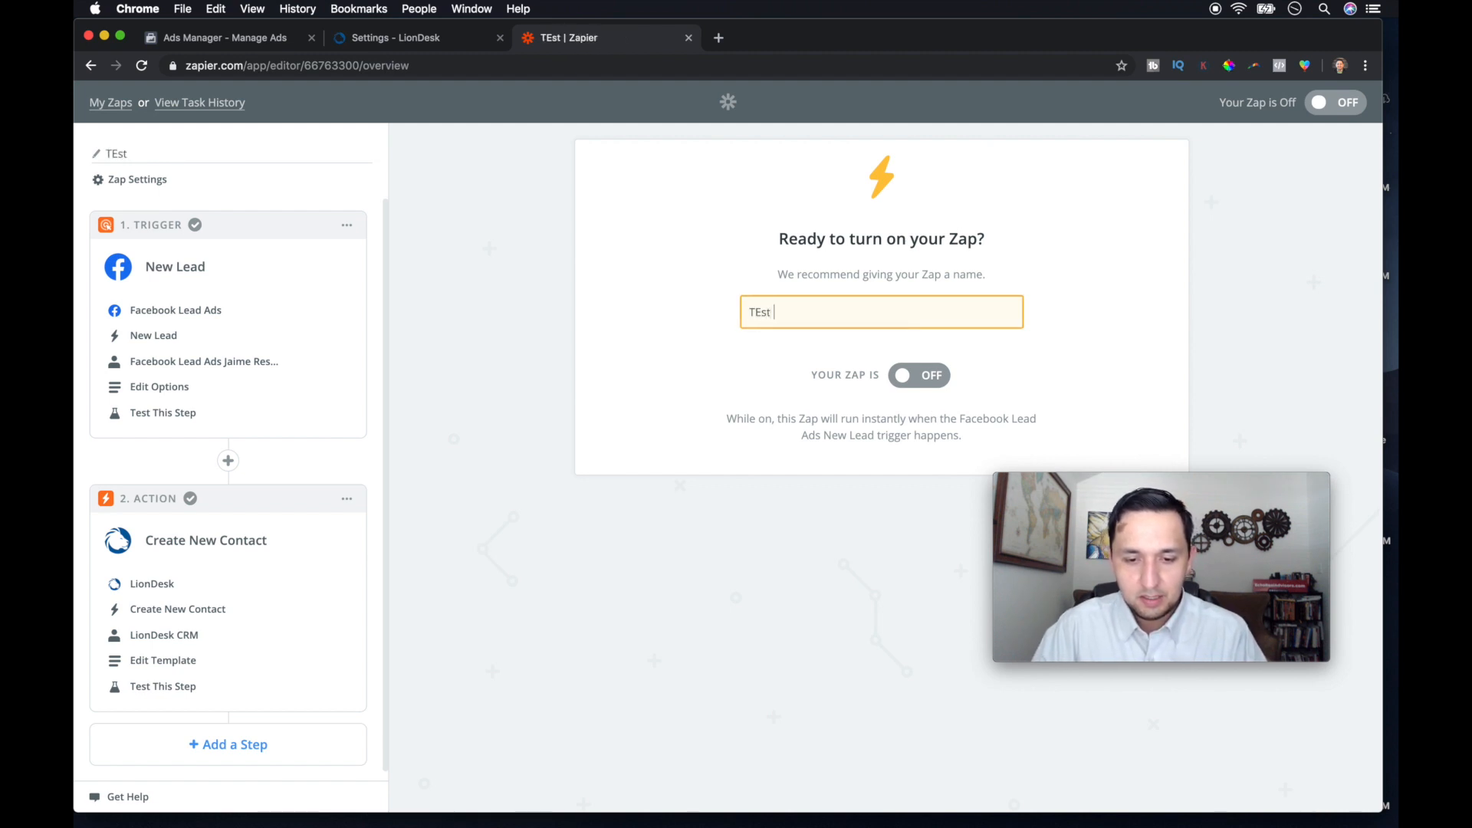
type("Test Crowle")
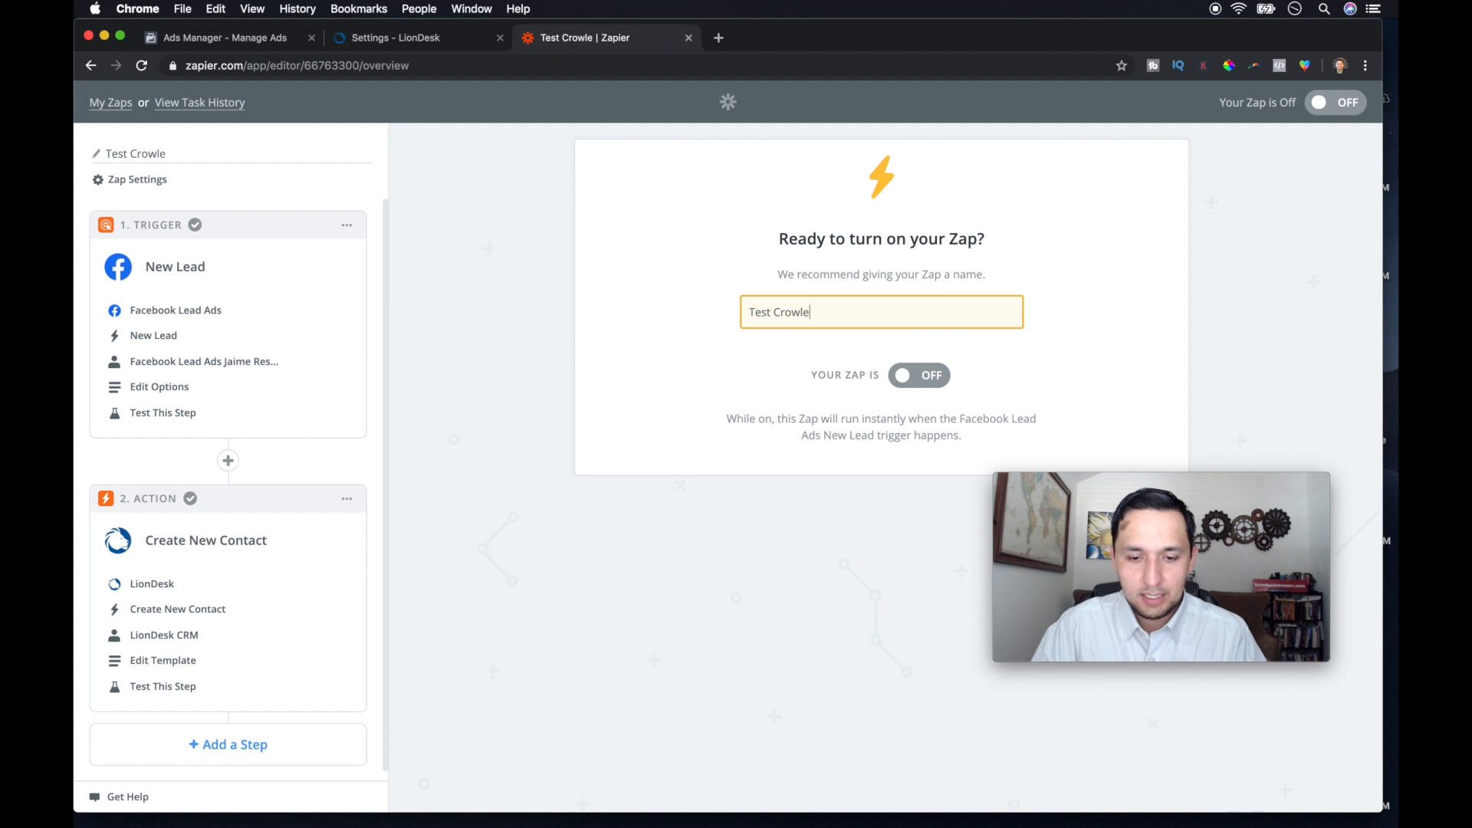
type("y")
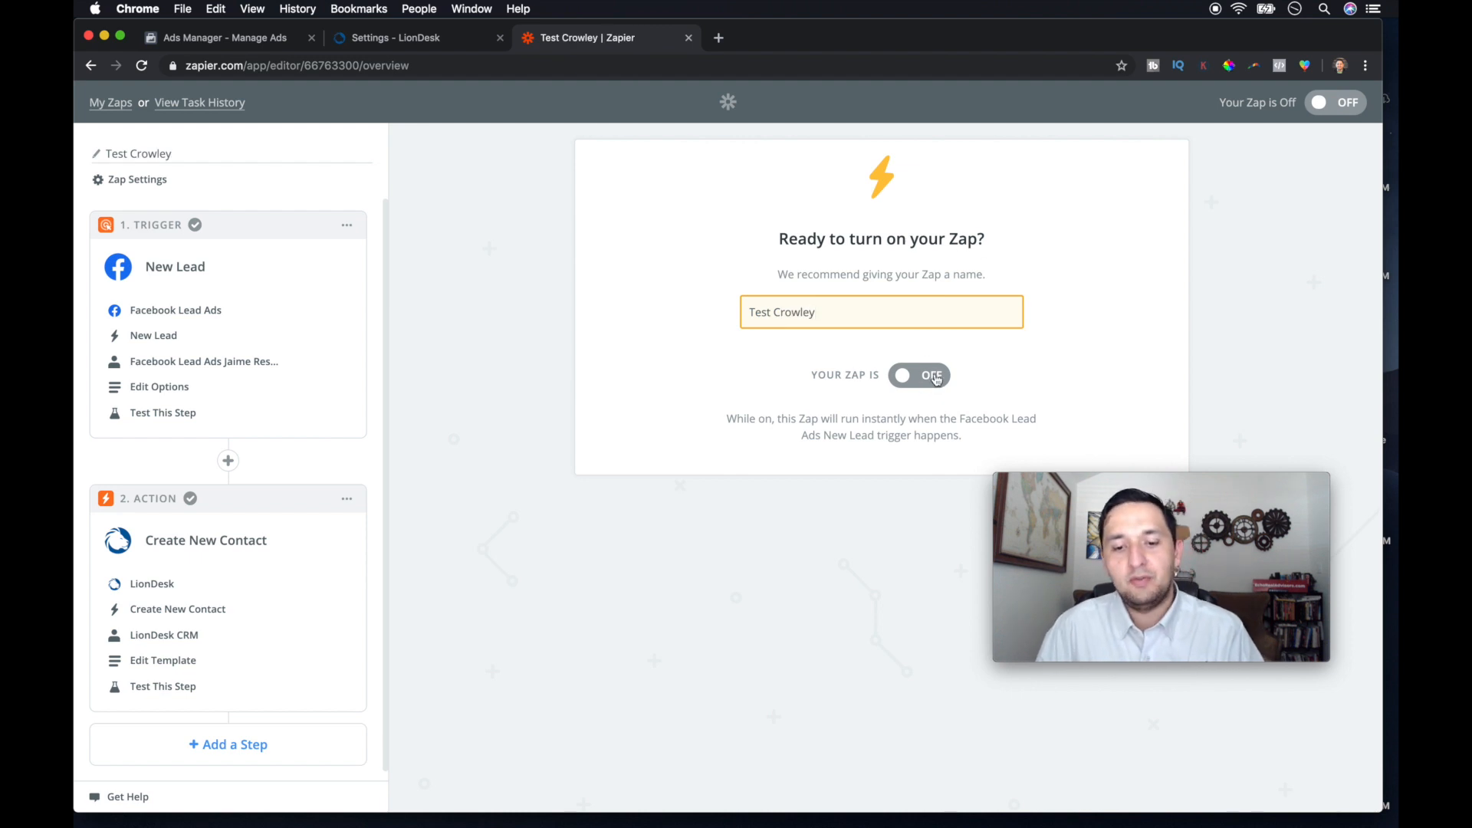